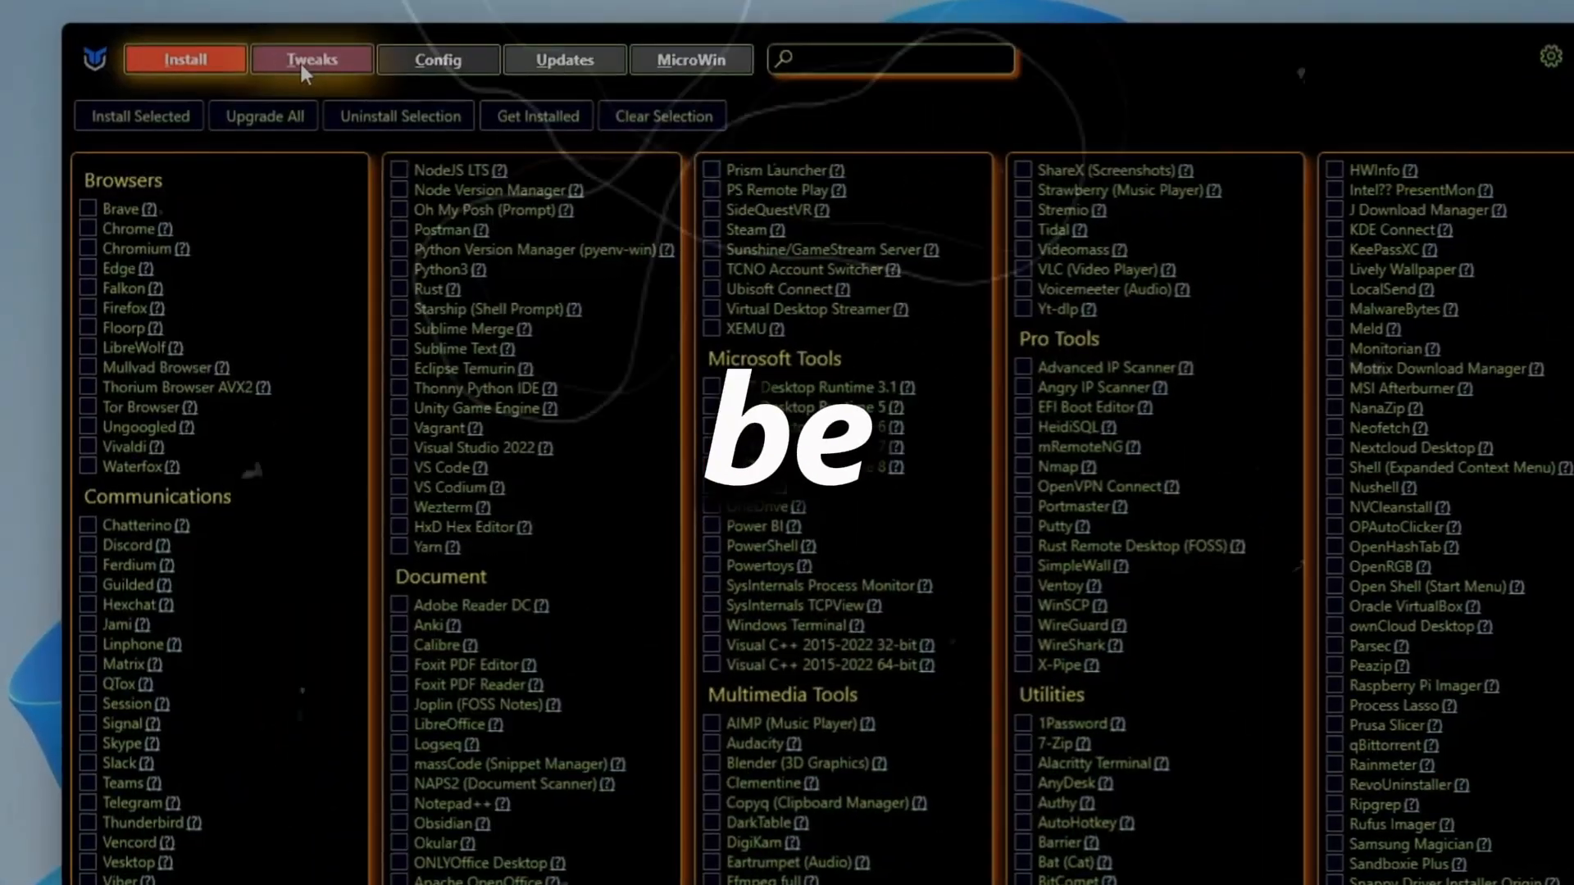
Open Task Manager and view the AMD Ryzen 7 5700G CPU performance details
click(563, 60)
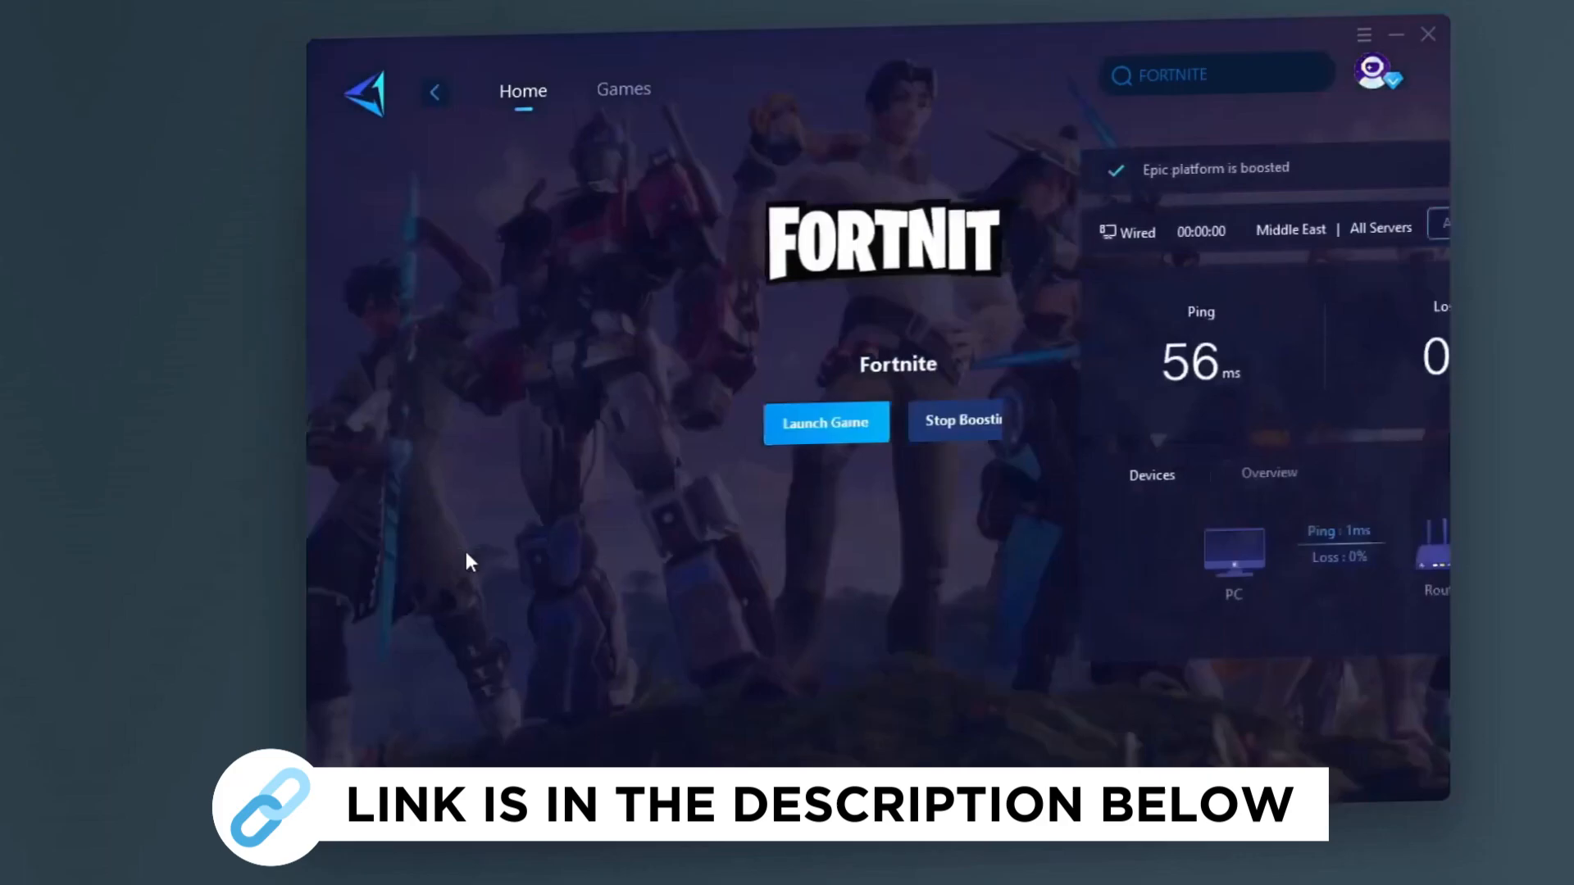
click(624, 90)
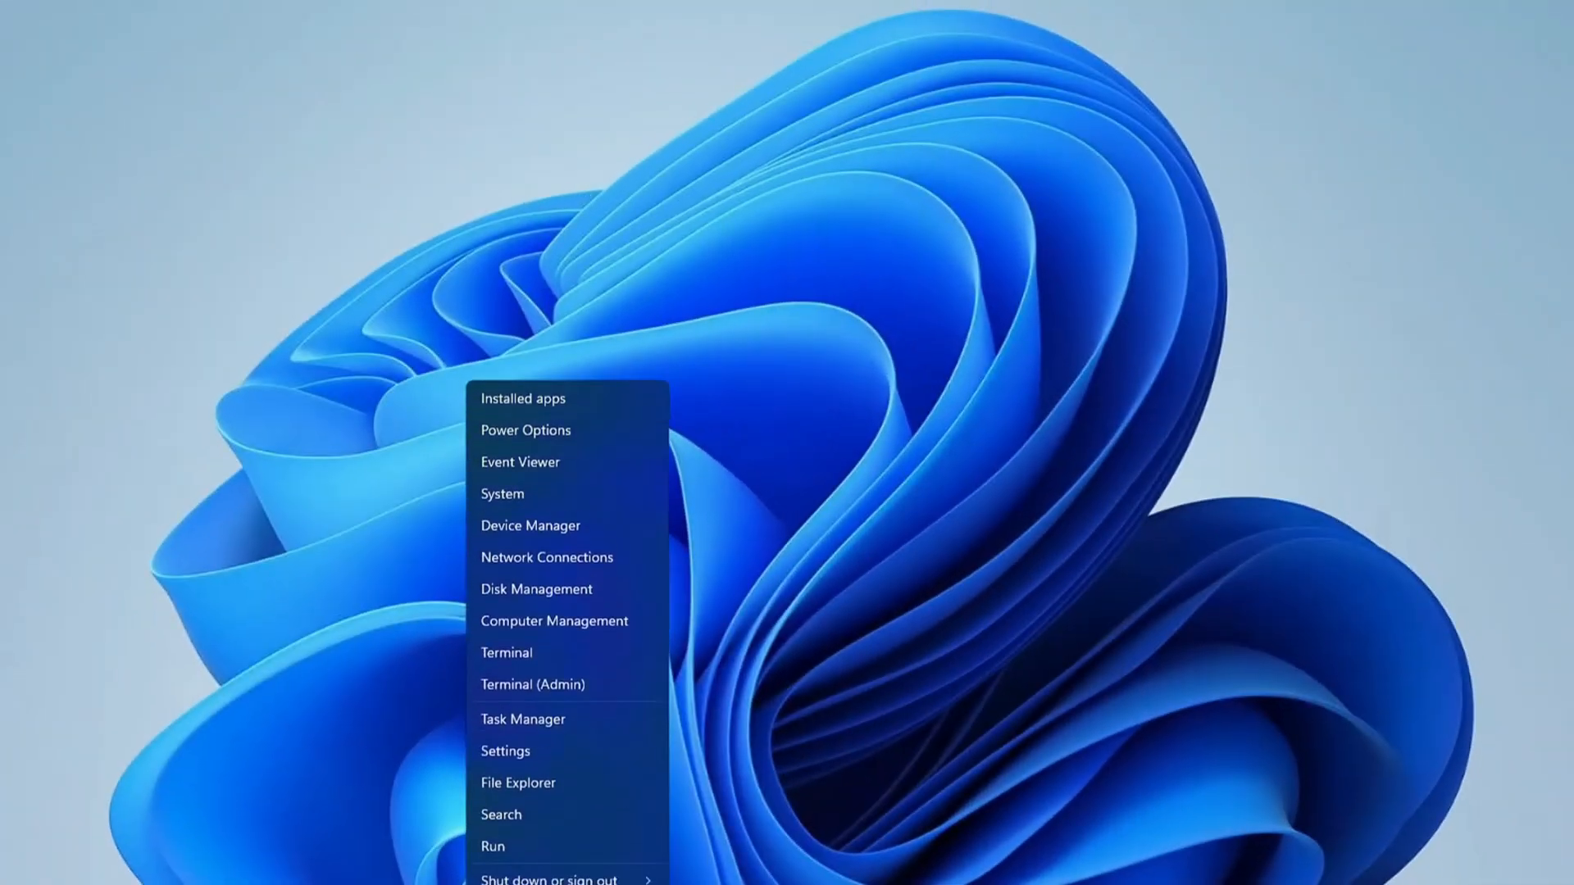
click(522, 719)
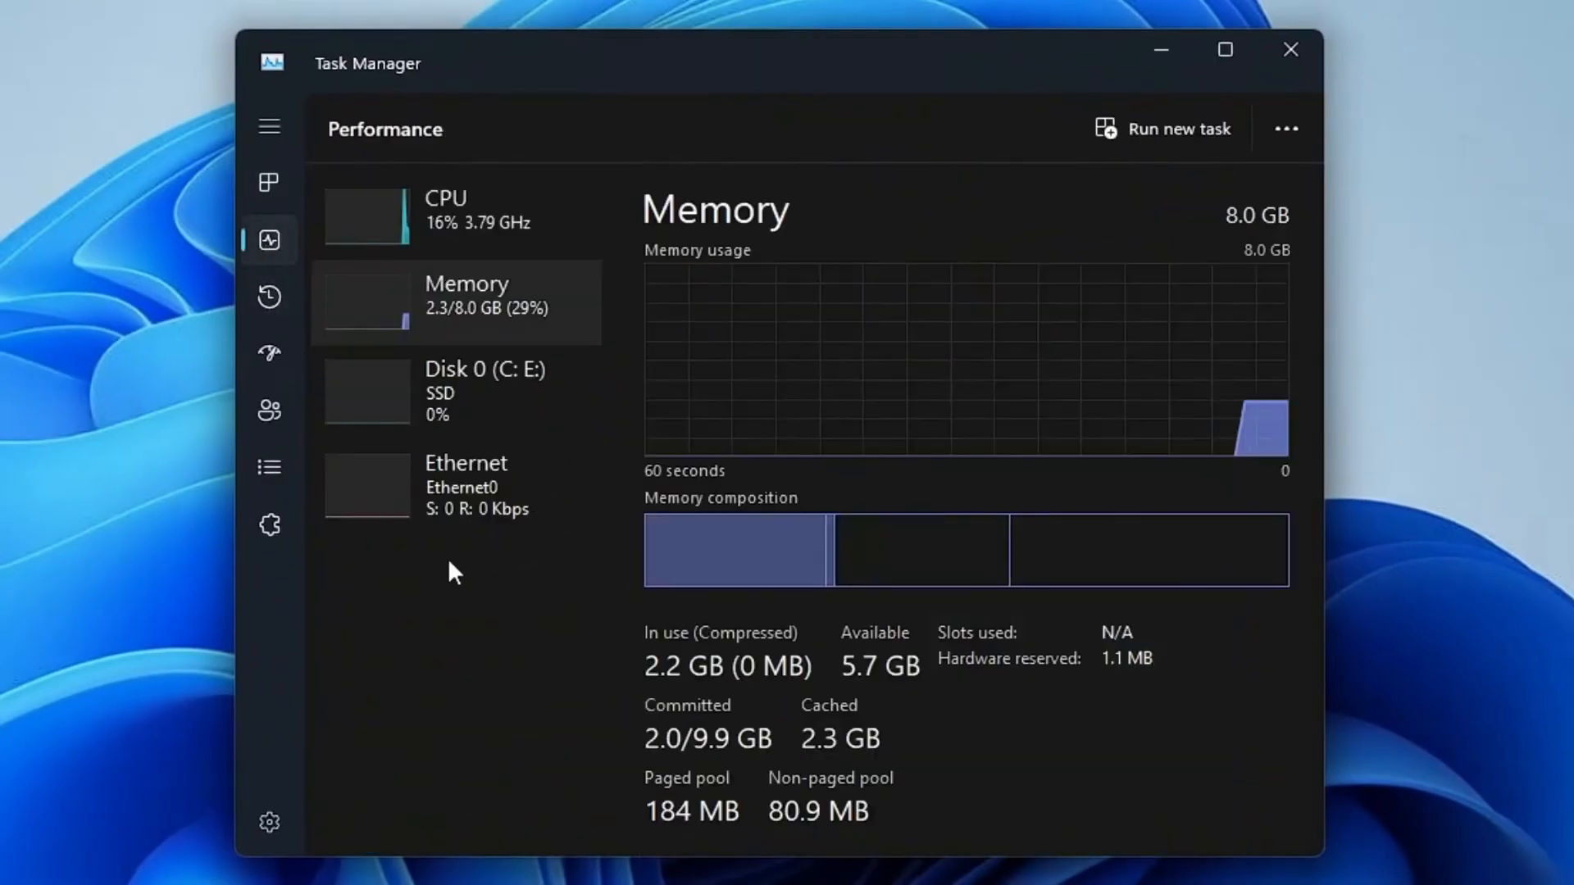
click(446, 211)
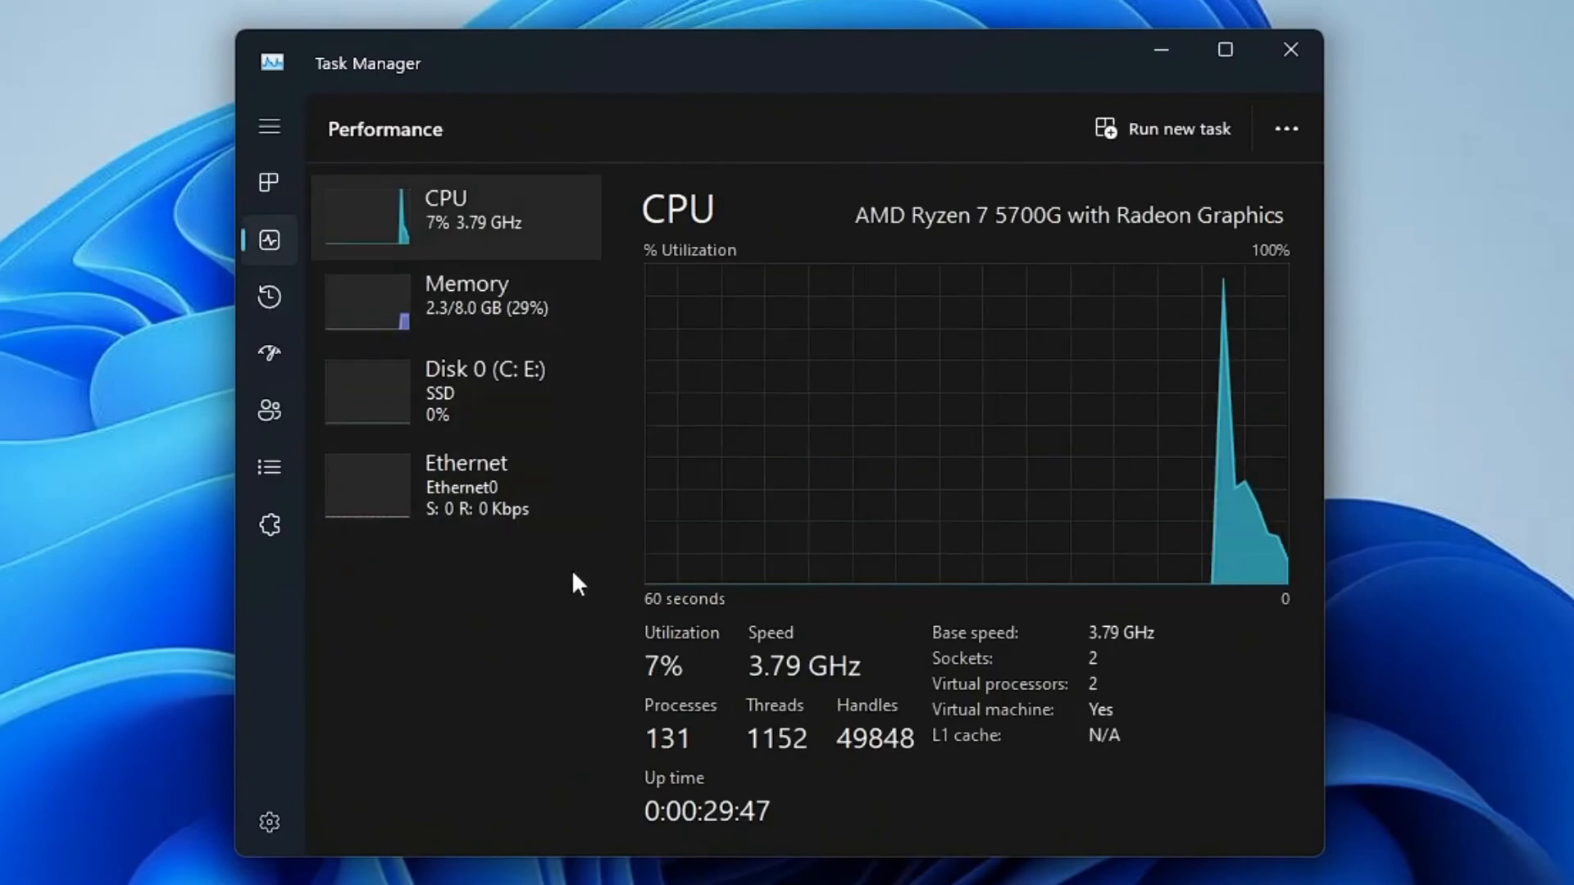
mouse_move(696, 765)
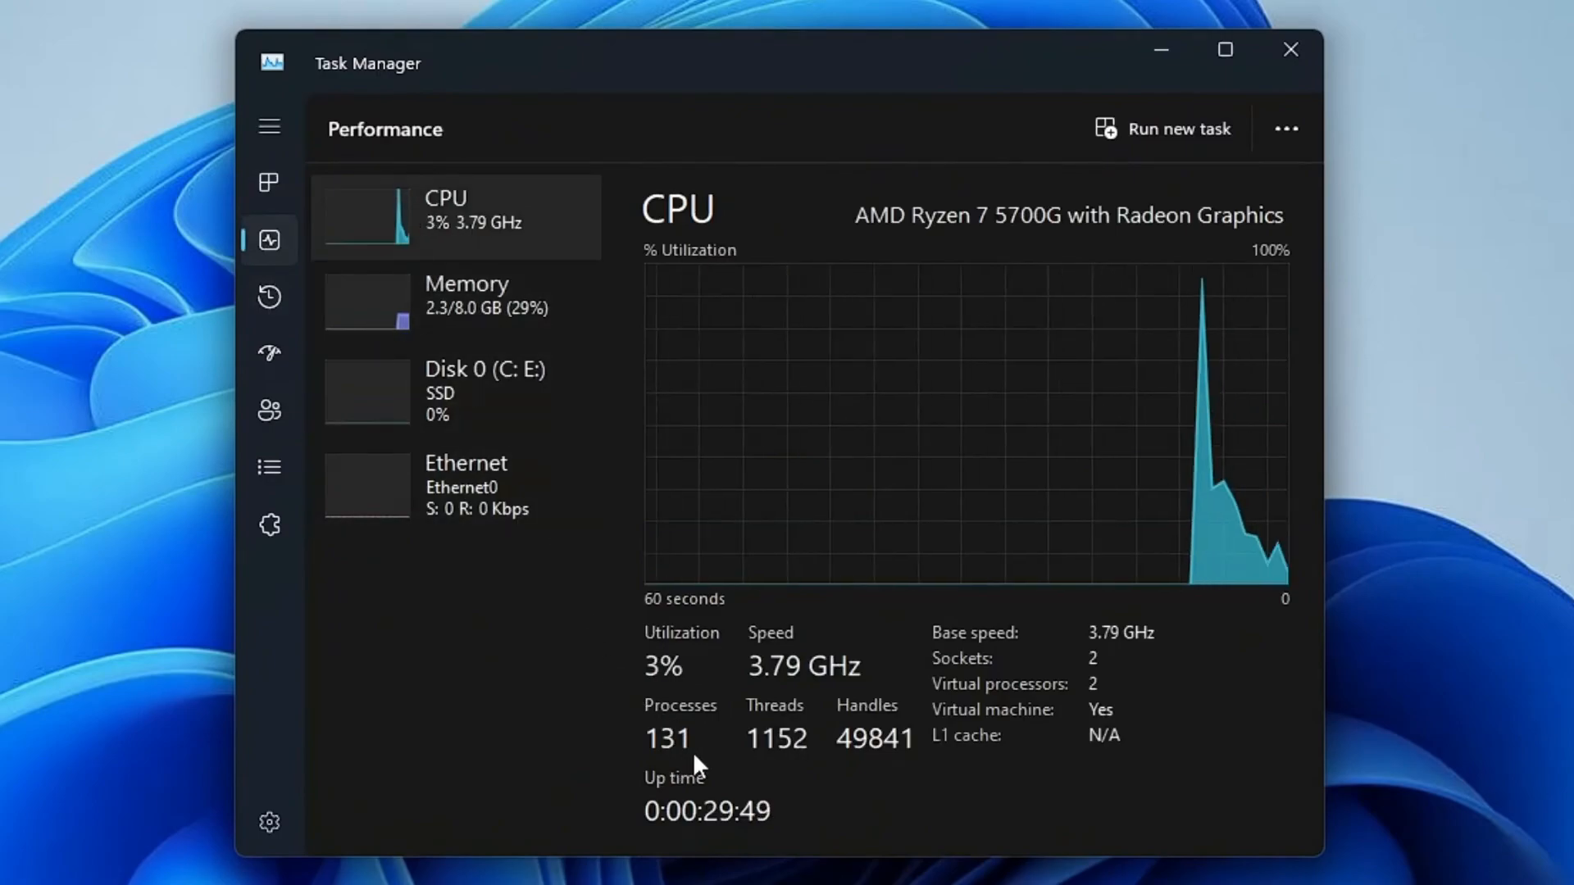
mouse_move(757, 787)
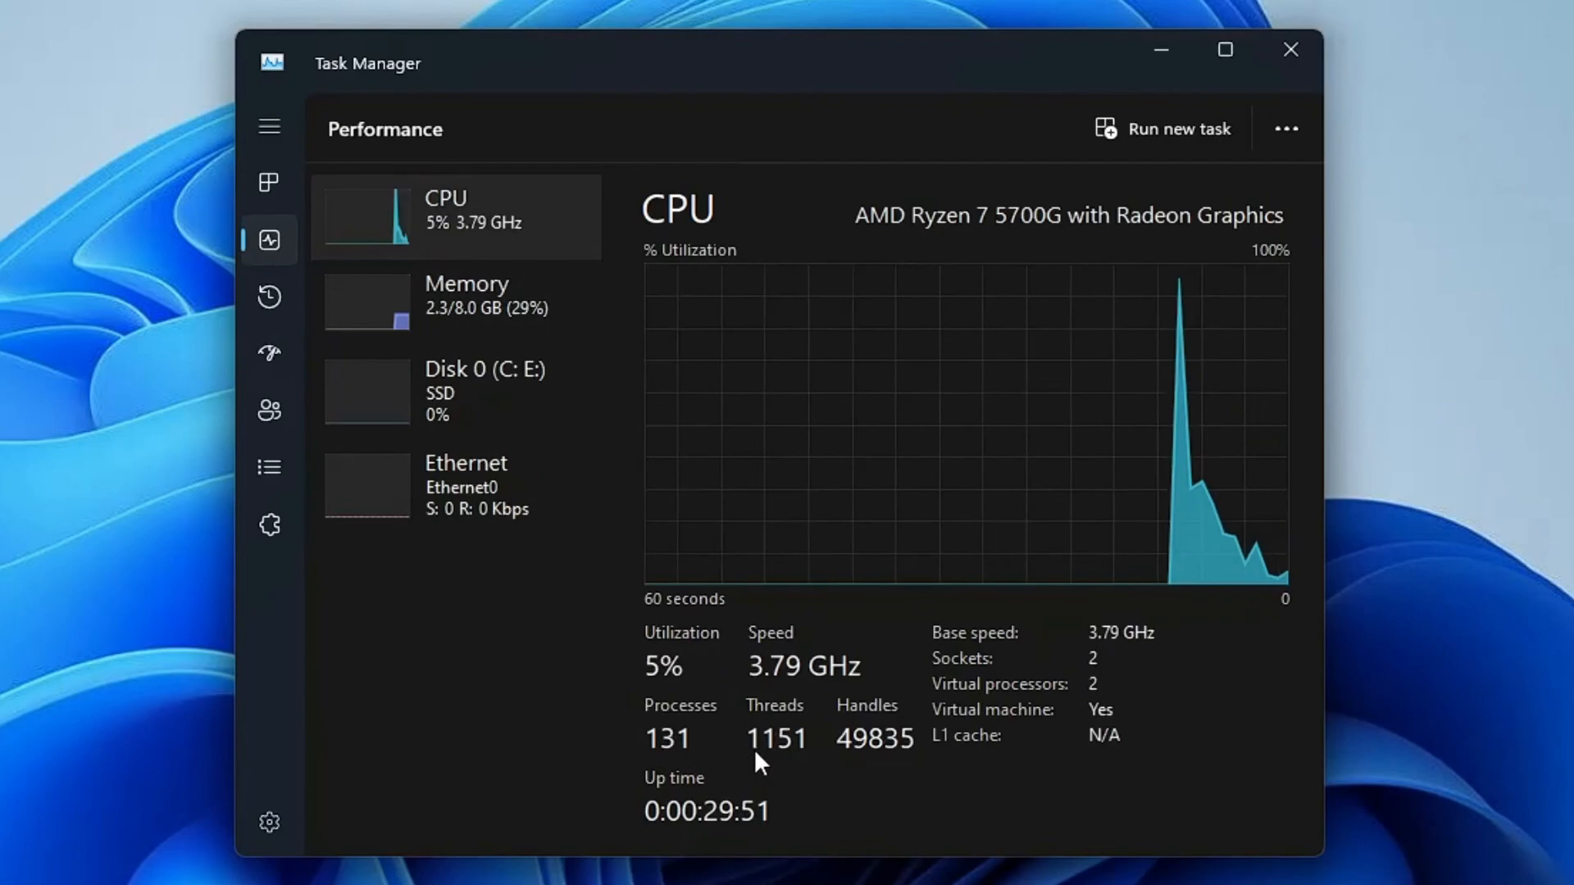
mouse_move(896, 716)
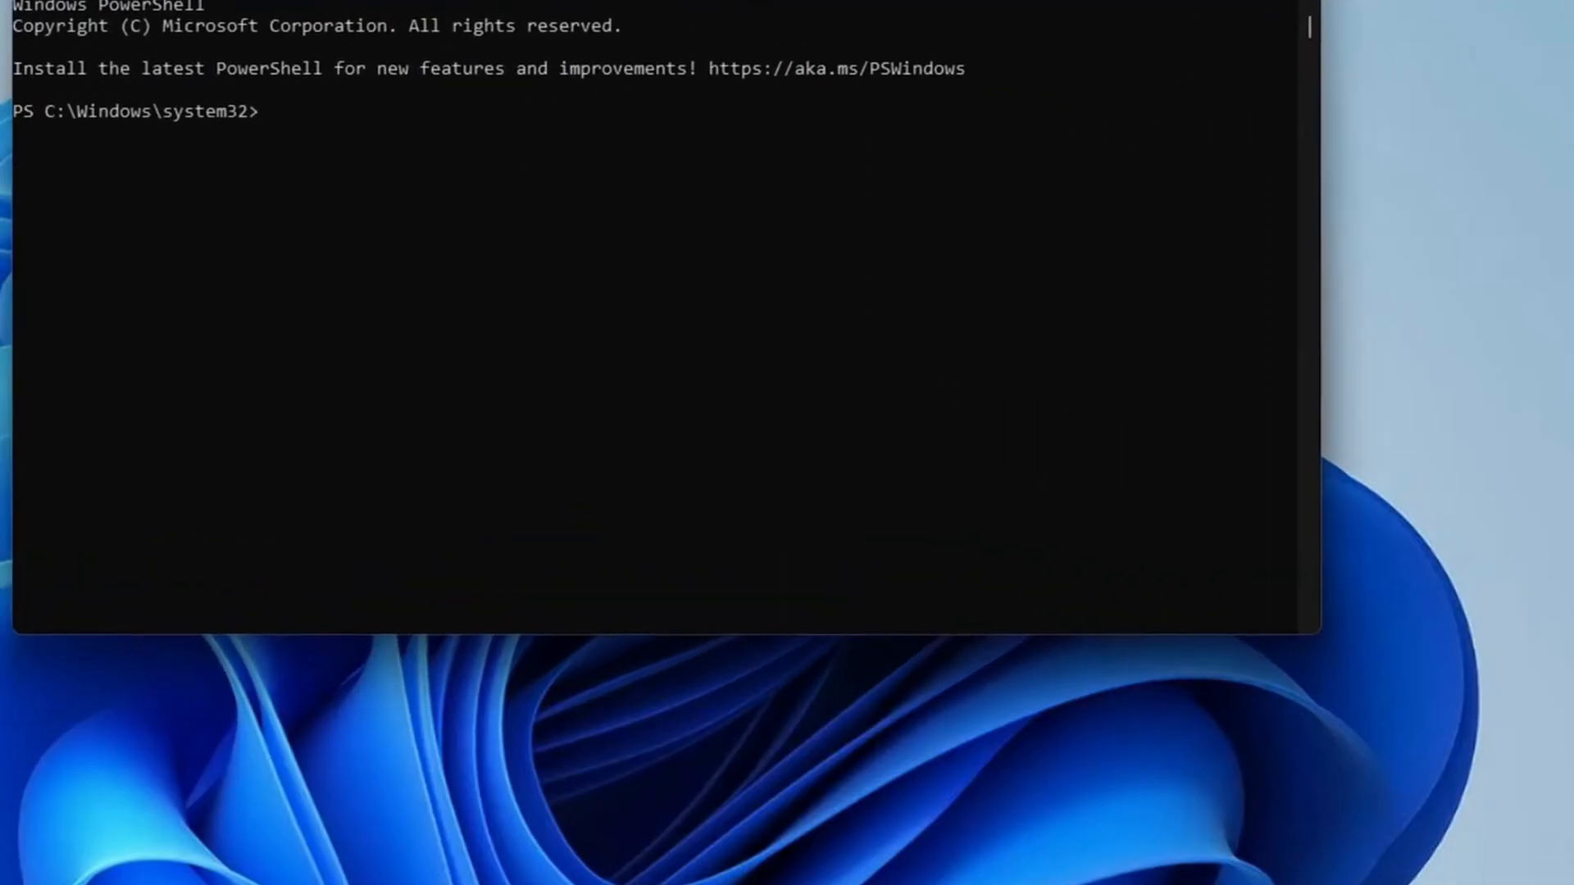
mouse_move(342, 114)
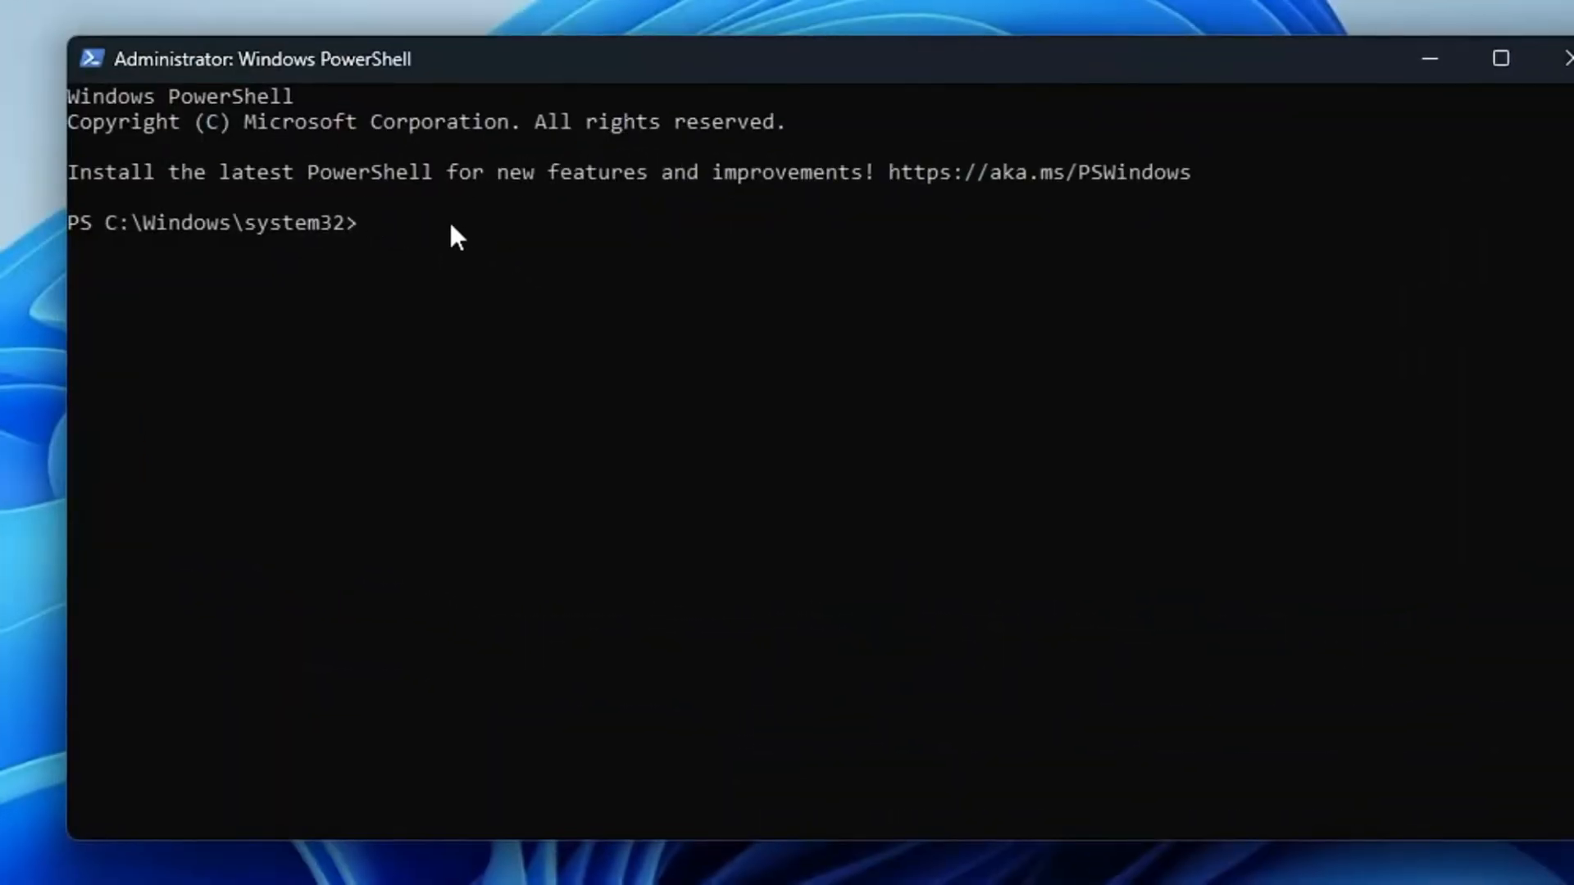
Run the WinUtil launch command in the administrator PowerShell session
key(Enter)
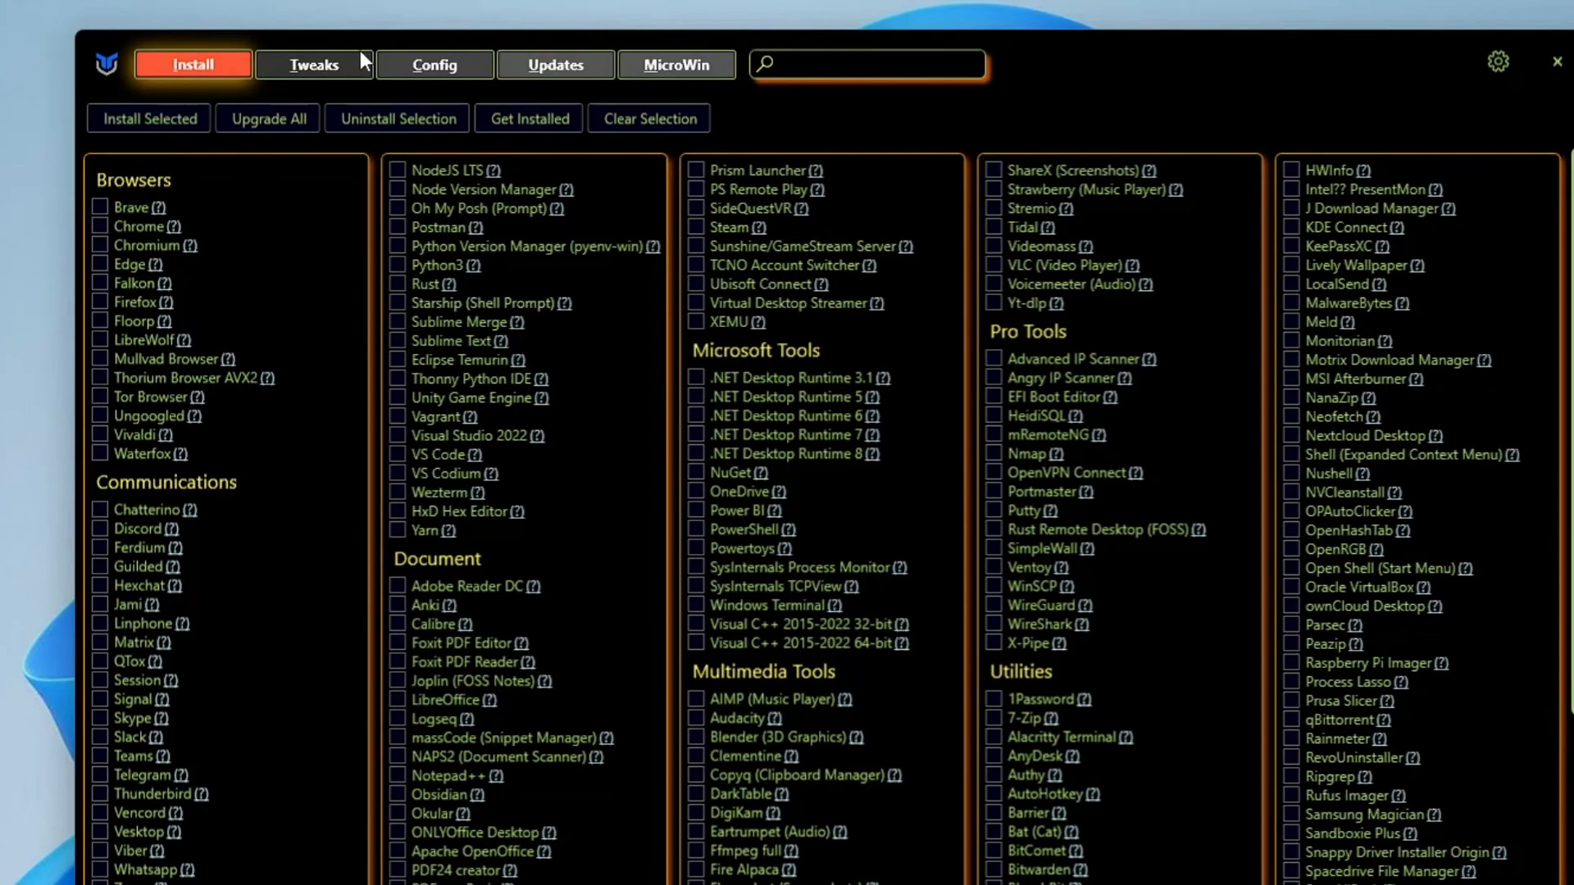
mouse_move(309, 76)
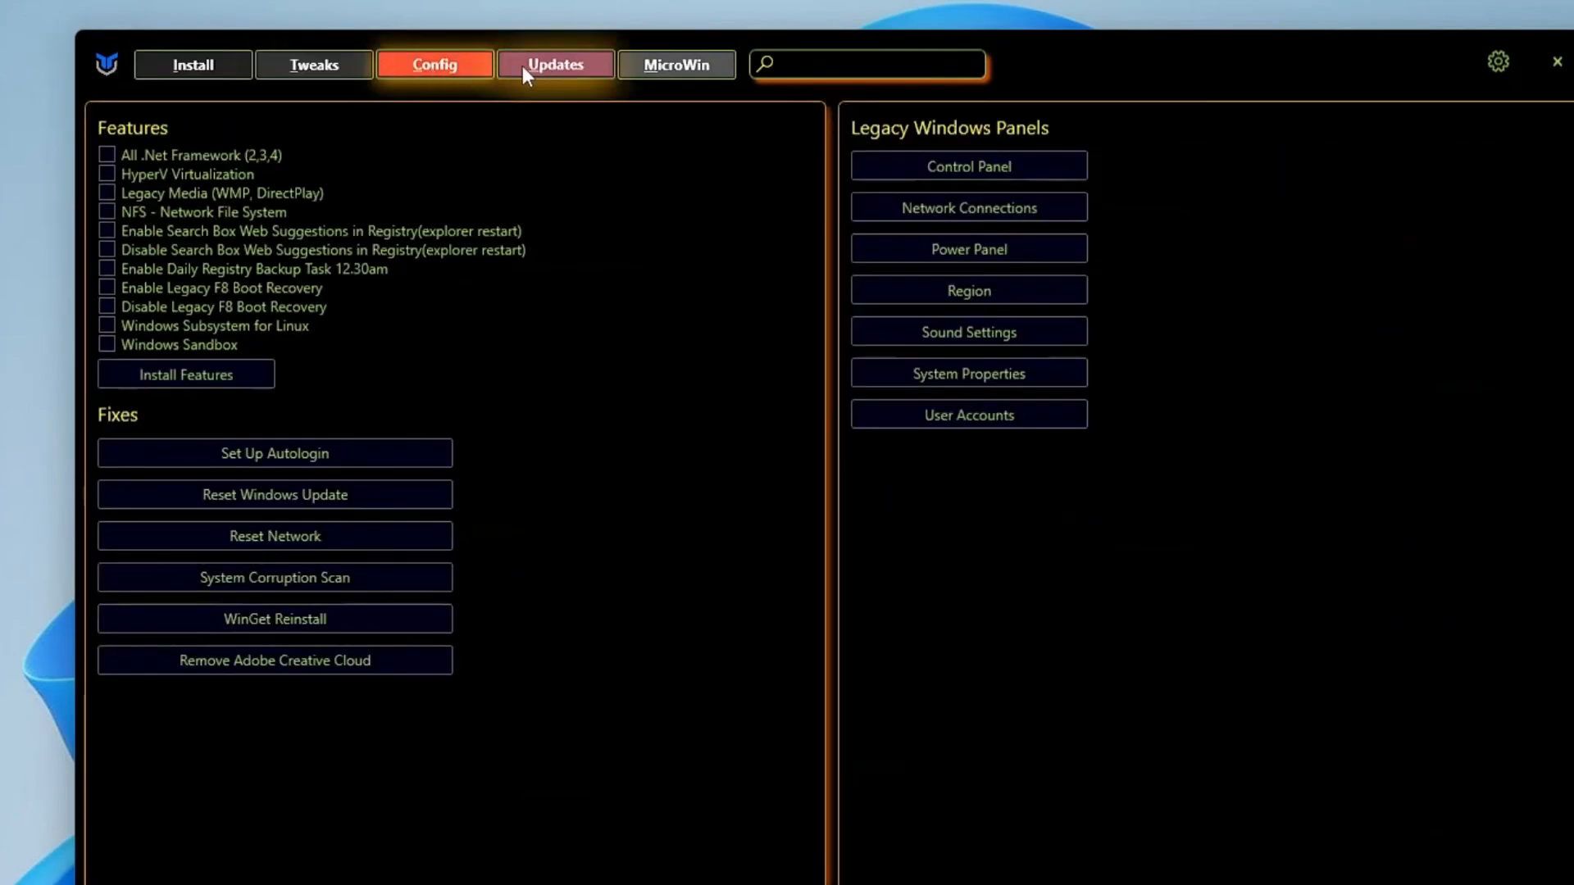
Browse WinUtil's other sections, then go to the Tweaks page
click(677, 64)
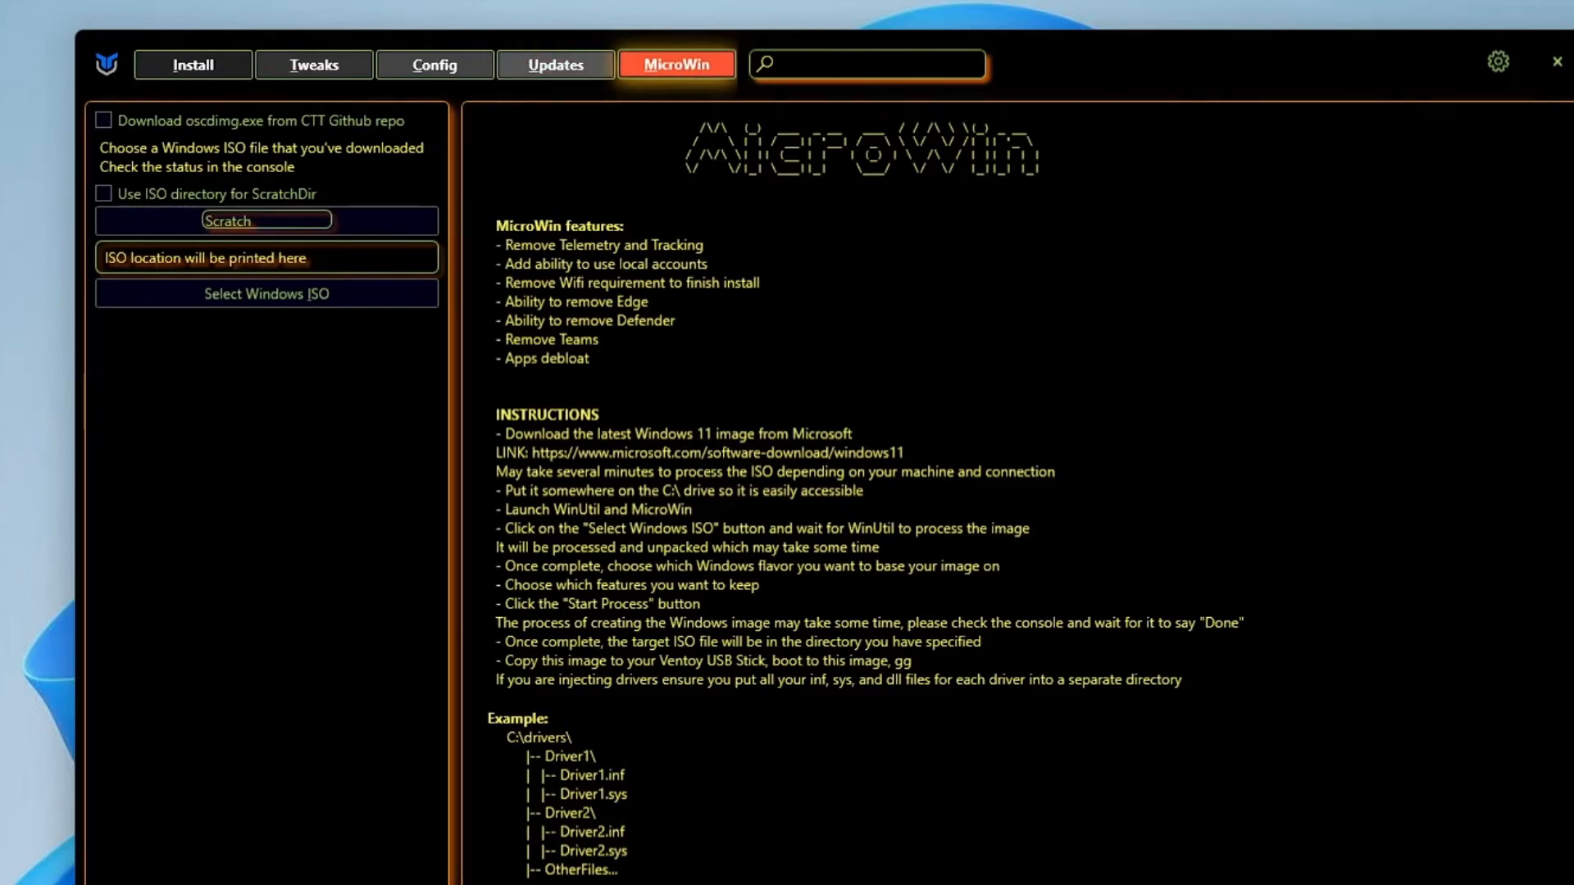
mouse_move(332, 80)
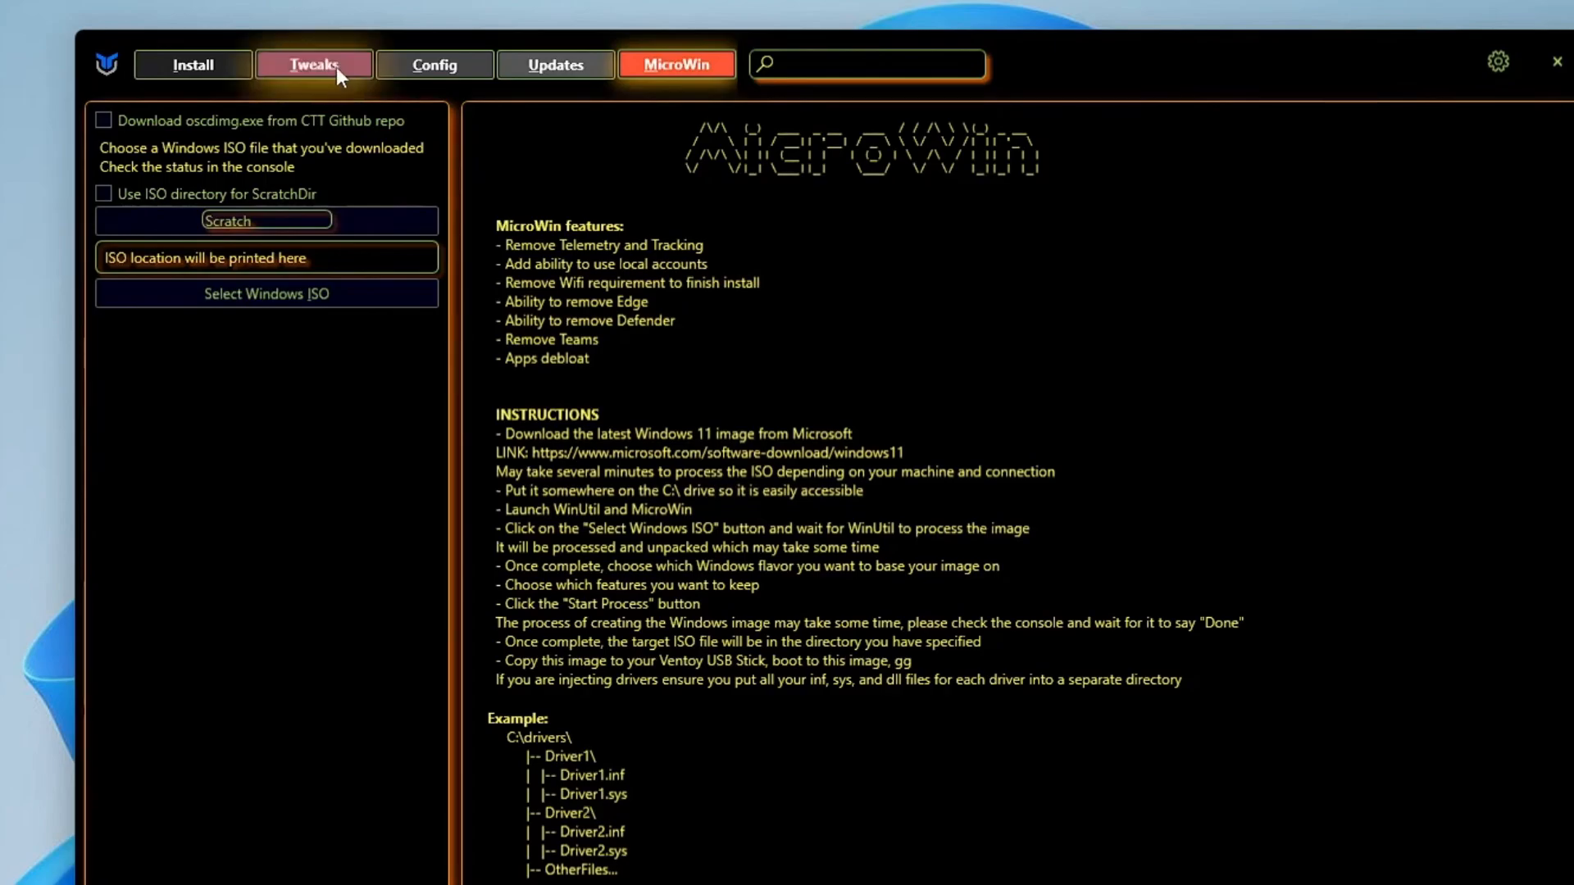
click(323, 65)
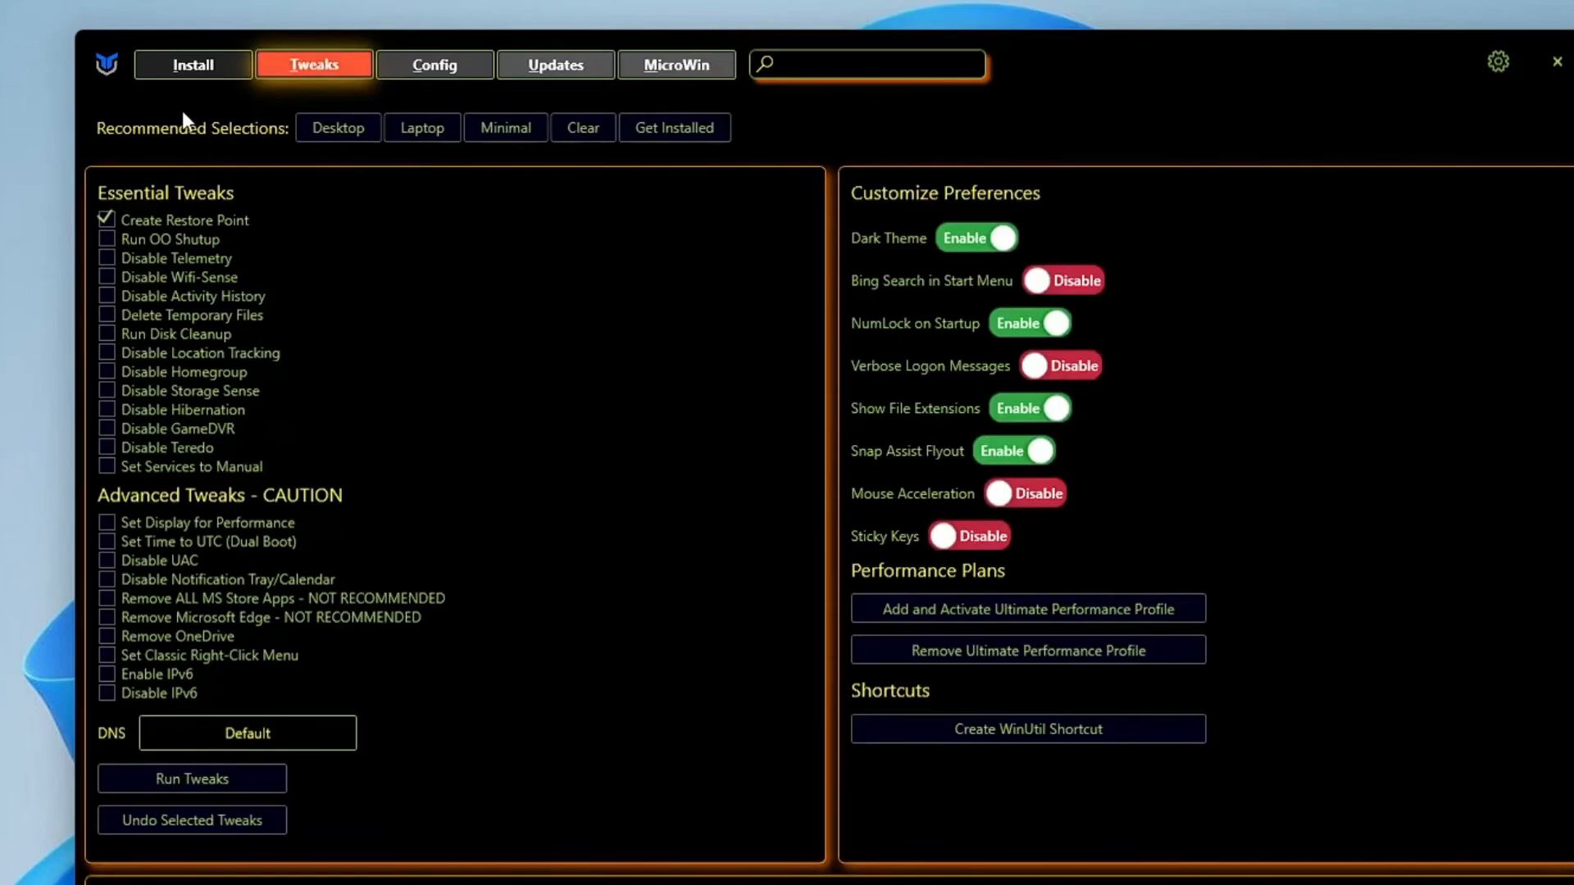
mouse_move(272, 154)
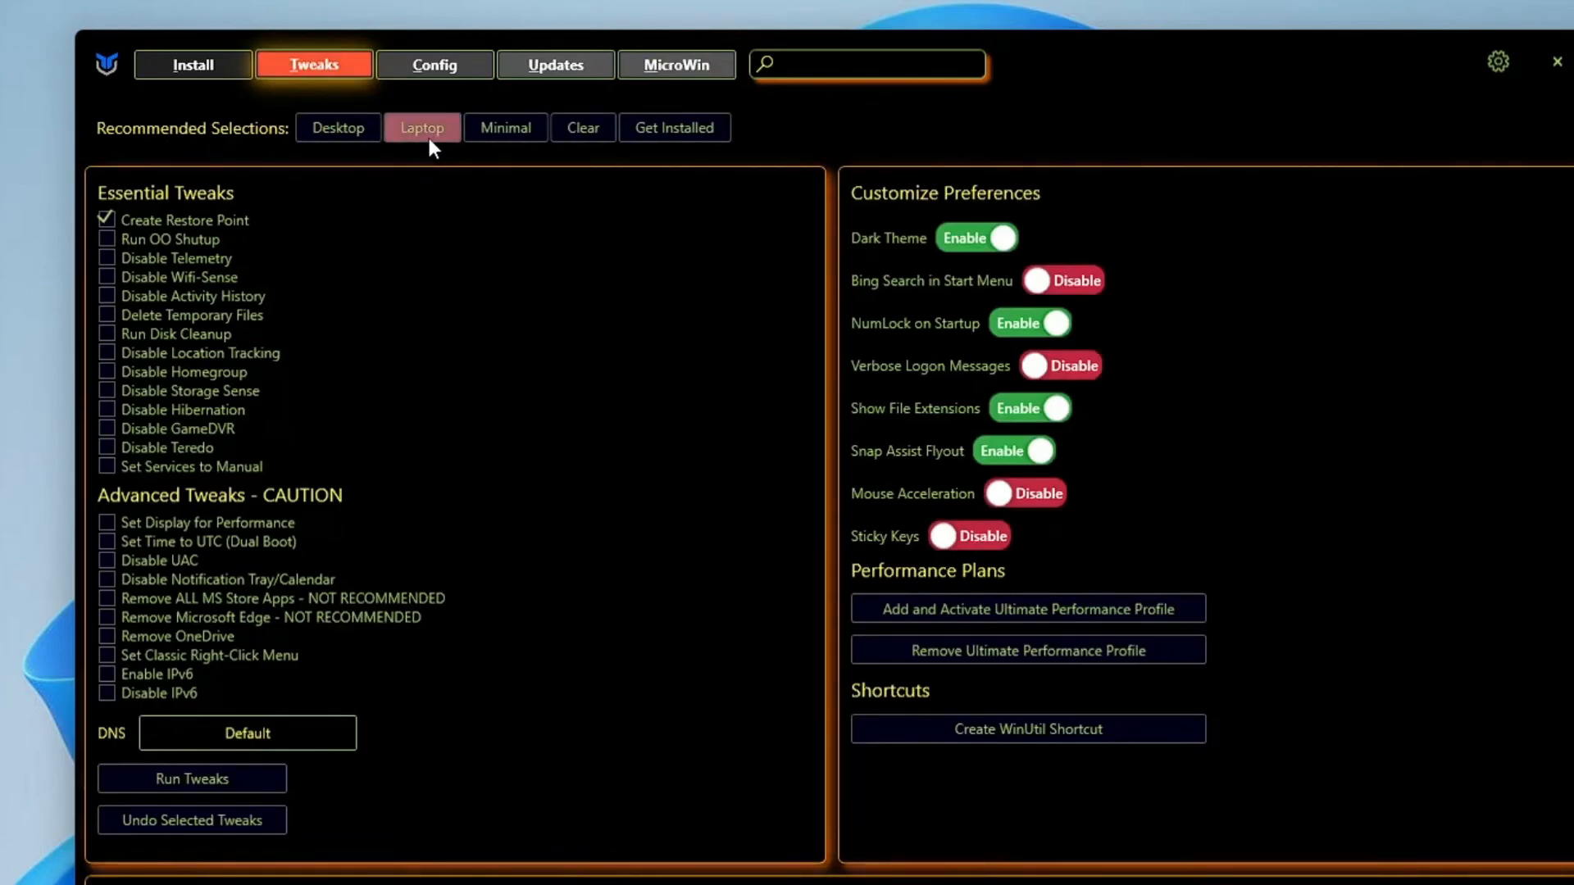
mouse_move(352, 132)
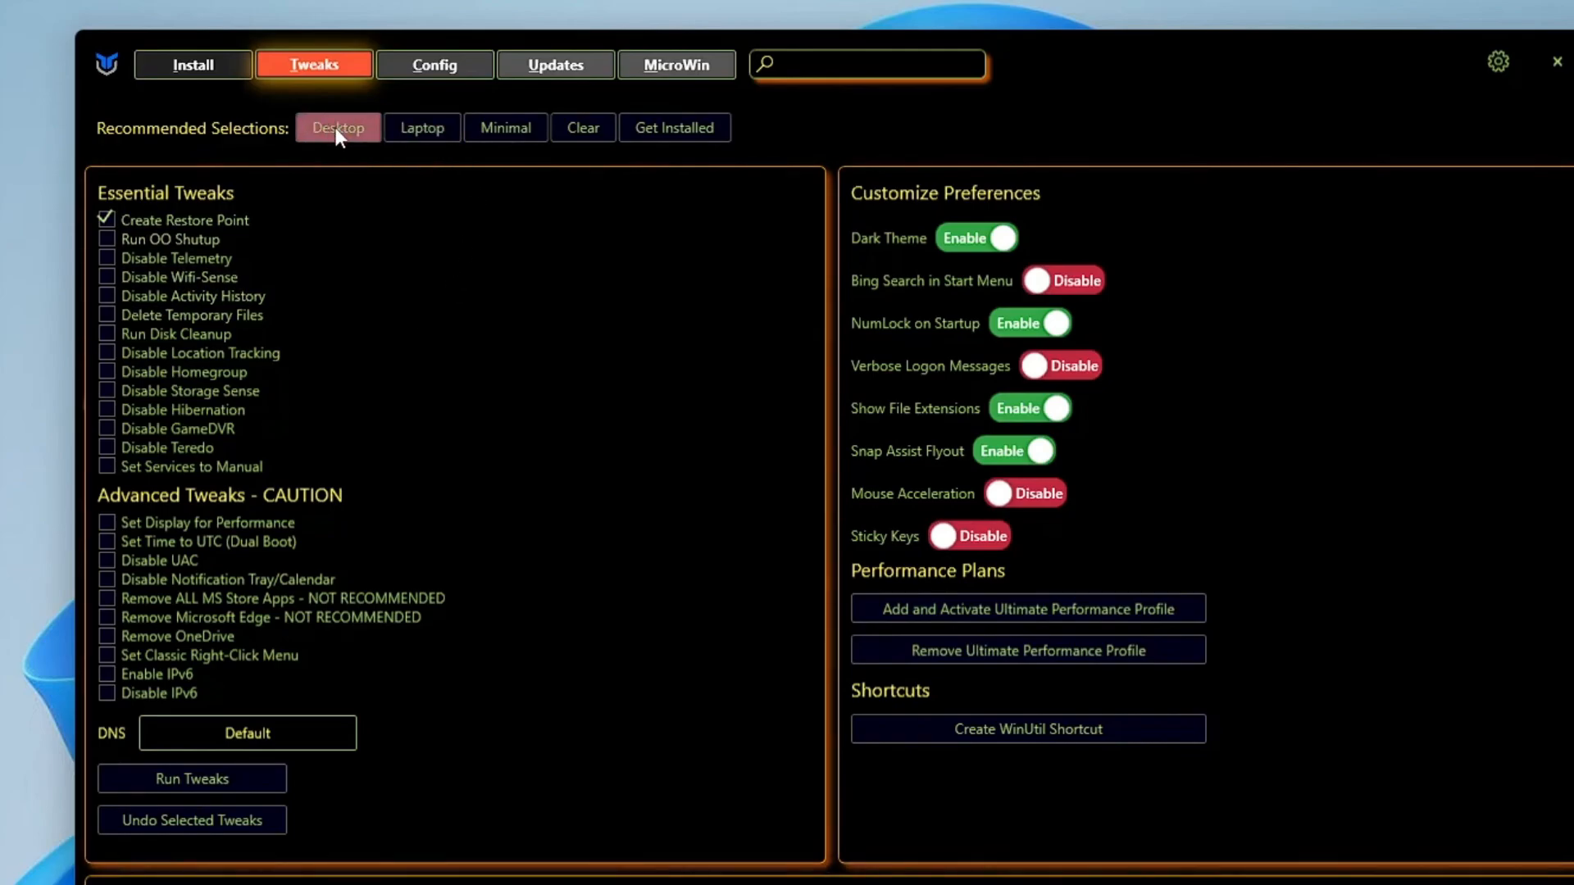
Apply the Desktop essential tweaks with restore point and temp-file deletion, excluding Storage Sense
click(337, 128)
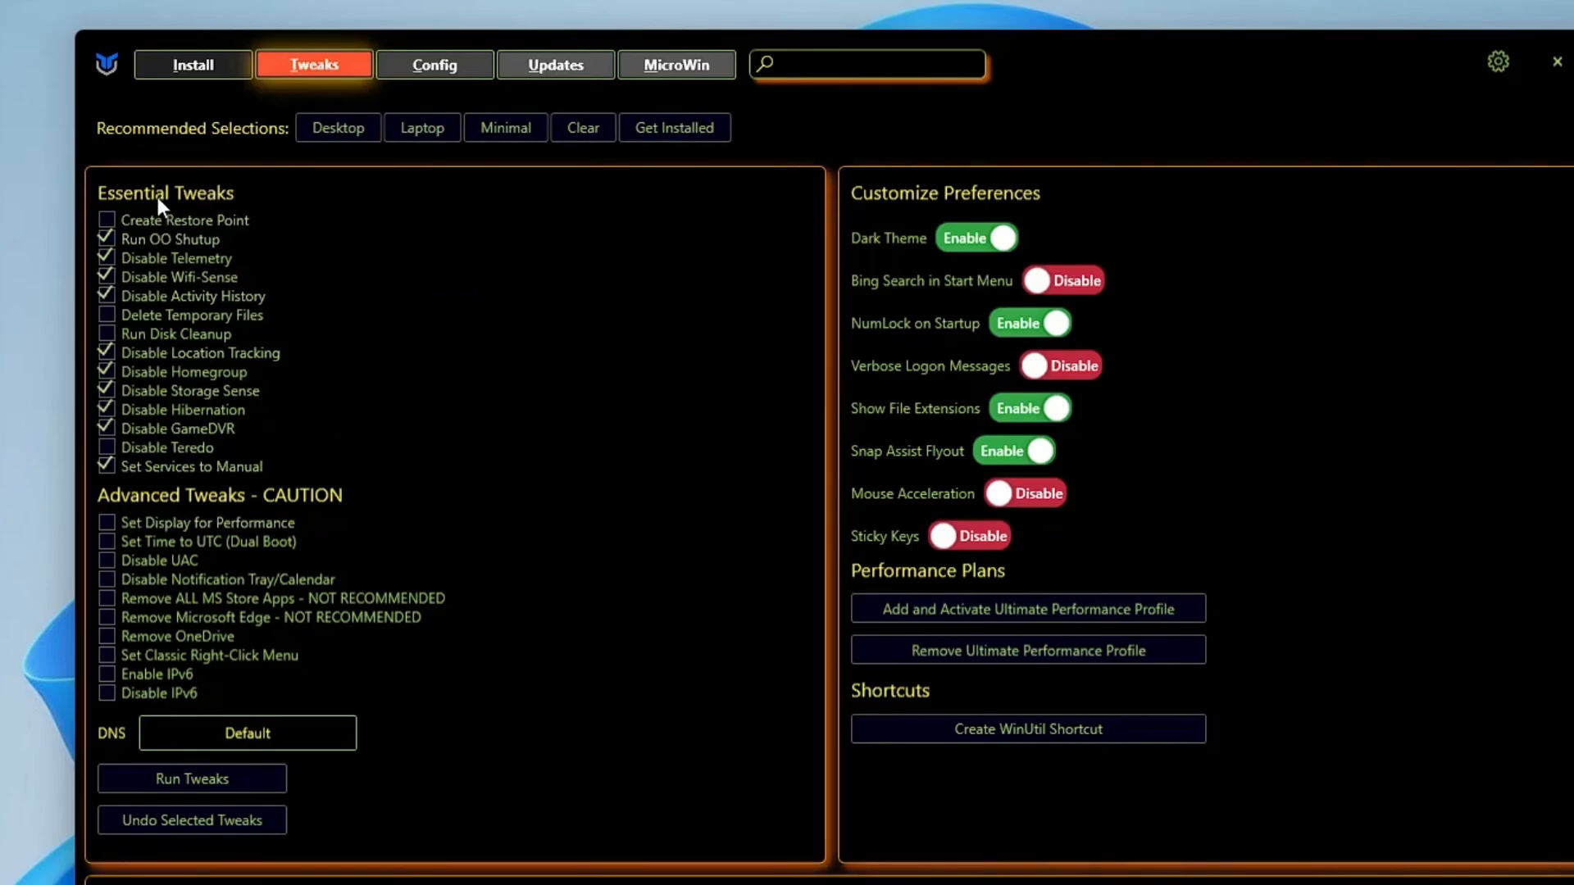
mouse_move(227, 505)
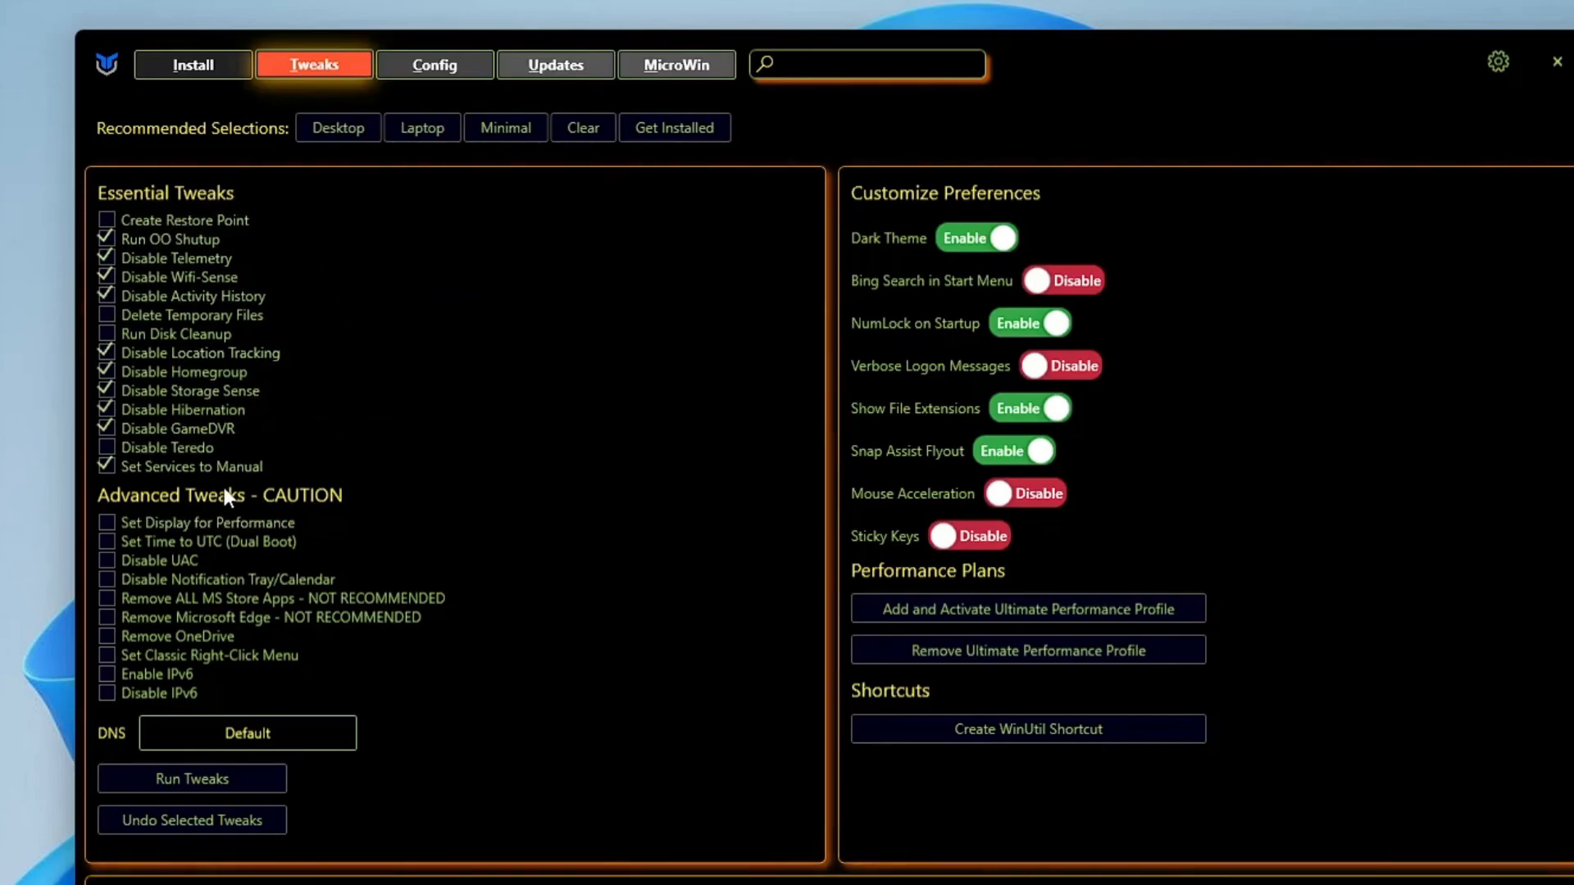
mouse_move(1010, 237)
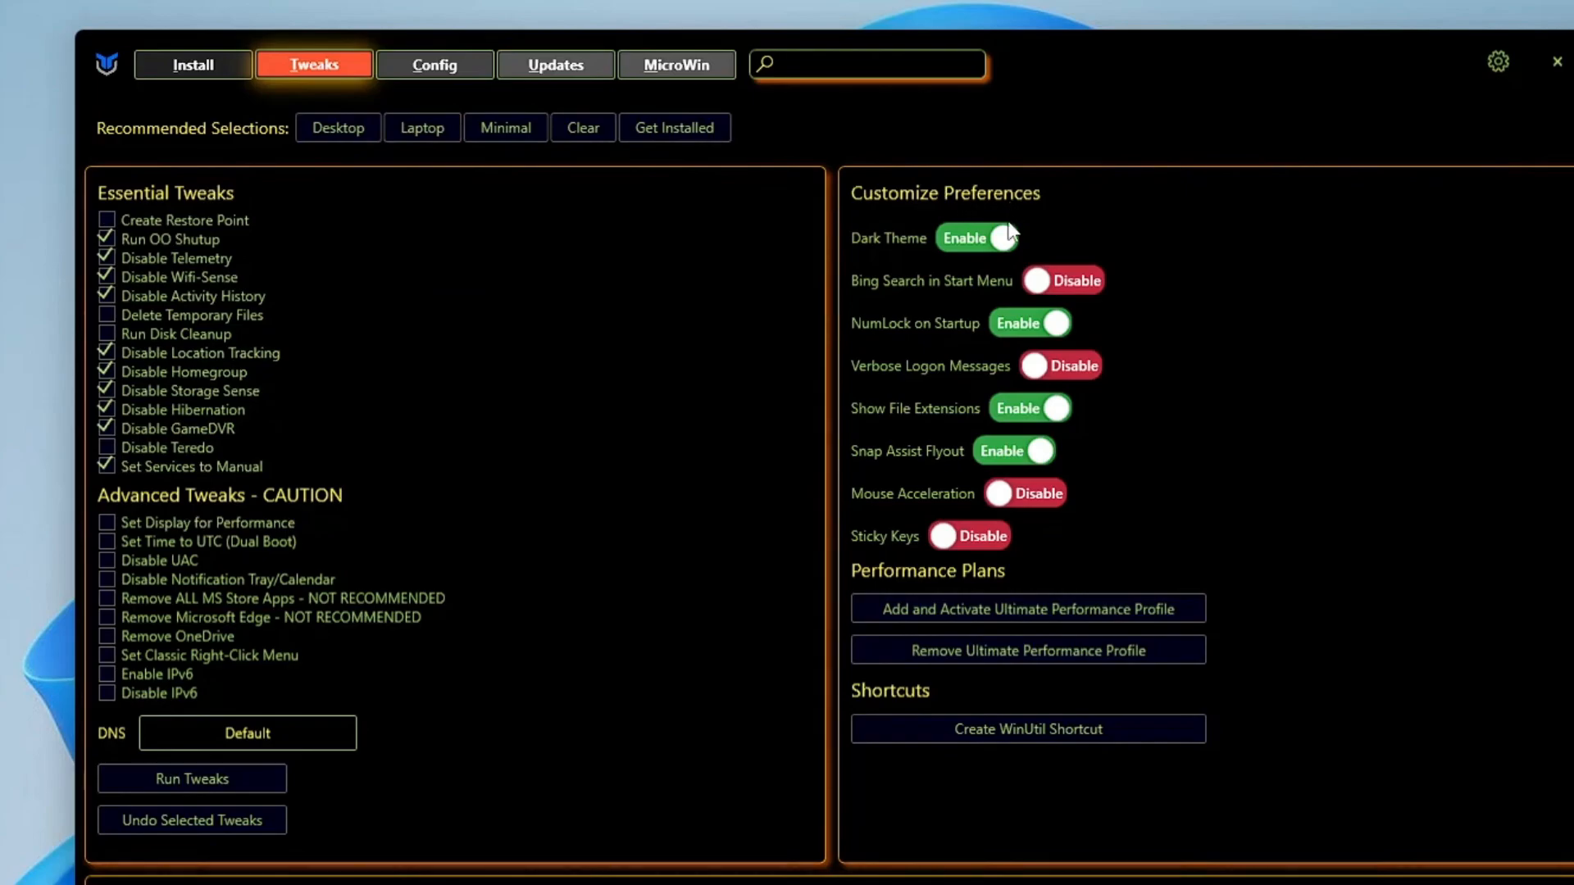
mouse_move(940, 530)
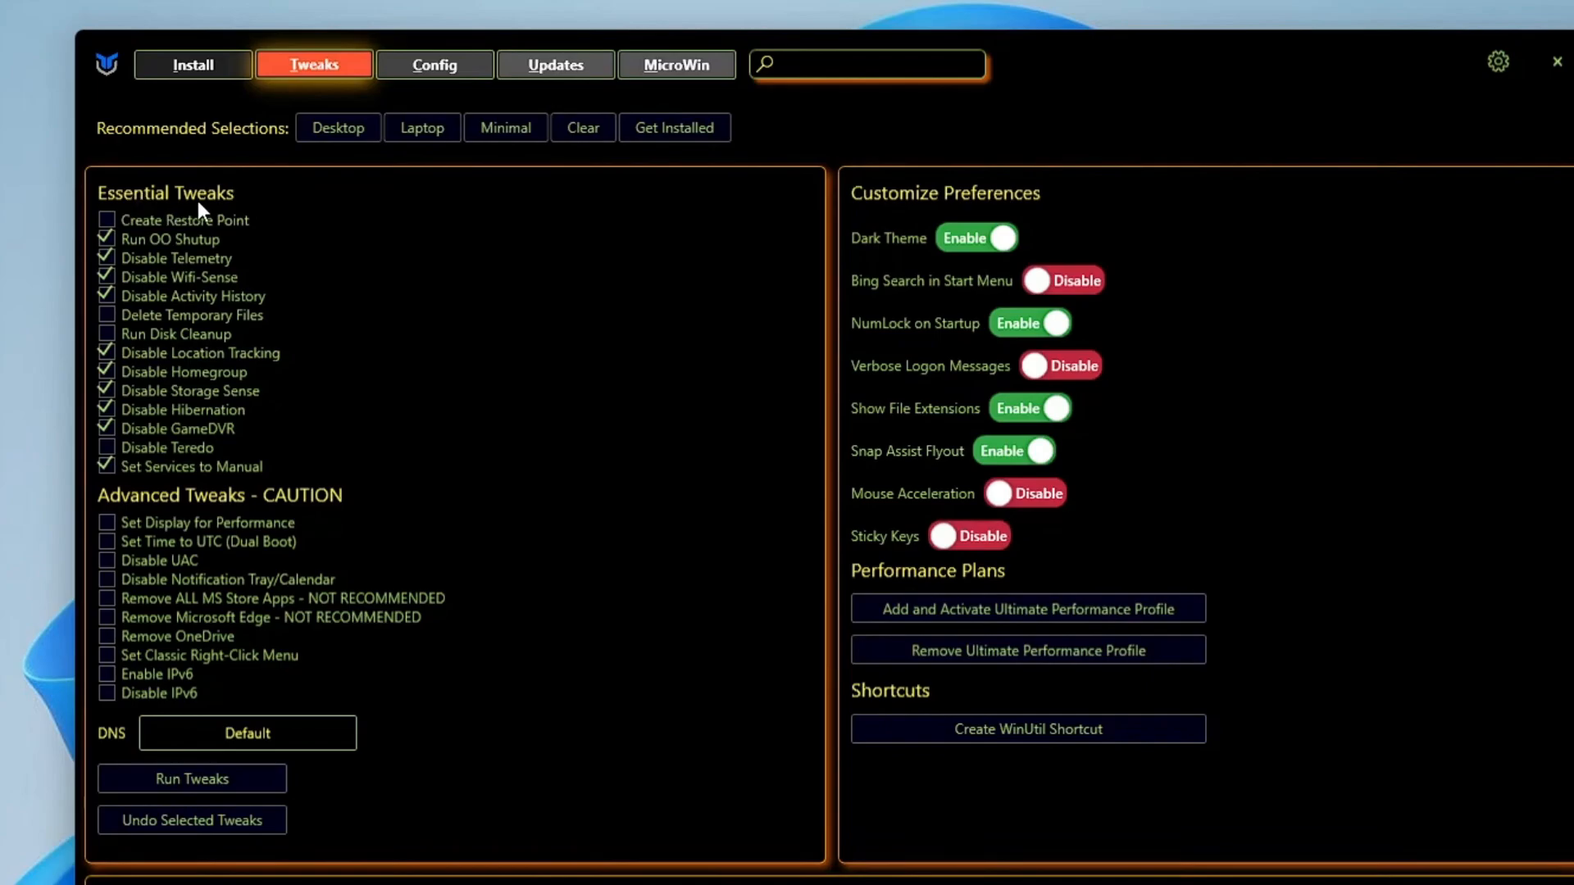
mouse_move(172, 237)
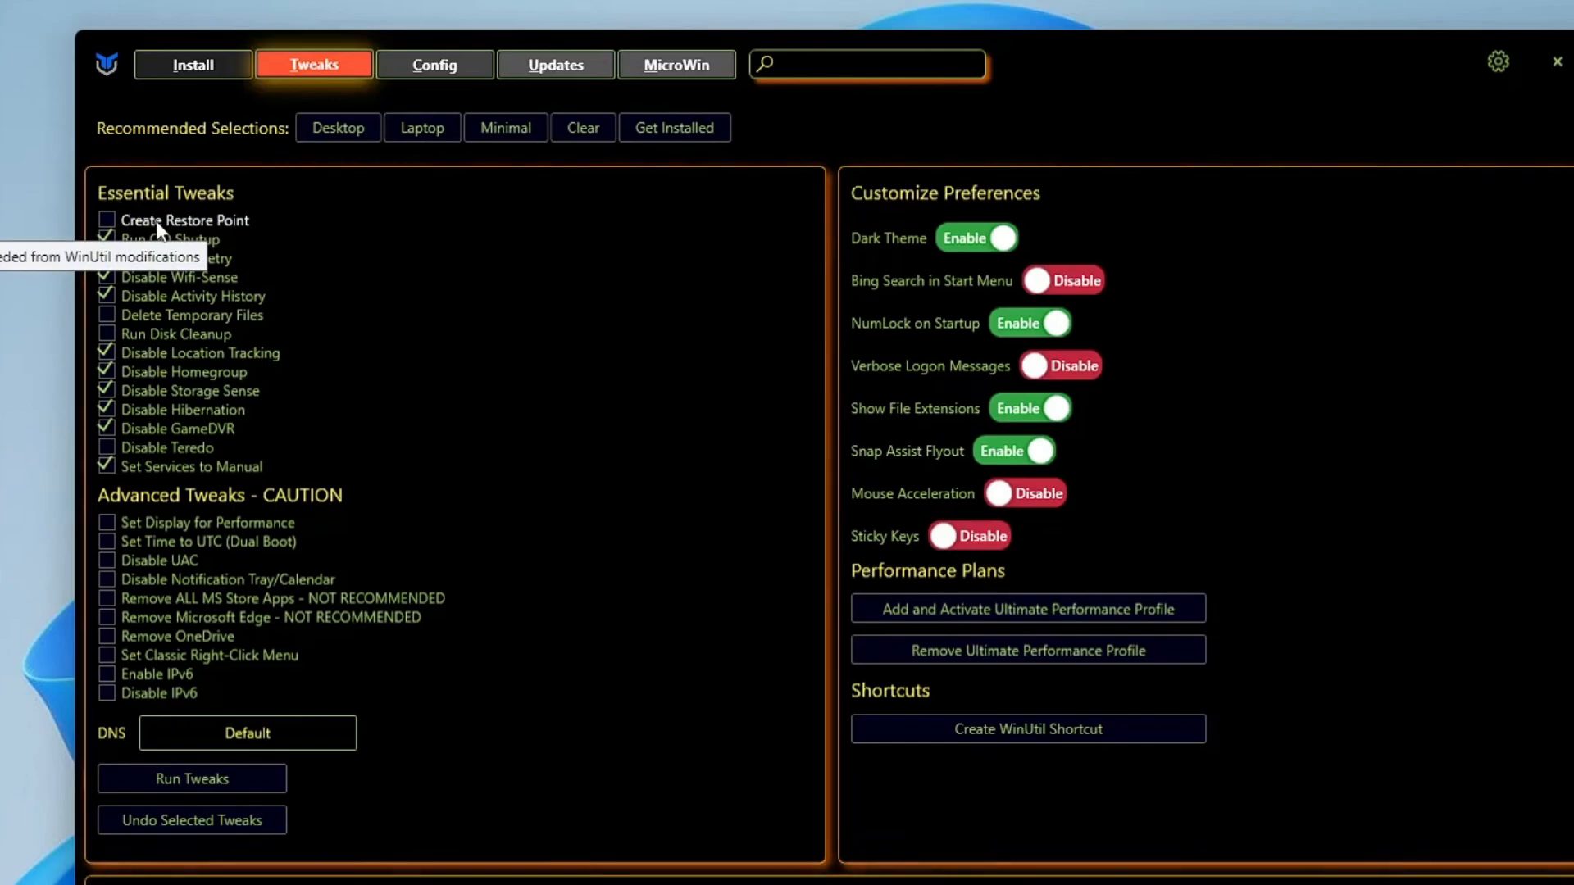
click(107, 220)
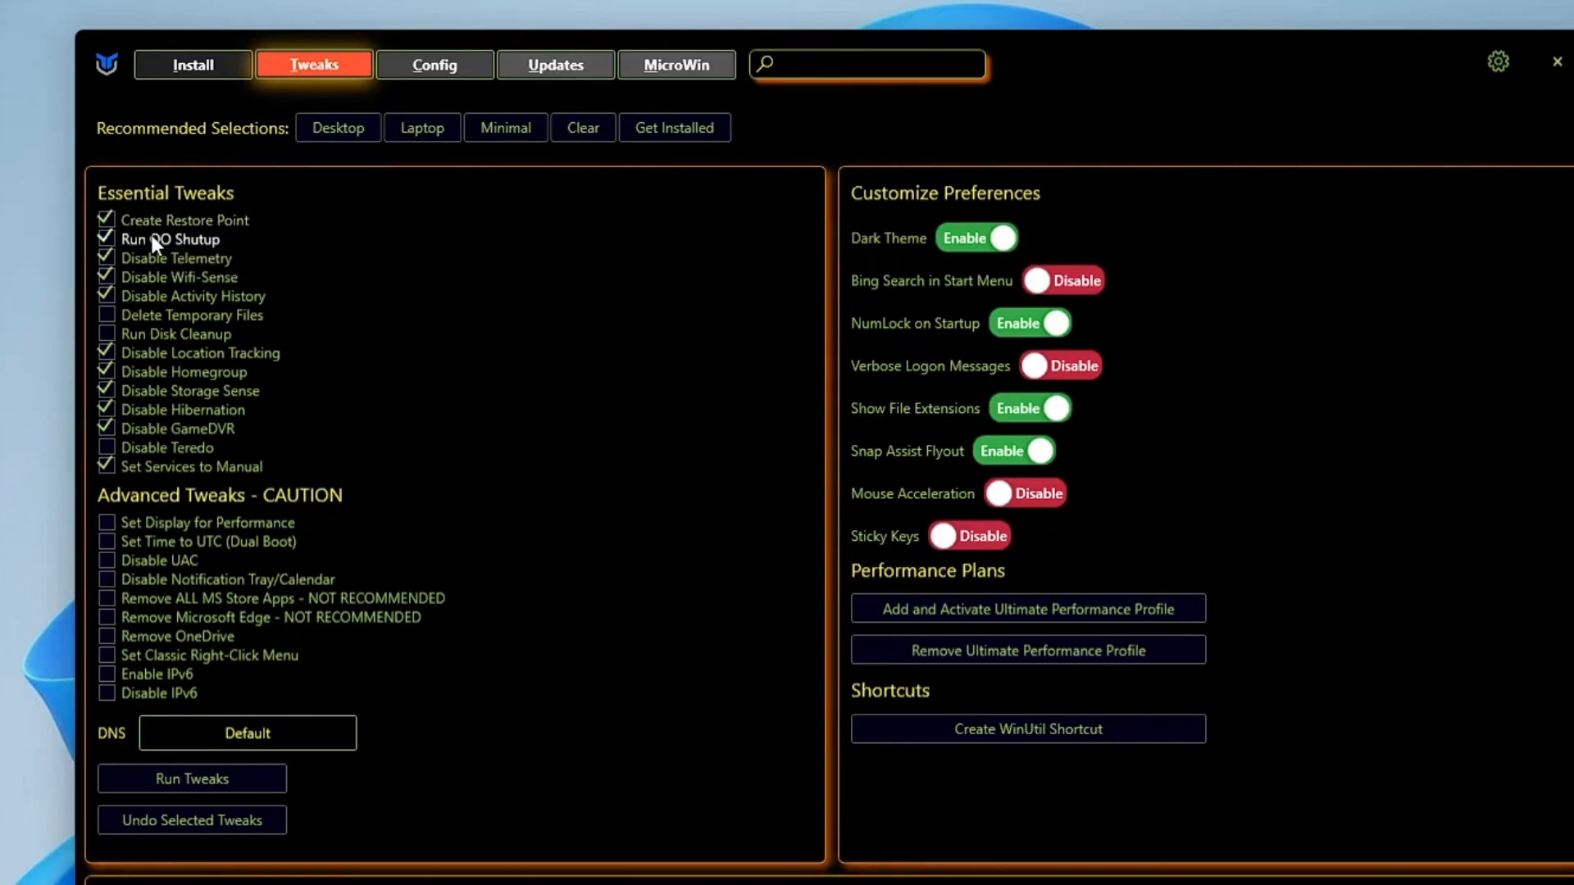
mouse_move(159, 244)
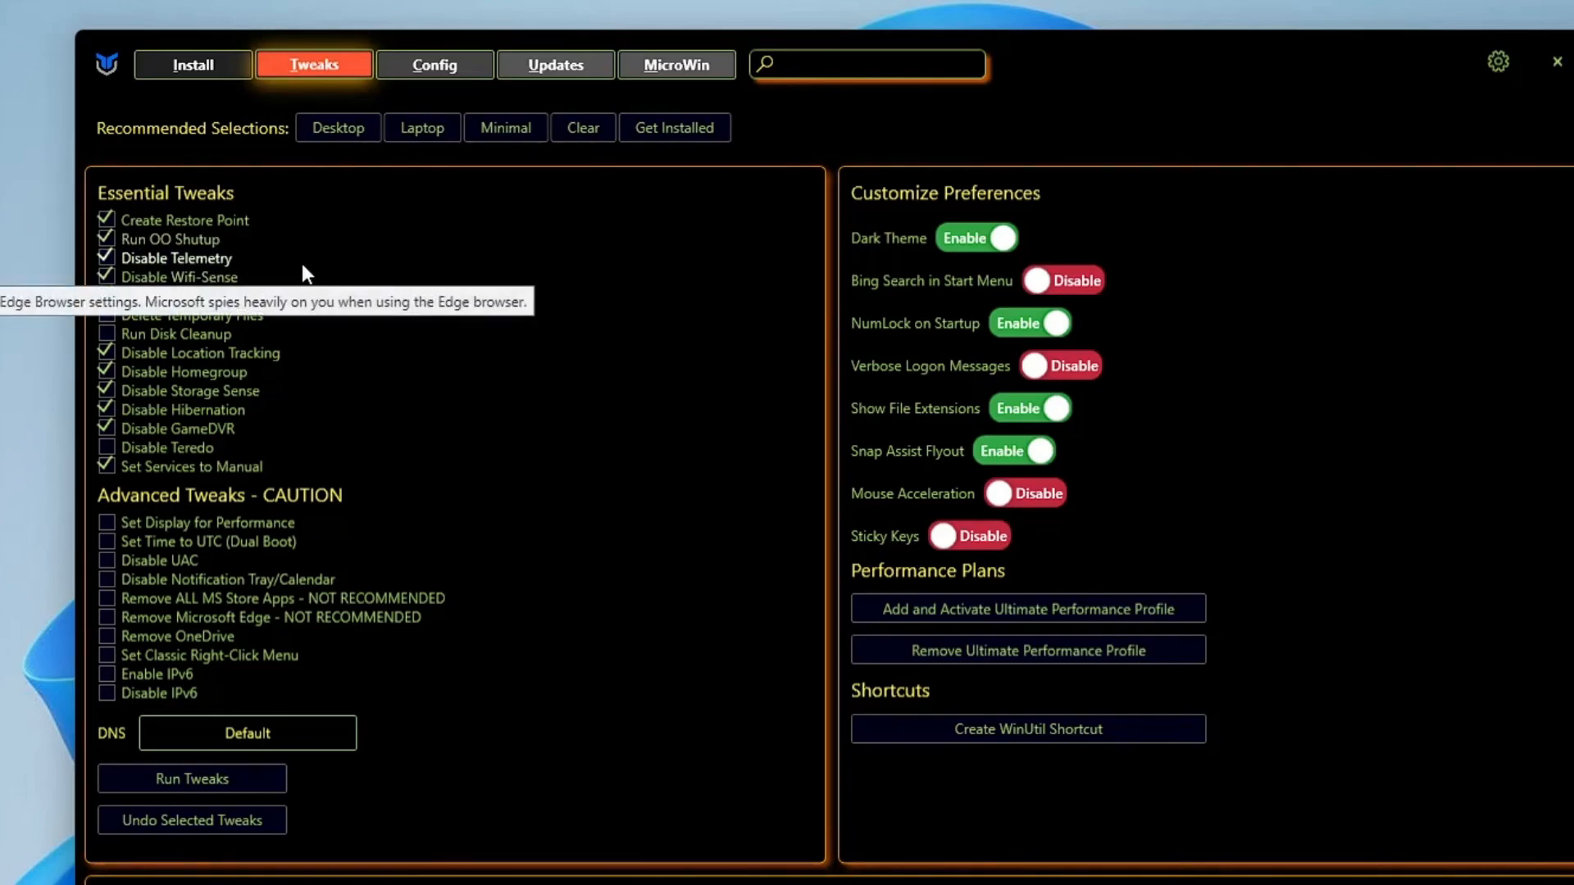
mouse_move(260, 286)
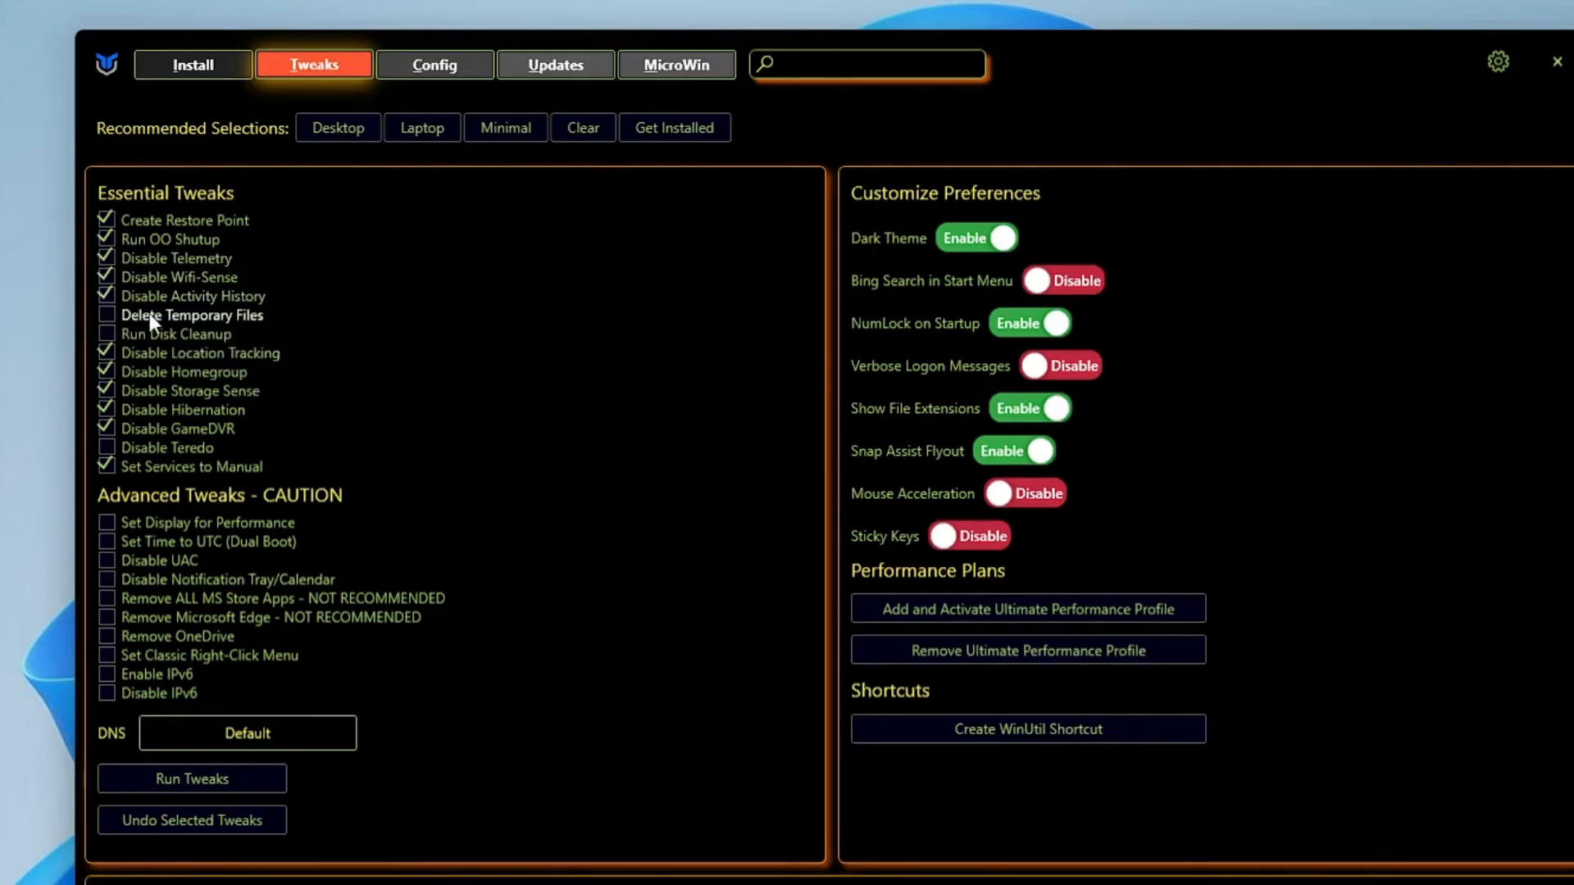
click(107, 315)
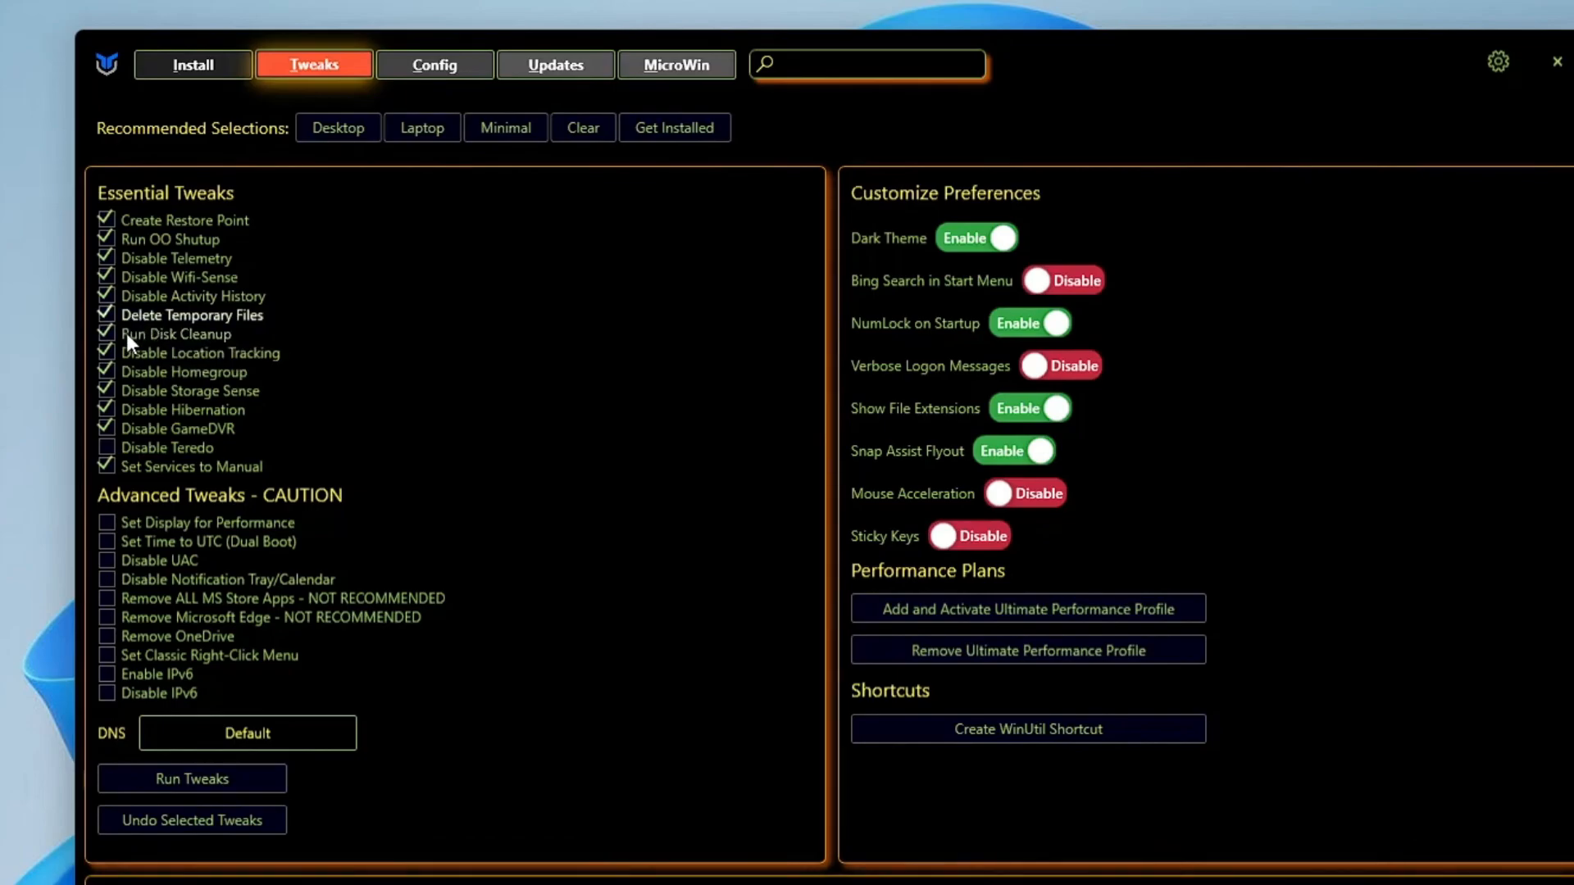
mouse_move(215, 362)
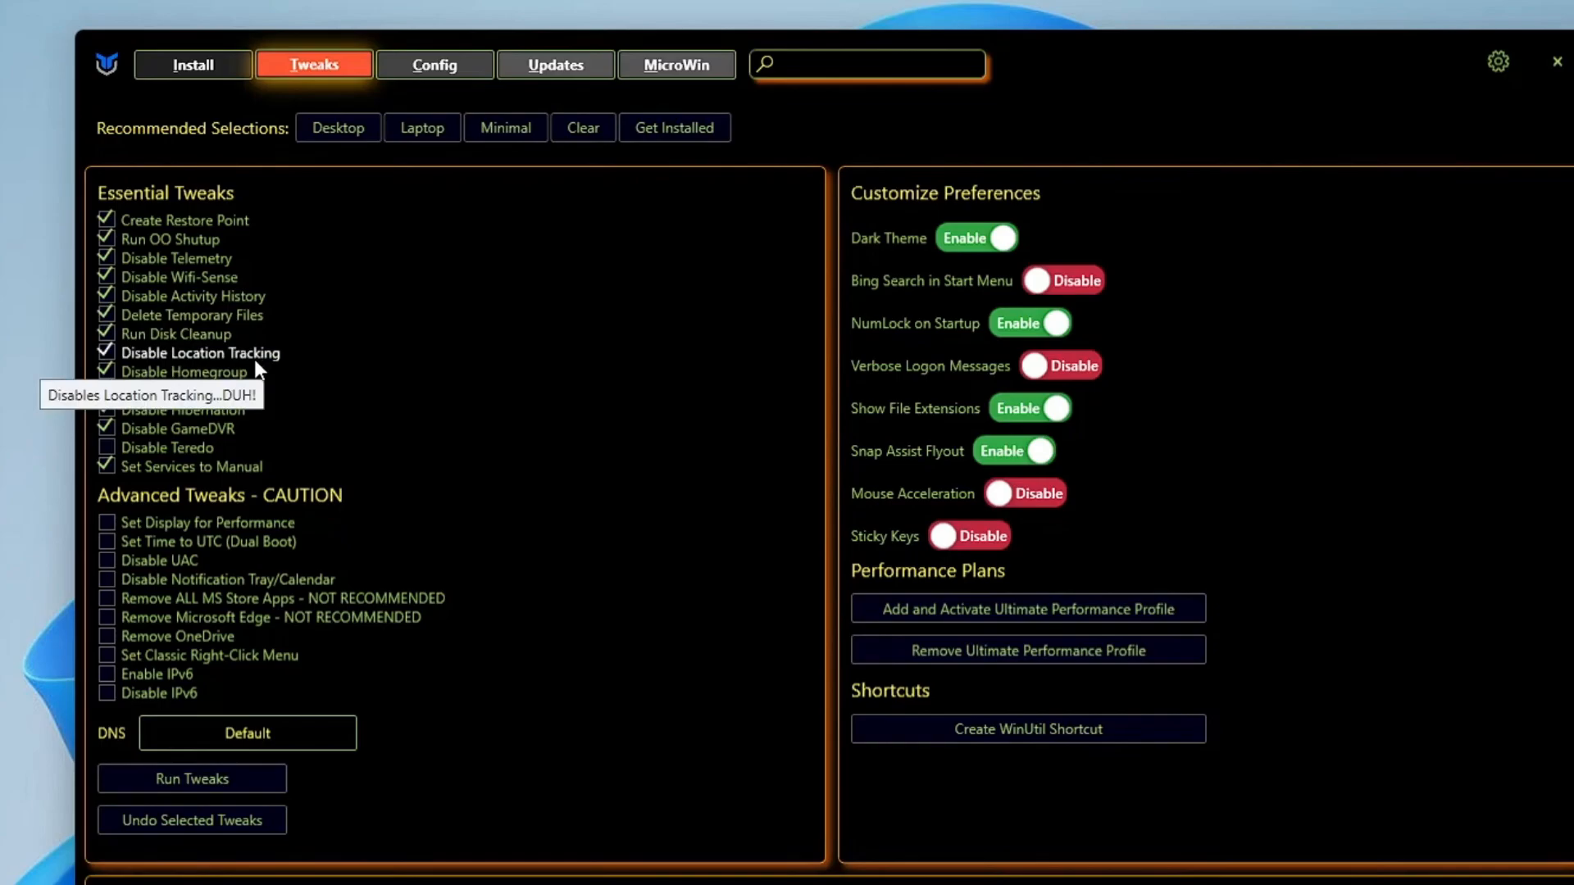
mouse_move(198, 376)
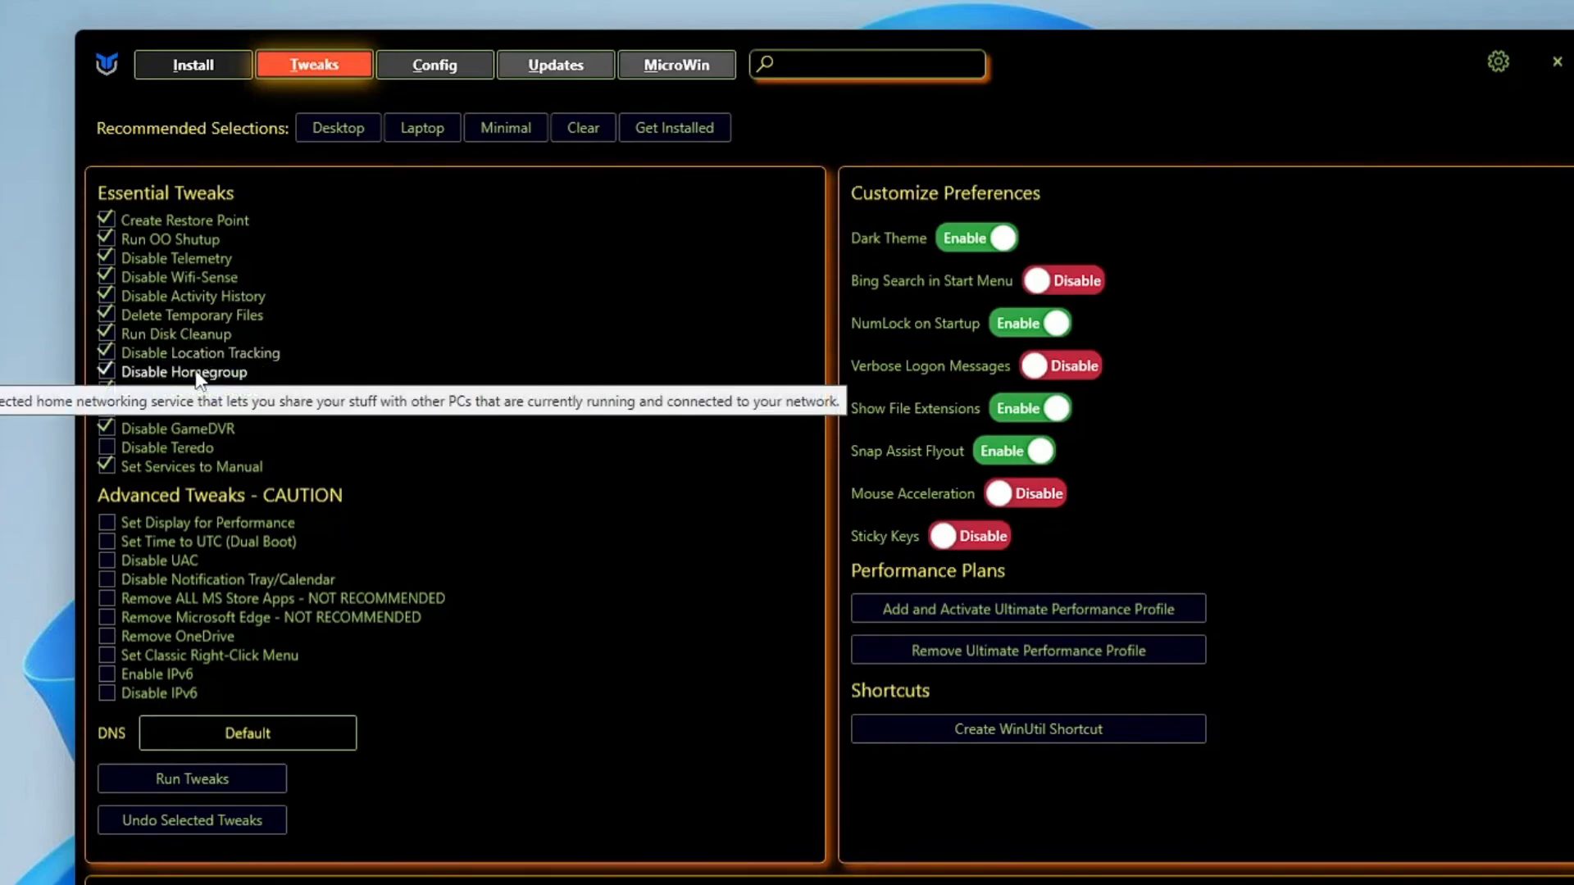
mouse_move(199, 390)
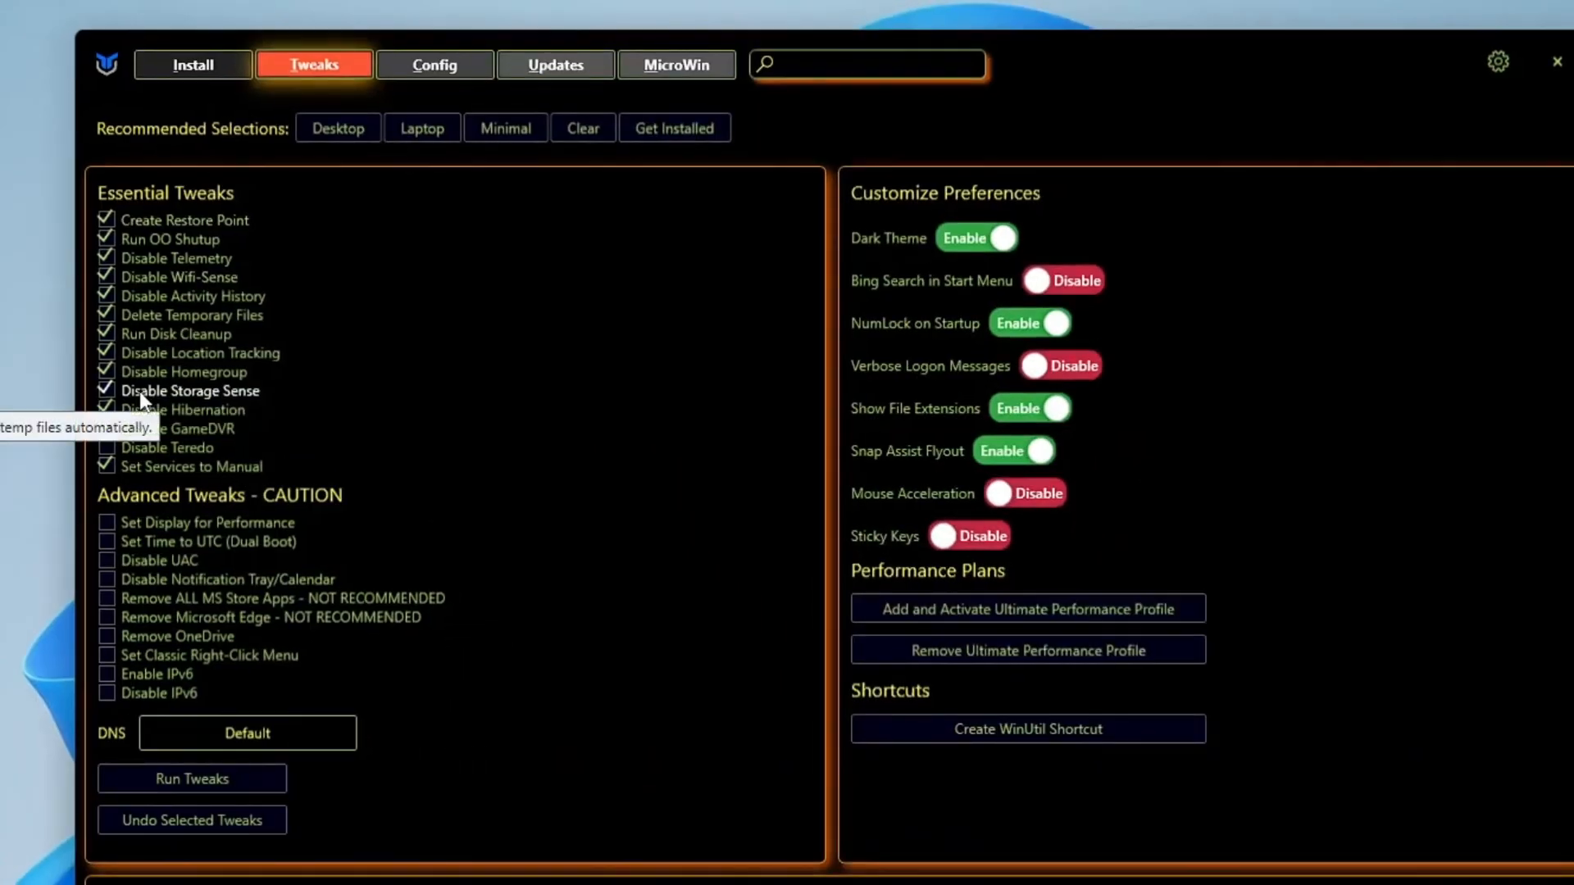
click(107, 390)
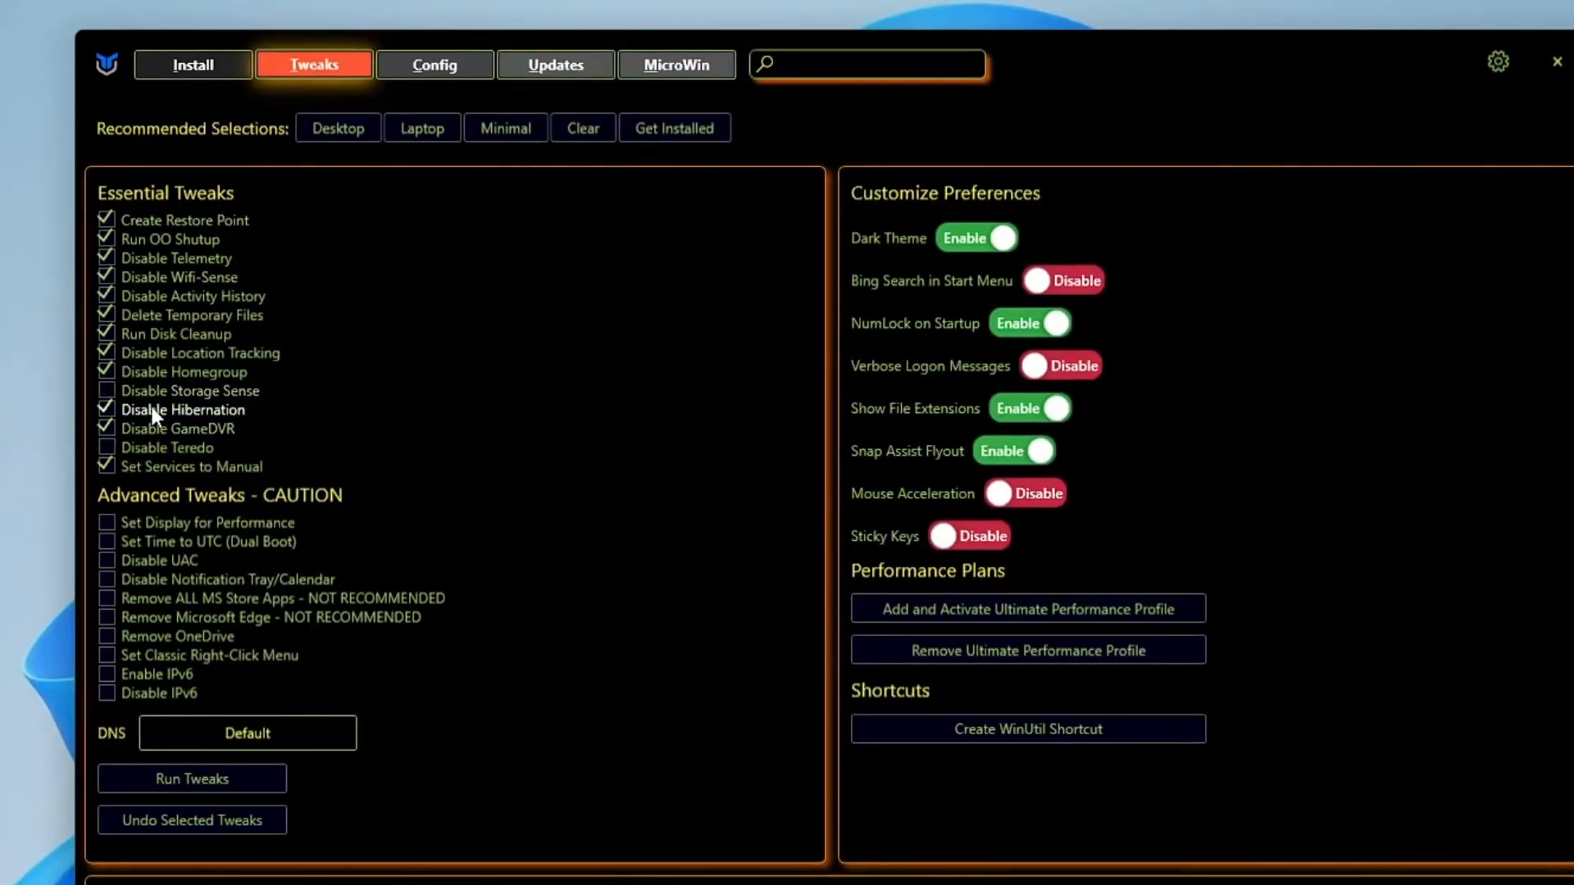
mouse_move(158, 417)
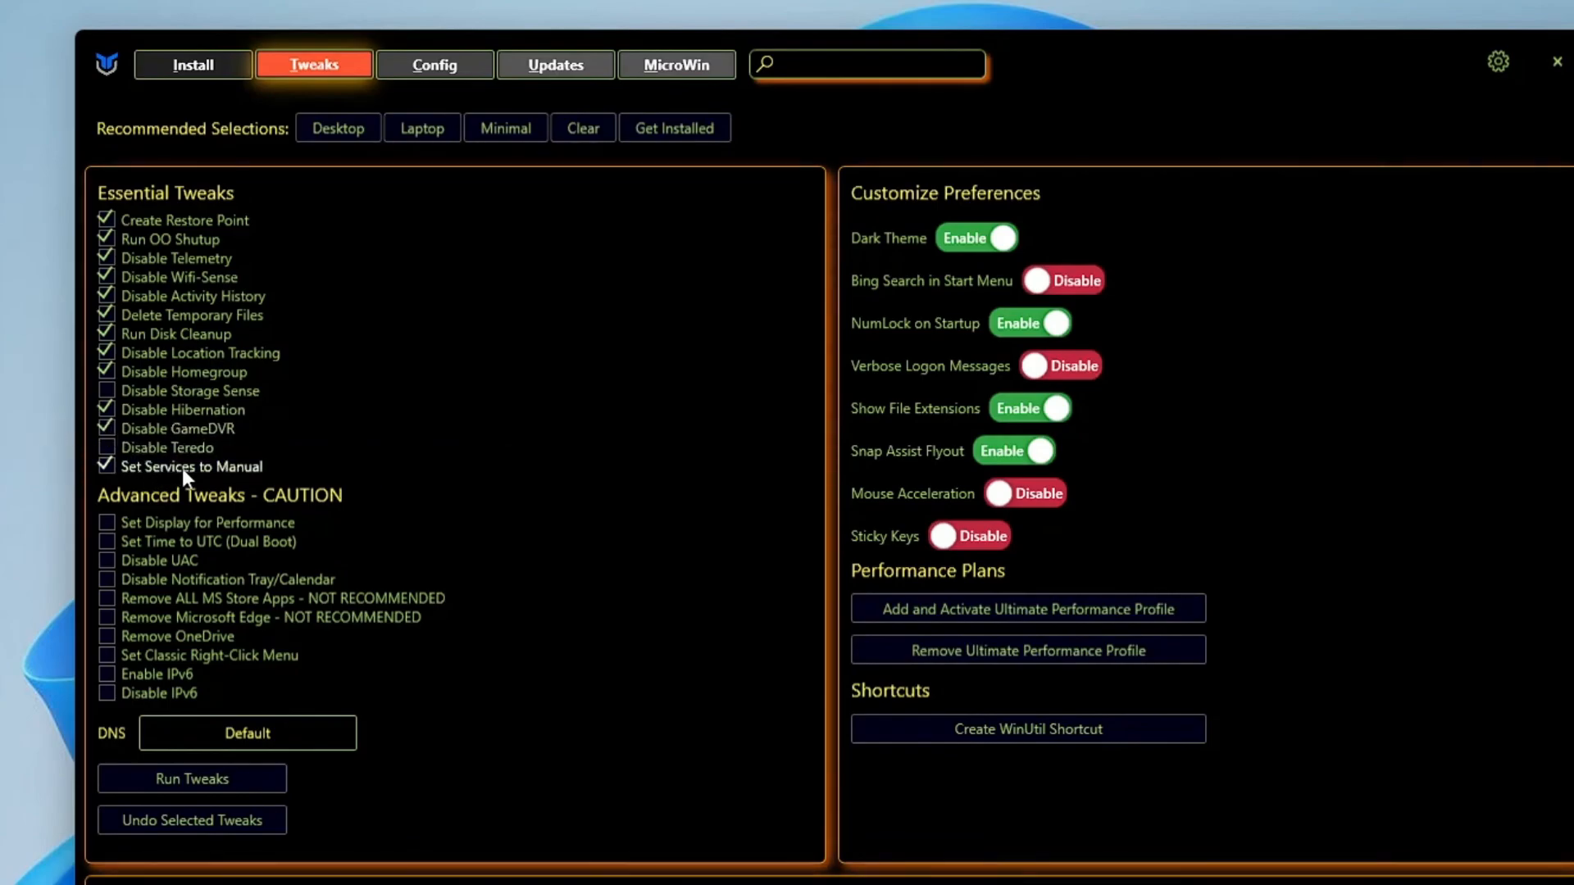
mouse_move(191, 510)
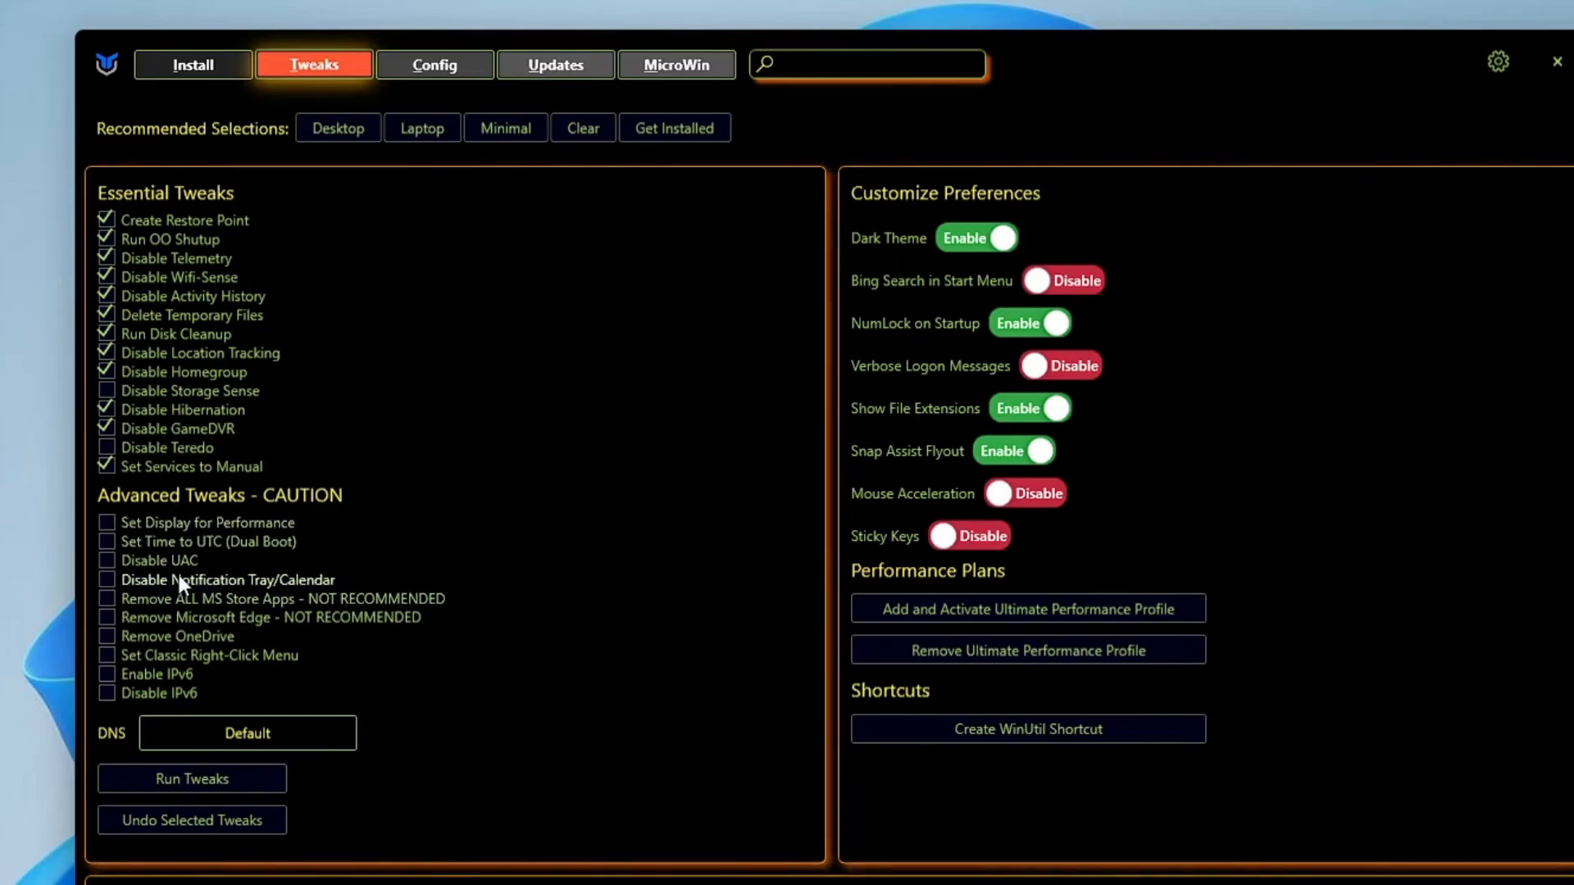
mouse_move(178, 563)
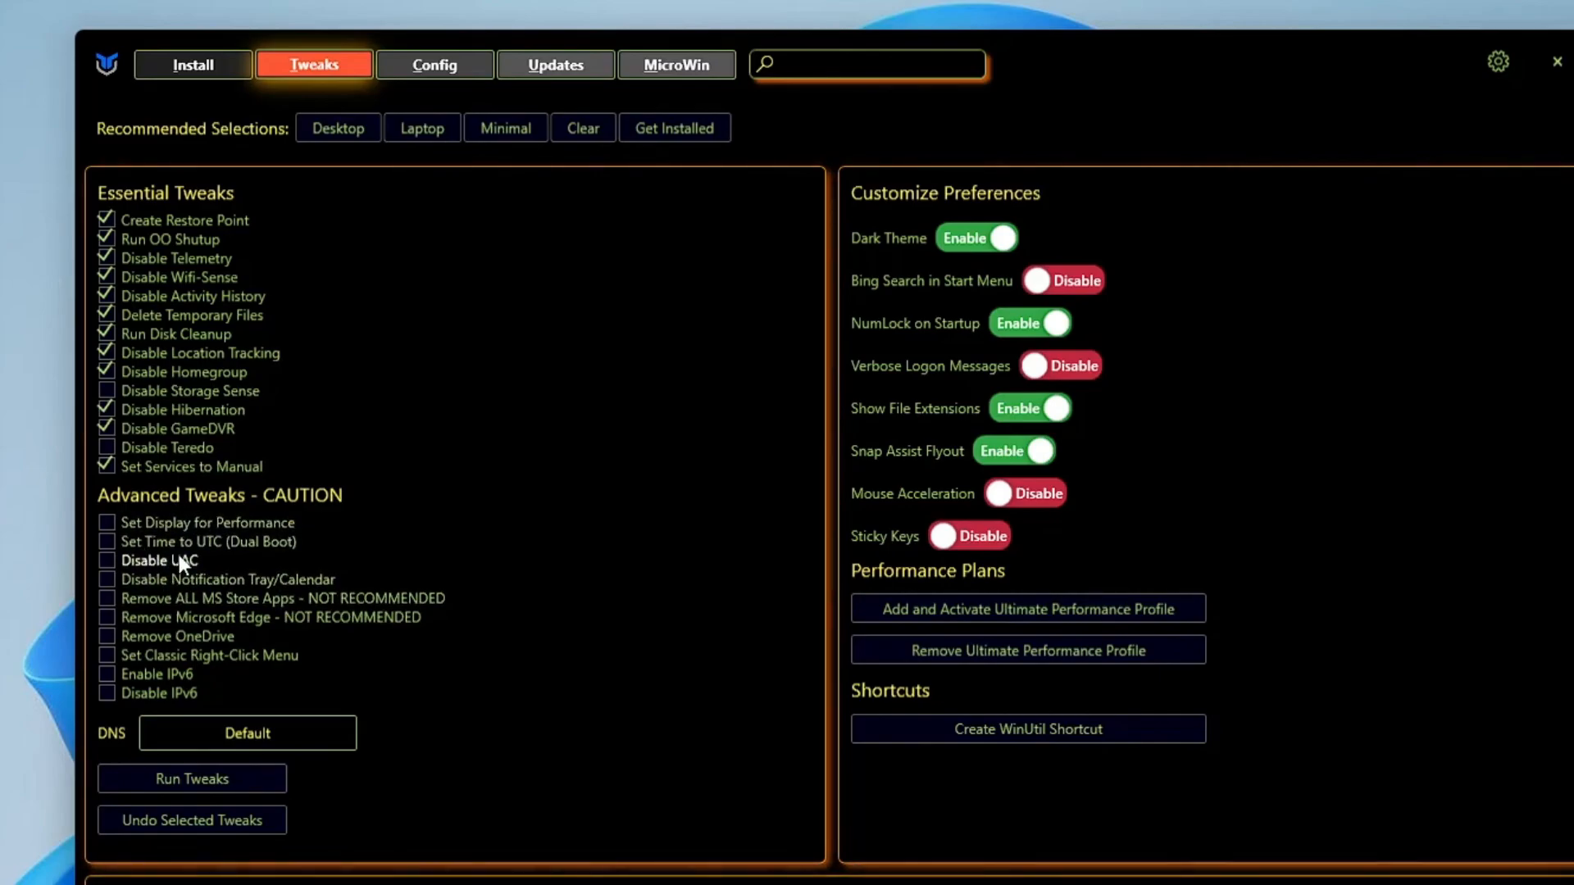
mouse_move(196, 620)
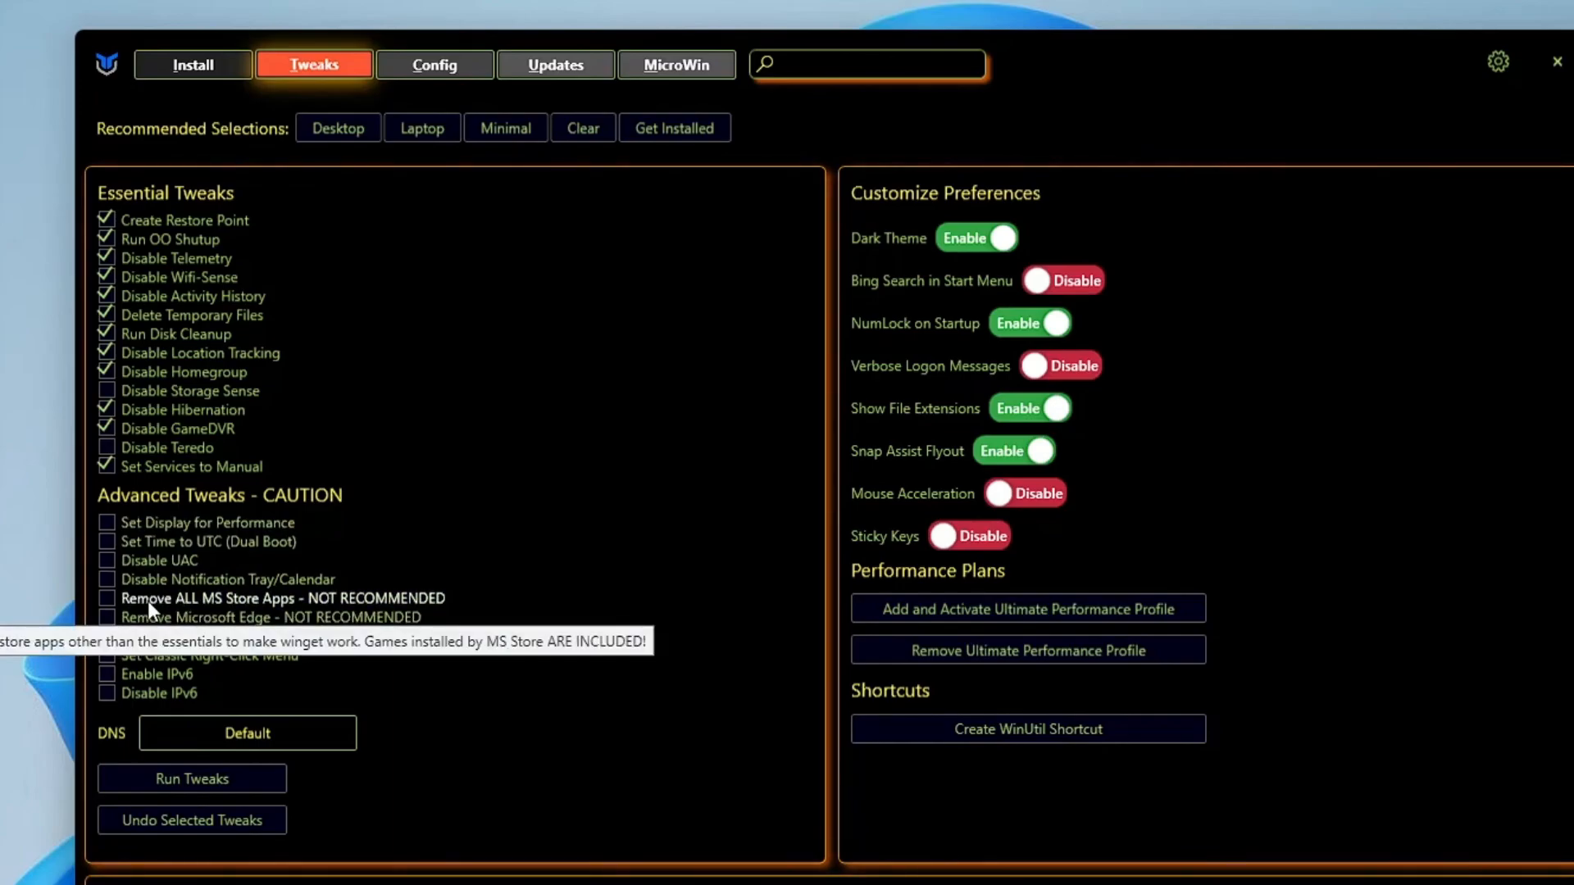
mouse_move(287, 611)
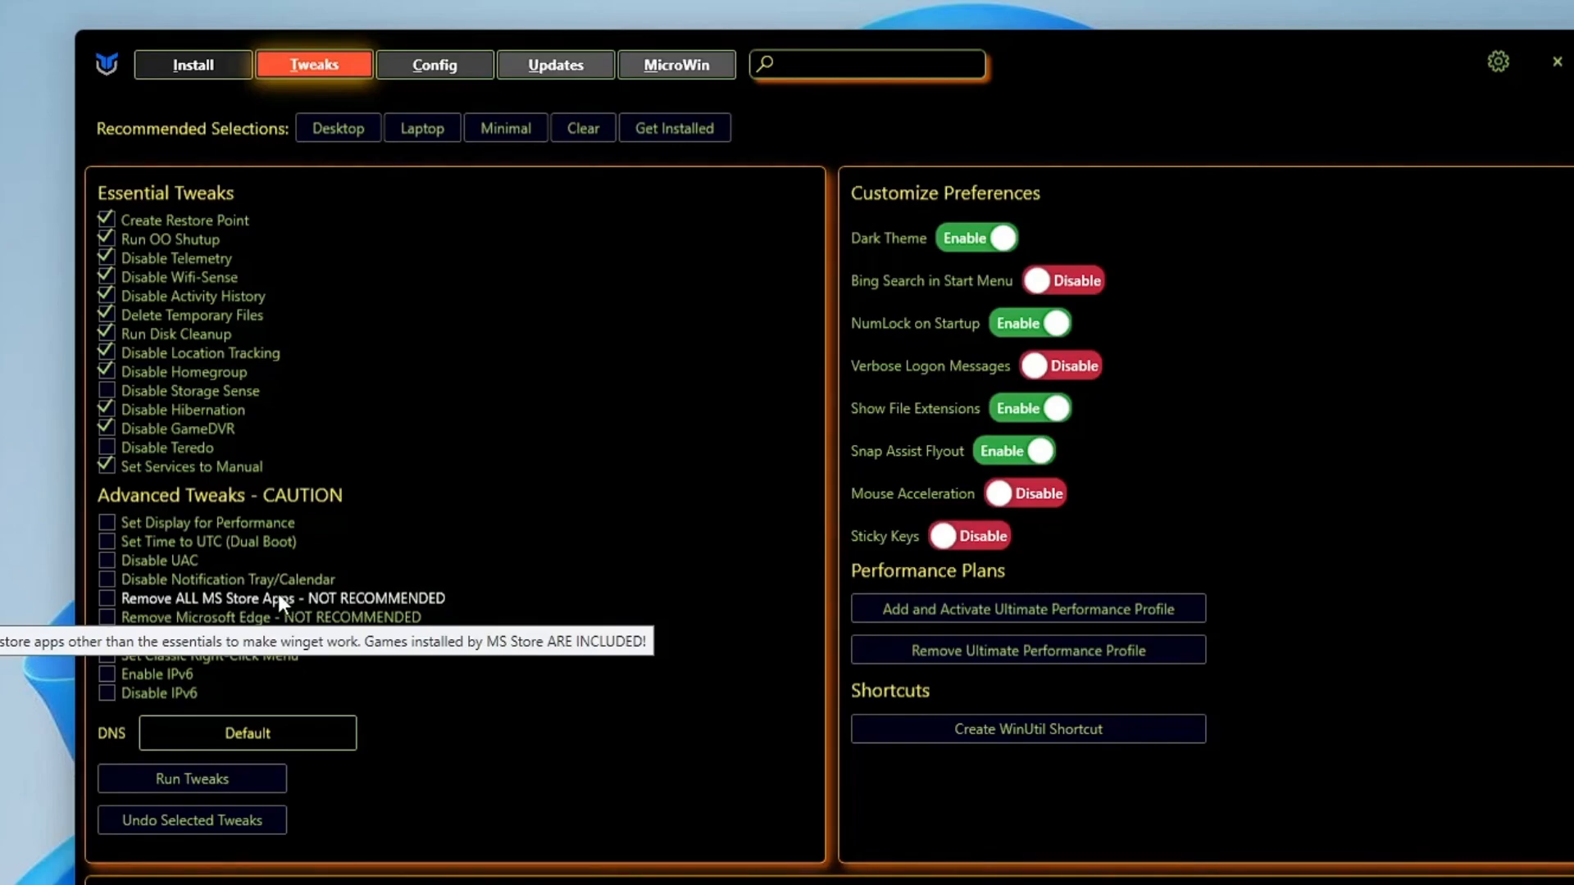
mouse_move(285, 608)
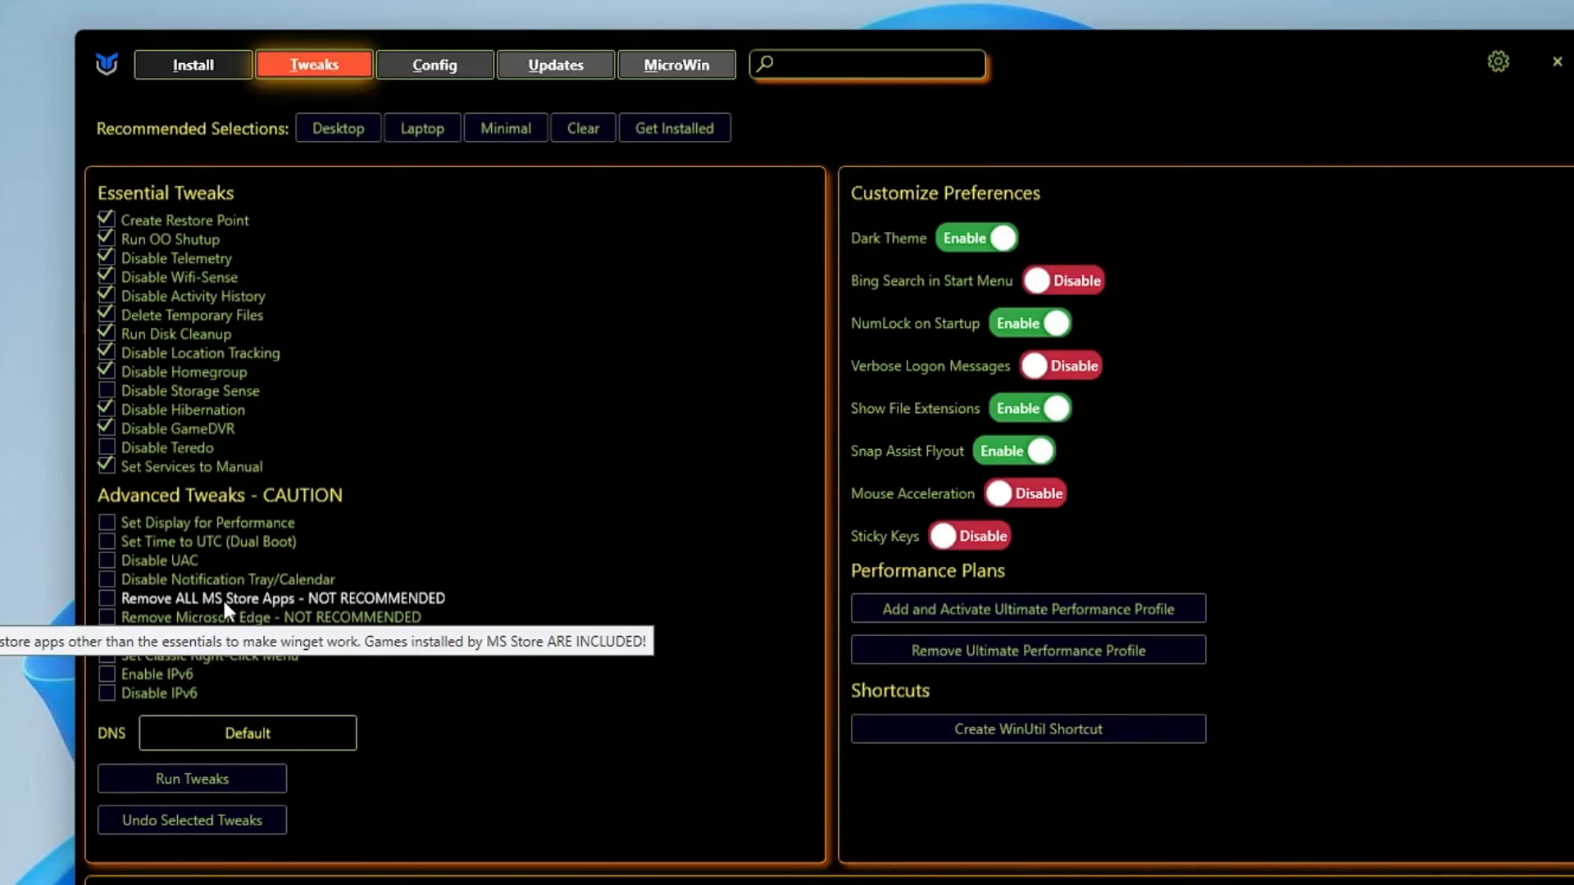
mouse_move(215, 627)
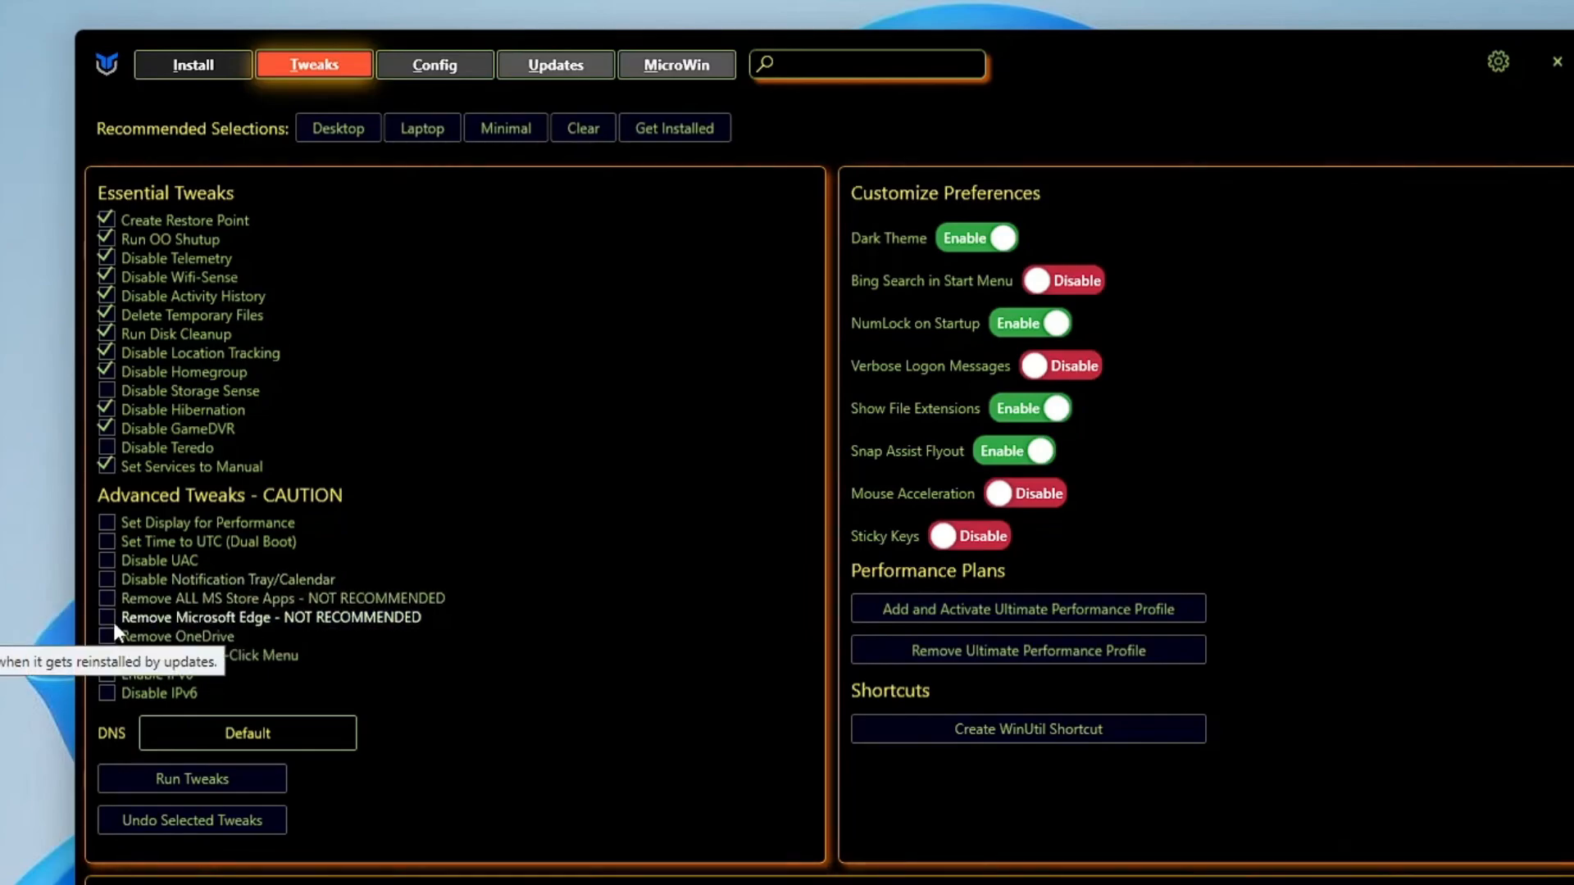
Tick Remove Microsoft Edge, Remove OneDrive, Classic Right-Click Menu and Disable IPv6
click(108, 617)
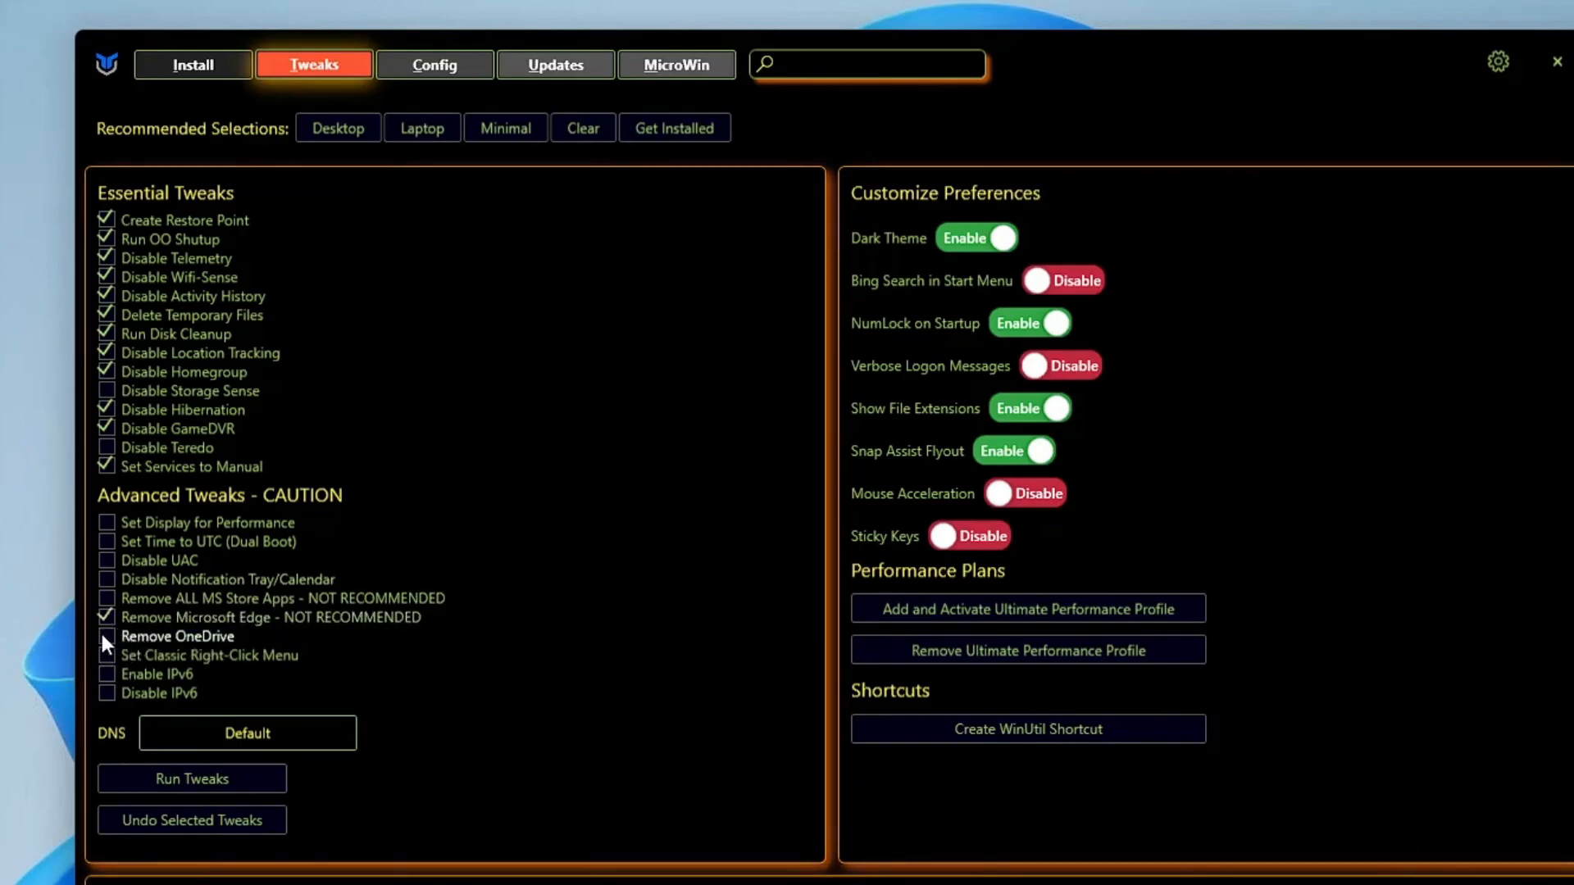
click(108, 636)
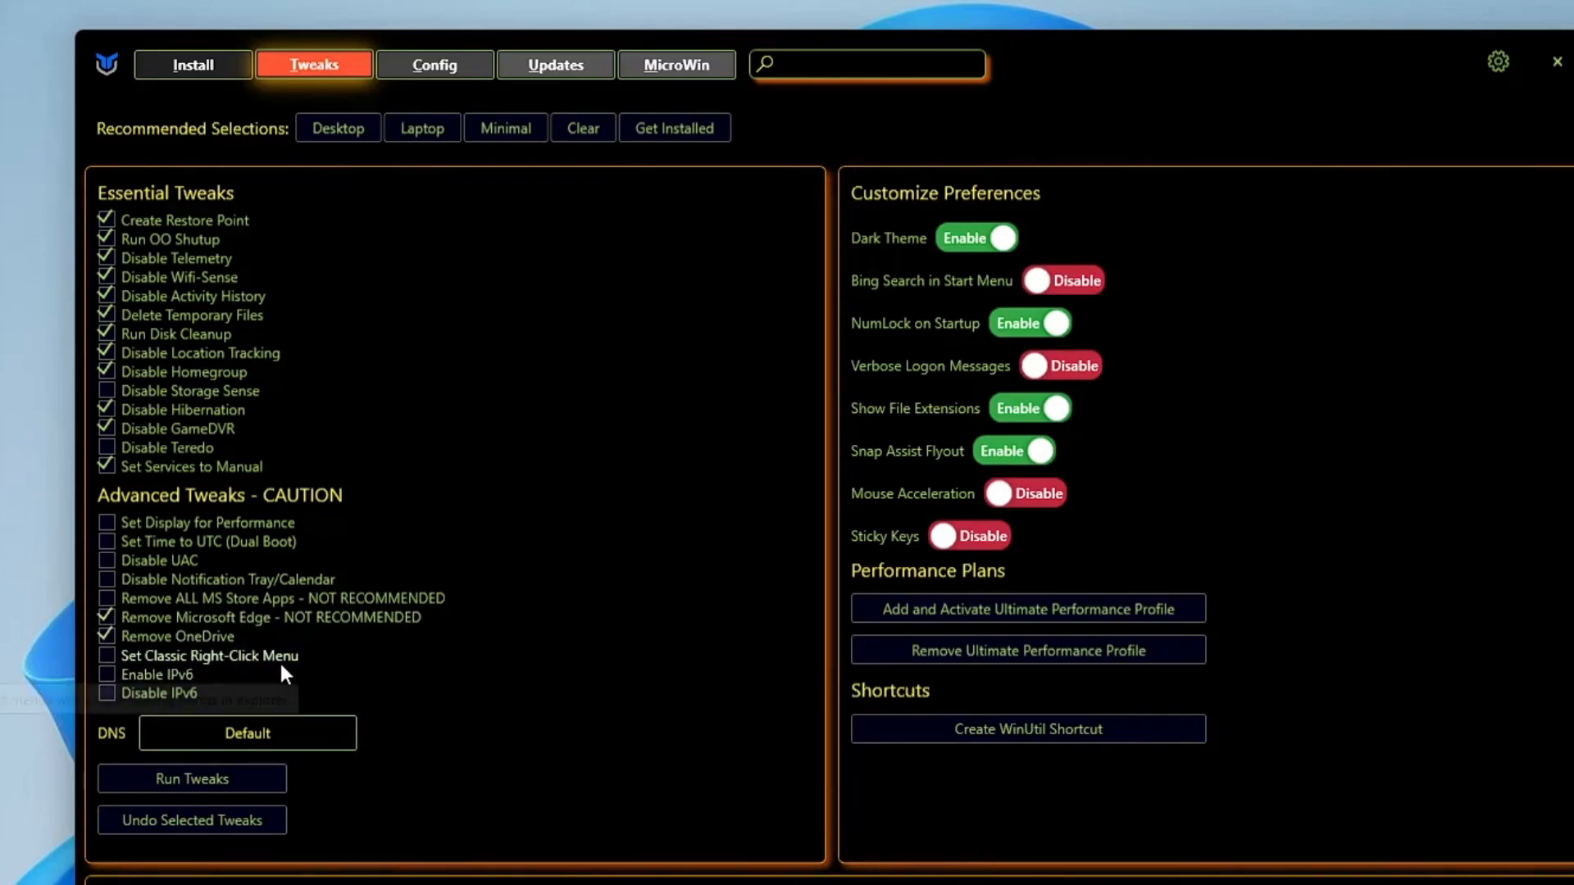
click(106, 655)
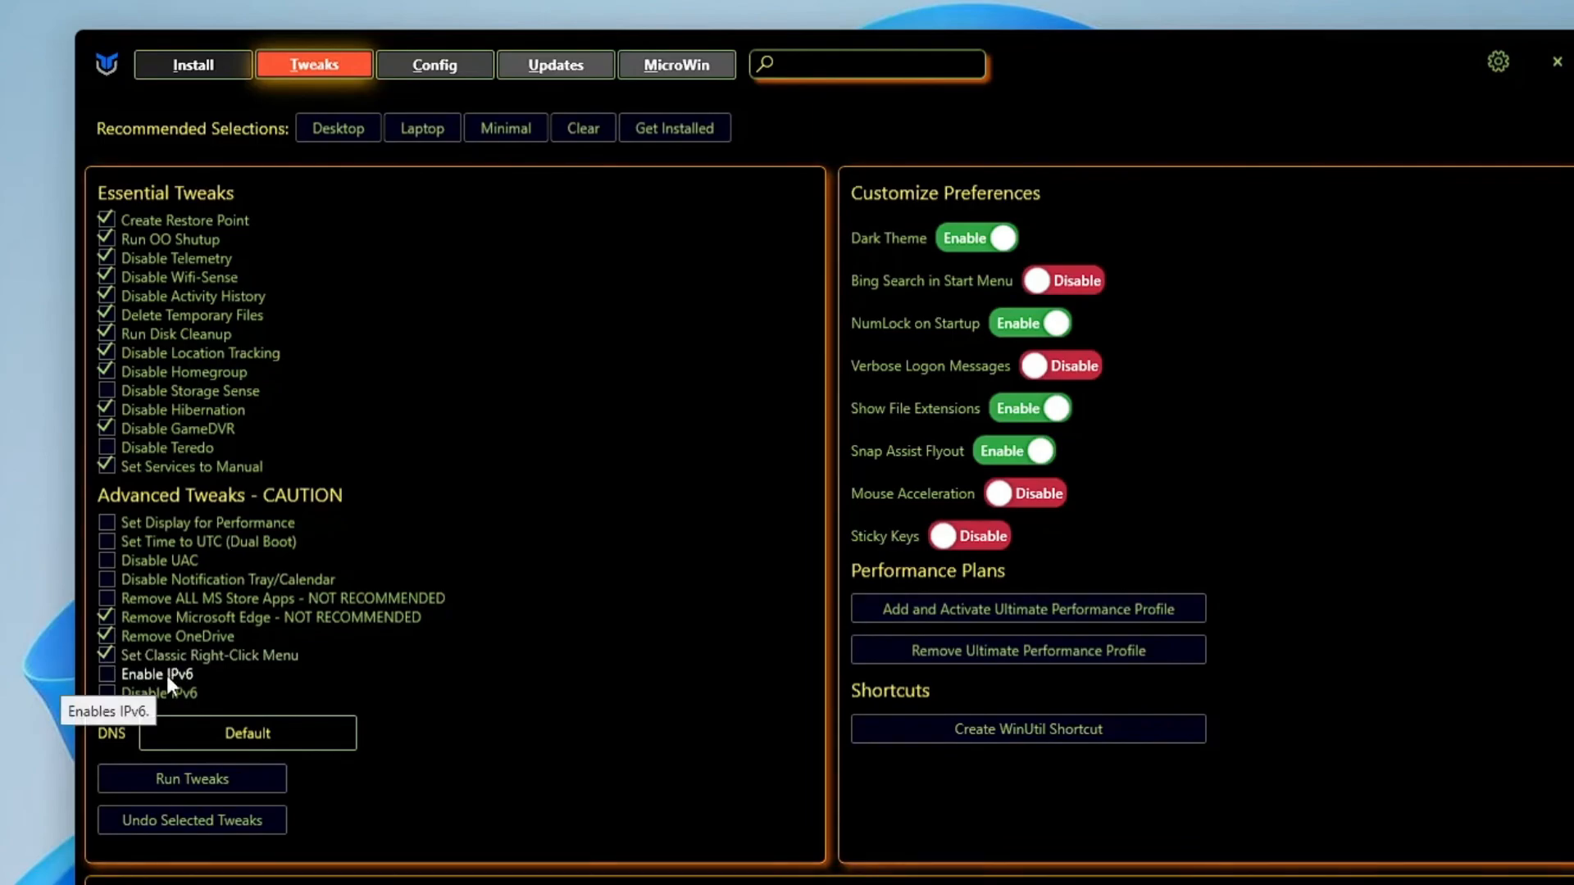
mouse_move(193, 710)
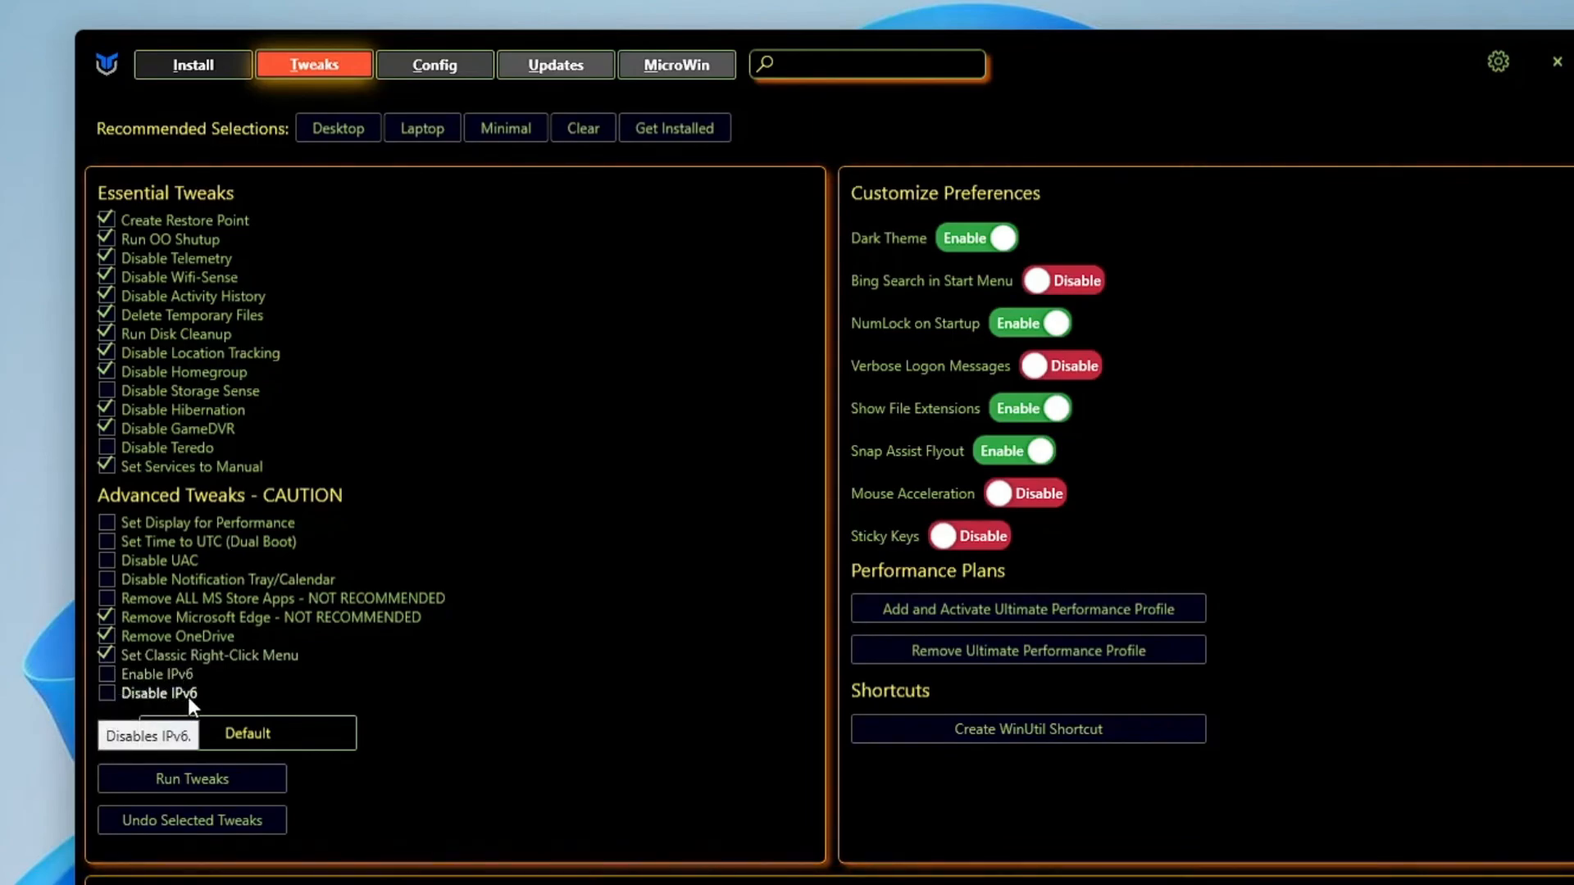
click(107, 693)
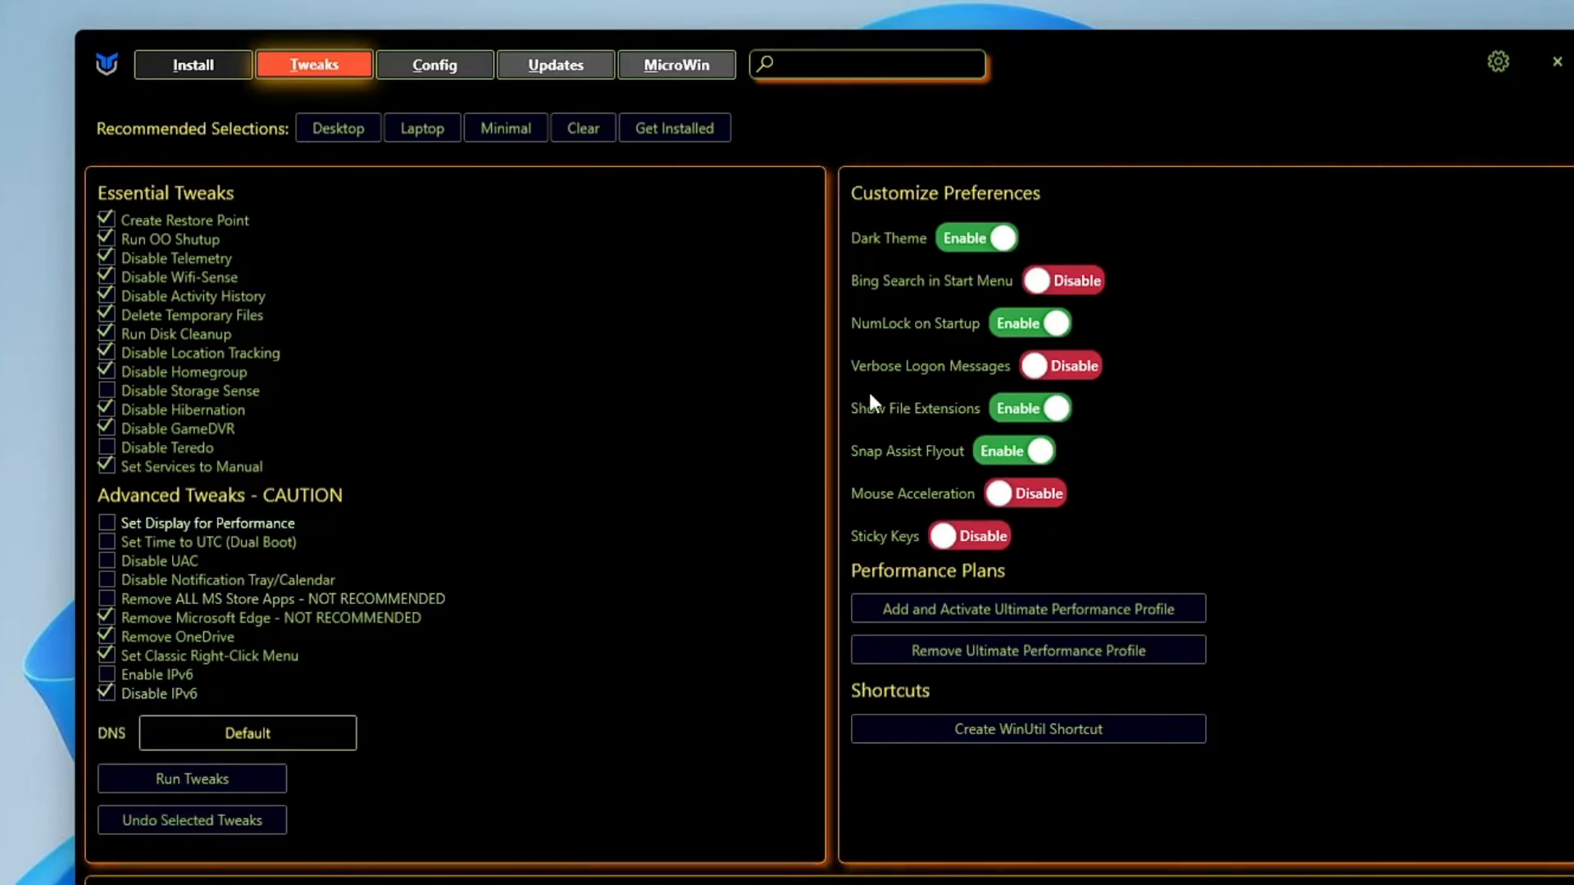
mouse_move(1005, 215)
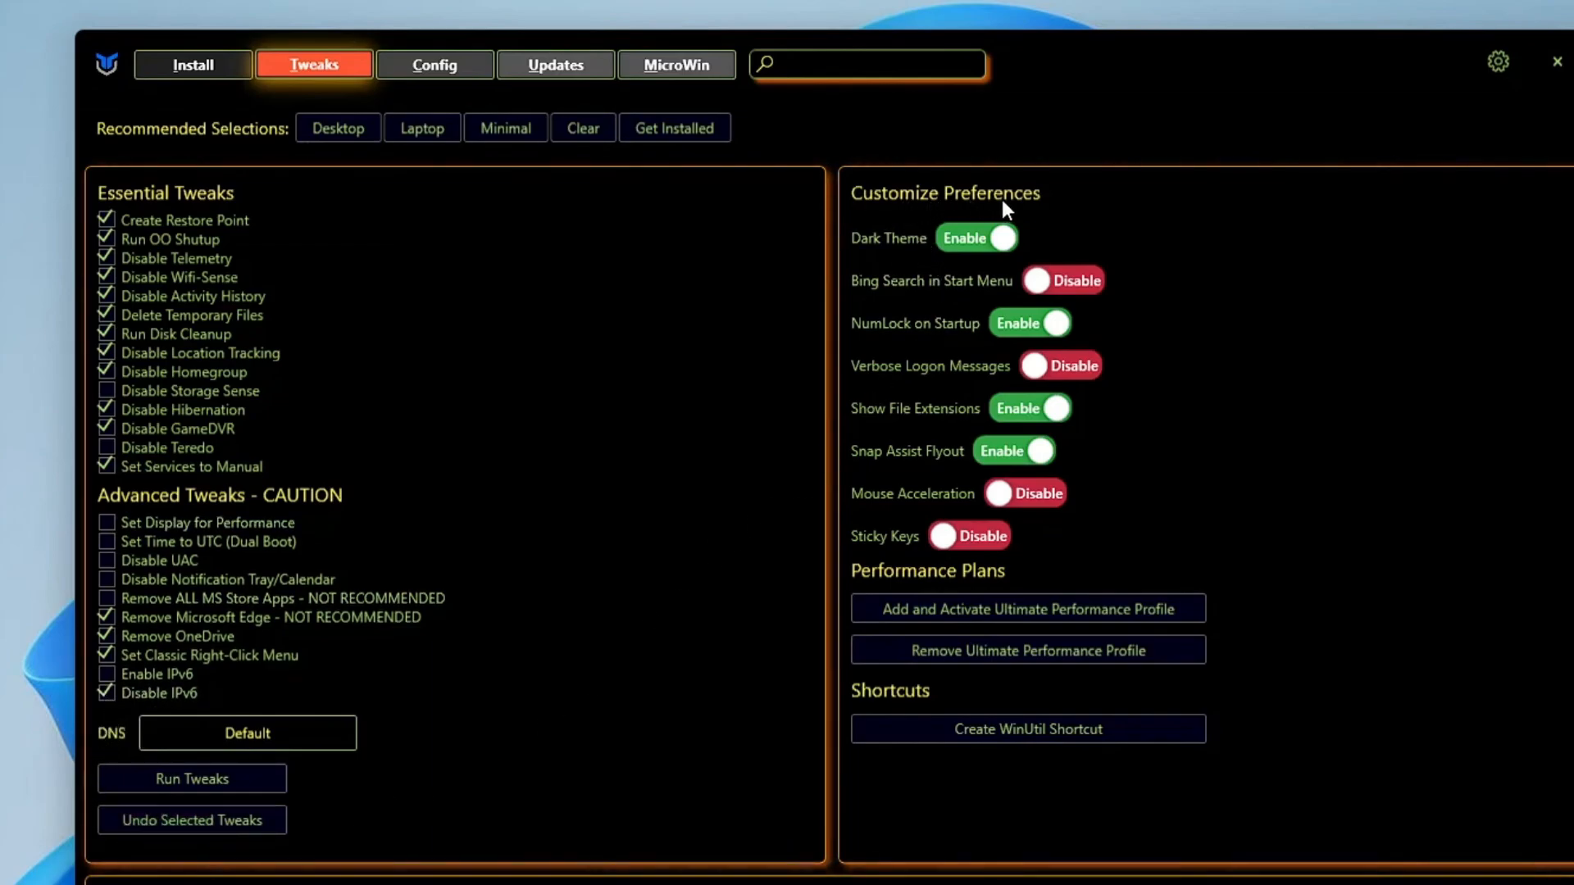
mouse_move(1004, 246)
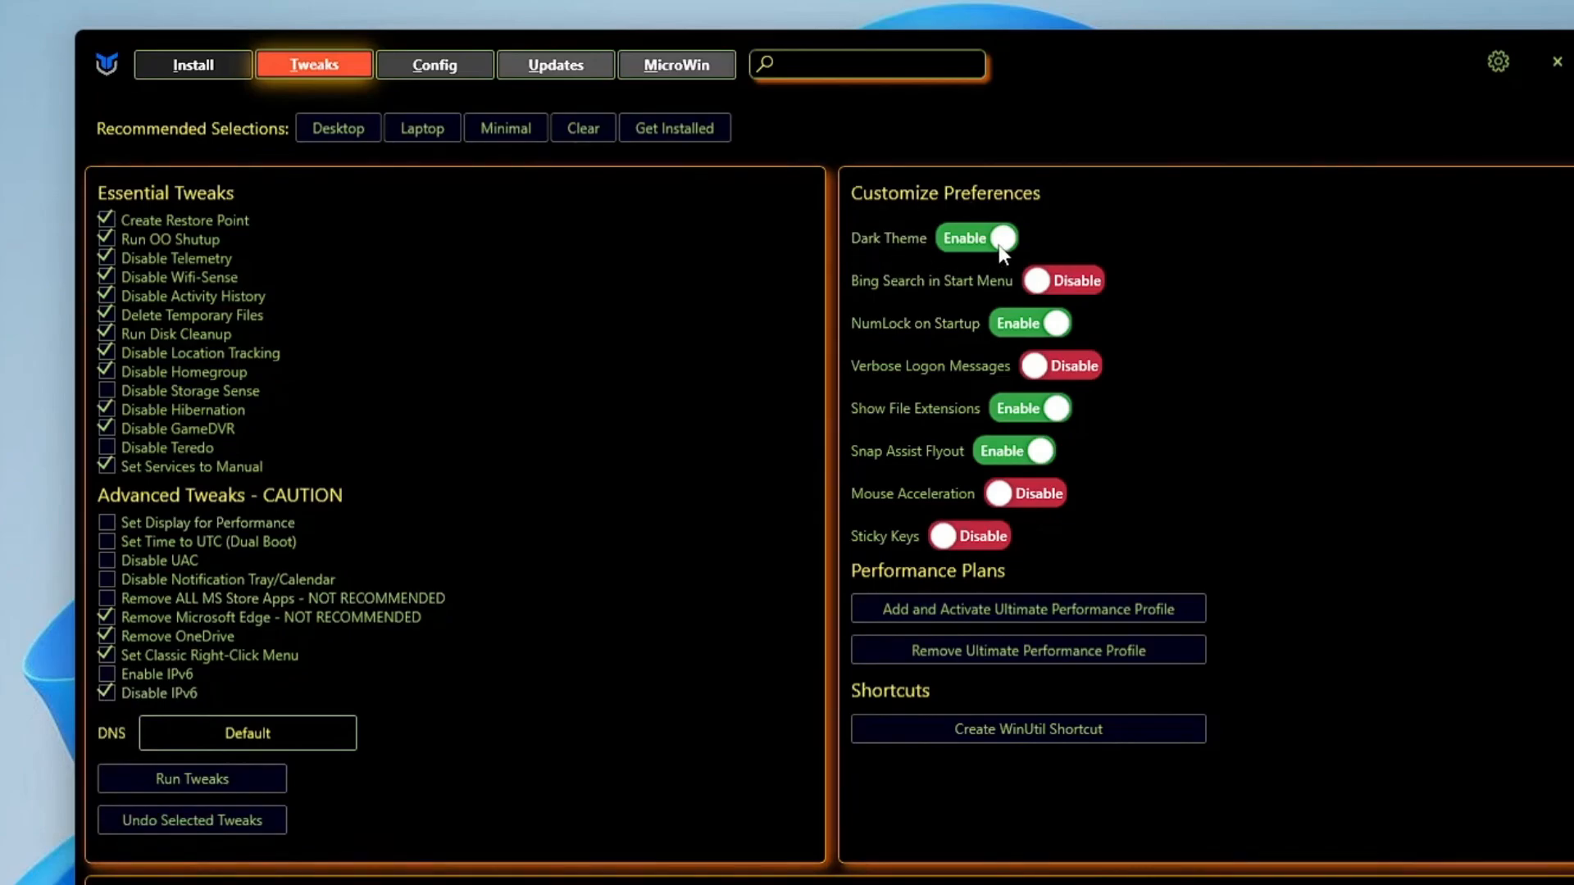
mouse_move(879, 291)
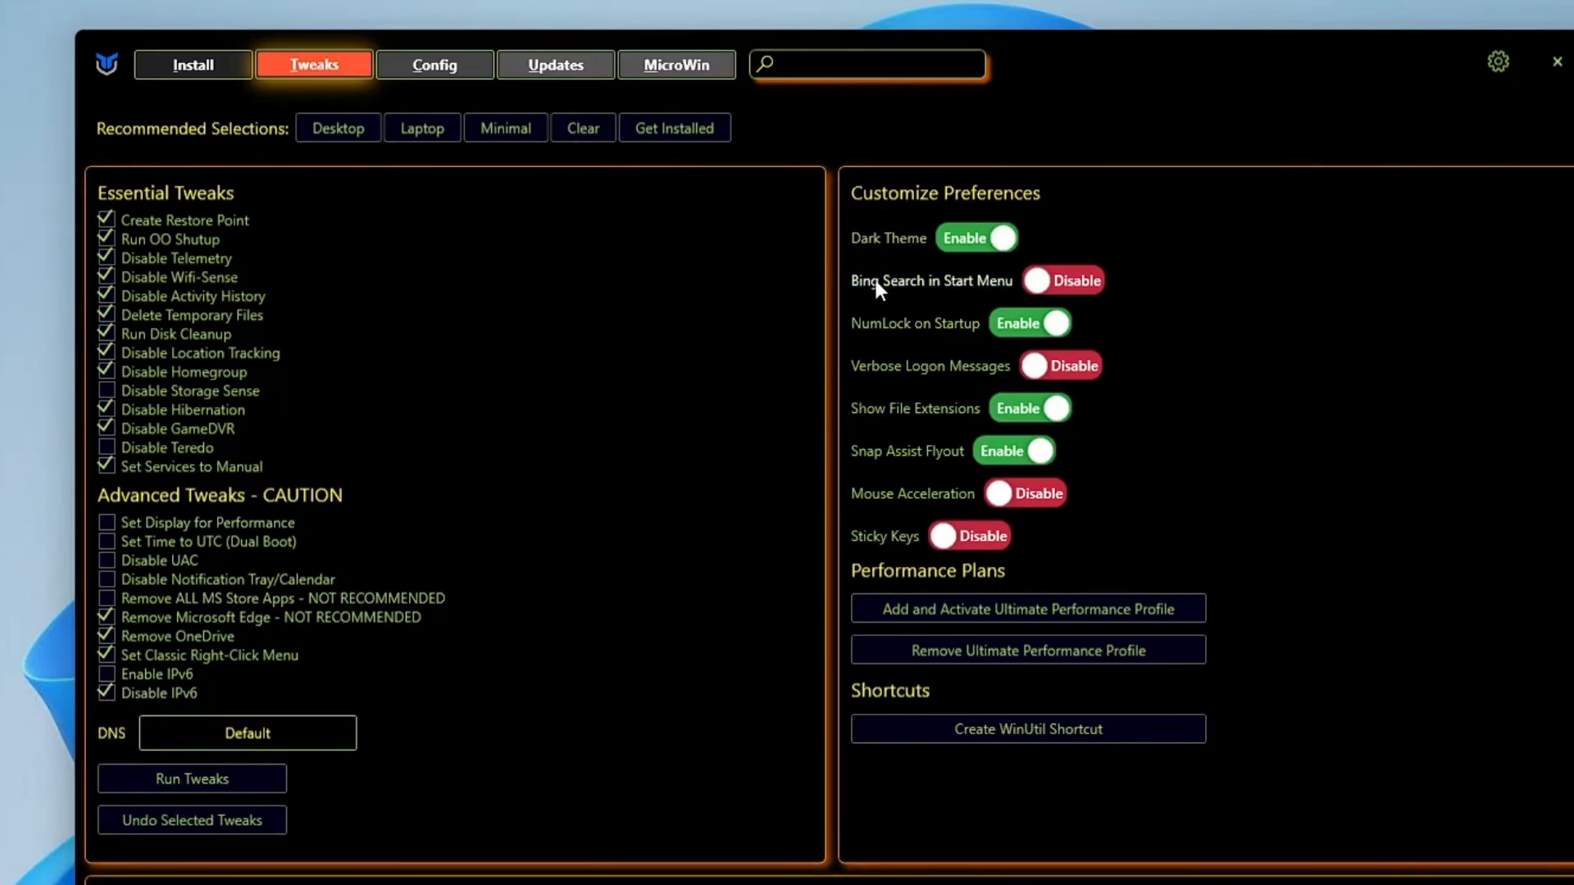
mouse_move(894, 432)
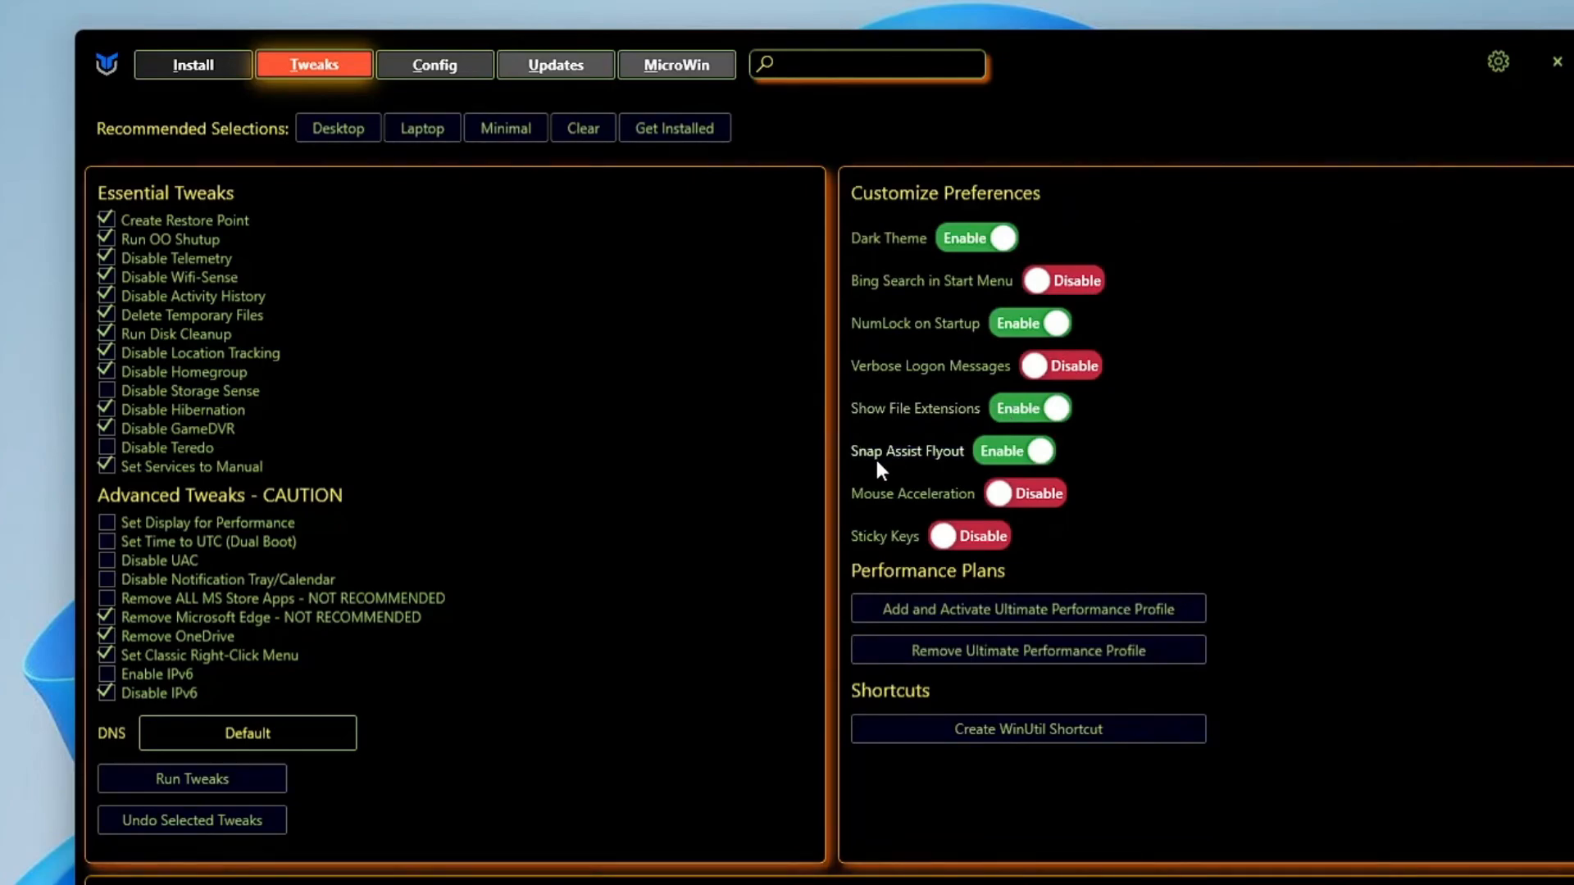
mouse_move(856, 507)
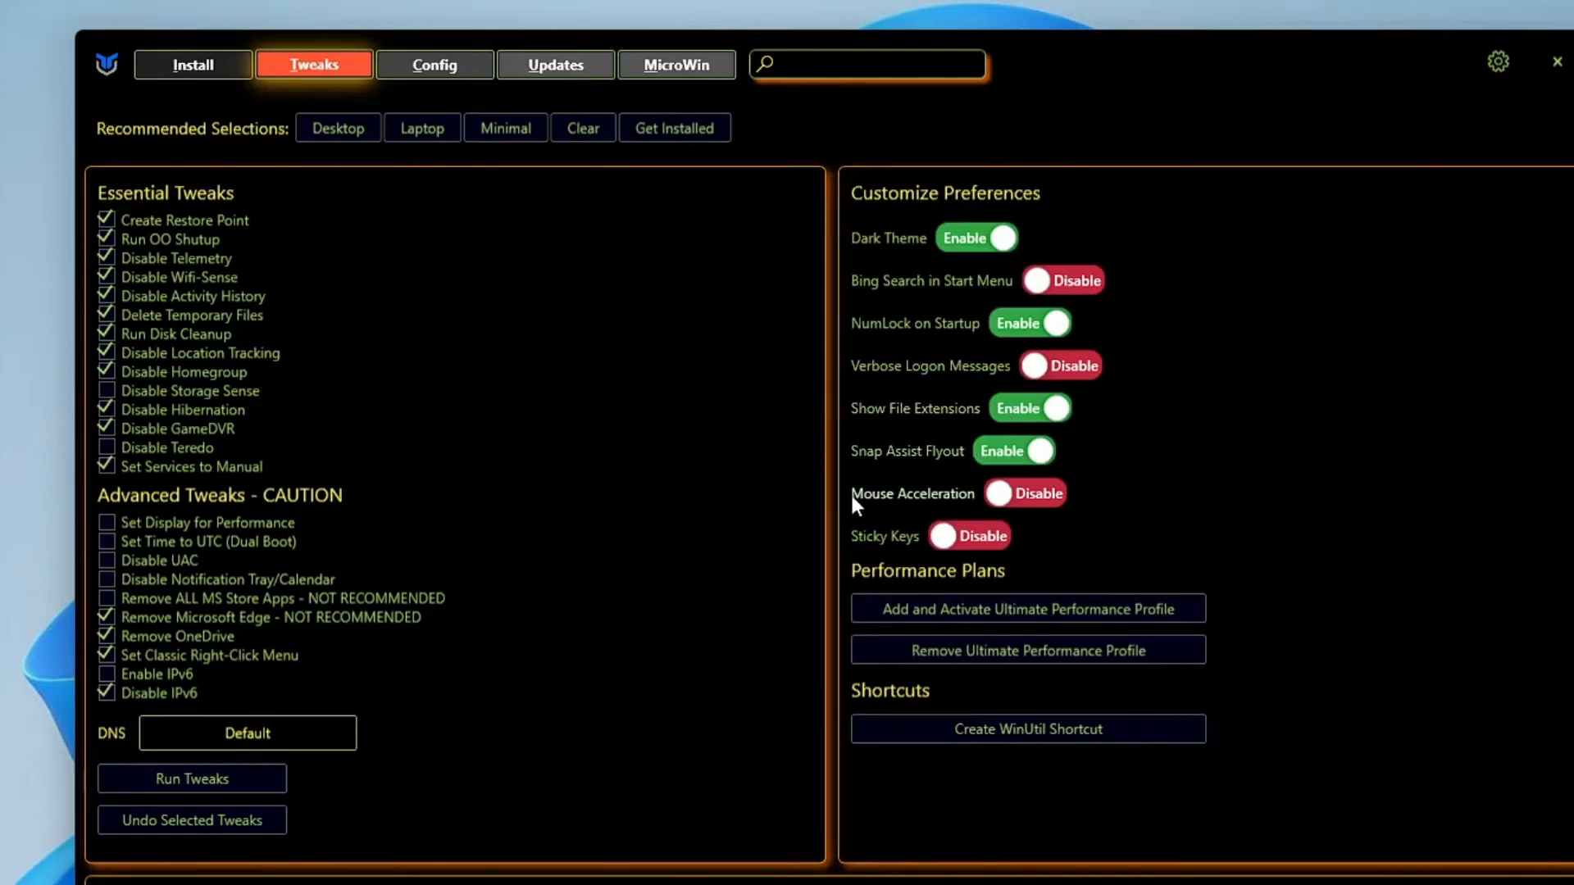
mouse_move(928, 510)
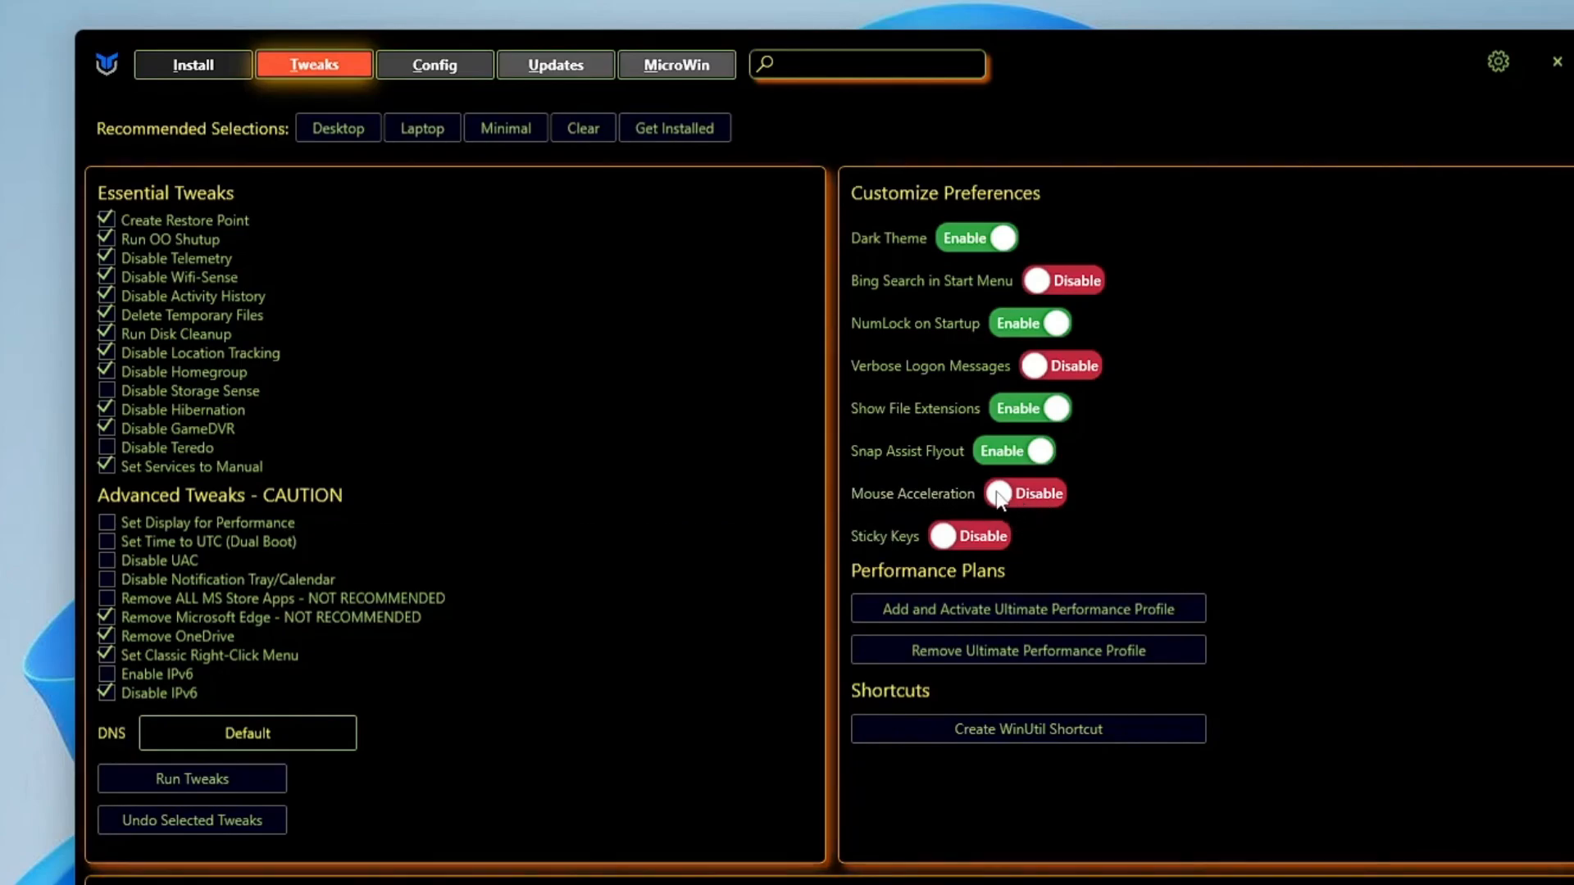
mouse_move(943, 531)
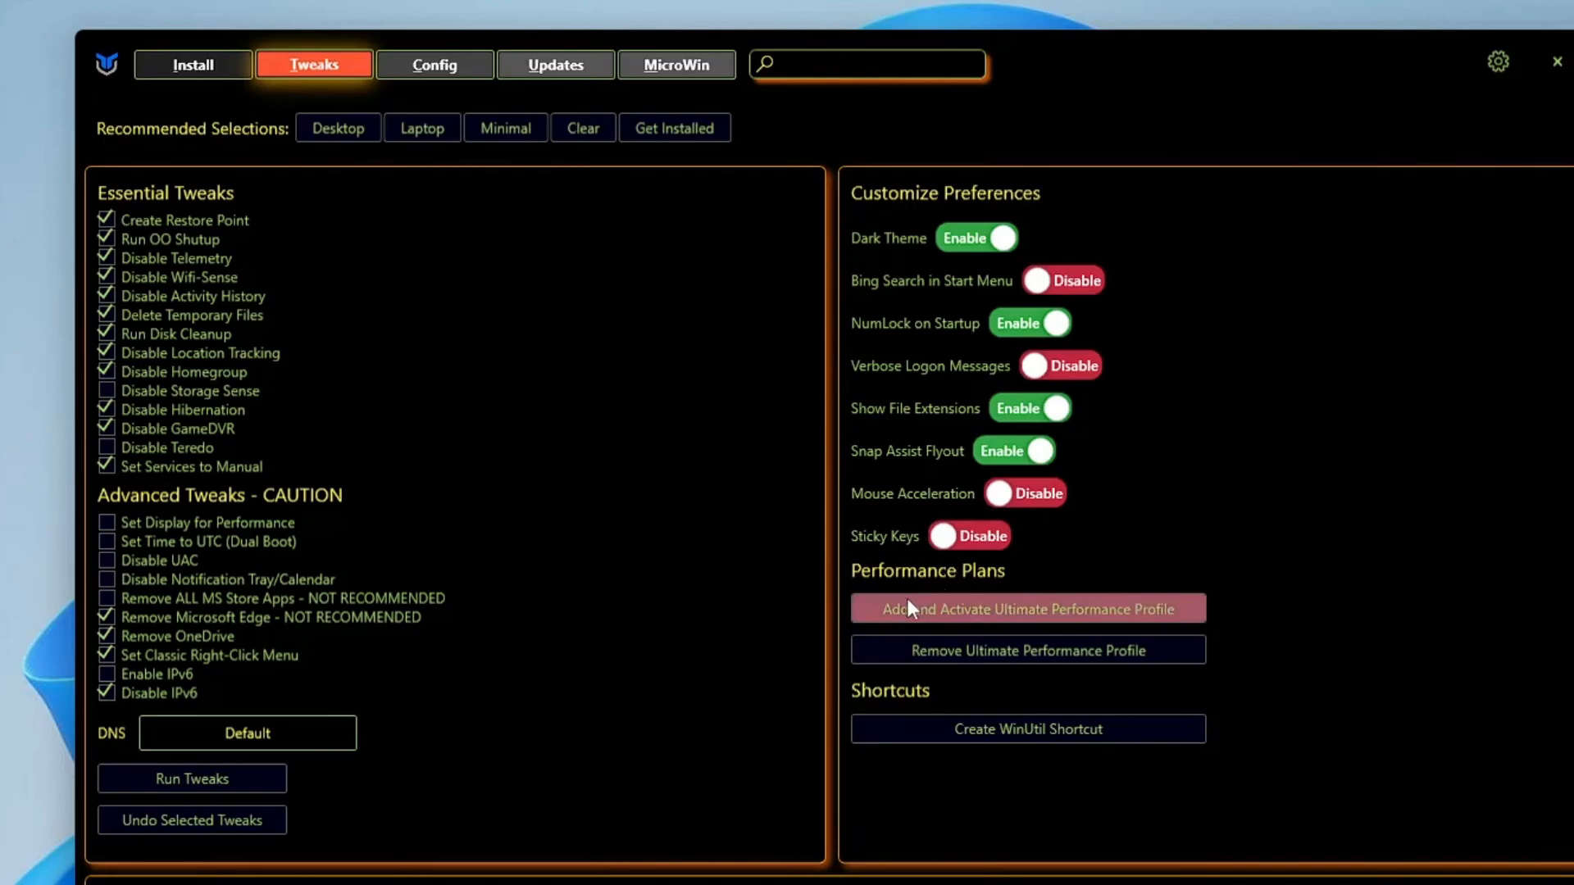
mouse_move(1061, 630)
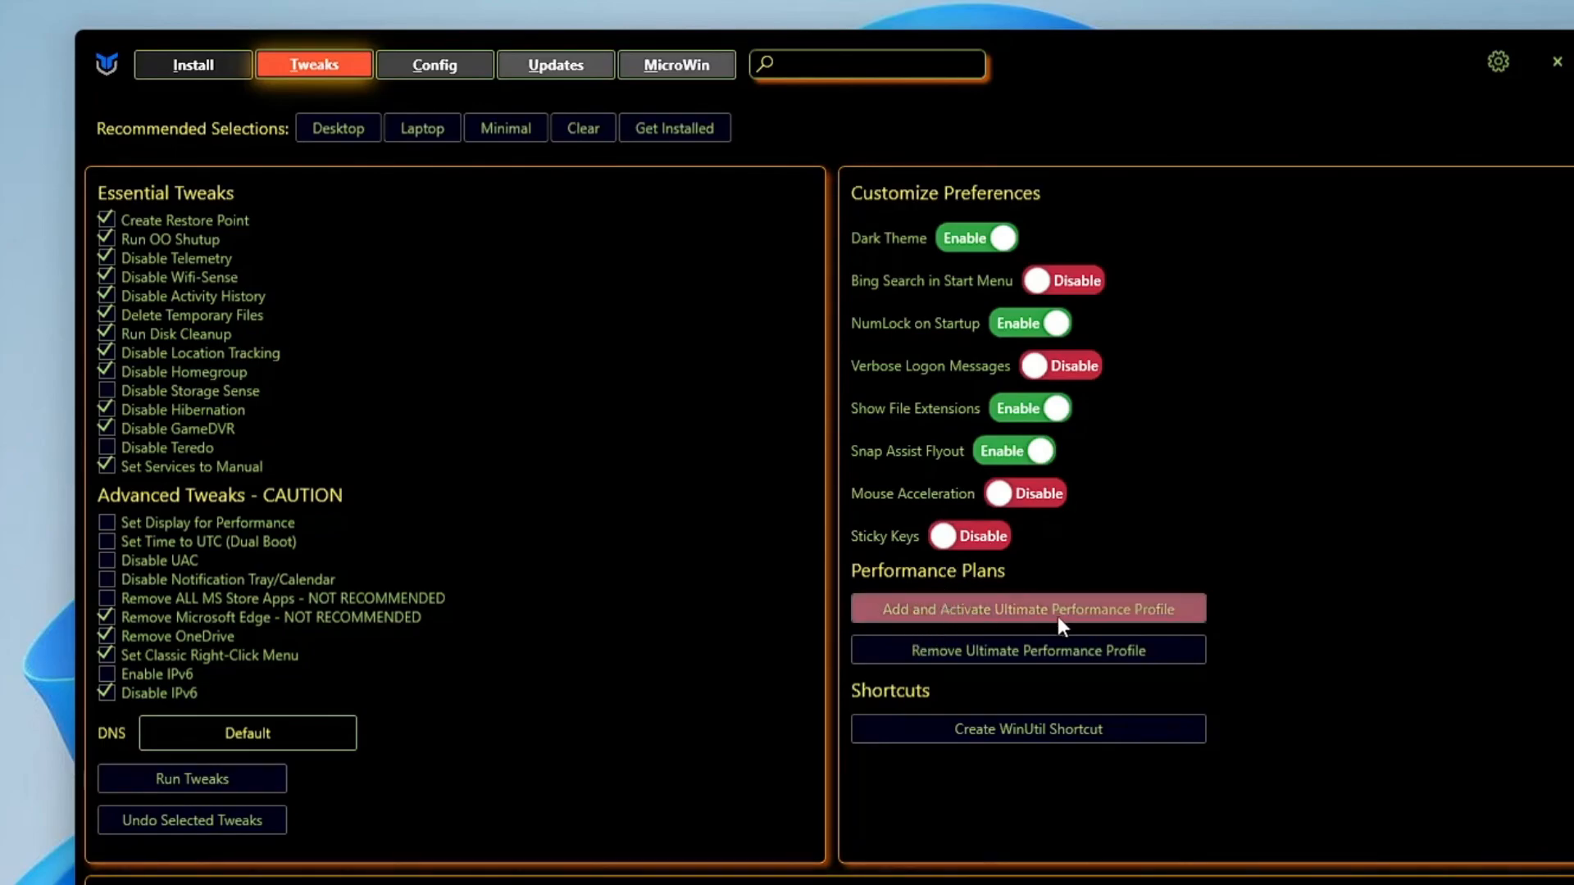
mouse_move(1039, 620)
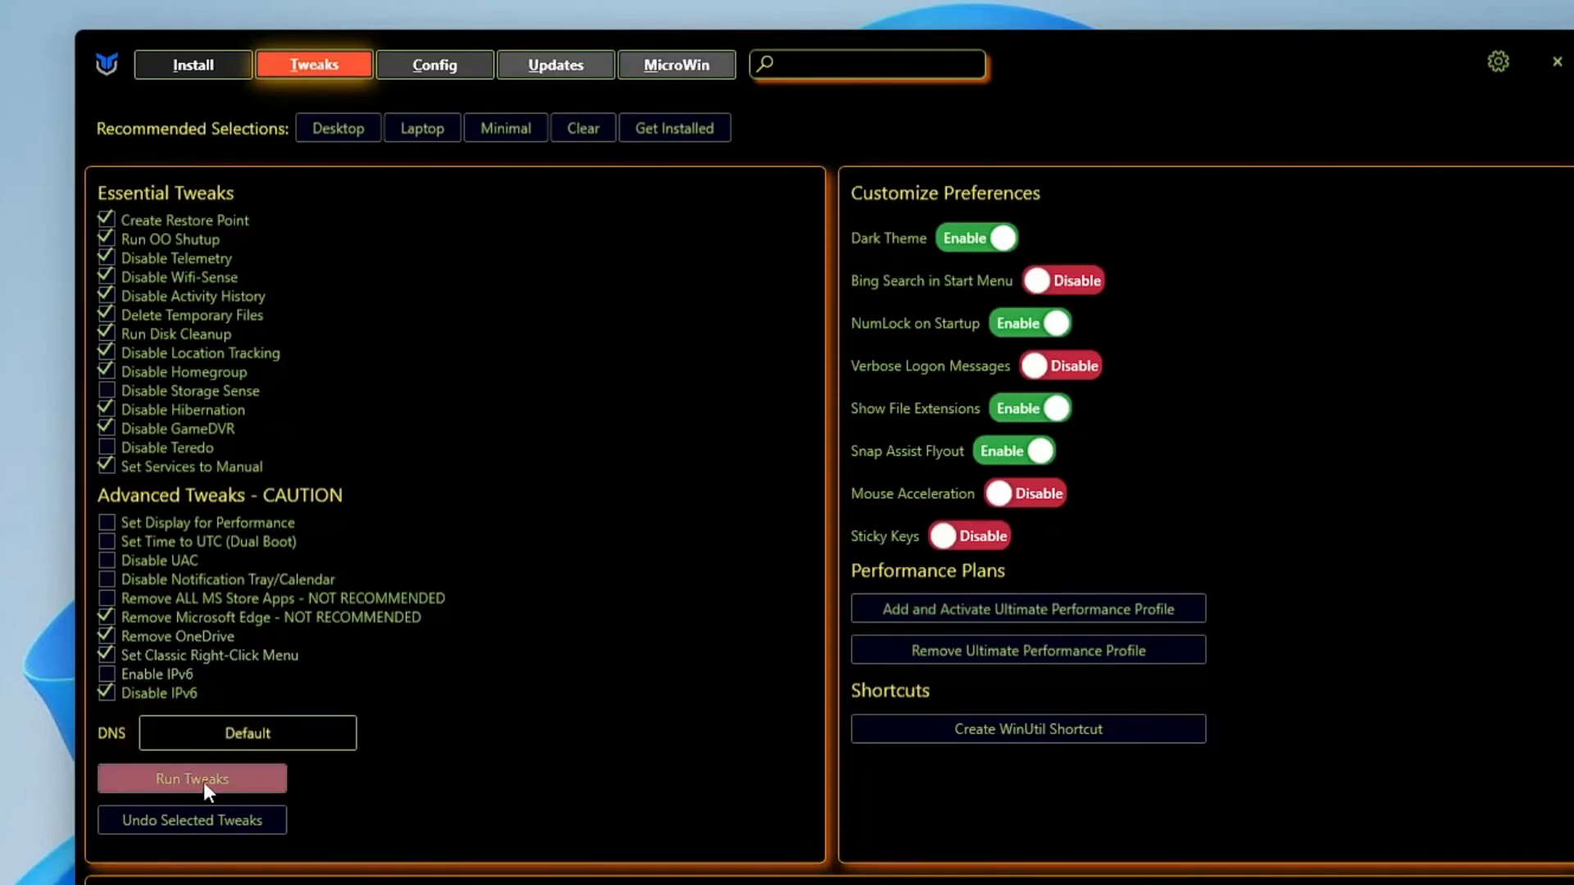
Run all selected tweaks and dismiss the running-process notice
click(192, 779)
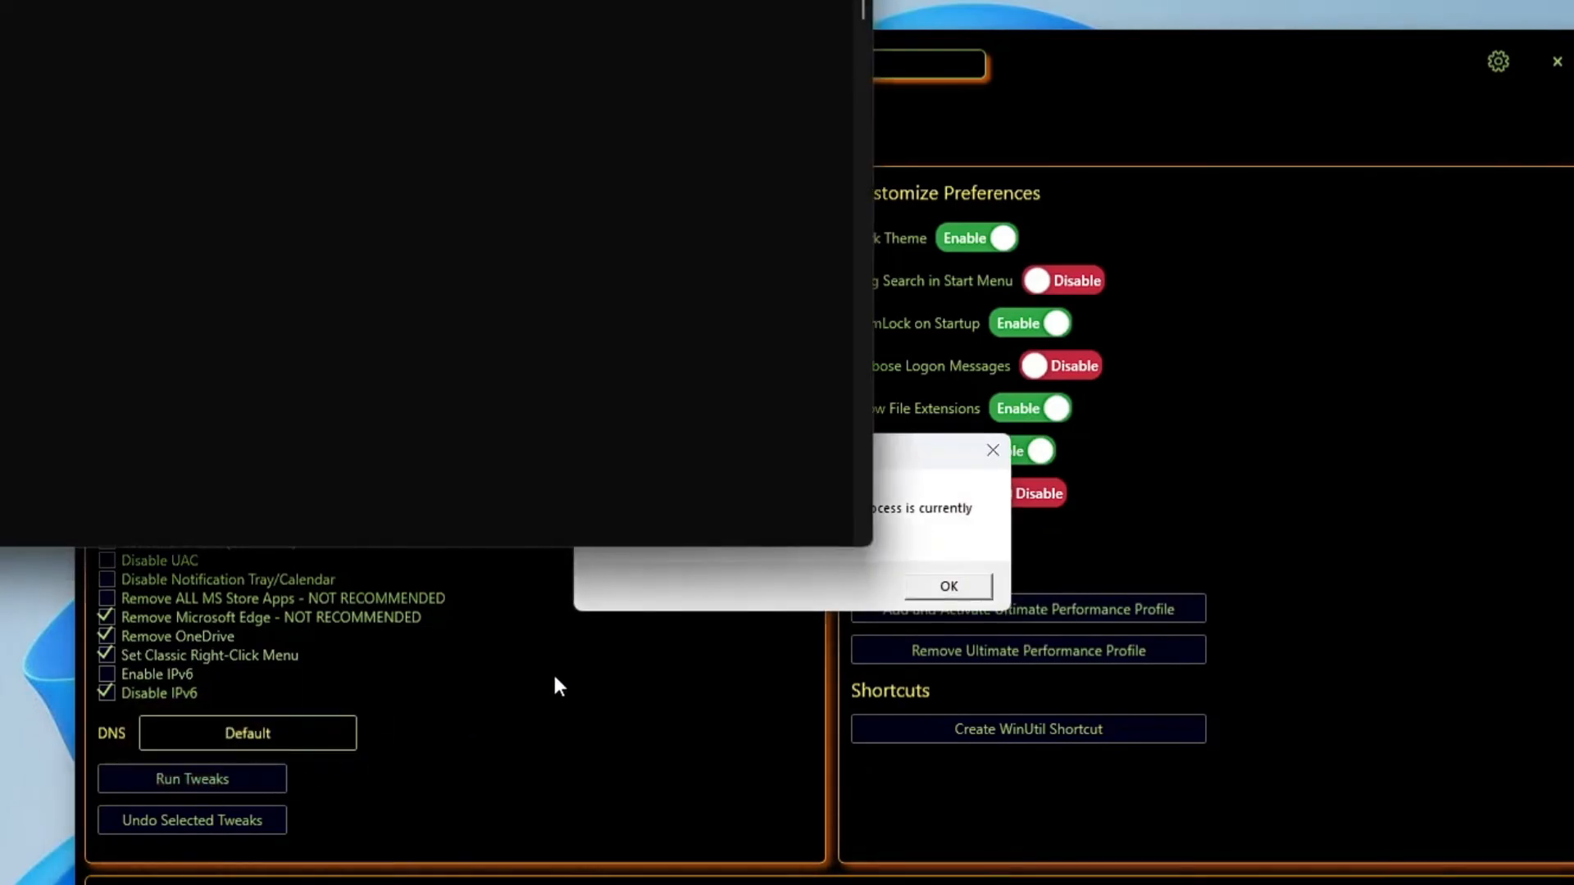
click(947, 586)
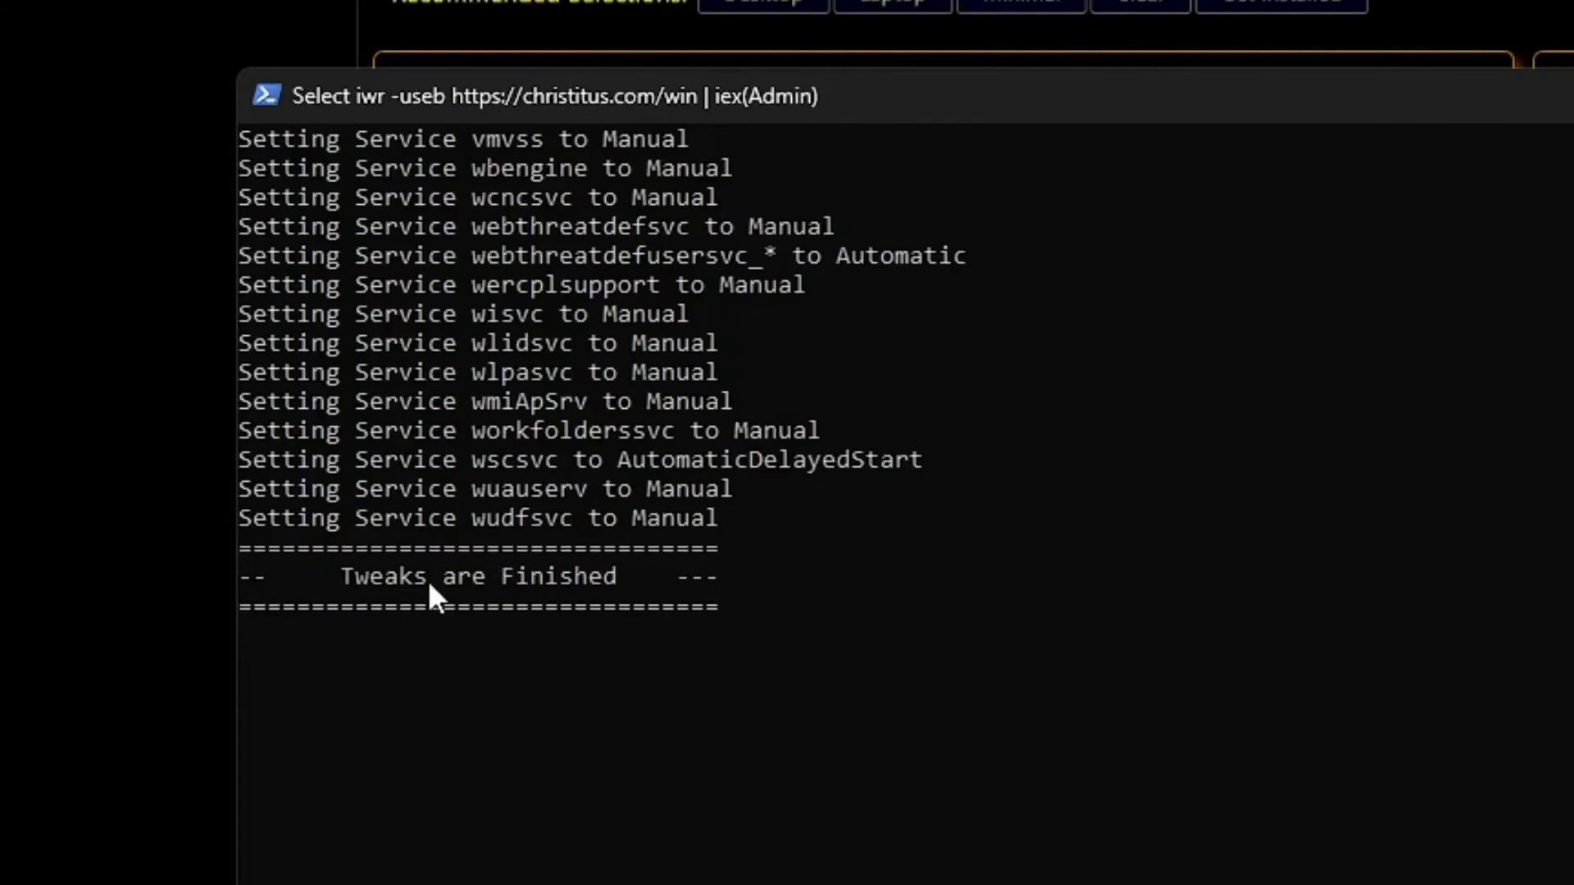
mouse_move(617, 638)
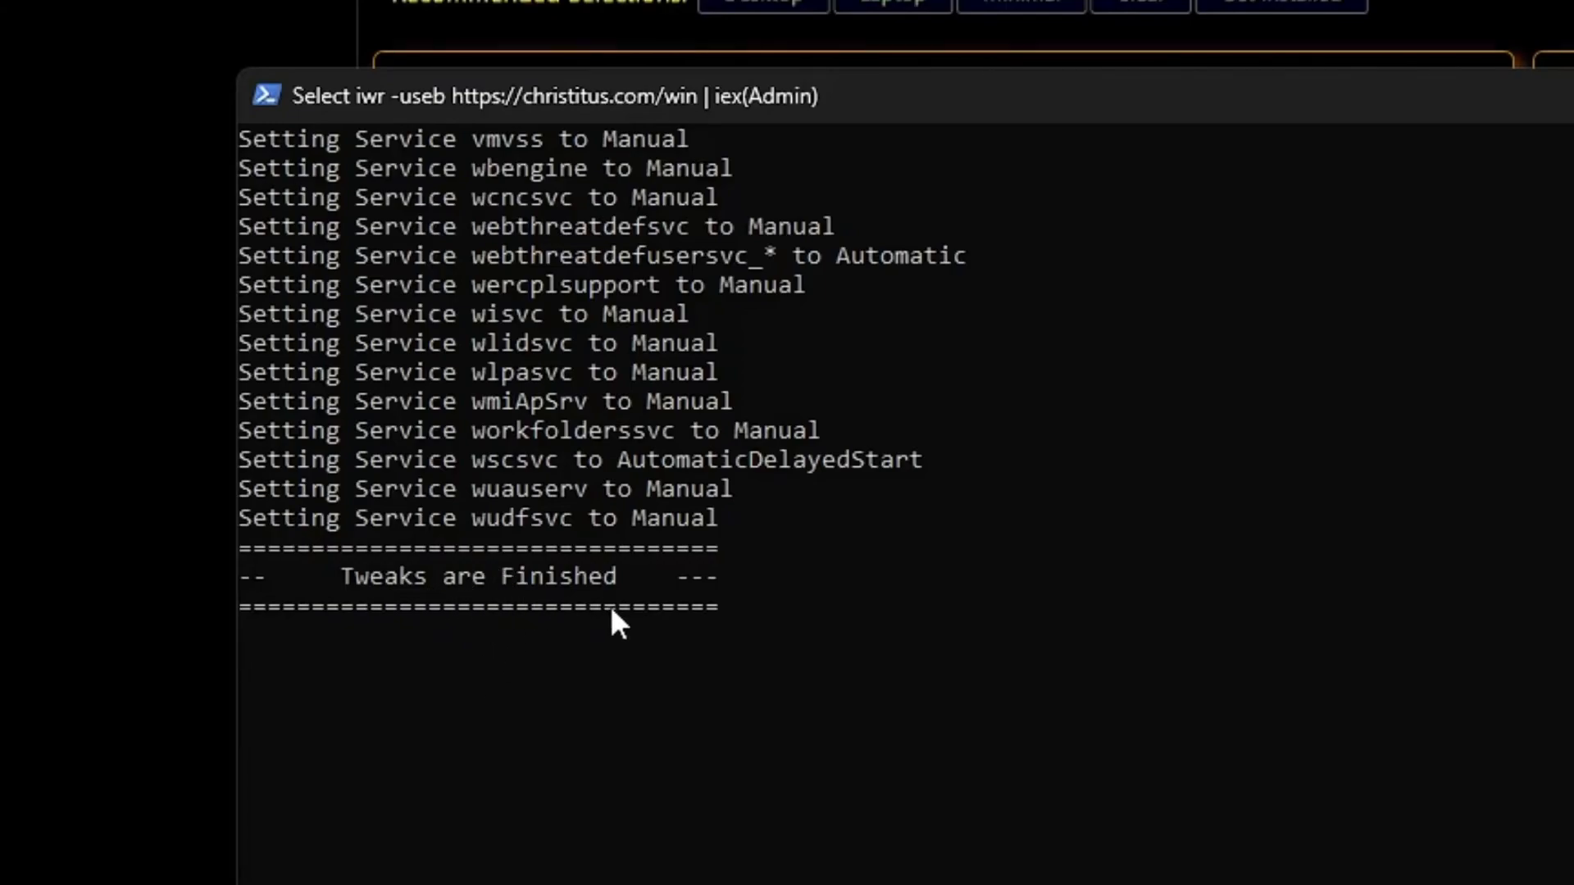
mouse_move(524, 591)
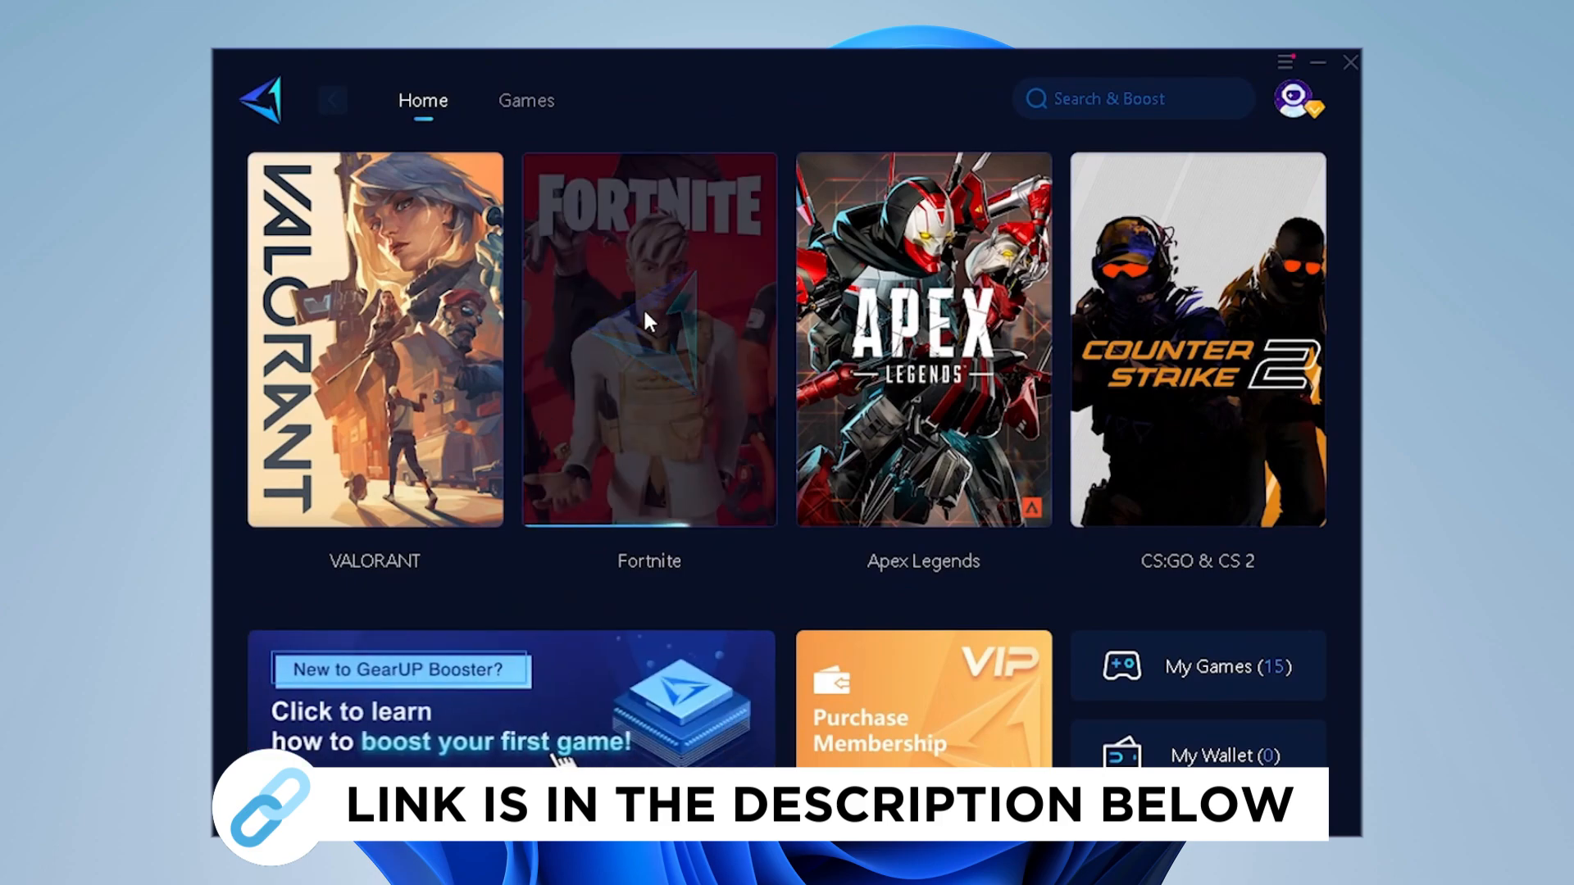
Boost Fortnite in GearUP Booster and dismiss the Epic platform boosted banner
click(649, 332)
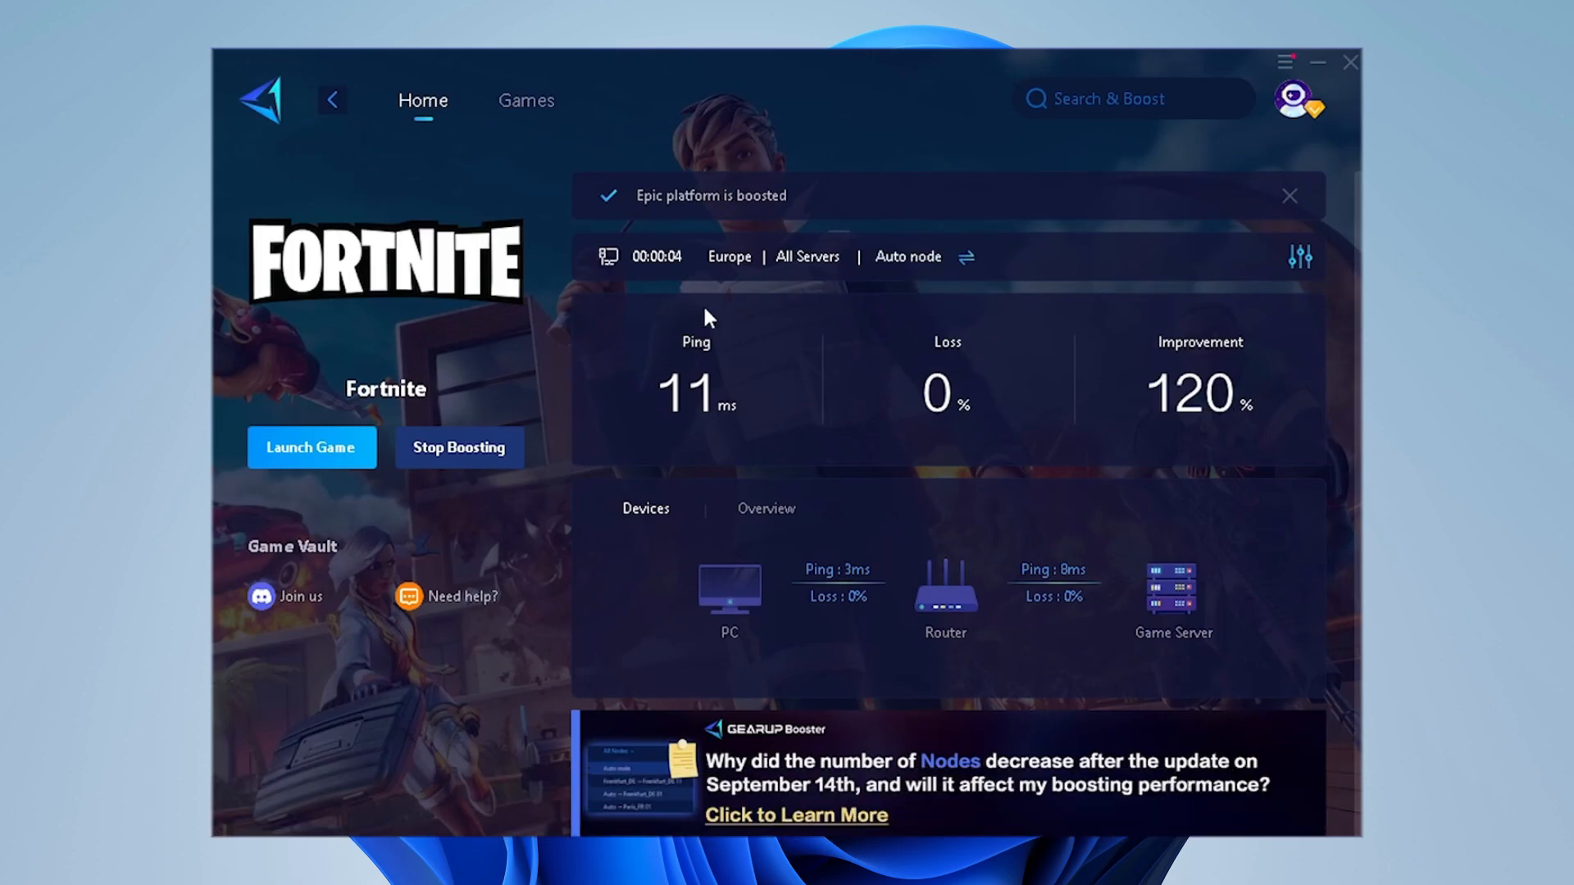
mouse_move(687, 450)
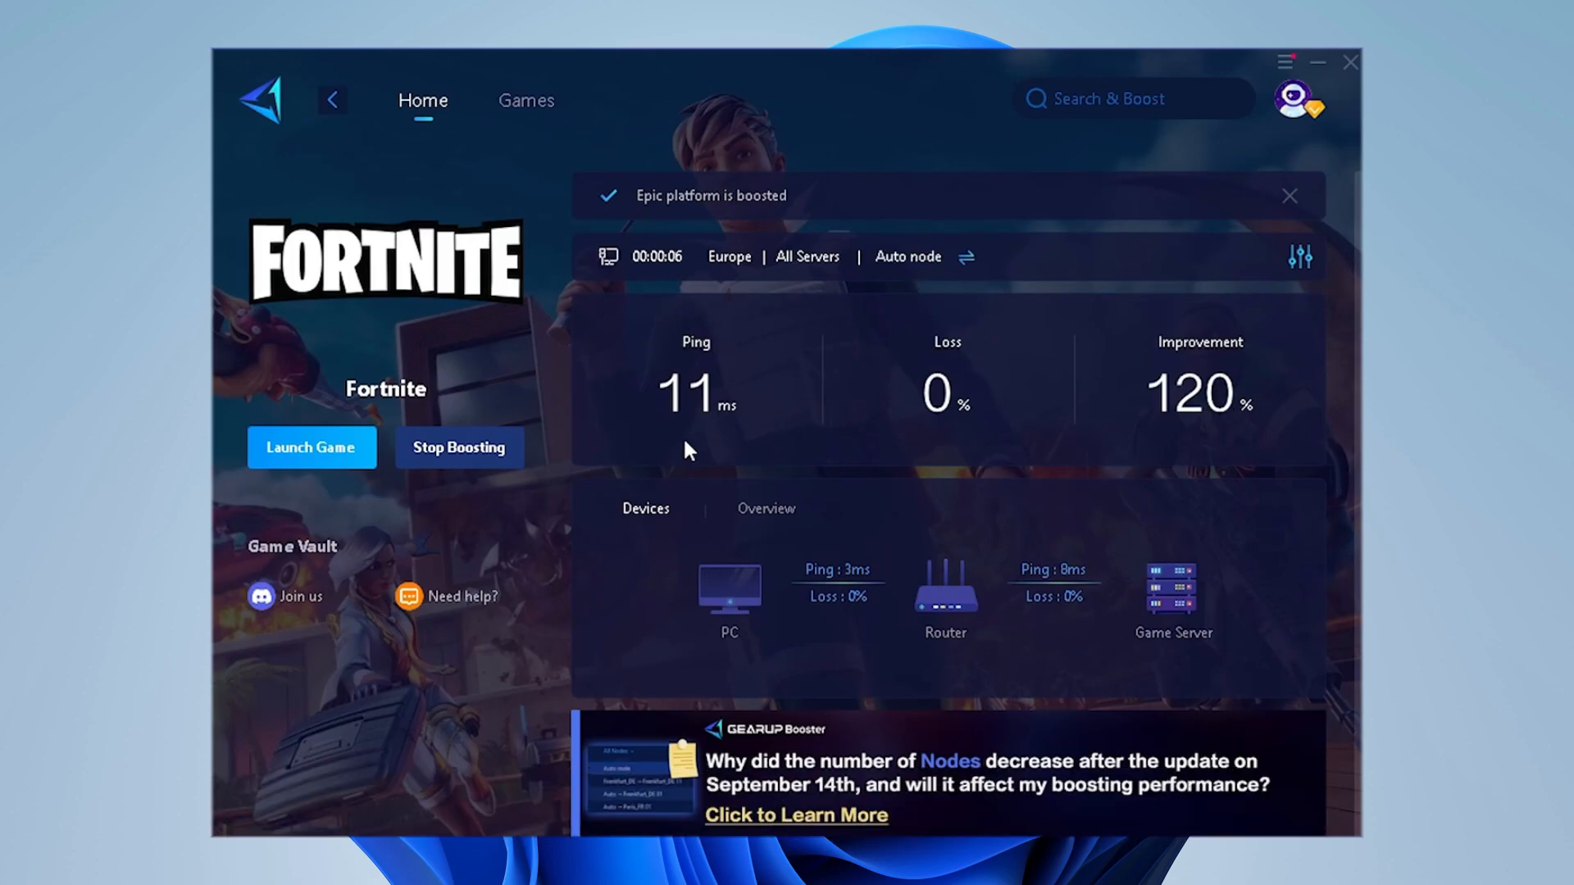
mouse_move(657, 457)
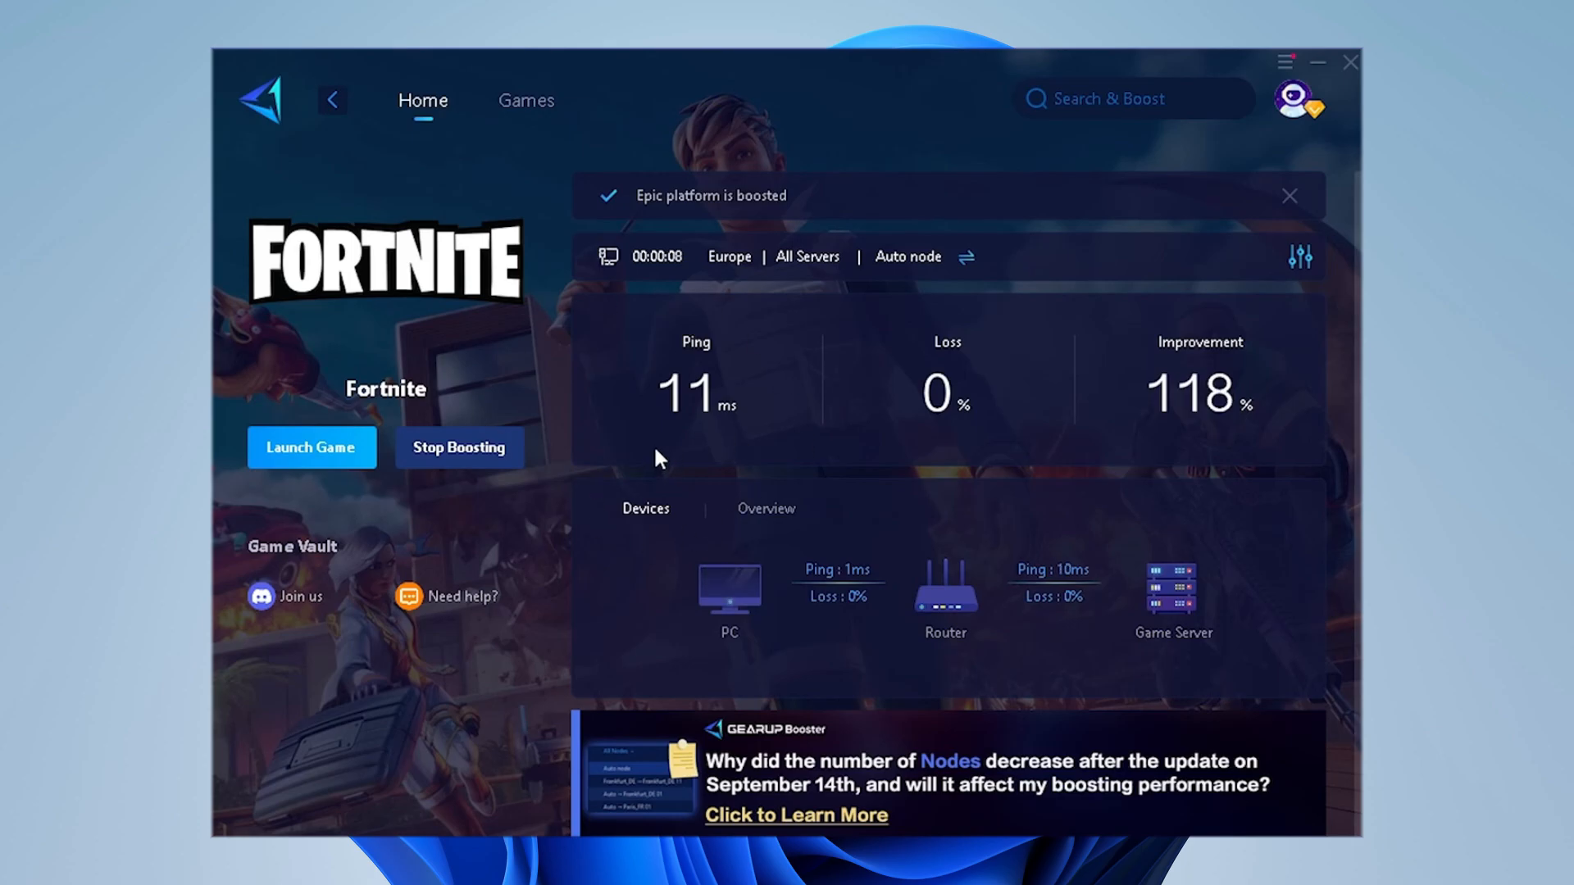
click(1290, 196)
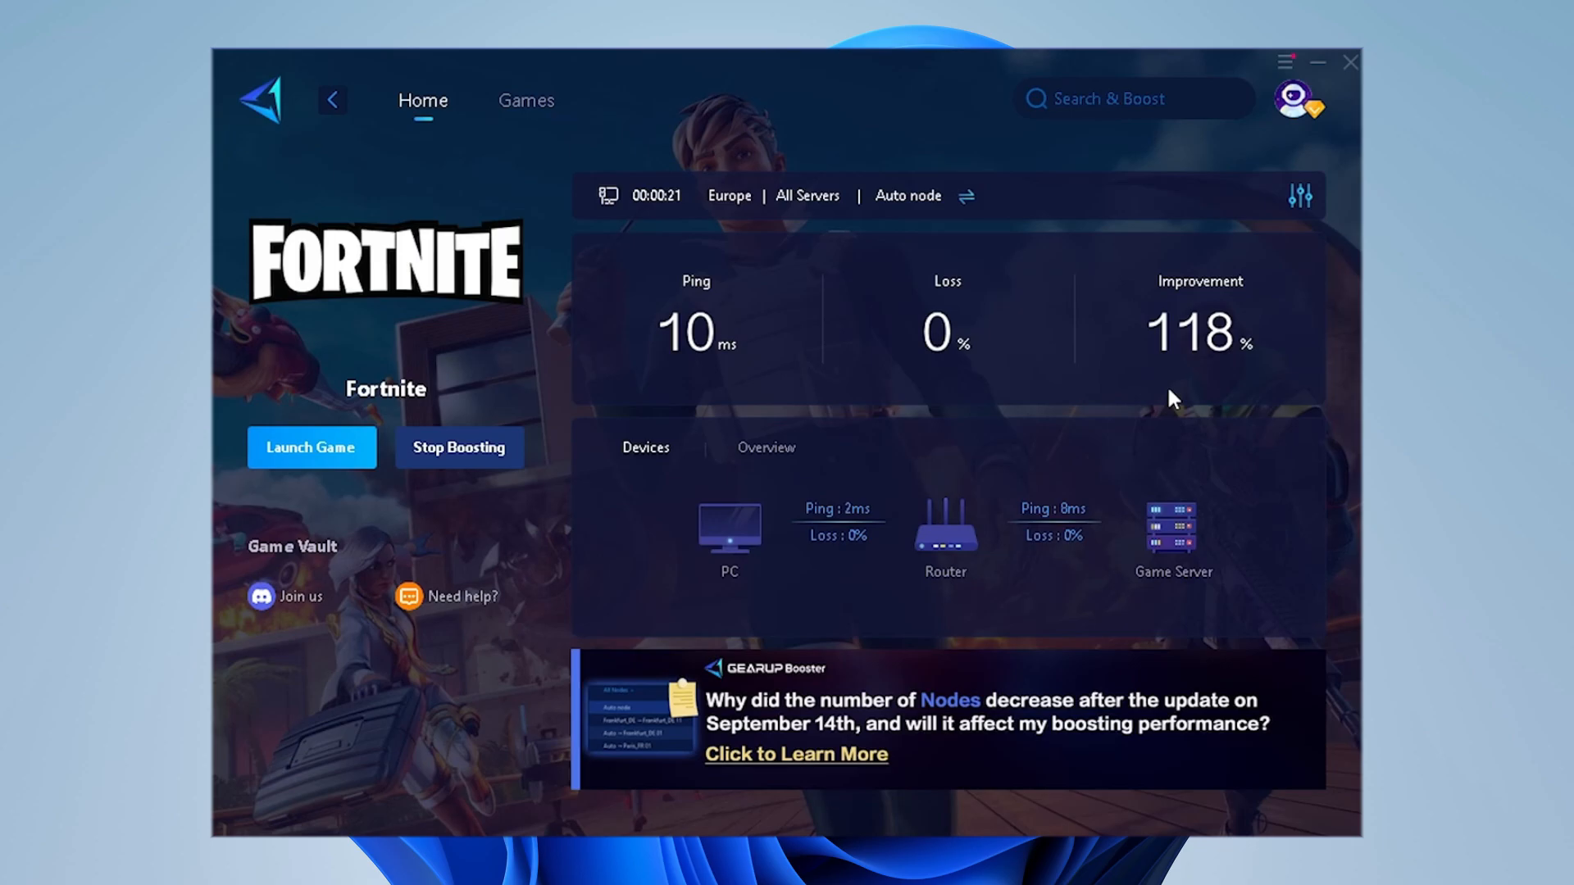
mouse_move(688, 385)
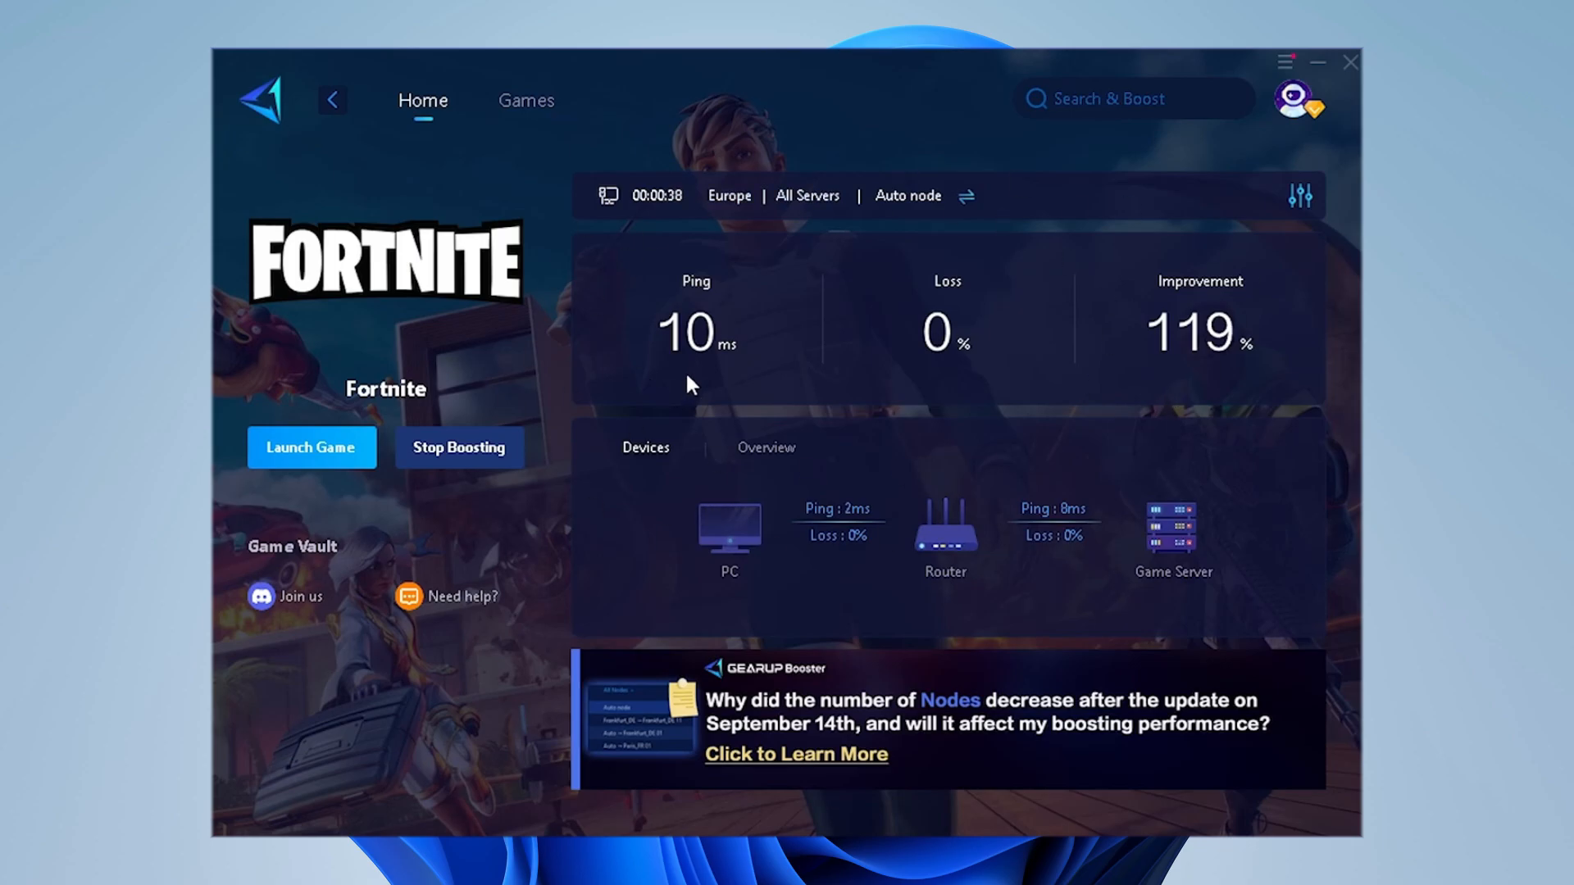
mouse_move(768, 433)
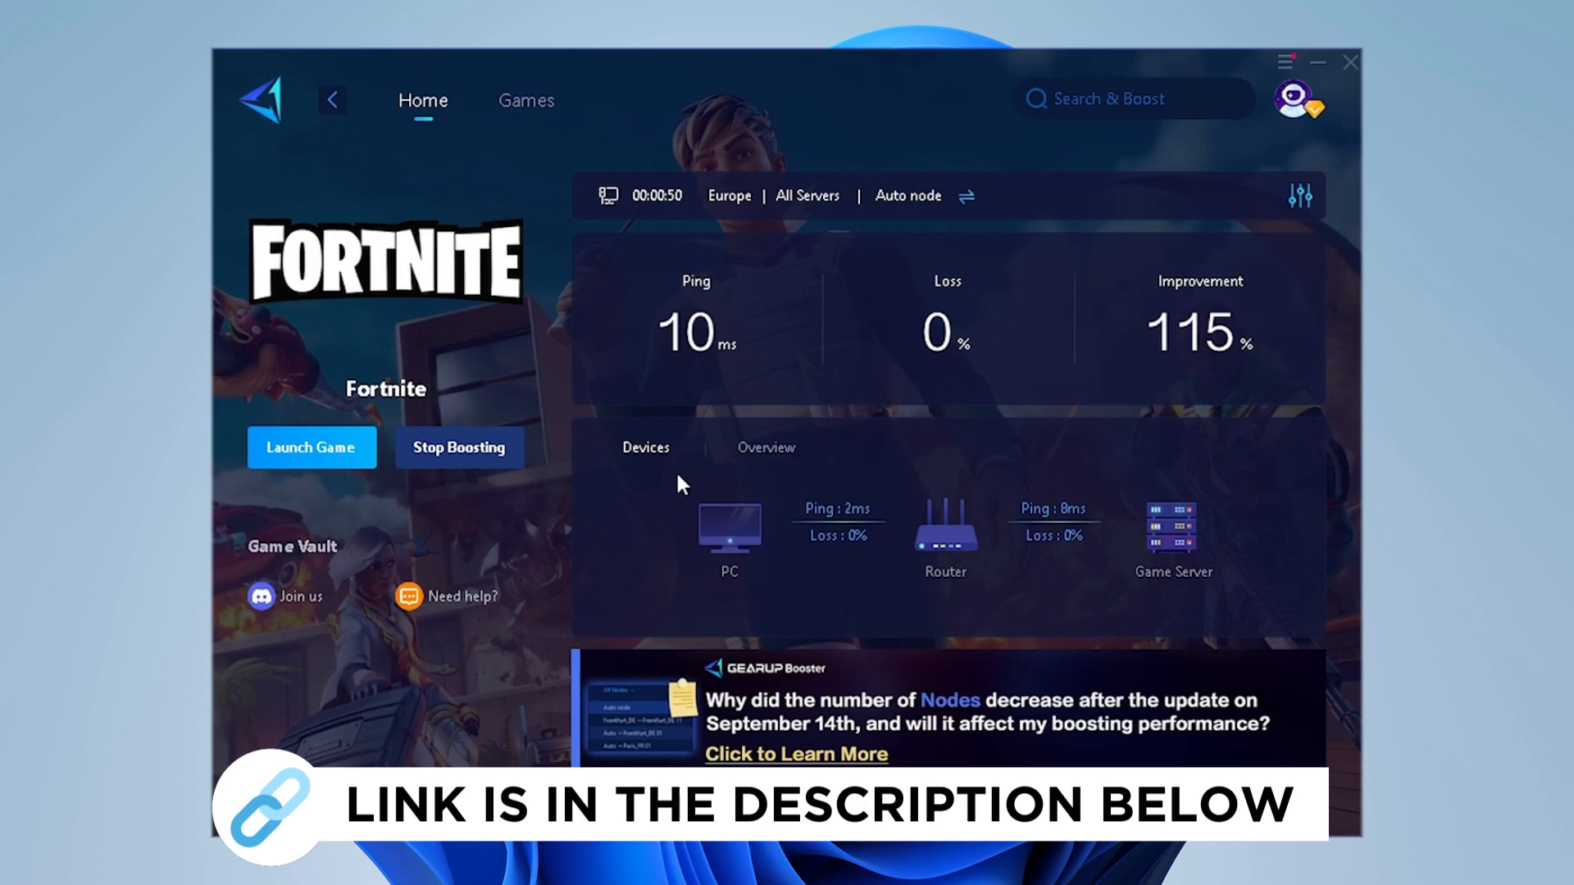
mouse_move(968, 600)
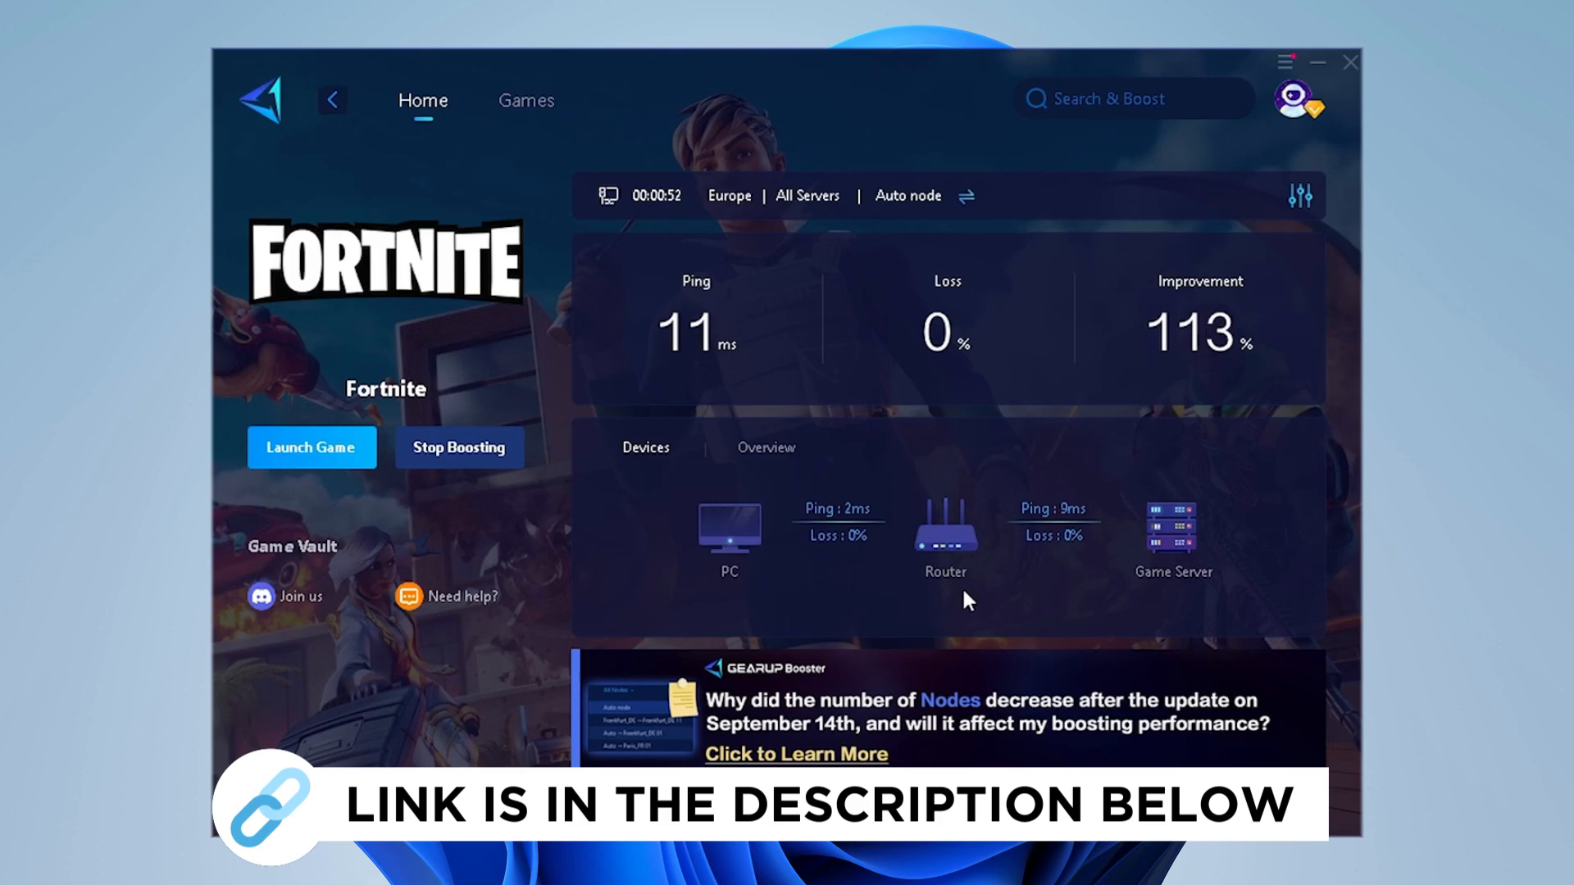
mouse_move(1174, 603)
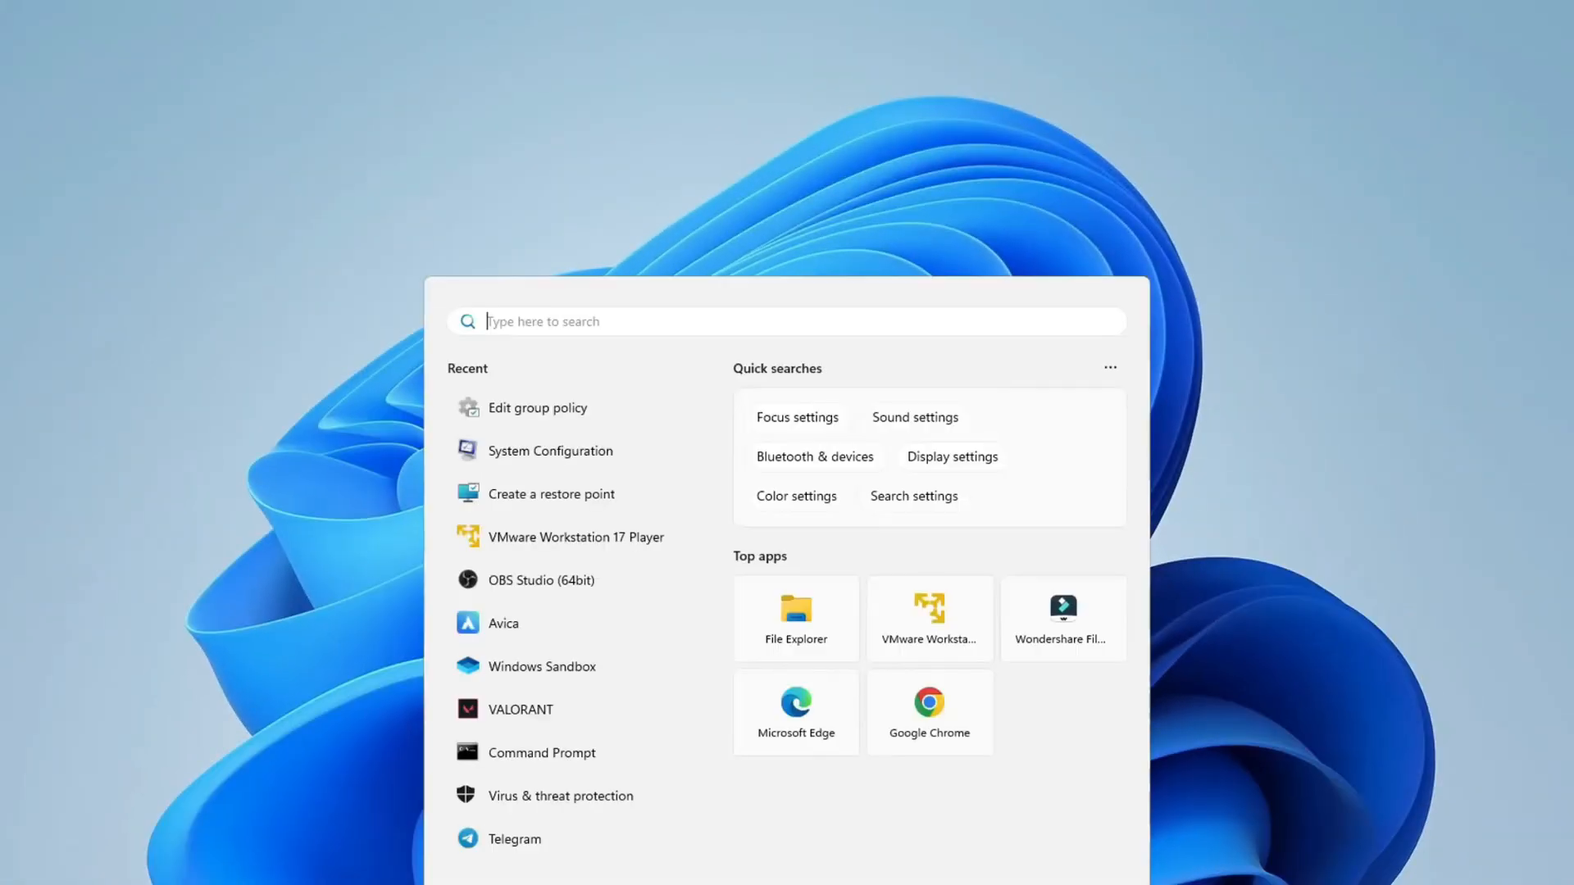
Open Performance Monitor and begin a new Data Collector Set under User Defined
text(performance Monitor)
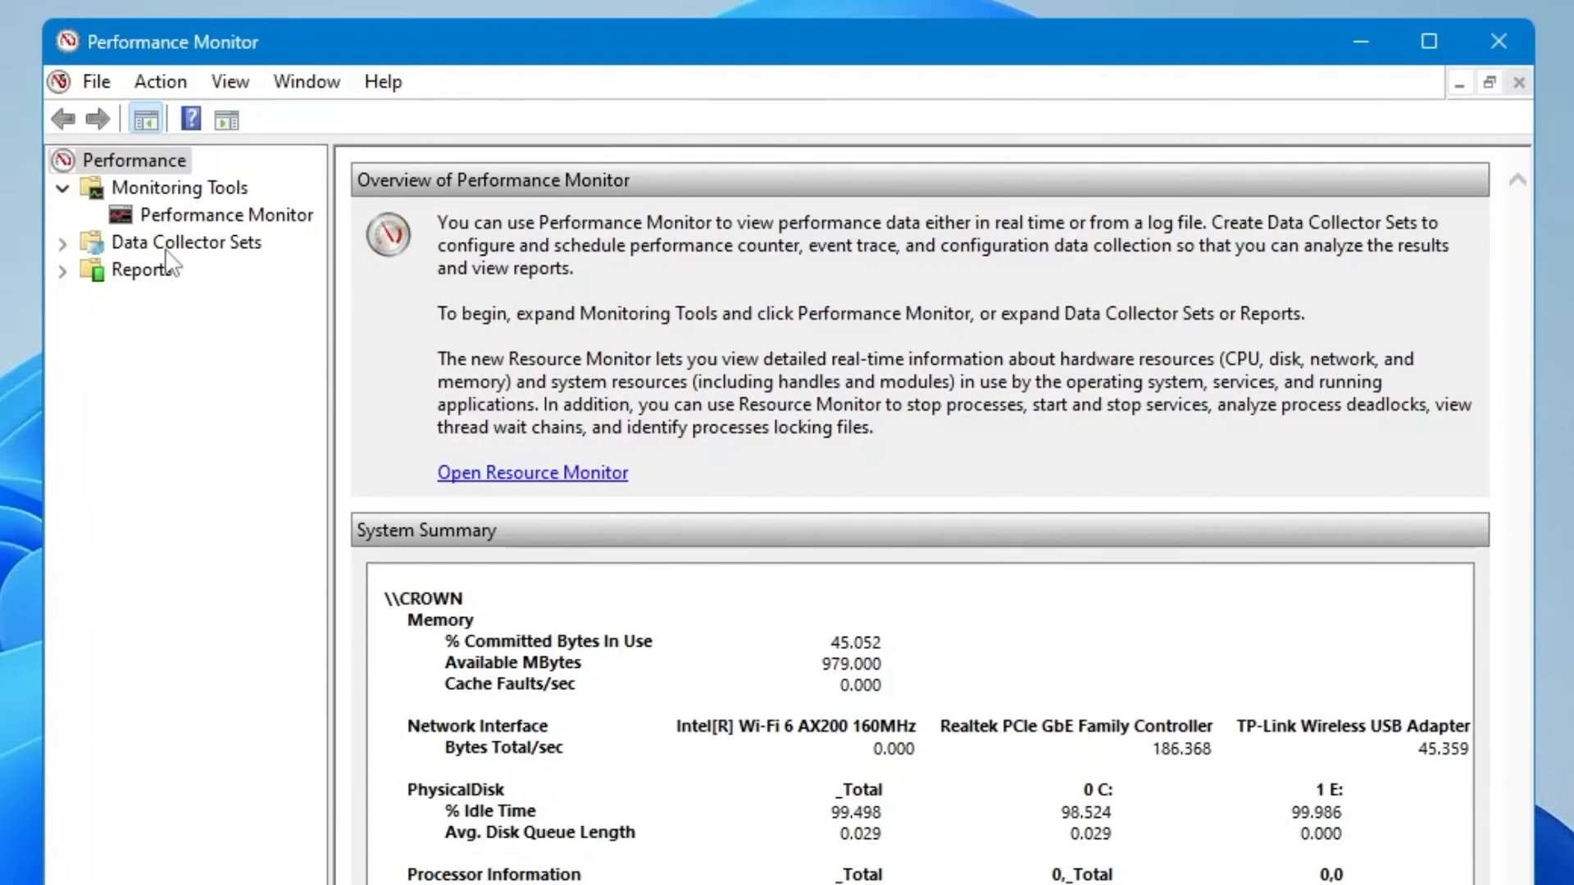
mouse_move(203, 254)
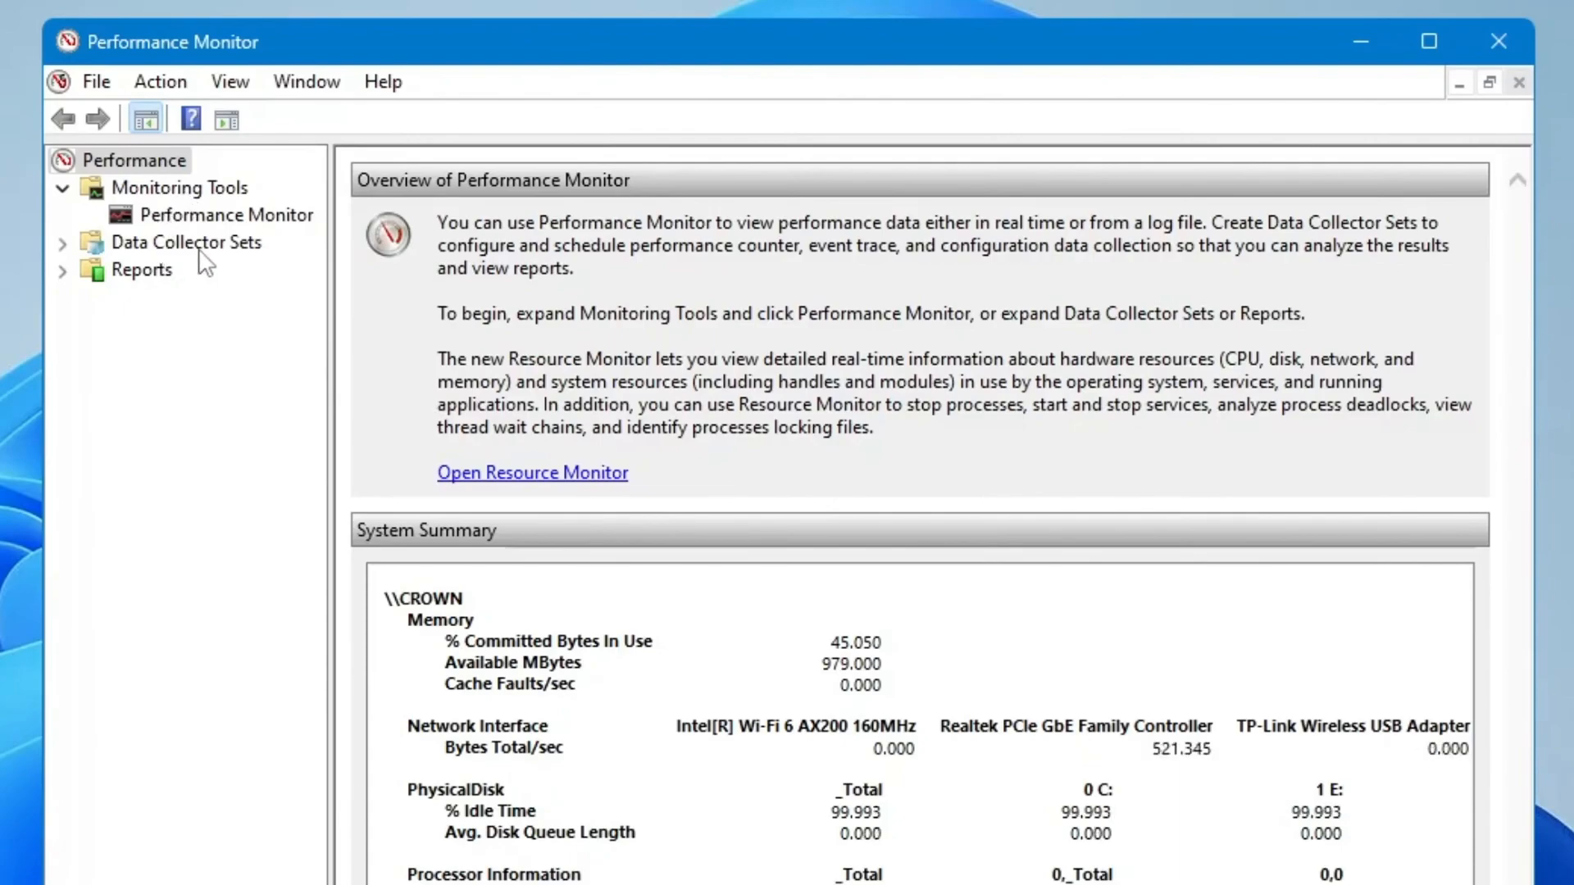
click(186, 241)
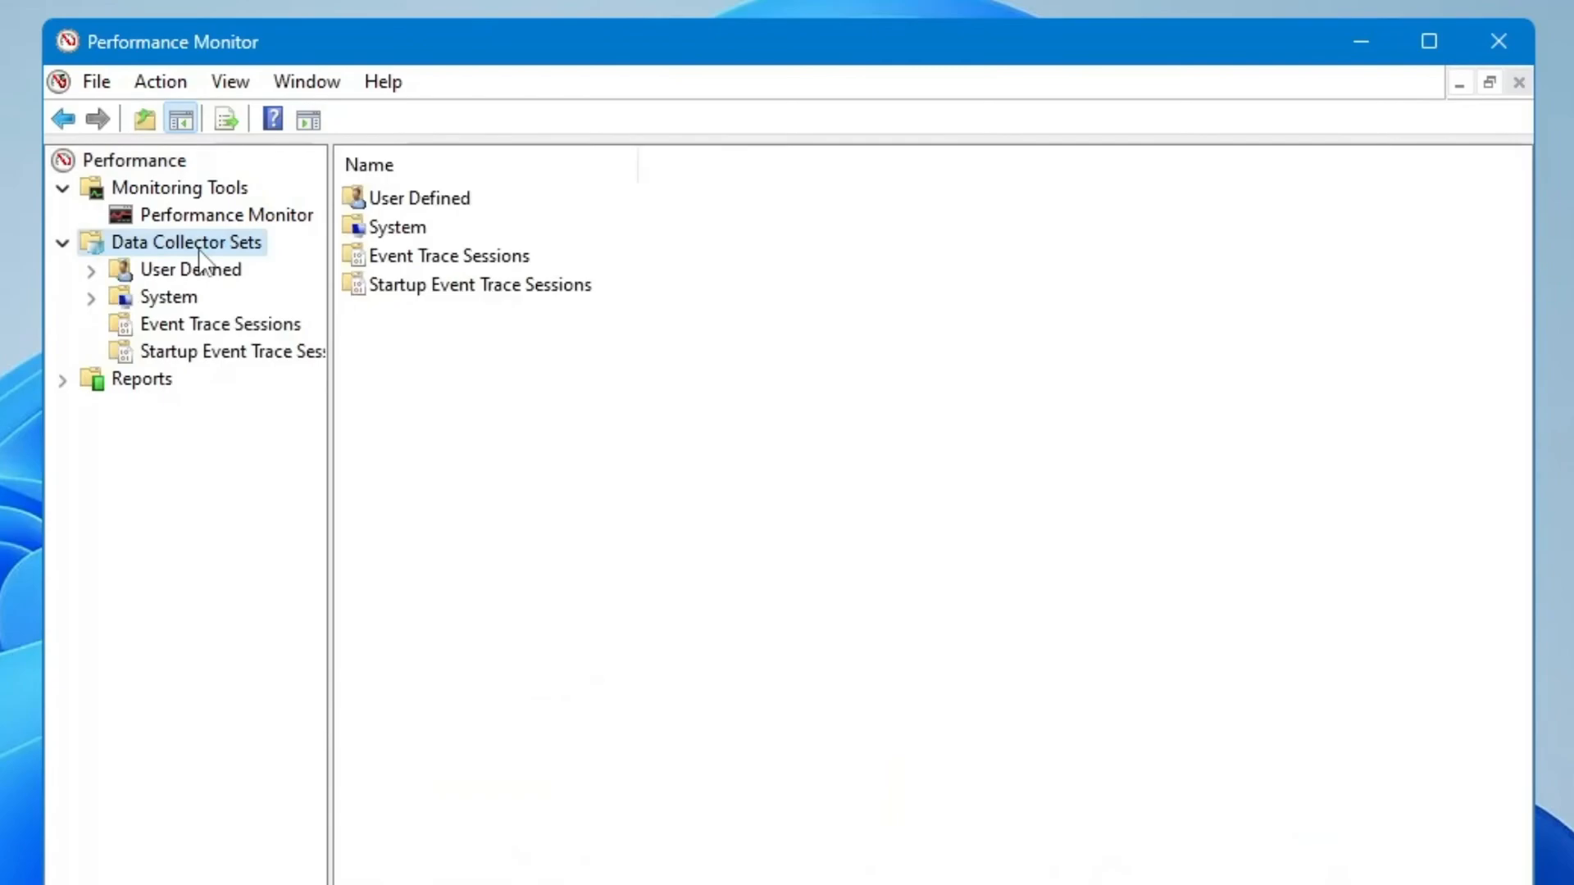
click(189, 269)
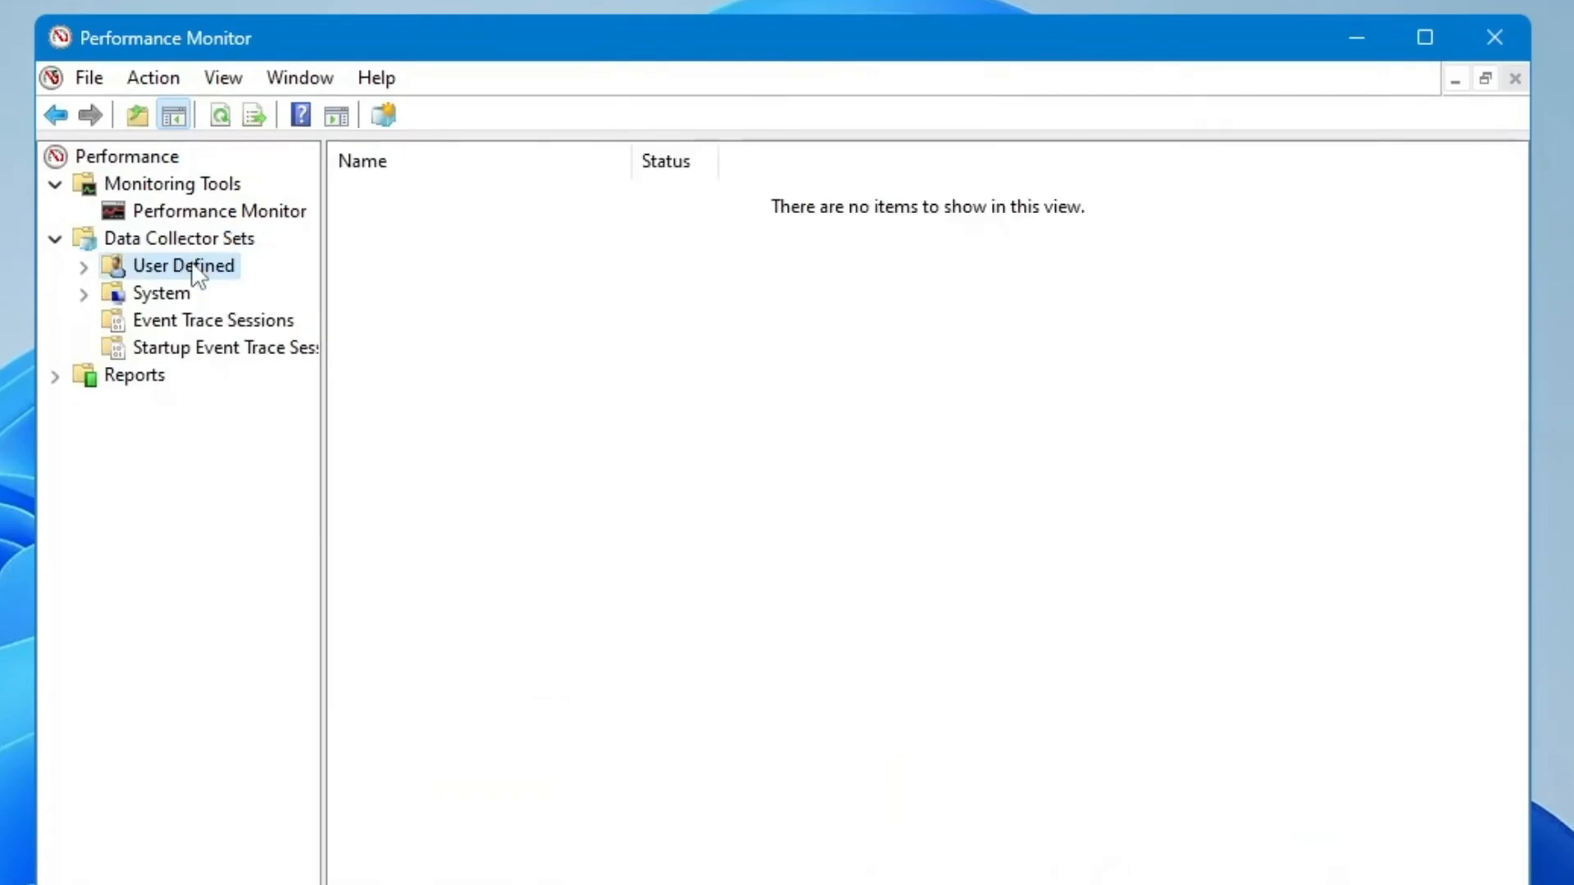
right_click(182, 266)
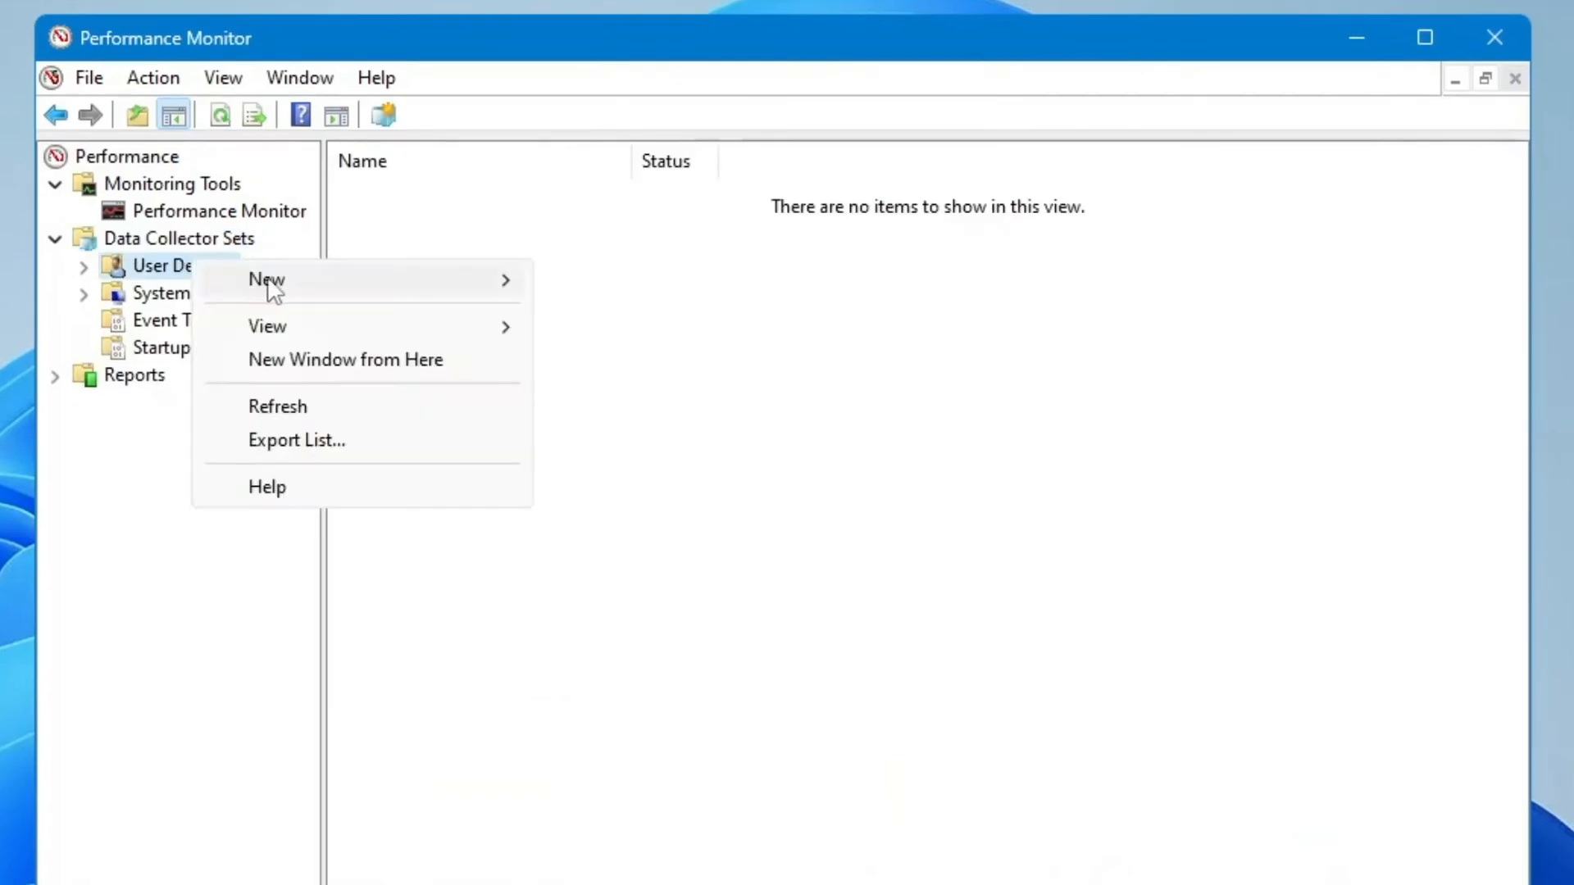
mouse_move(266, 280)
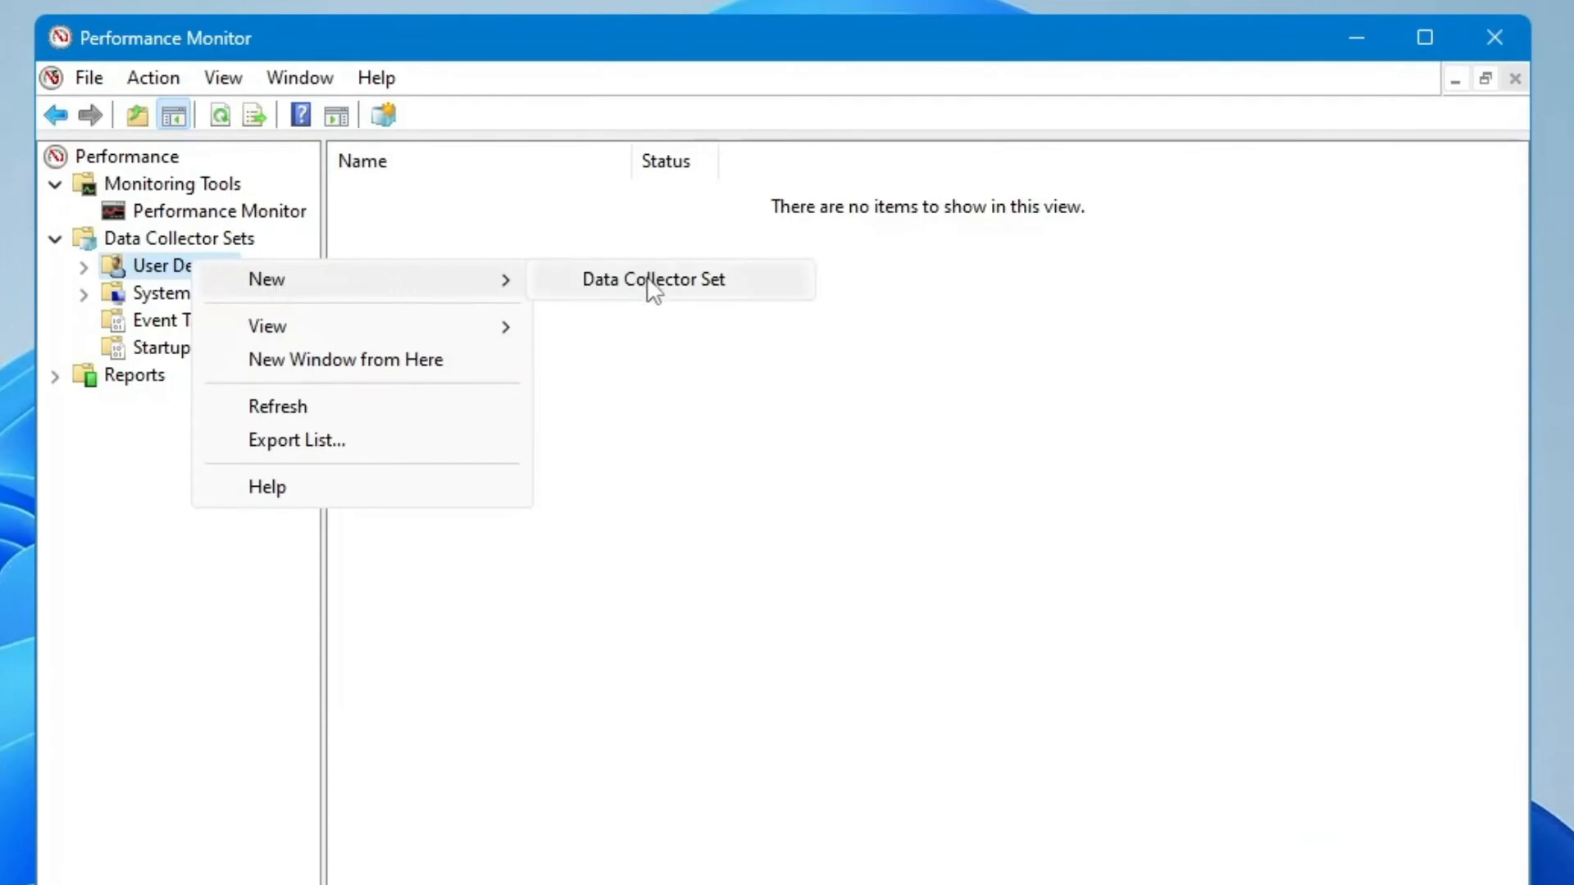
click(654, 283)
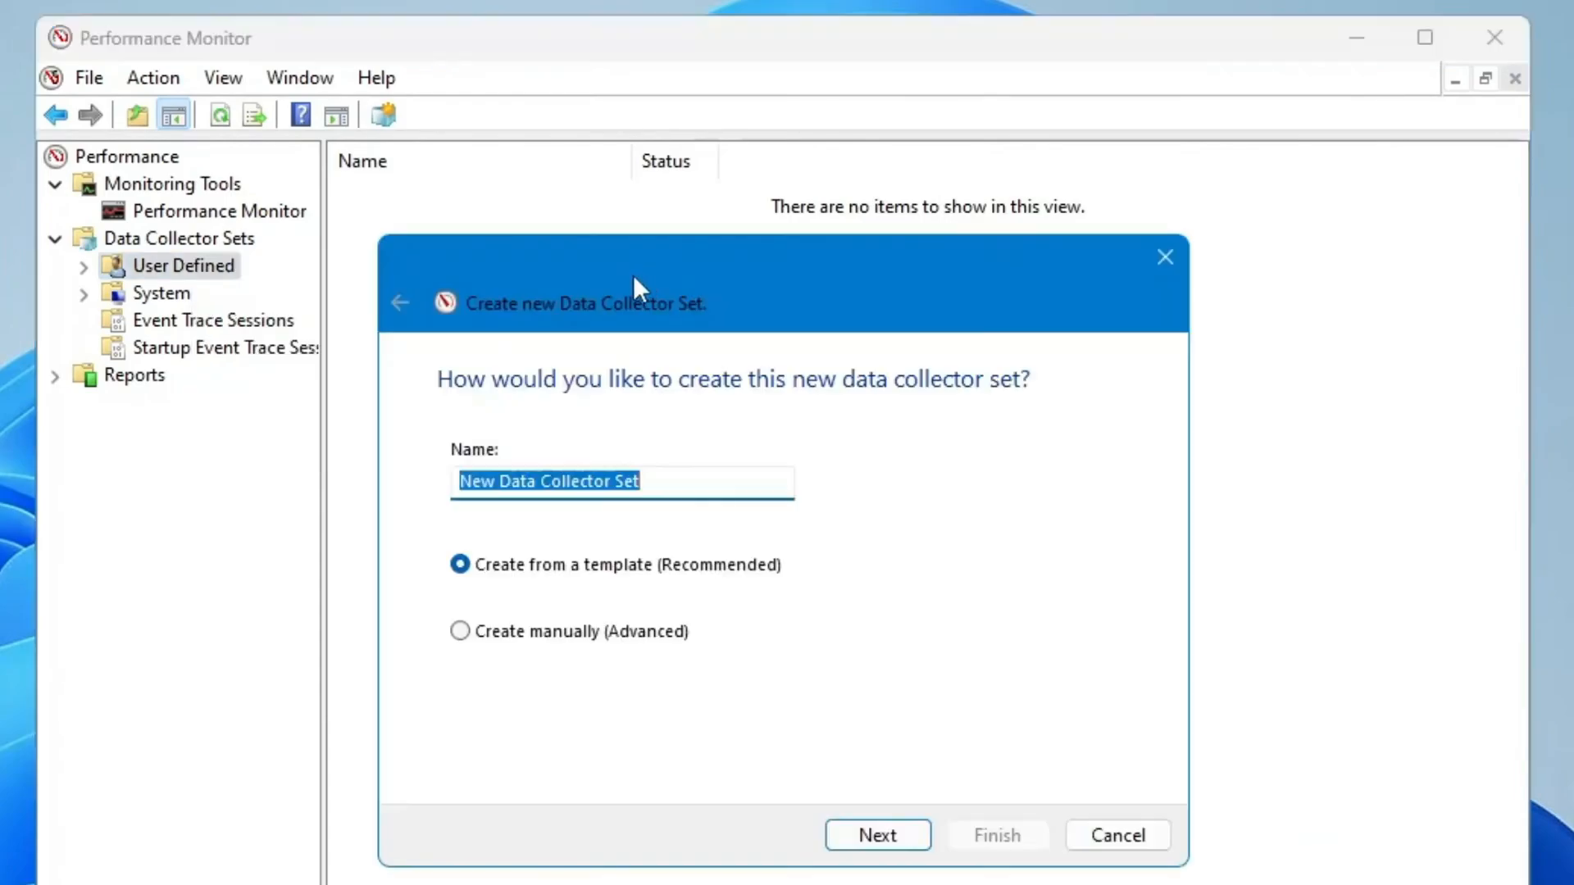
Create the 'CPU Boost' data collector set manually with performance counter logs
text(CPU Boost)
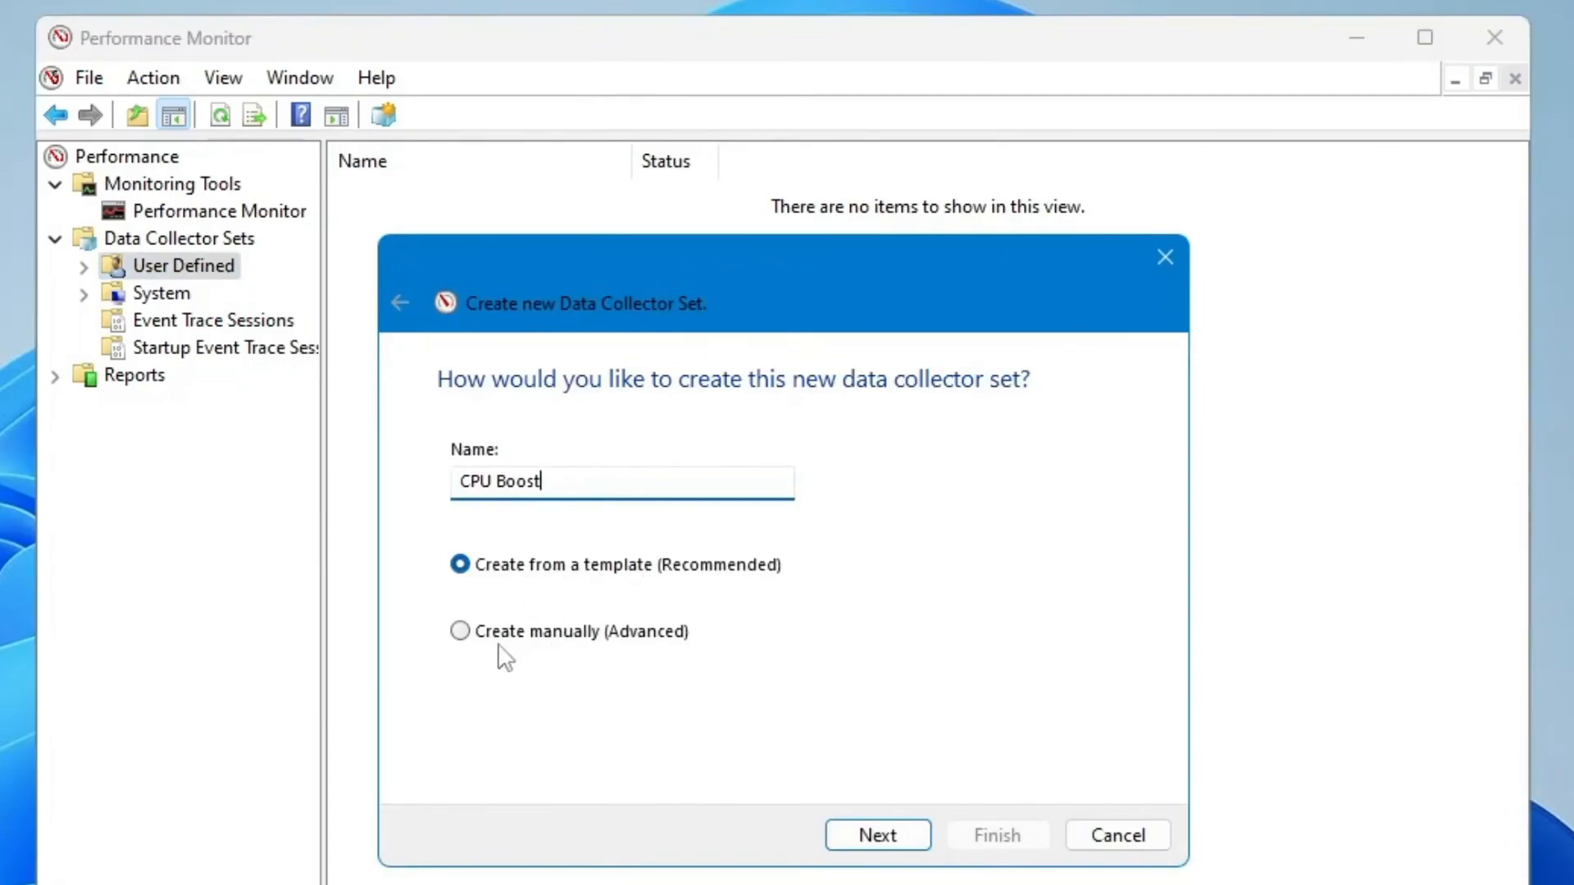
click(459, 631)
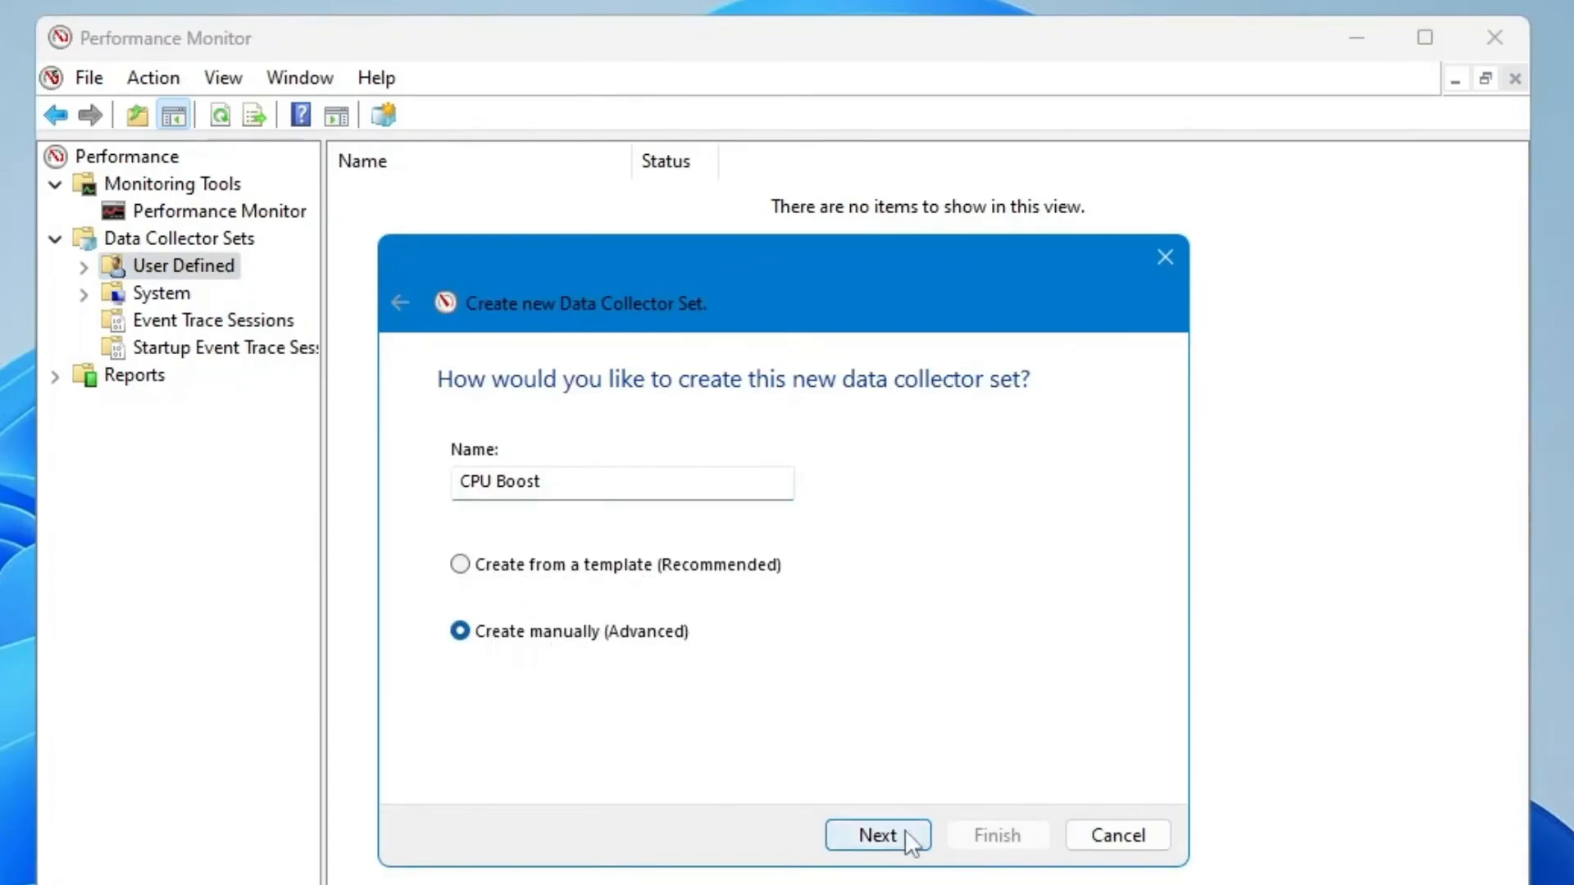
click(883, 835)
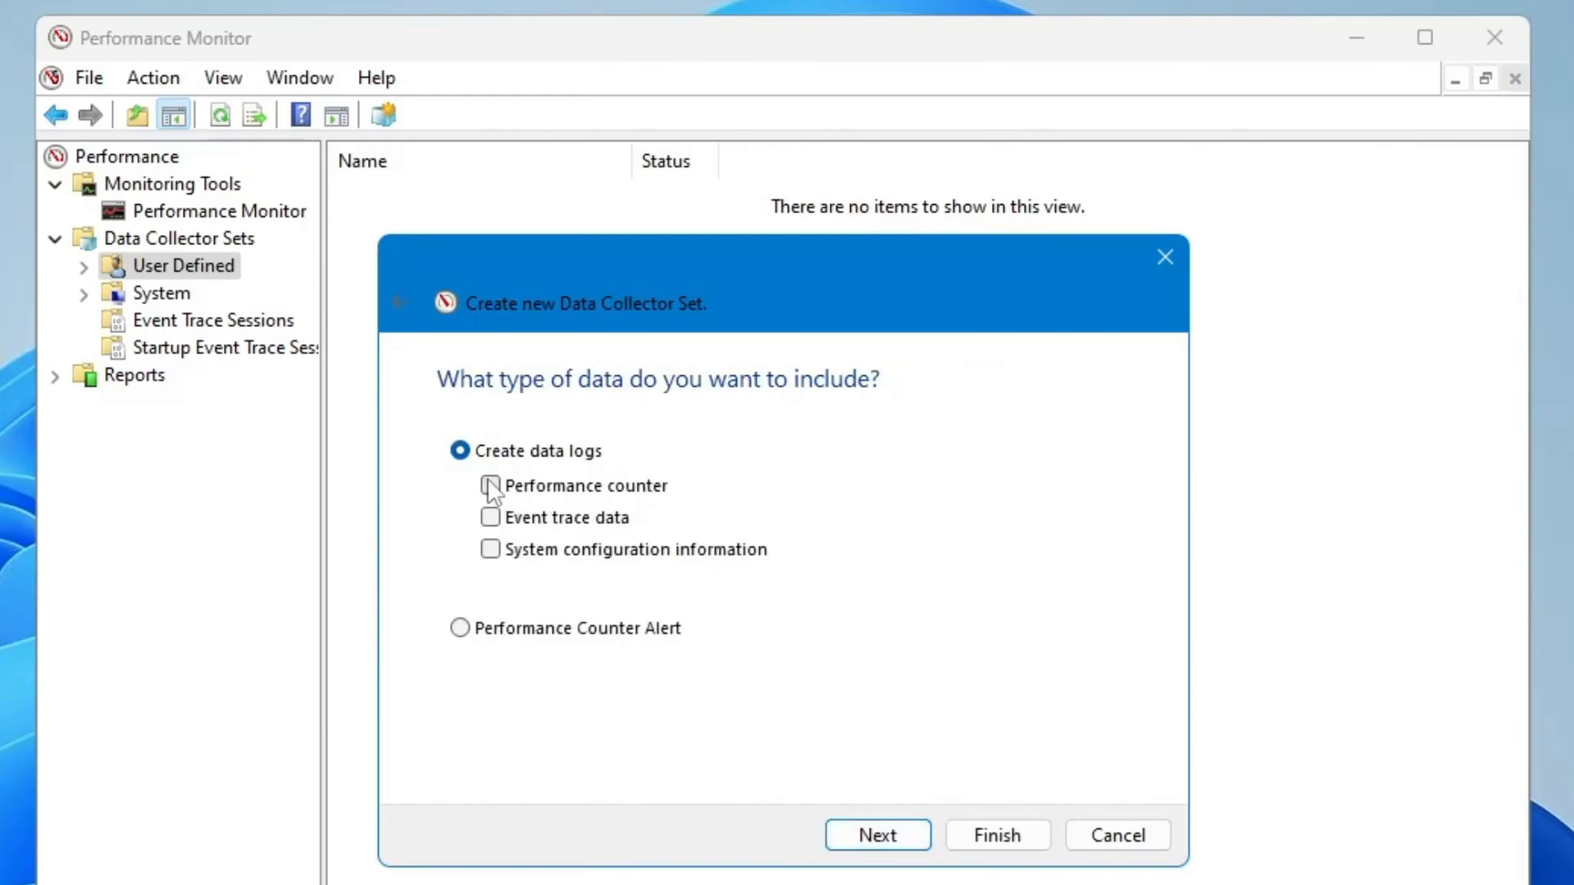
click(491, 485)
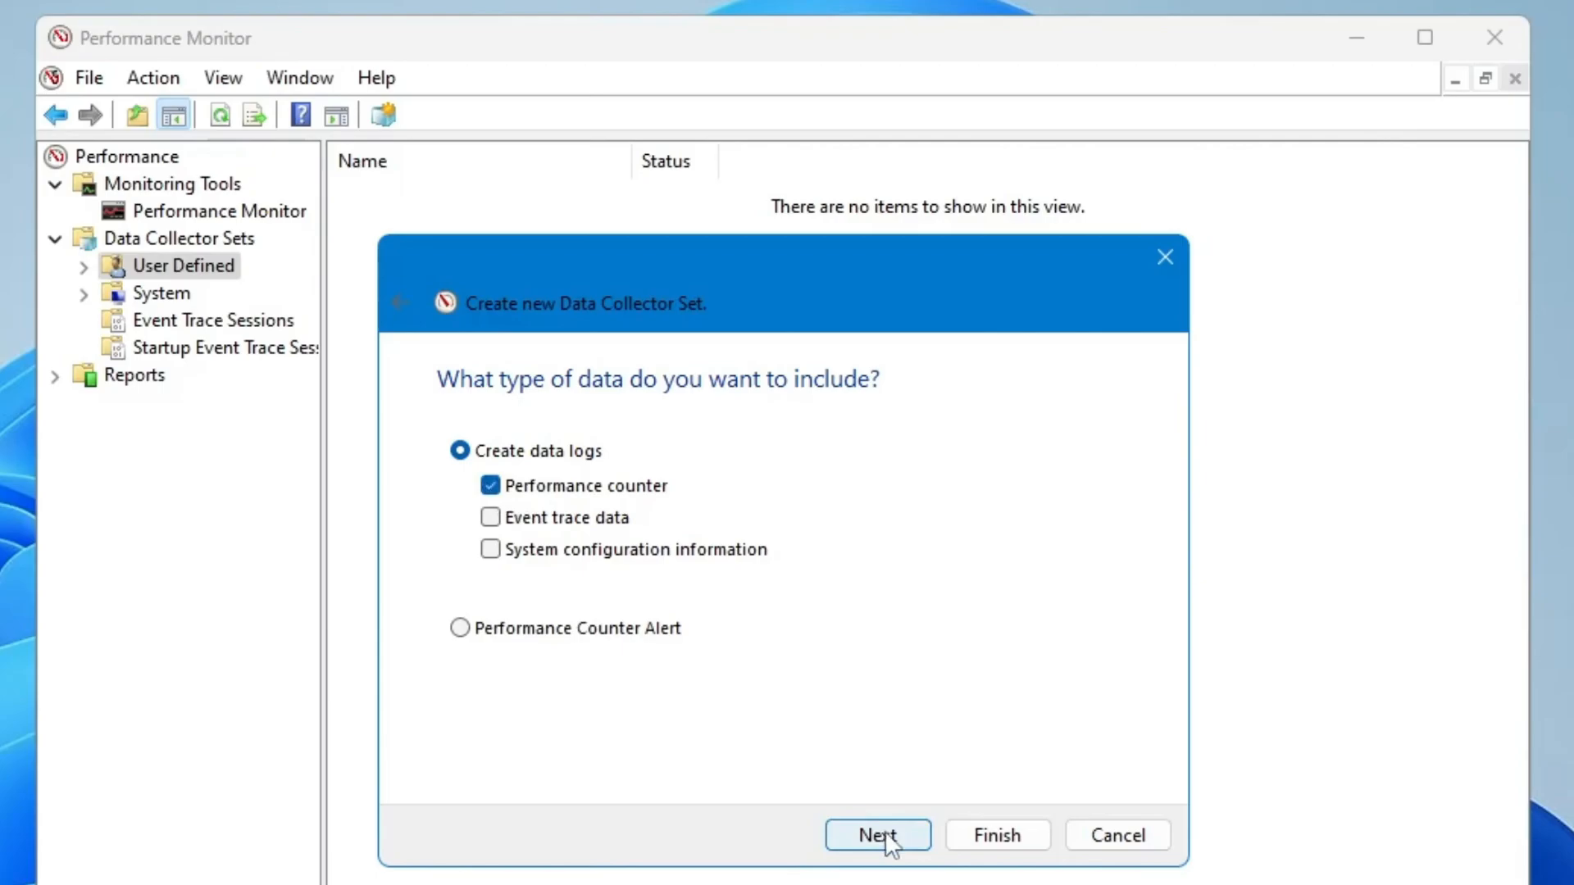
click(877, 836)
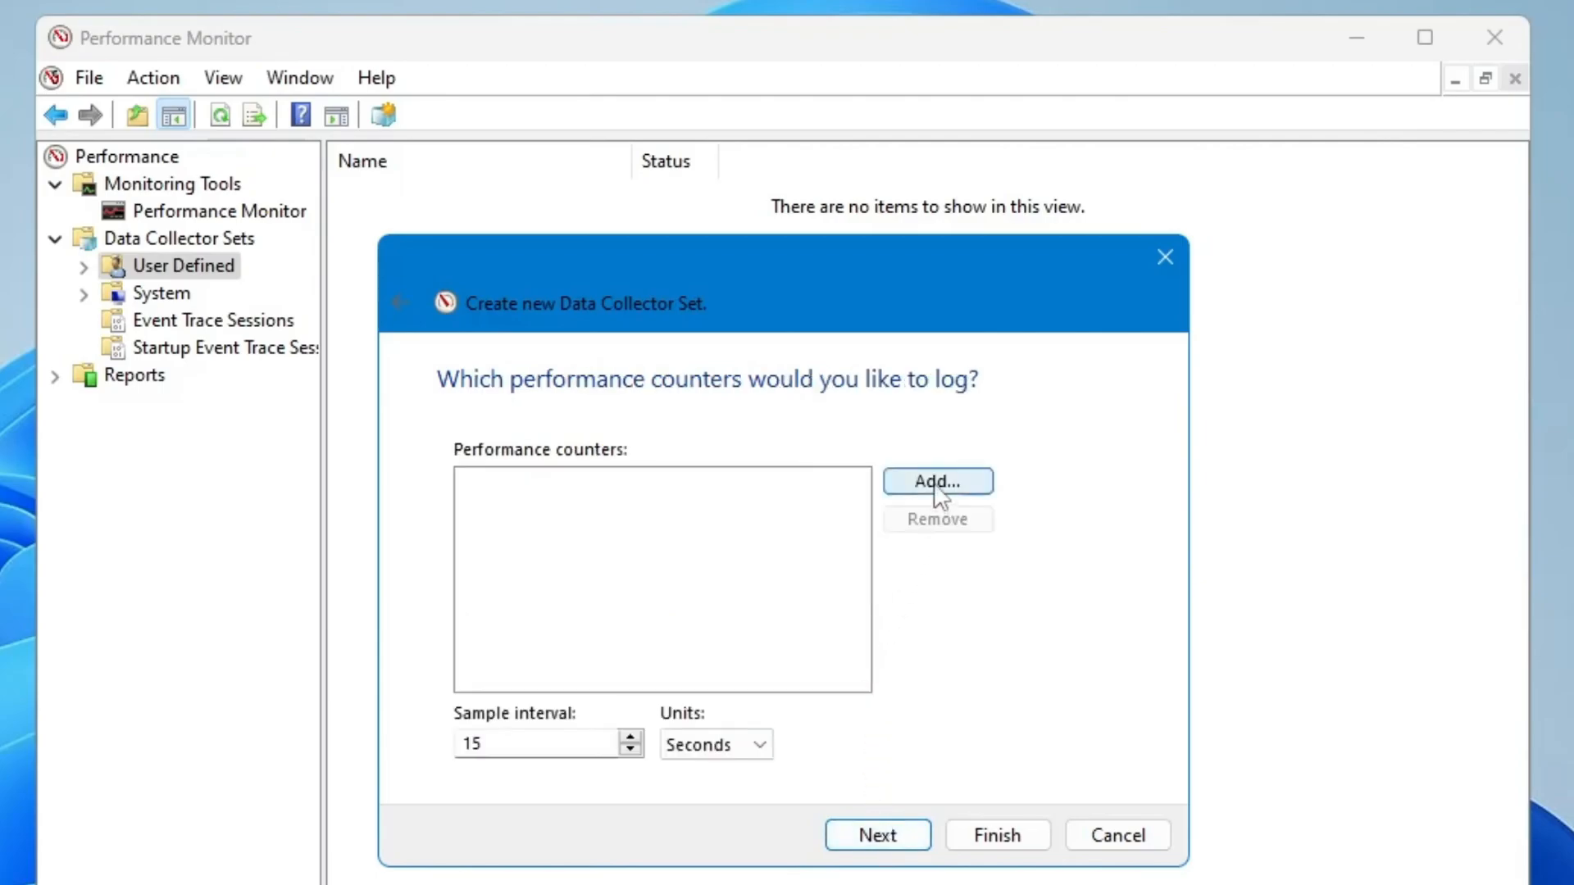
click(937, 482)
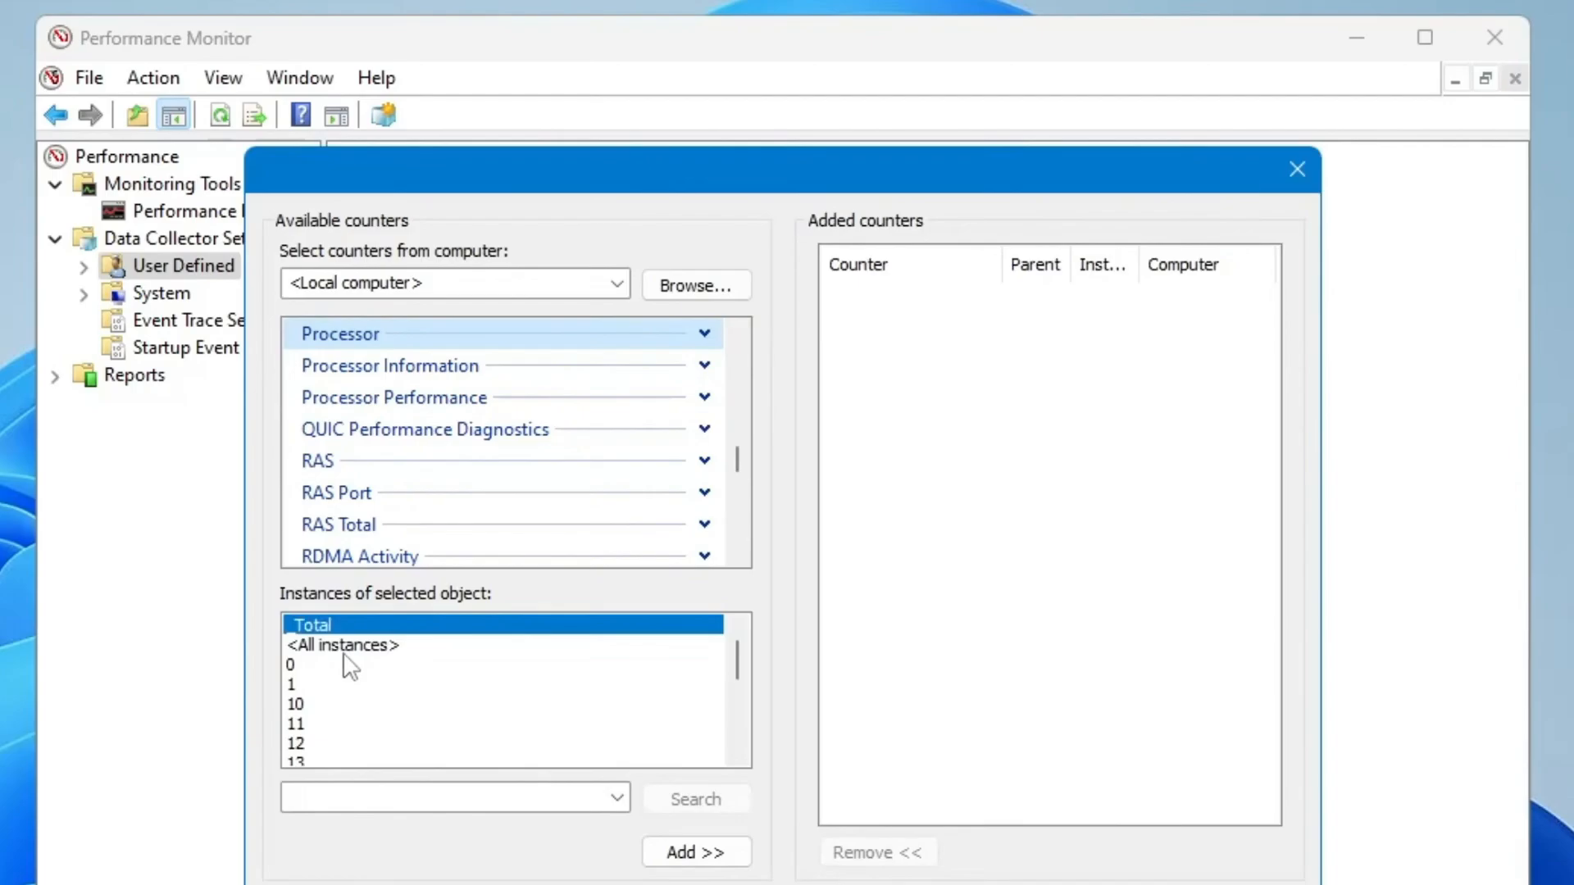
scroll(down, 3)
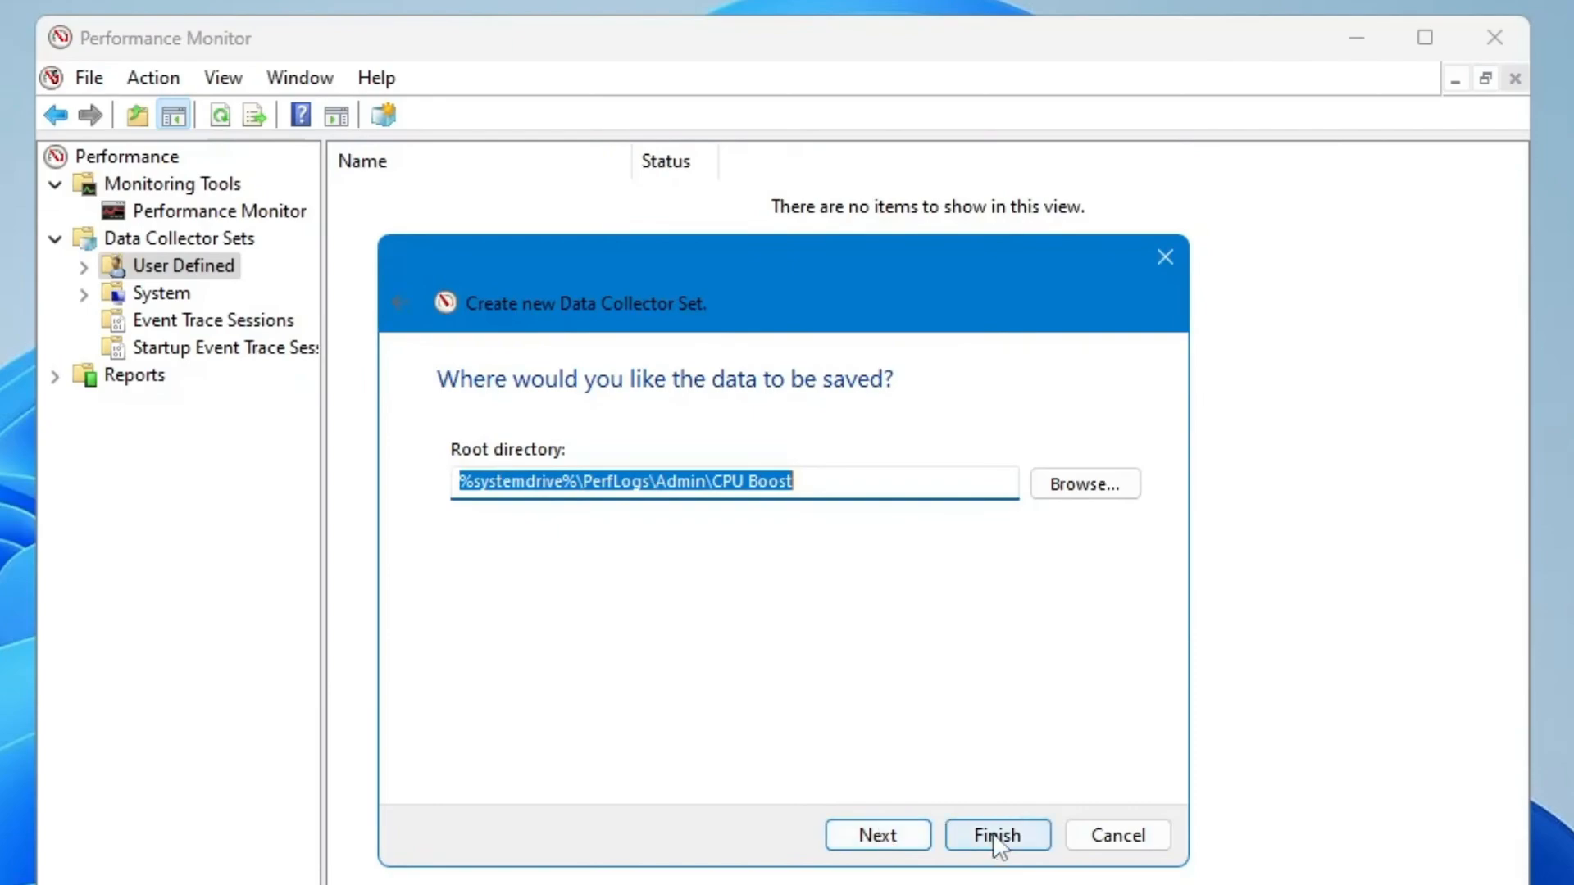
click(997, 835)
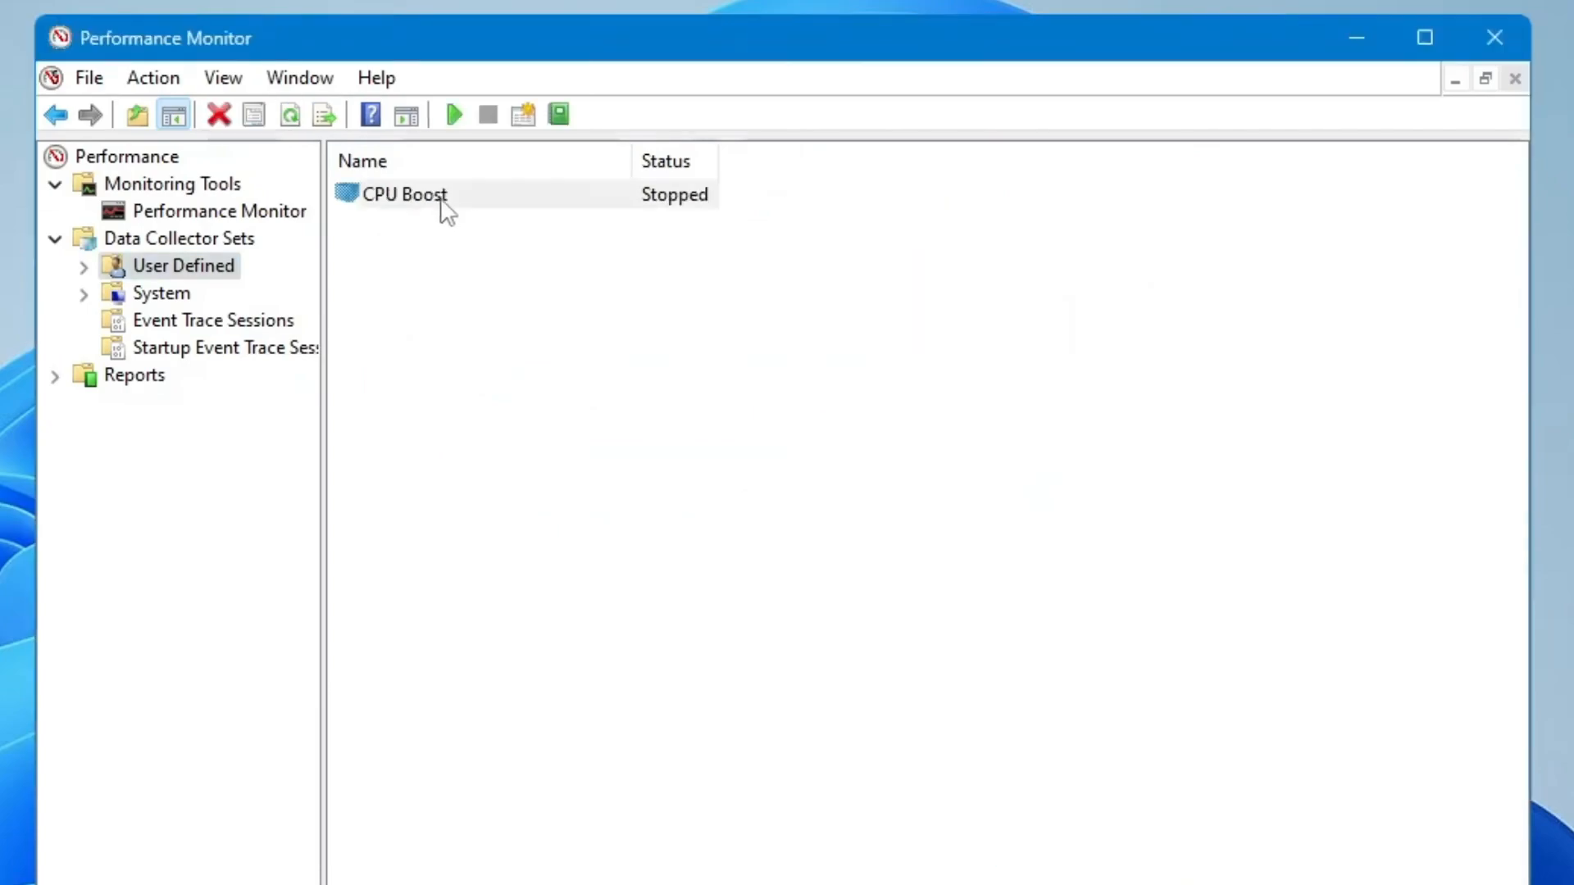
Start the CPU Boost data collector set
click(405, 195)
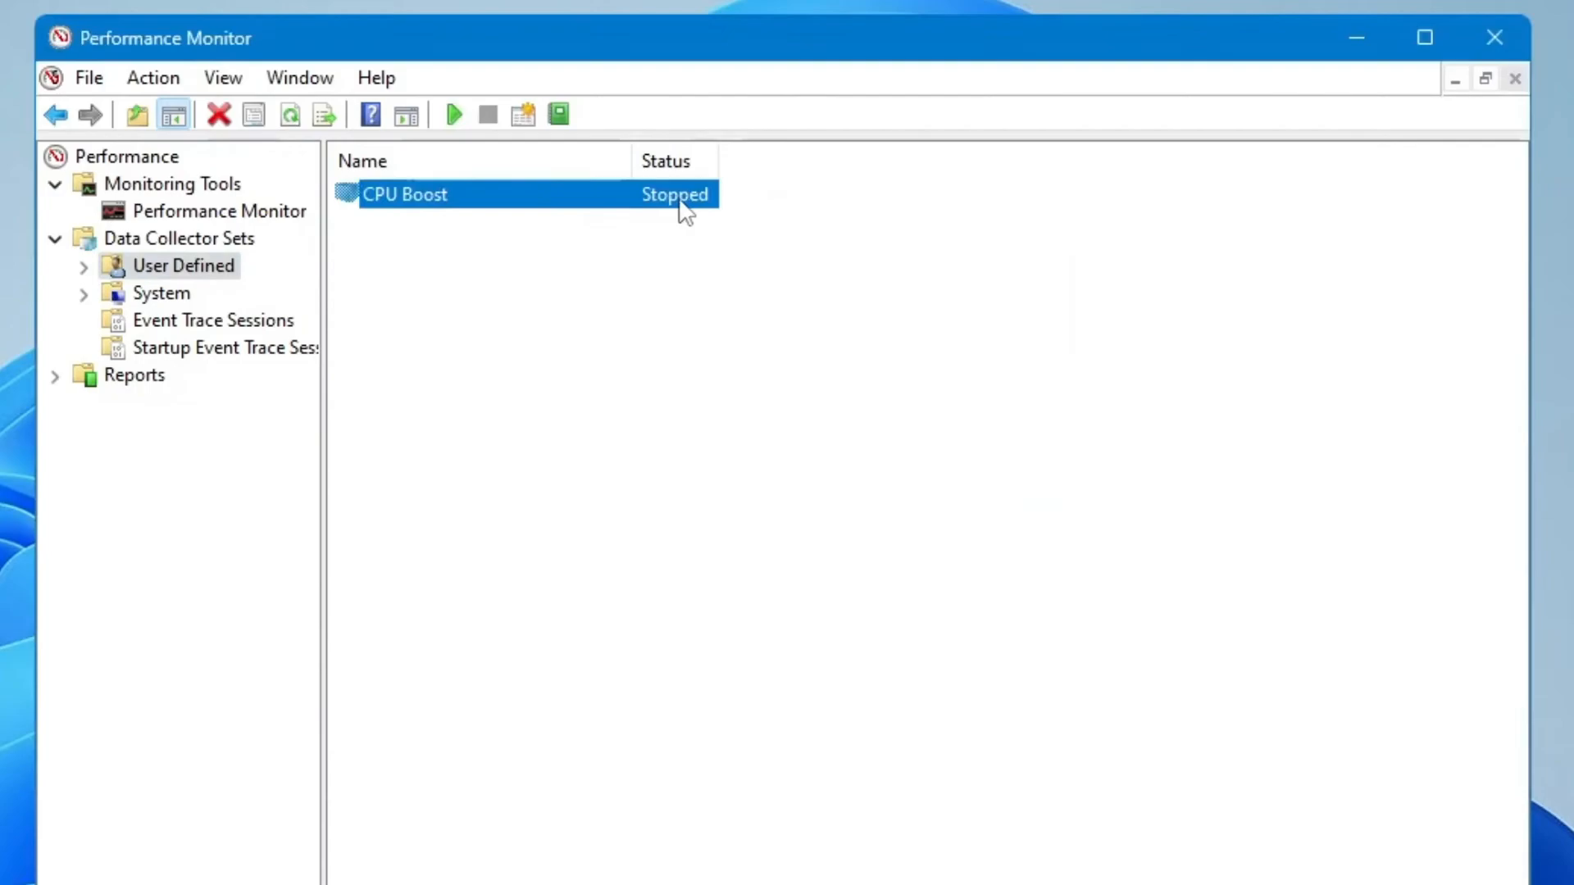
right_click(675, 205)
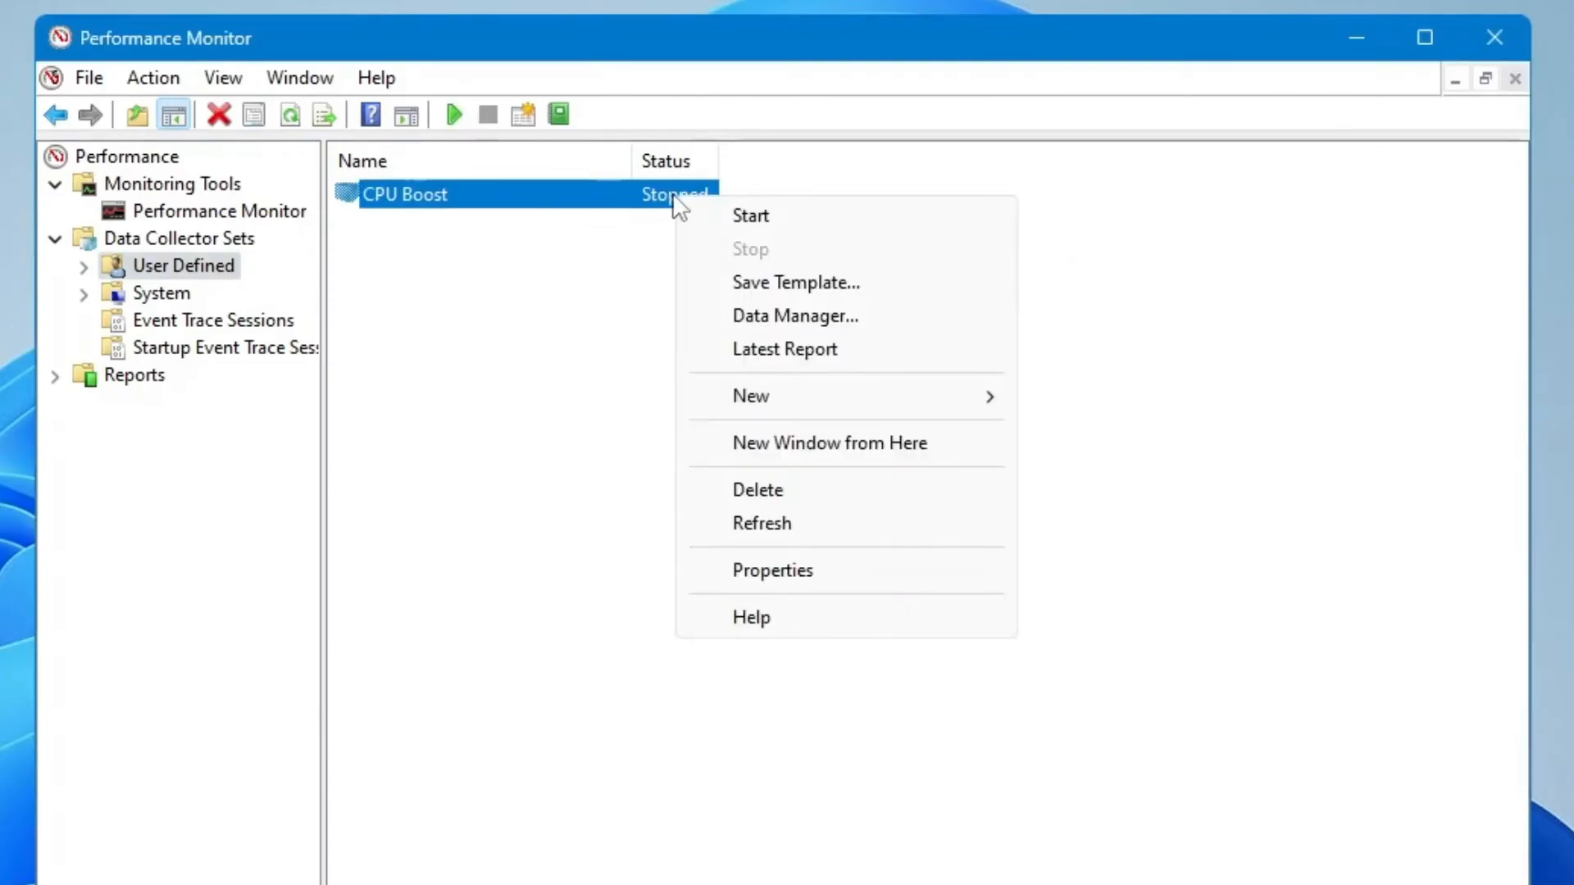
click(743, 228)
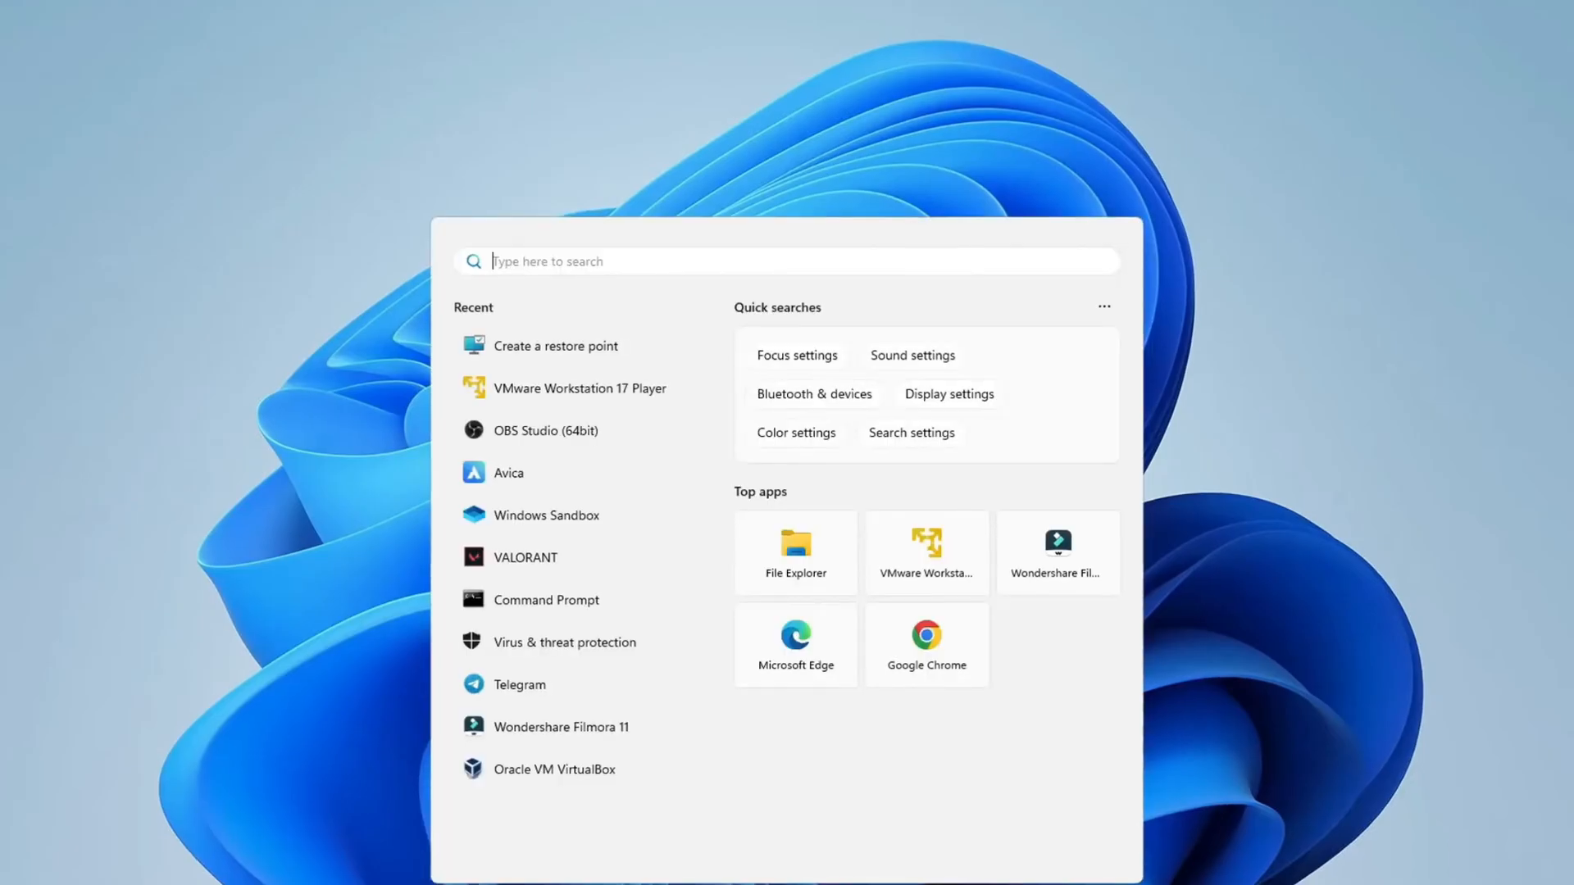
Limit boot to 16 processors in System Configuration's advanced boot options via msconfig
text(msconfi)
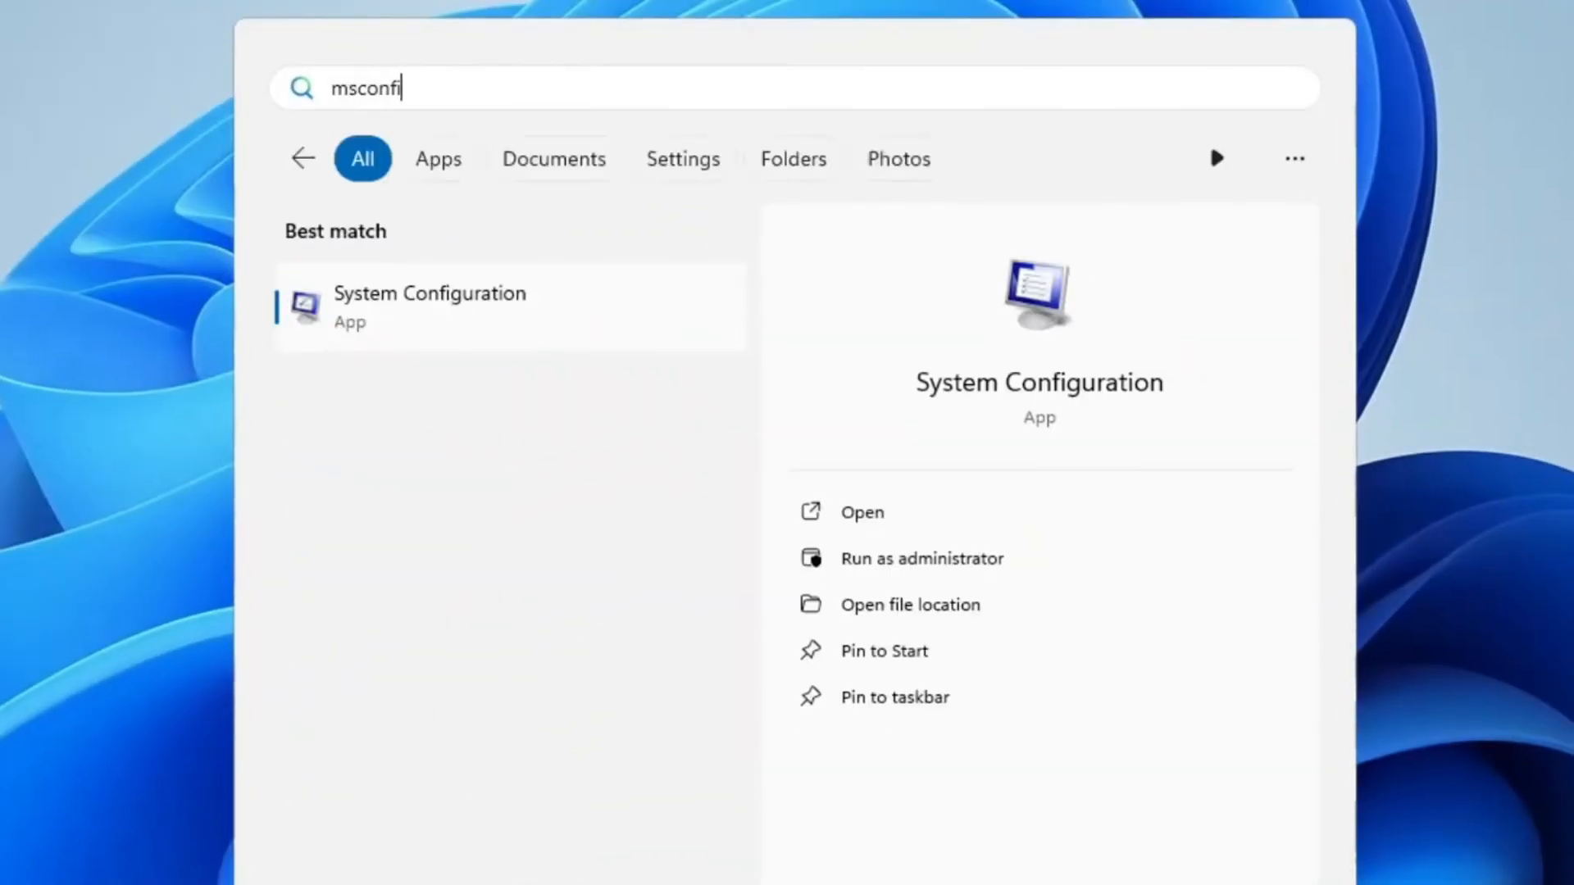
text(g)
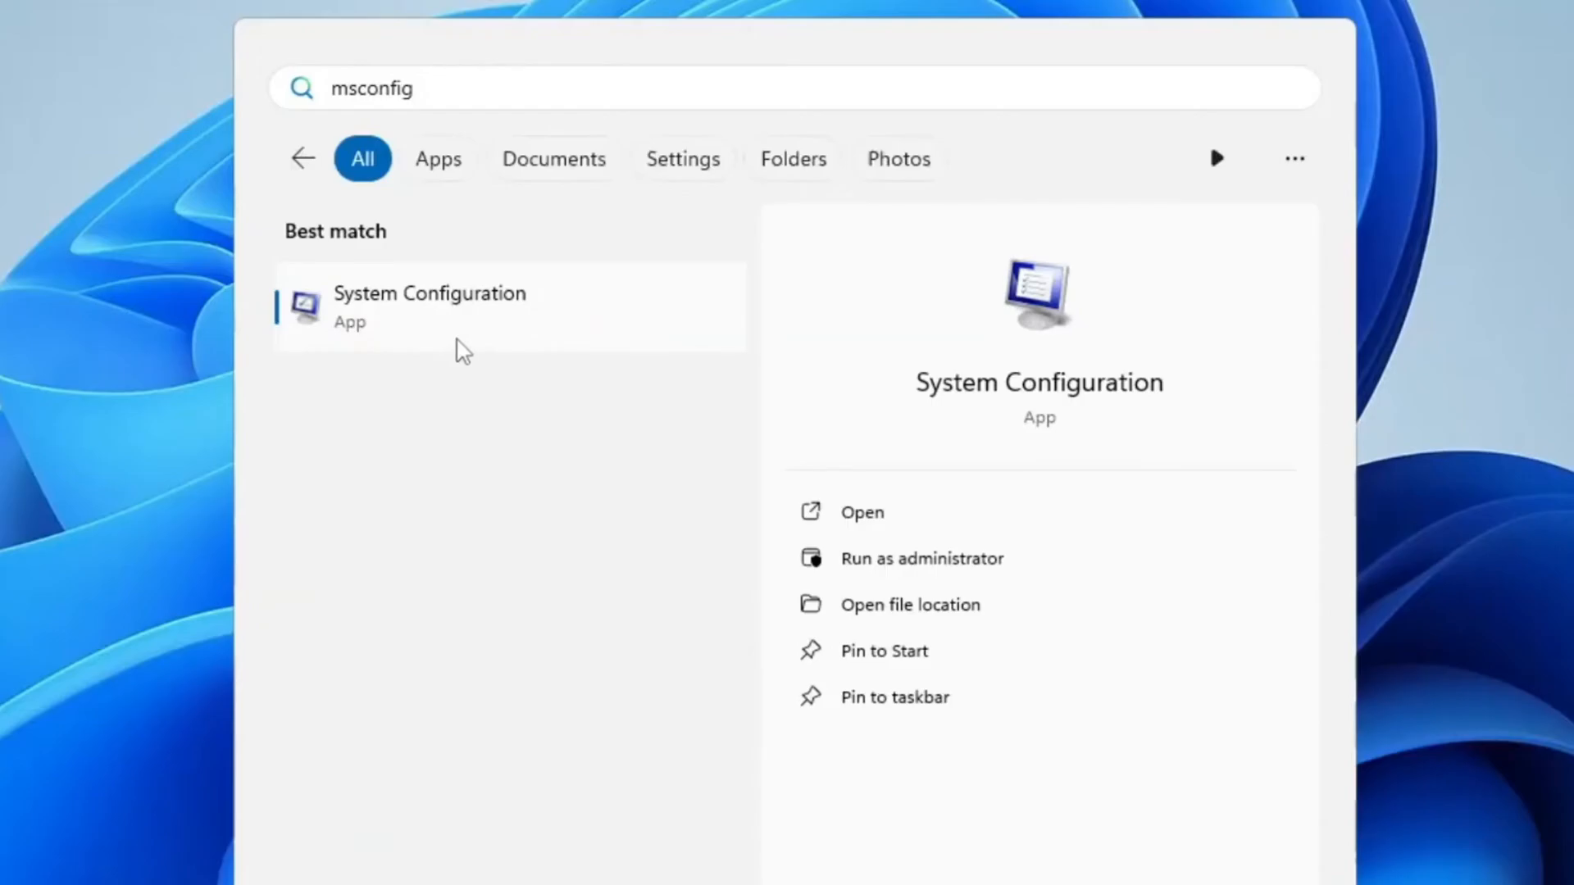
click(429, 305)
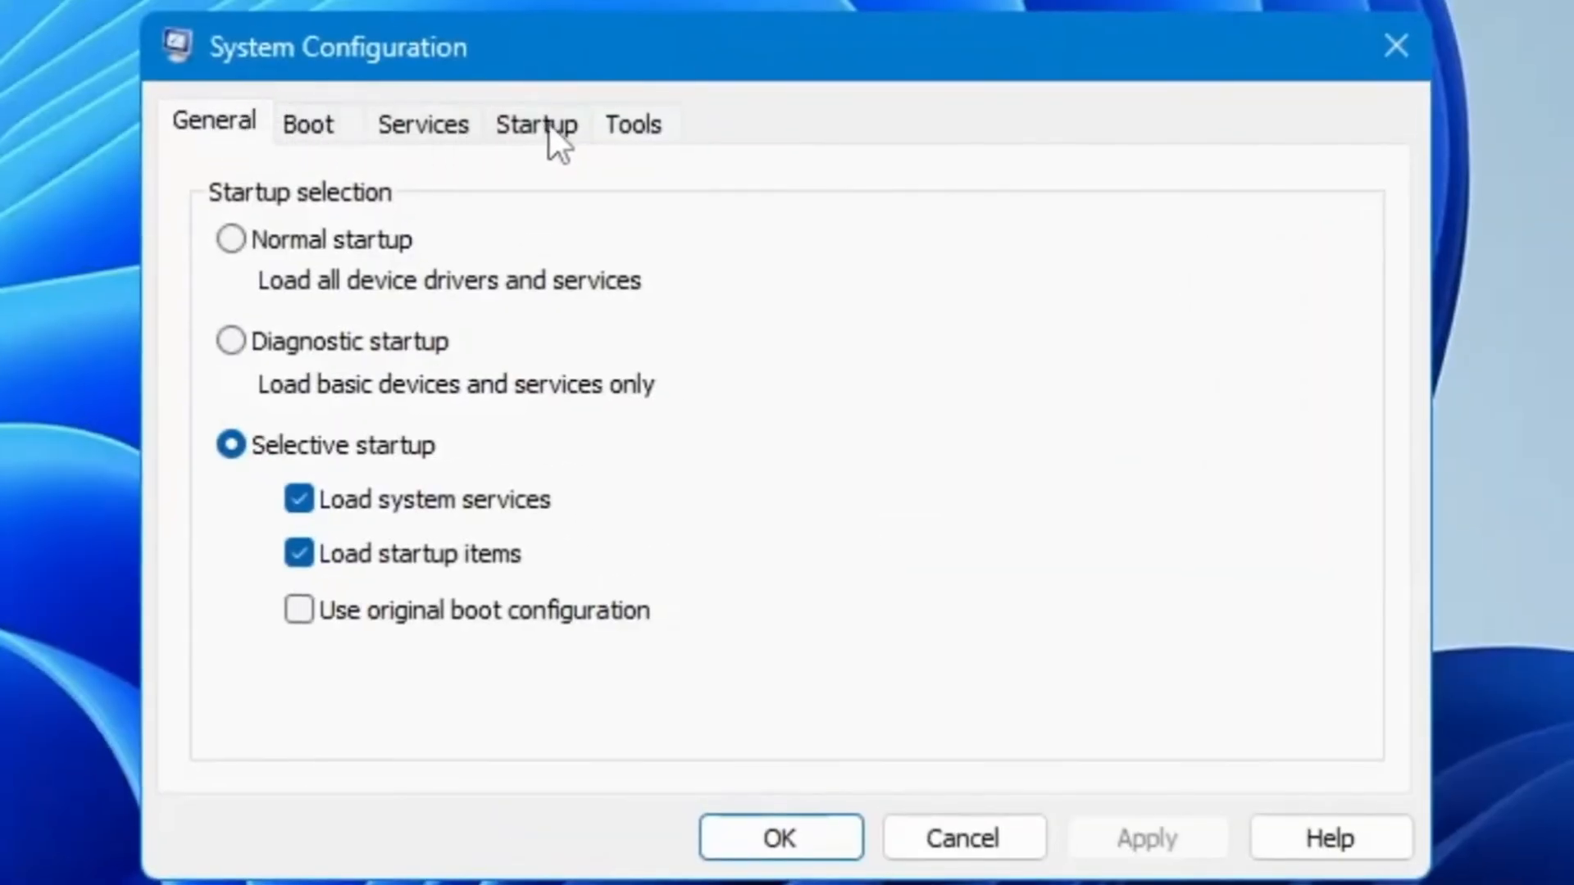
click(309, 124)
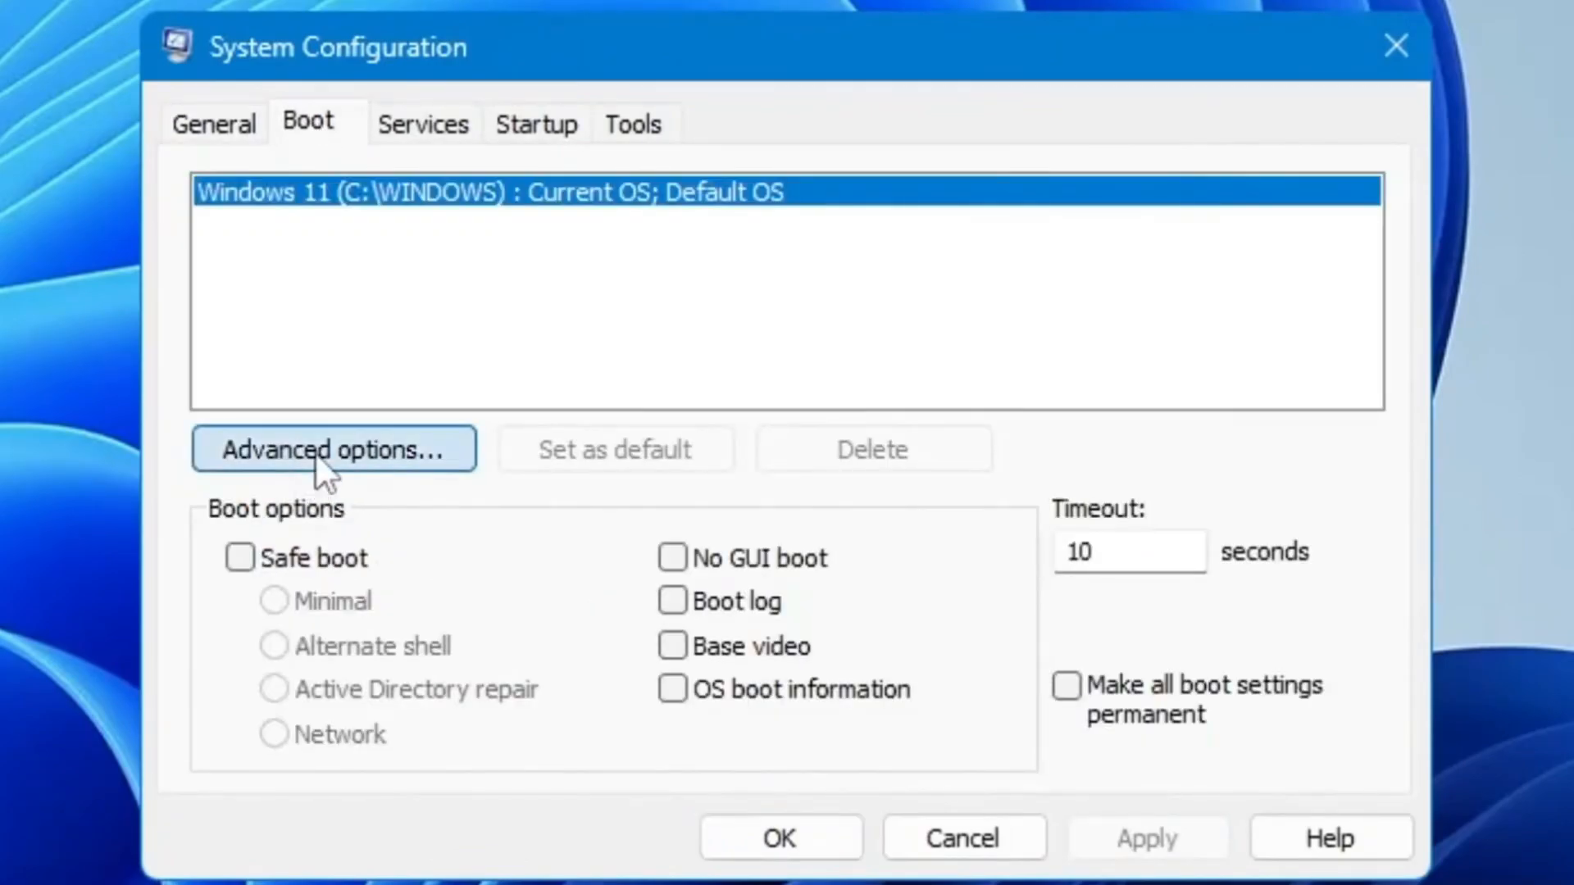
click(334, 448)
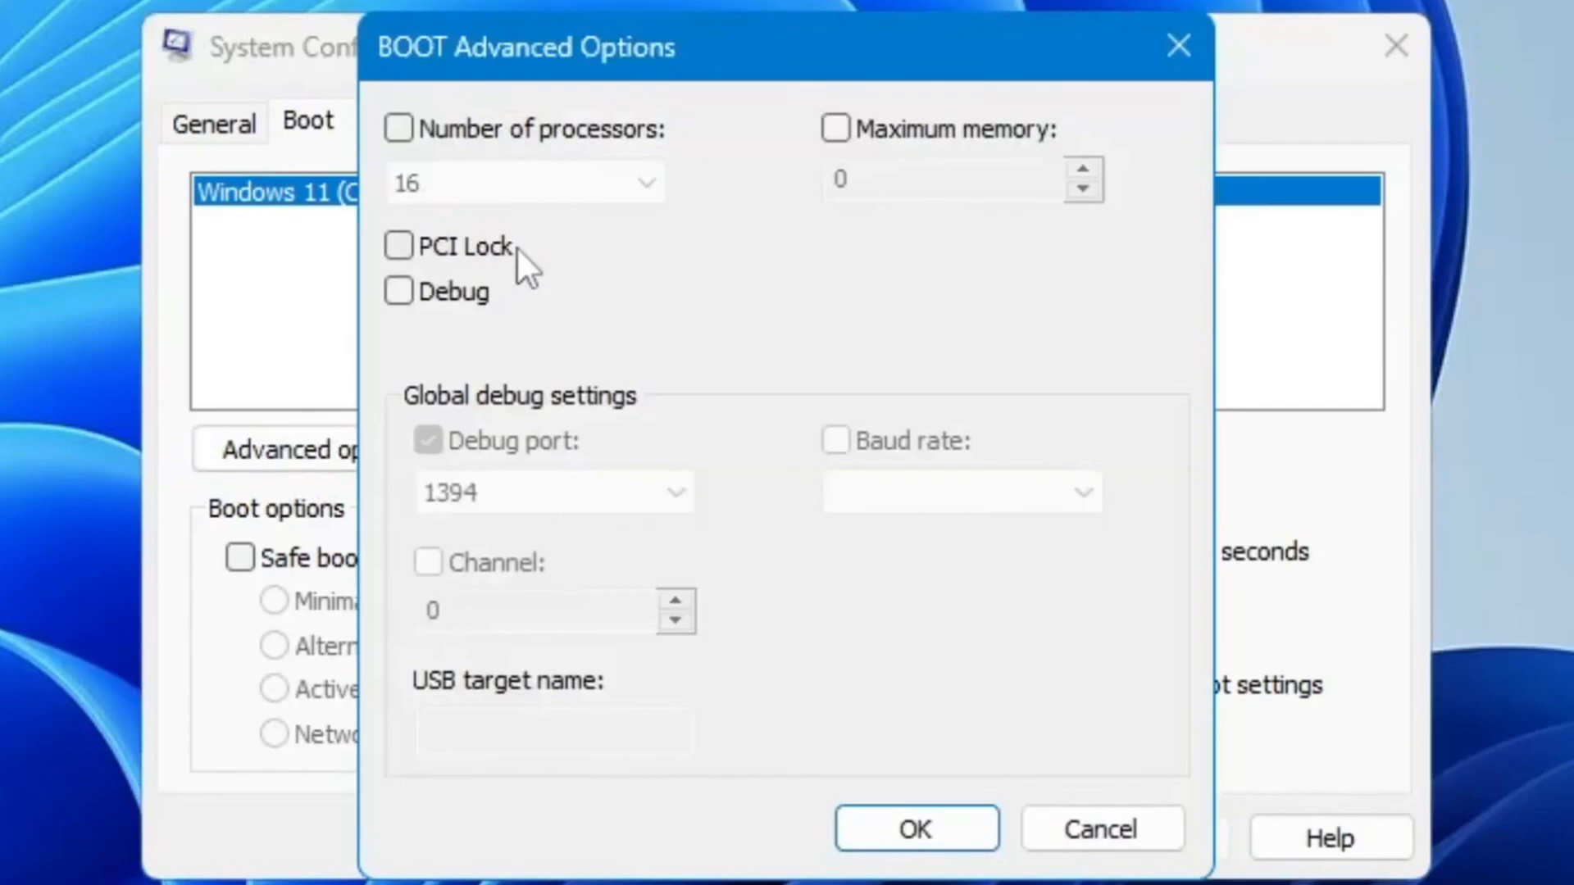
mouse_move(496, 179)
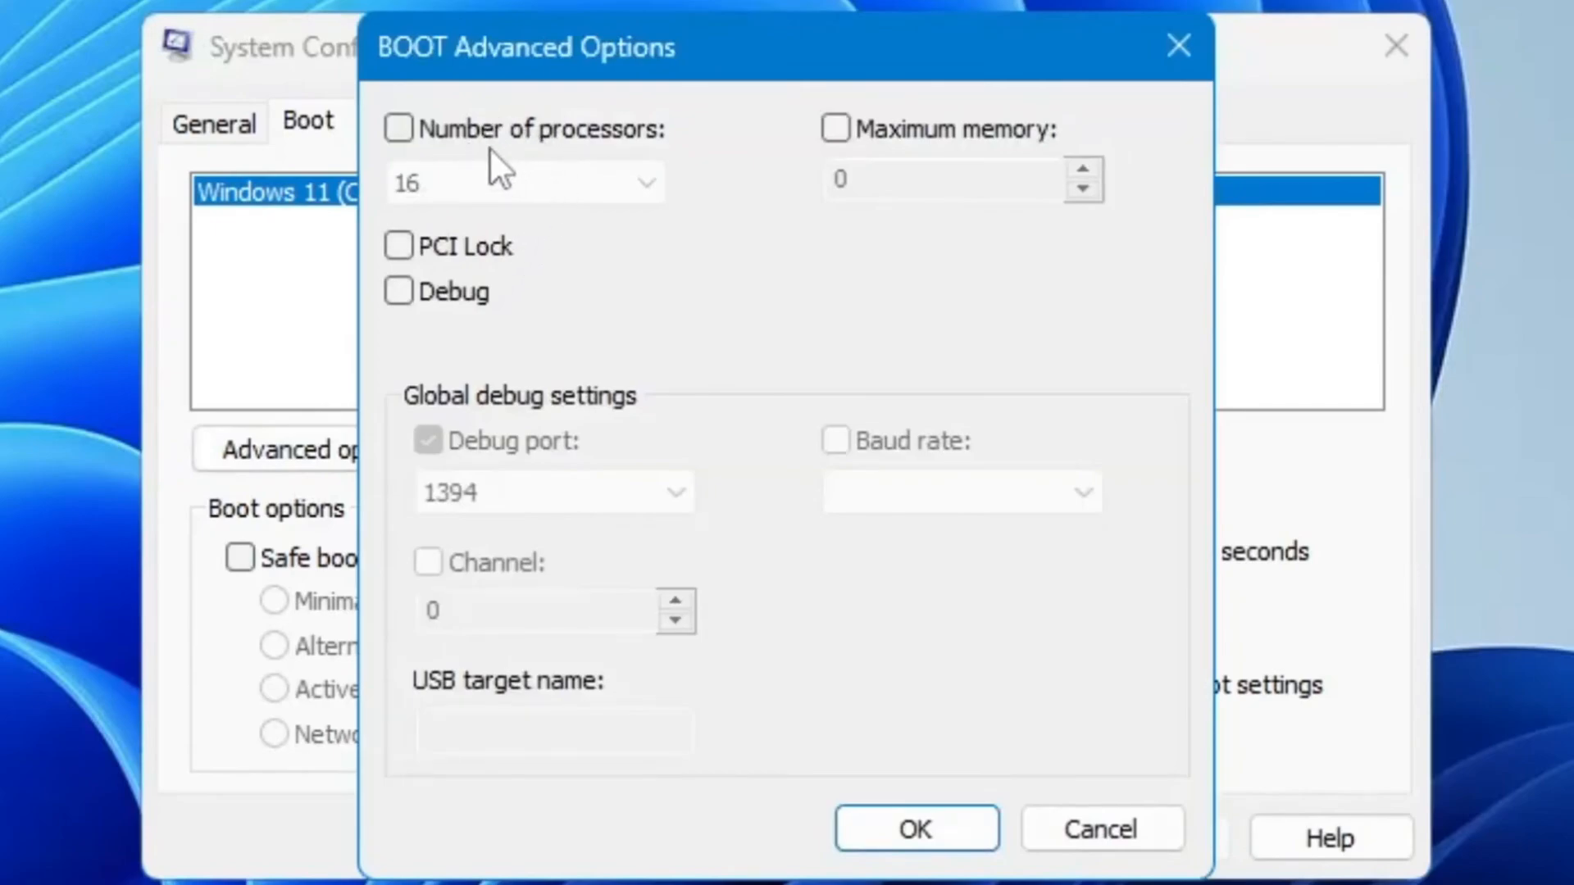
click(400, 130)
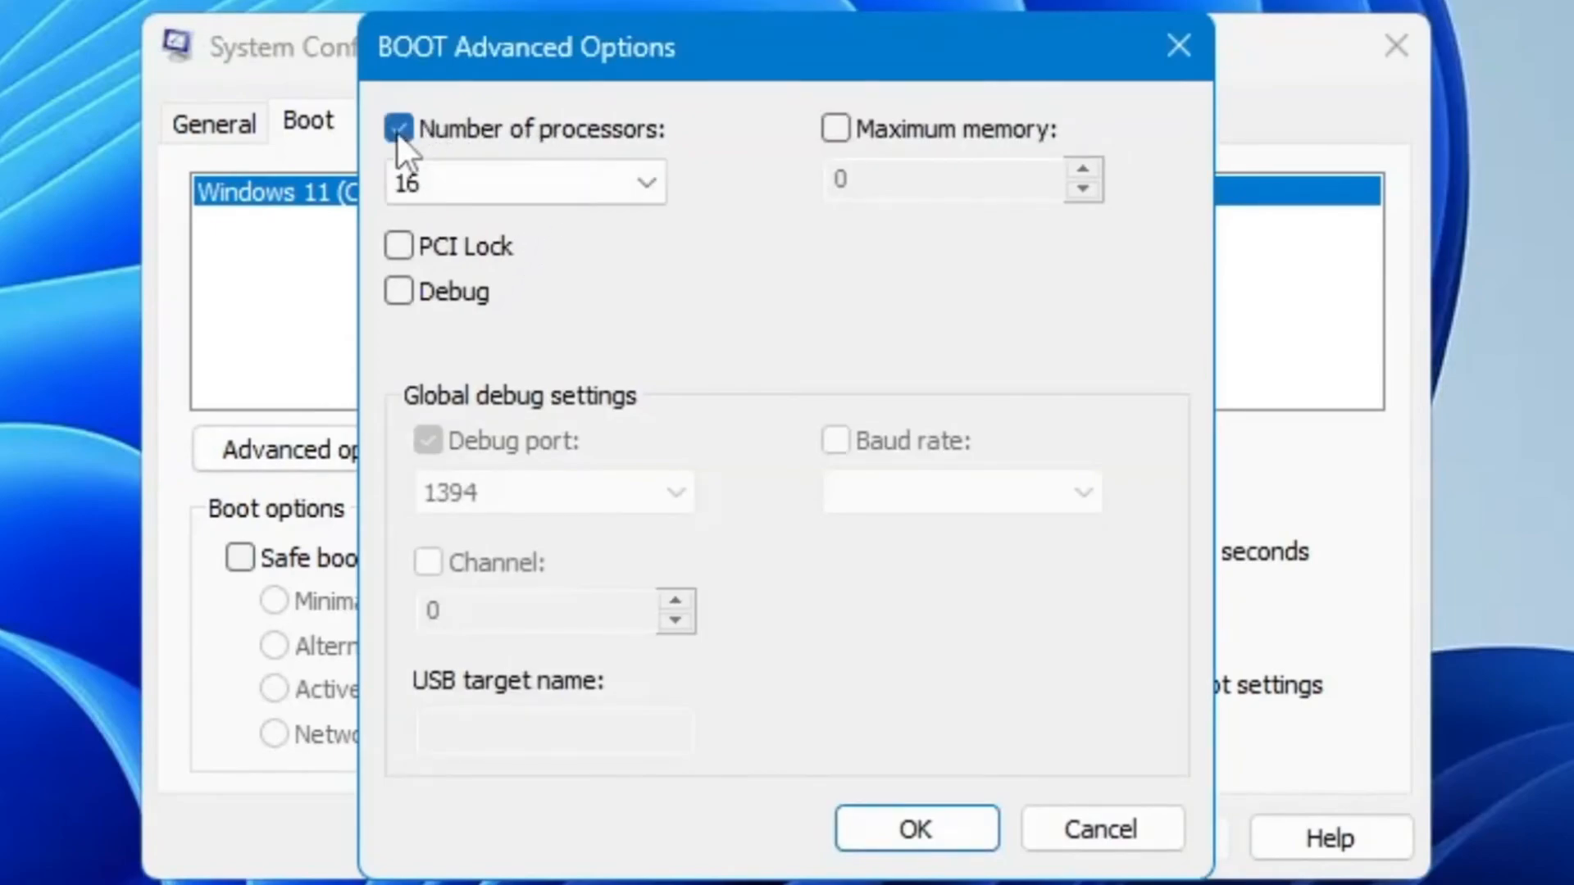
click(644, 181)
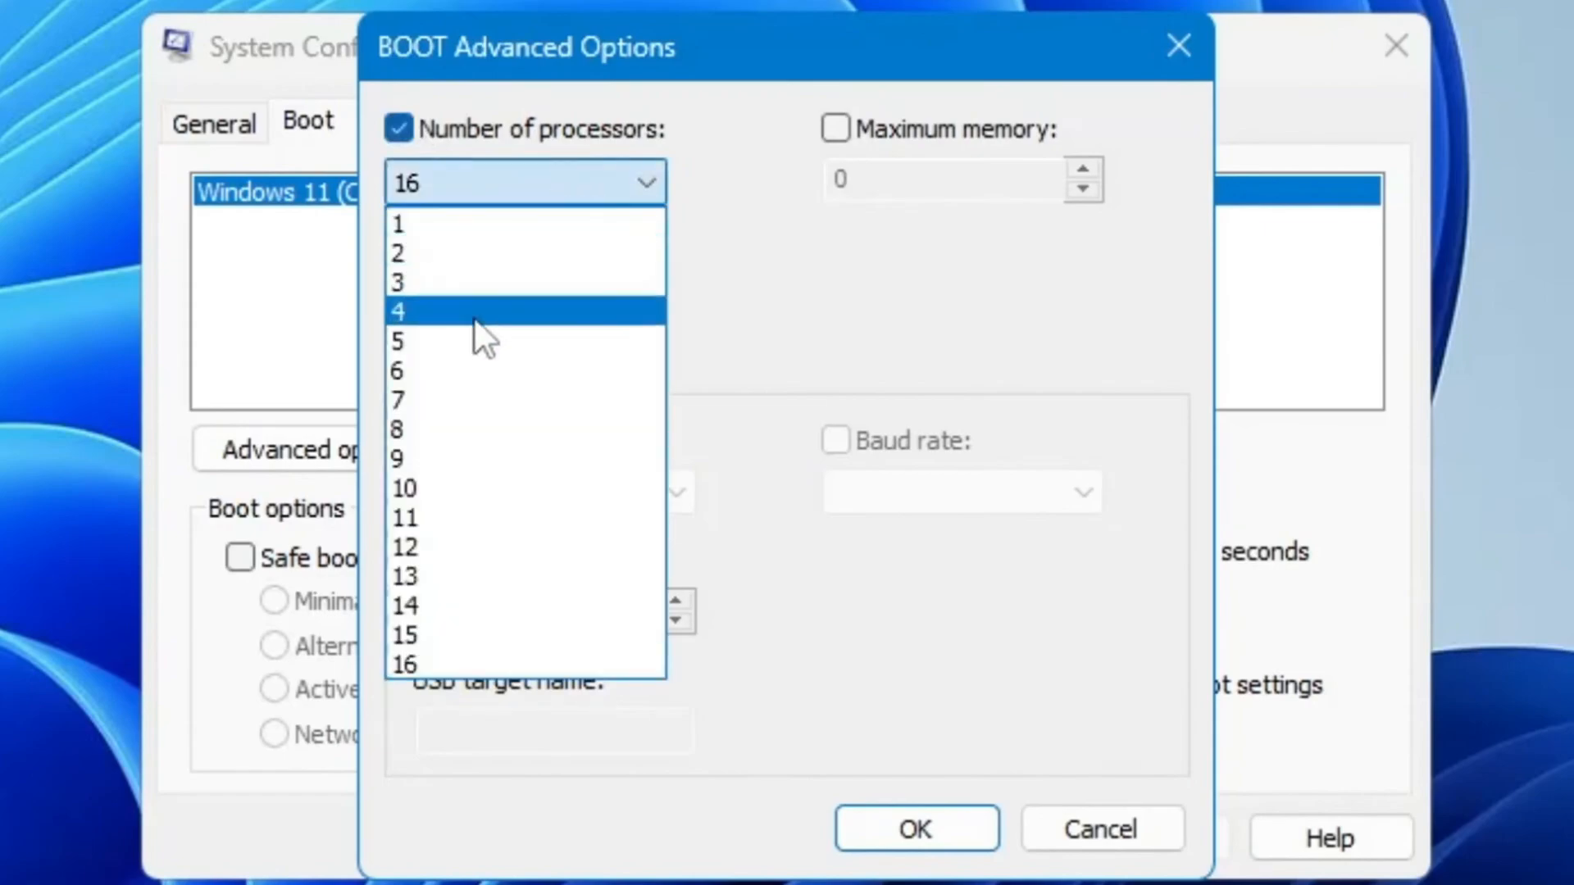
mouse_move(453, 688)
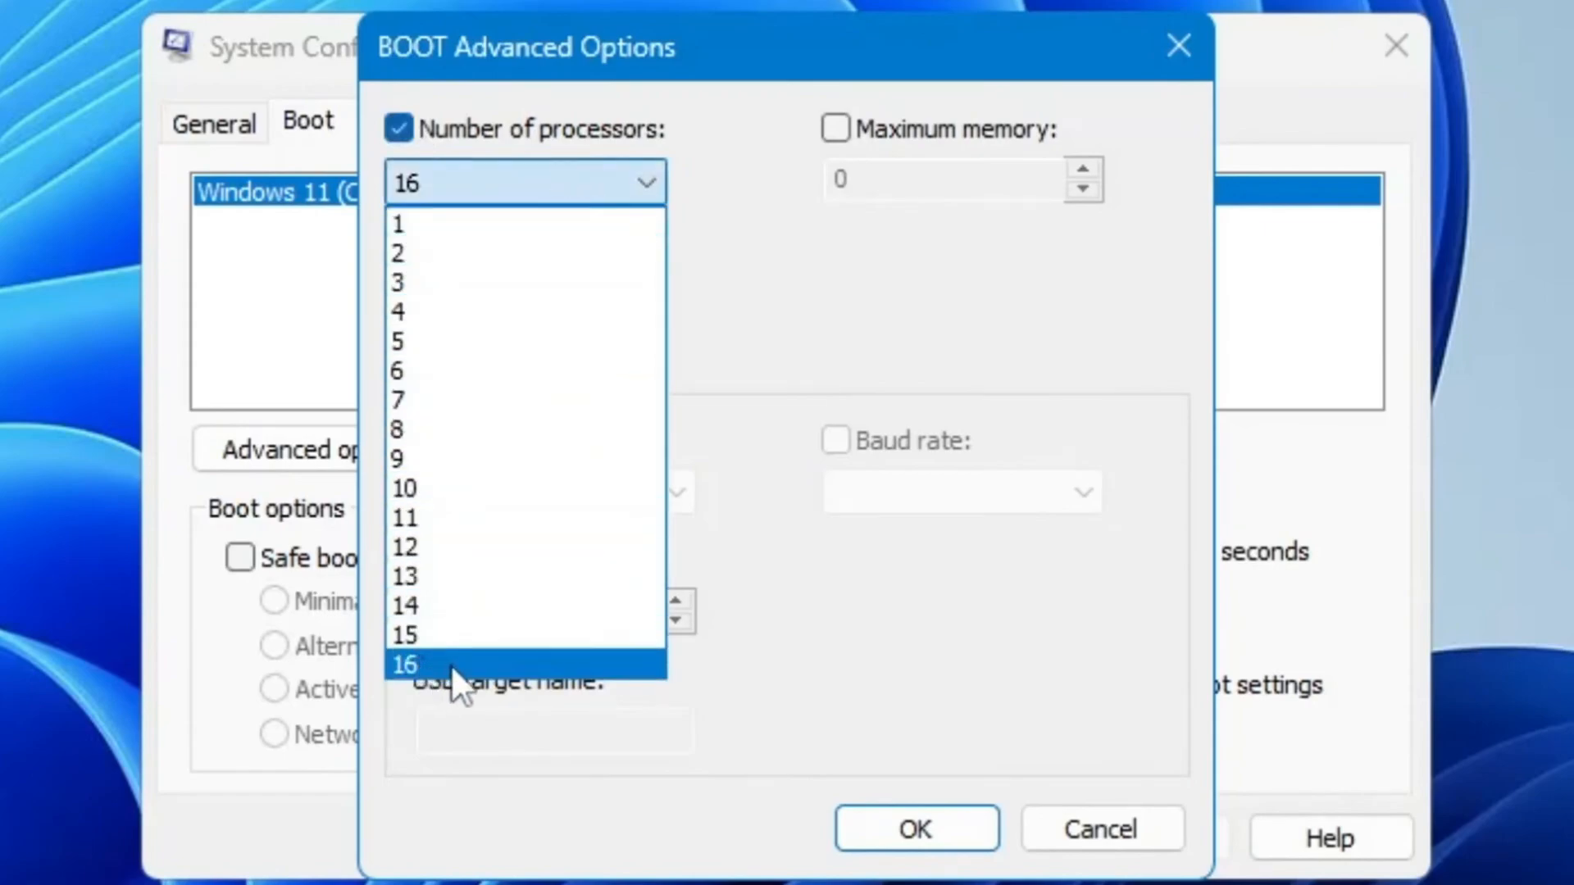
mouse_move(572, 258)
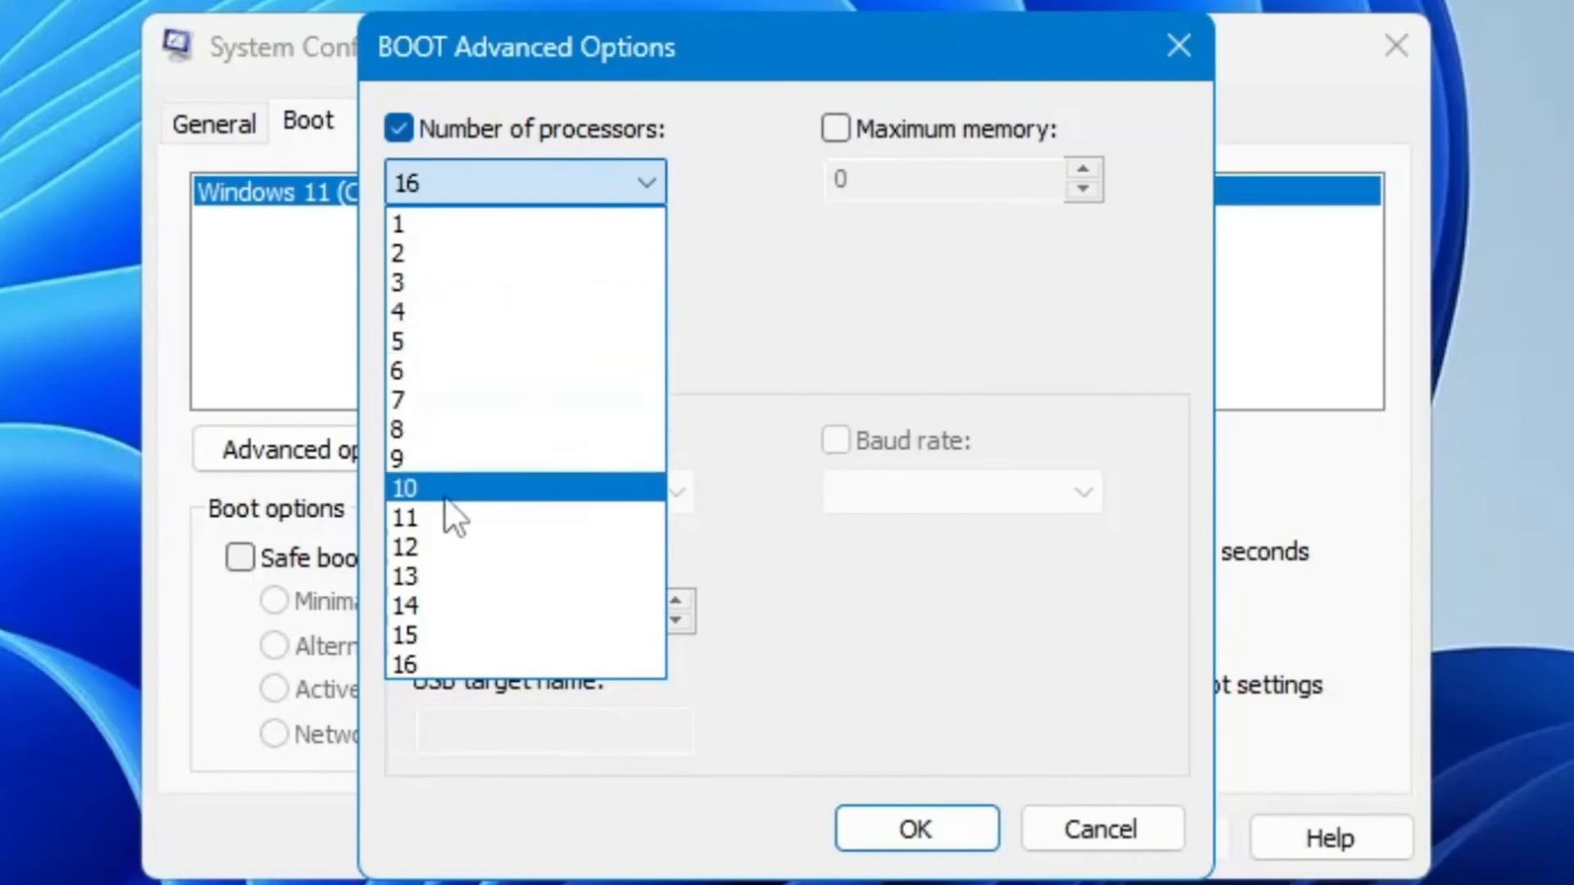
mouse_move(451, 684)
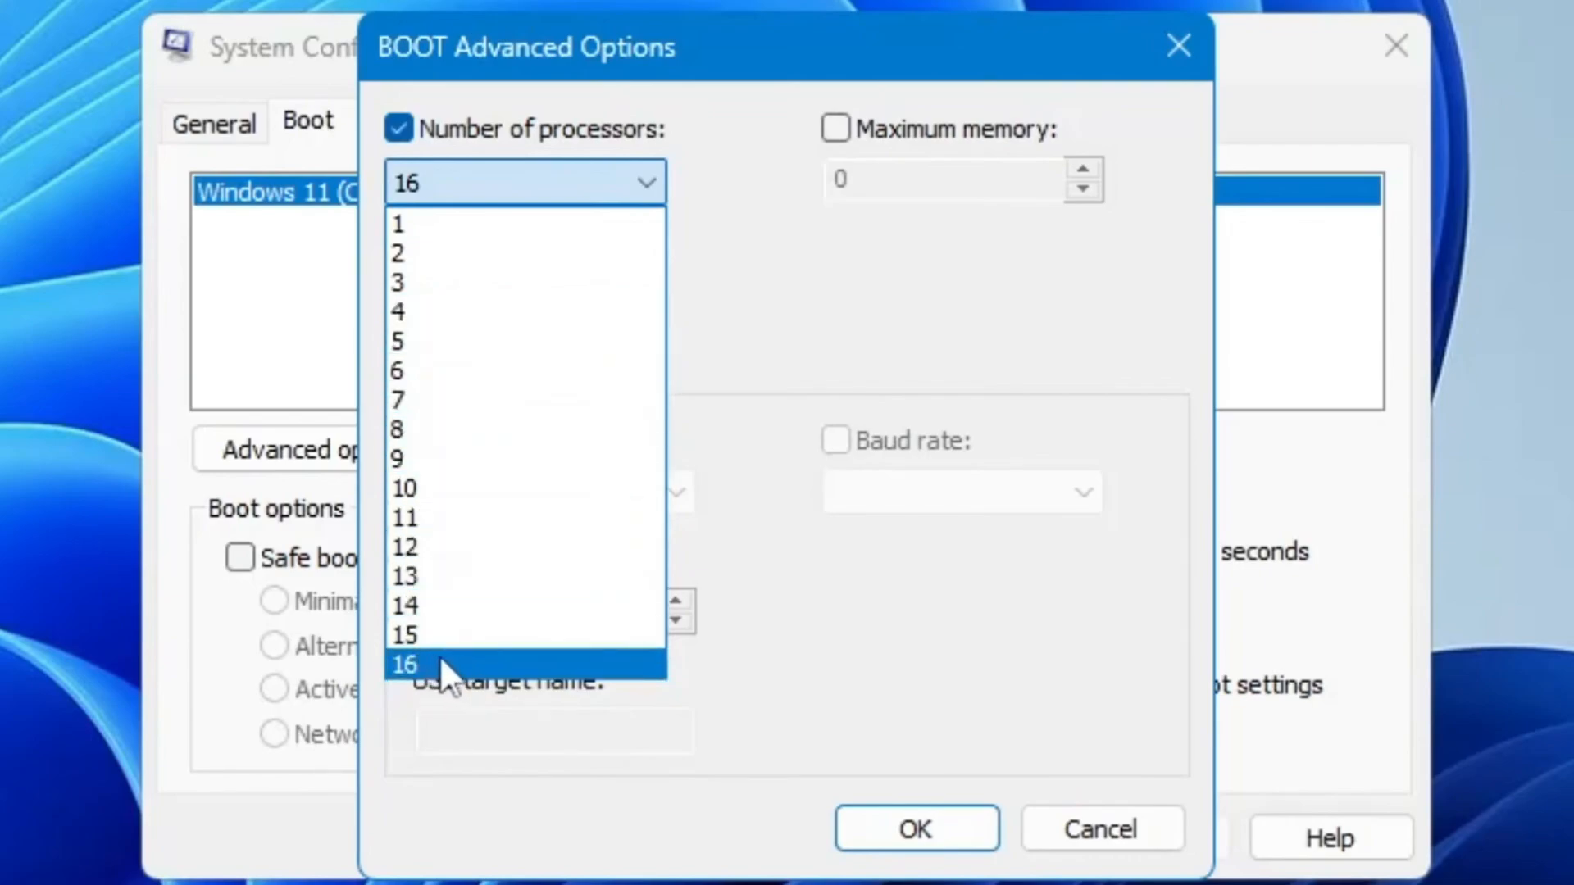
click(413, 663)
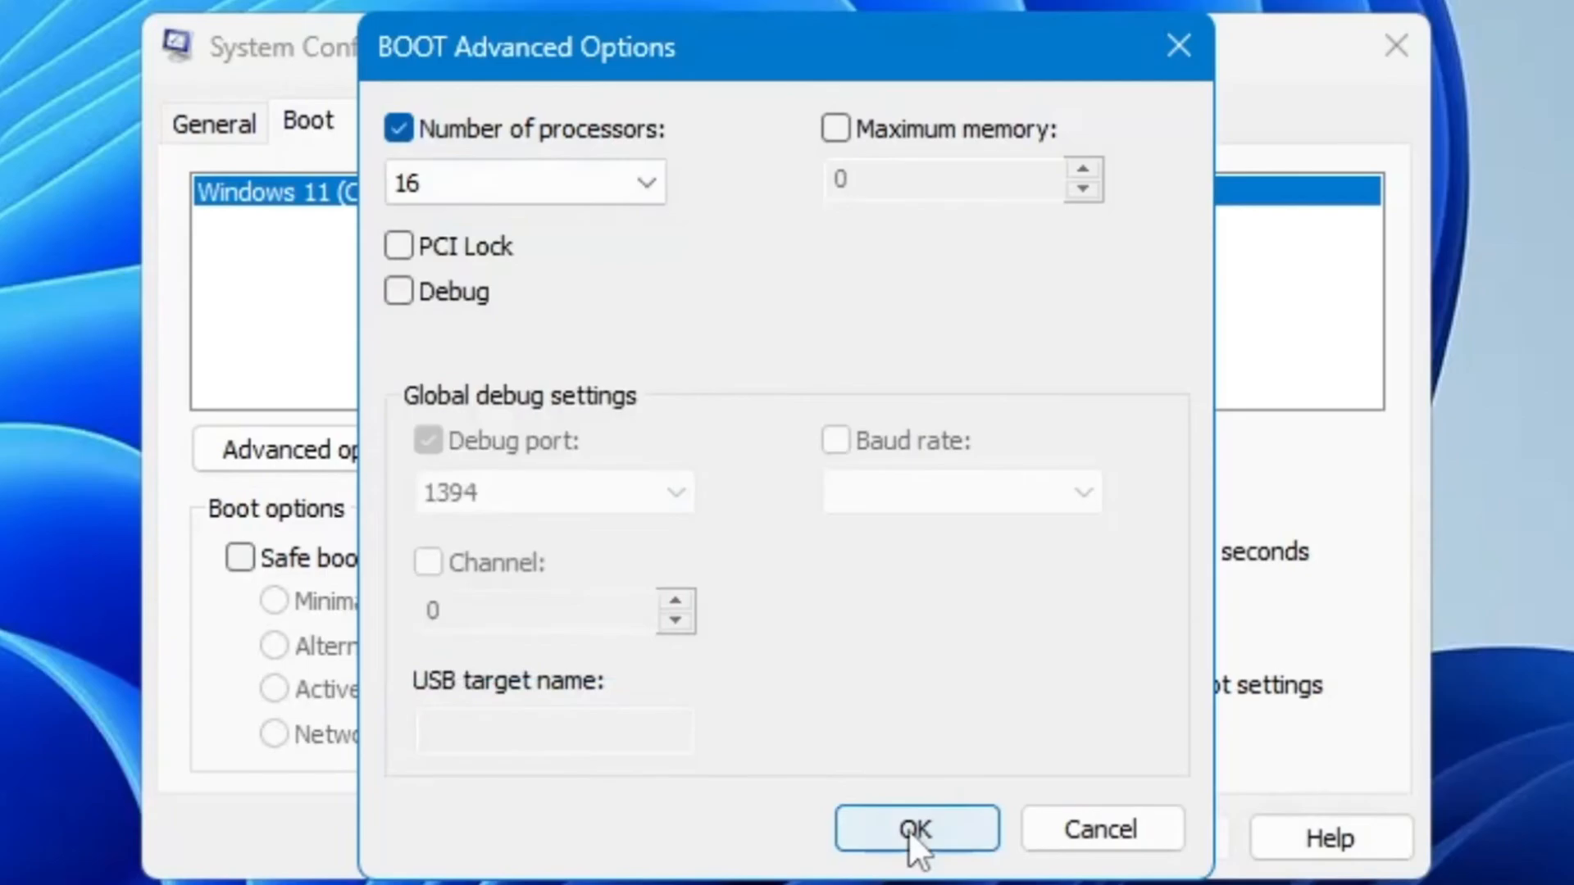
click(916, 851)
text(gpedit)
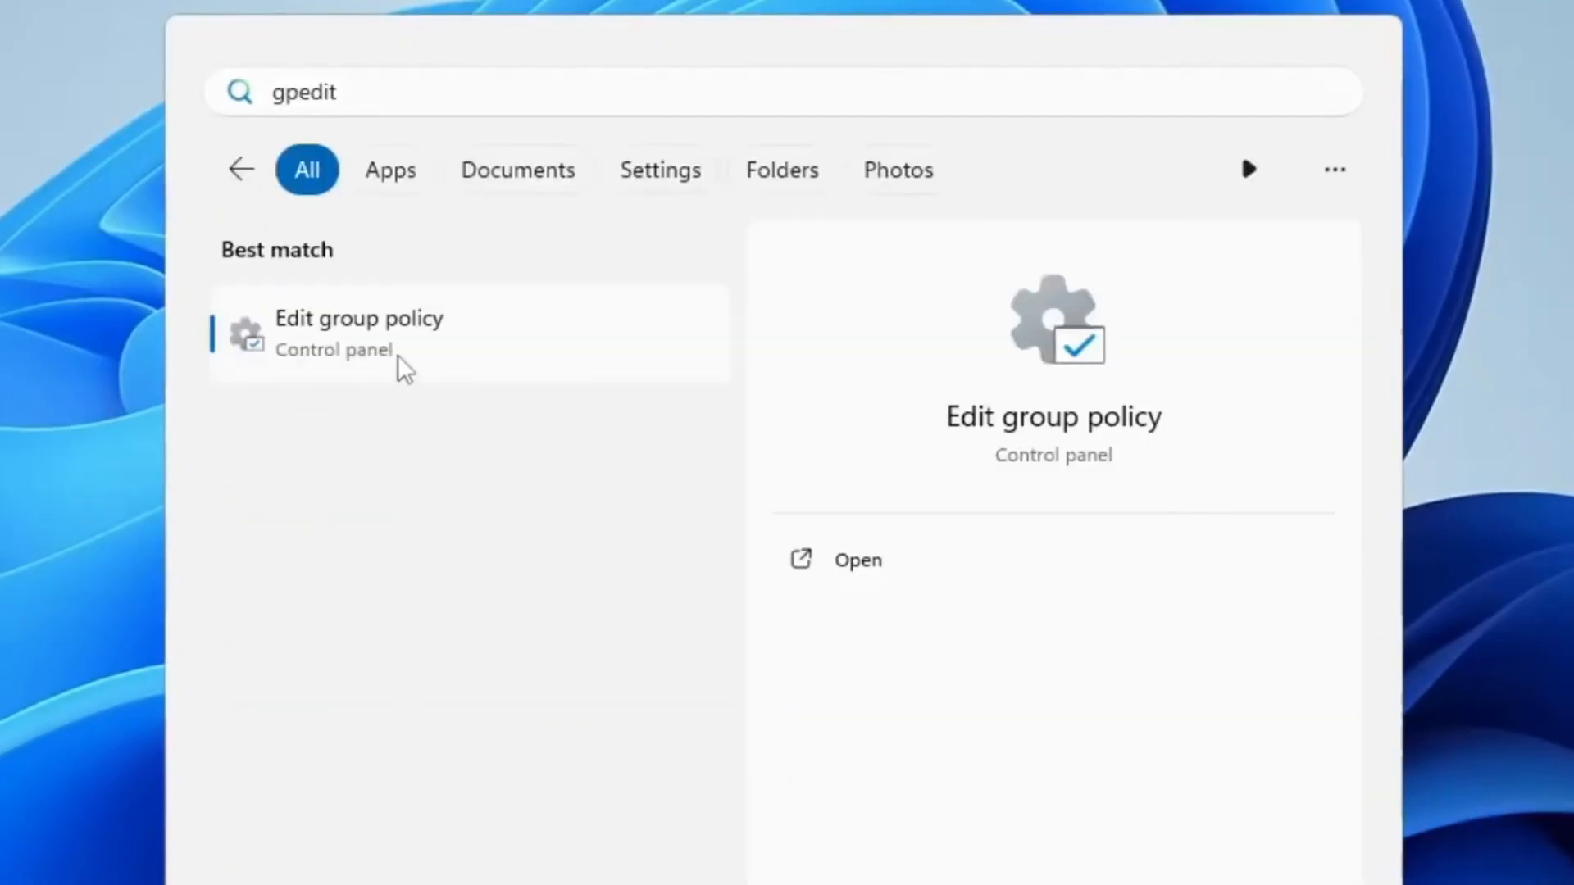
In gpedit, enable the Turn off Power Throttling policy under Power Management > Power Throttling Settings
click(359, 333)
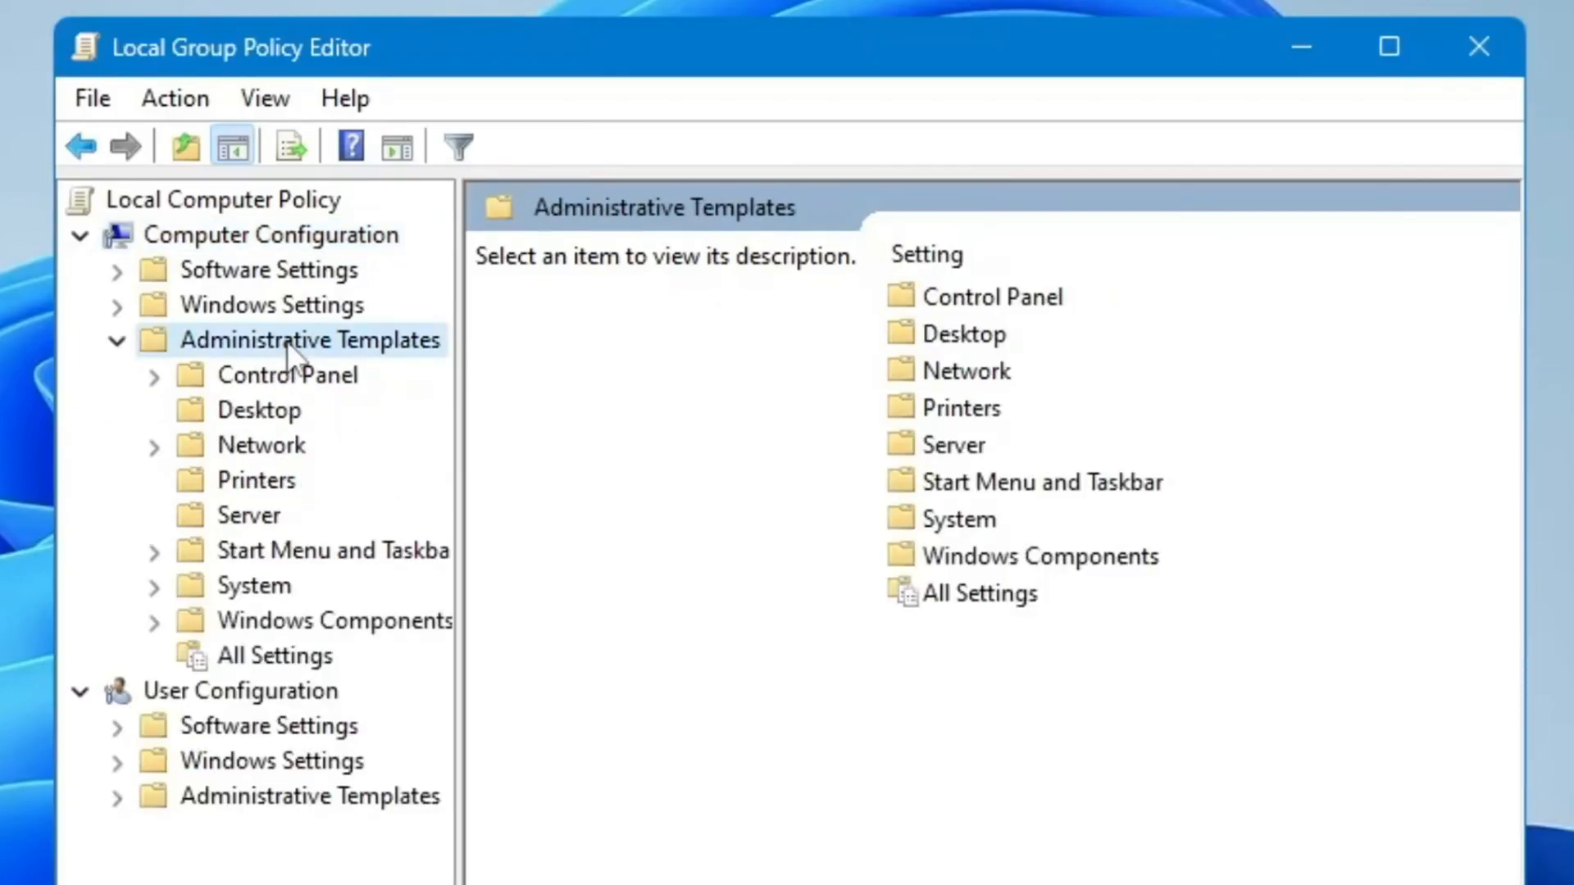
click(253, 585)
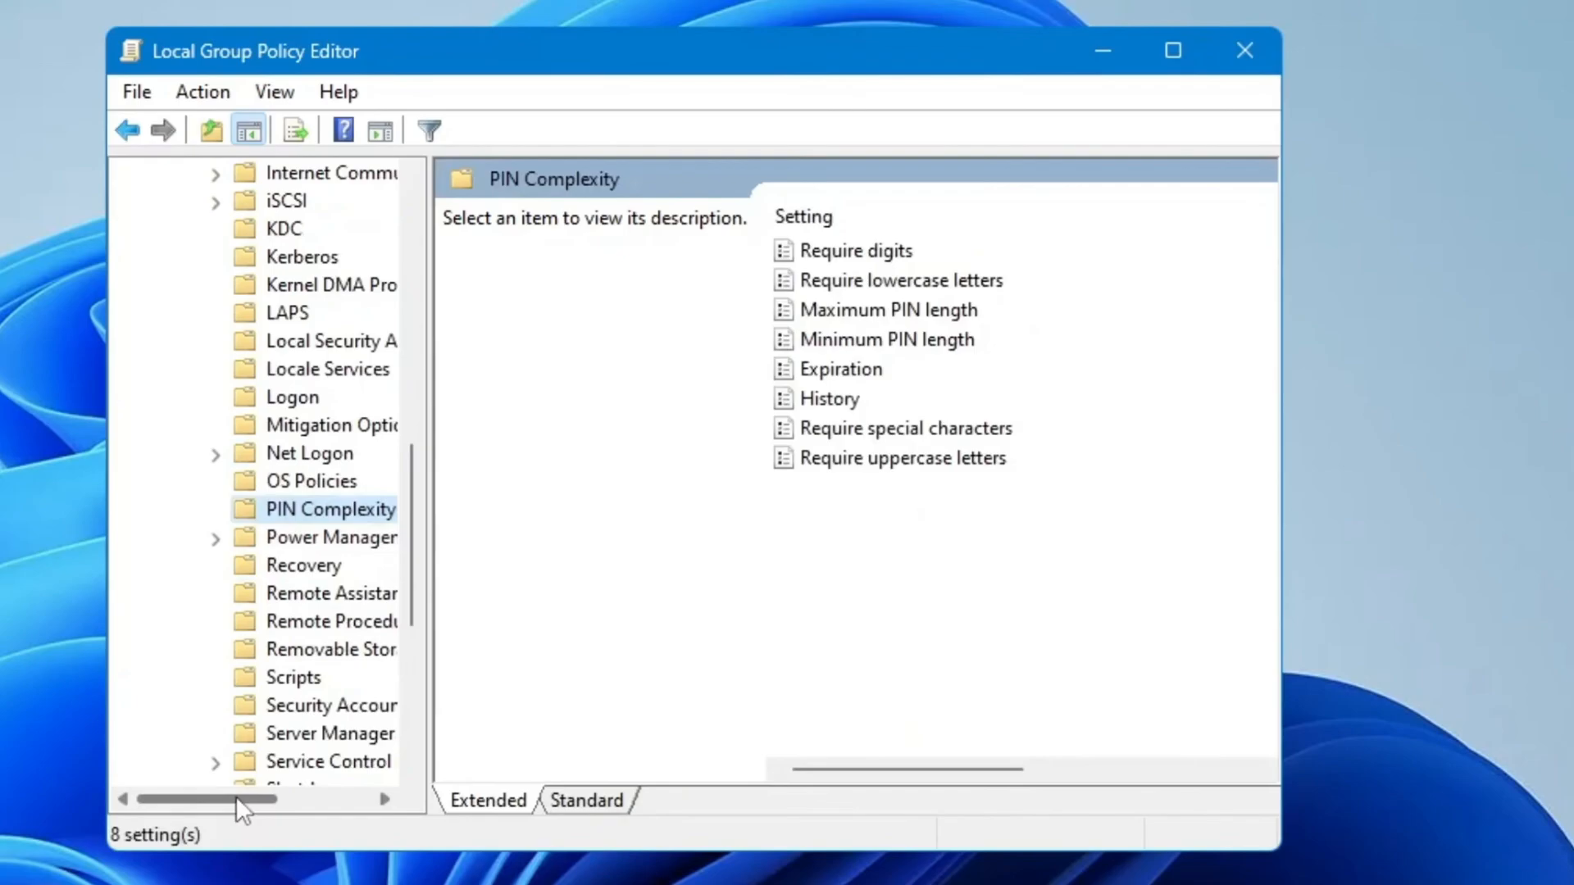
click(282, 537)
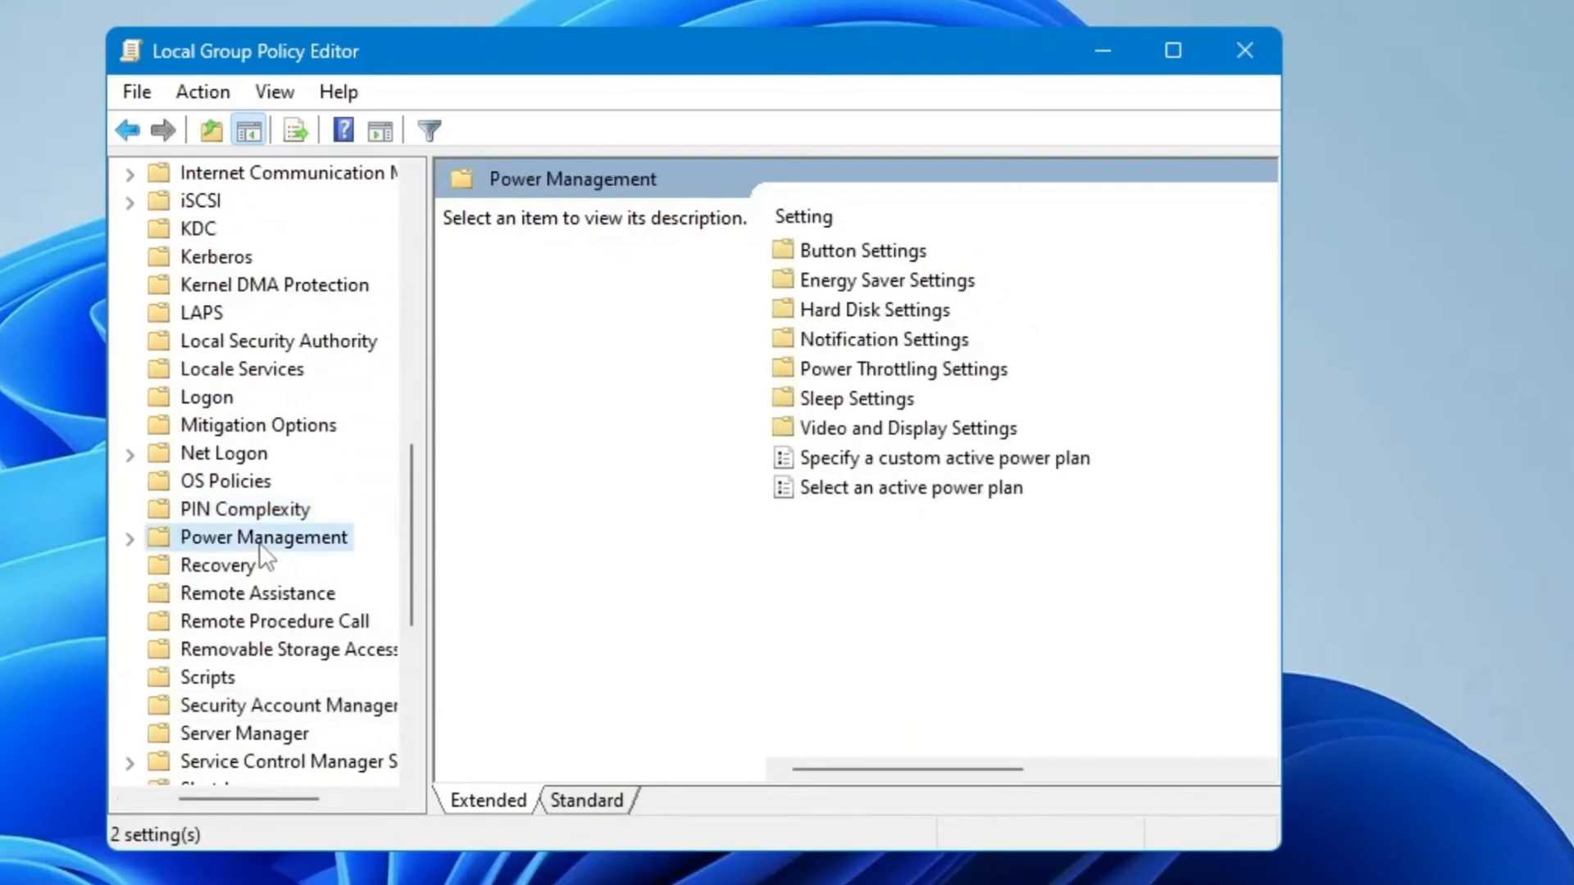
mouse_move(272, 554)
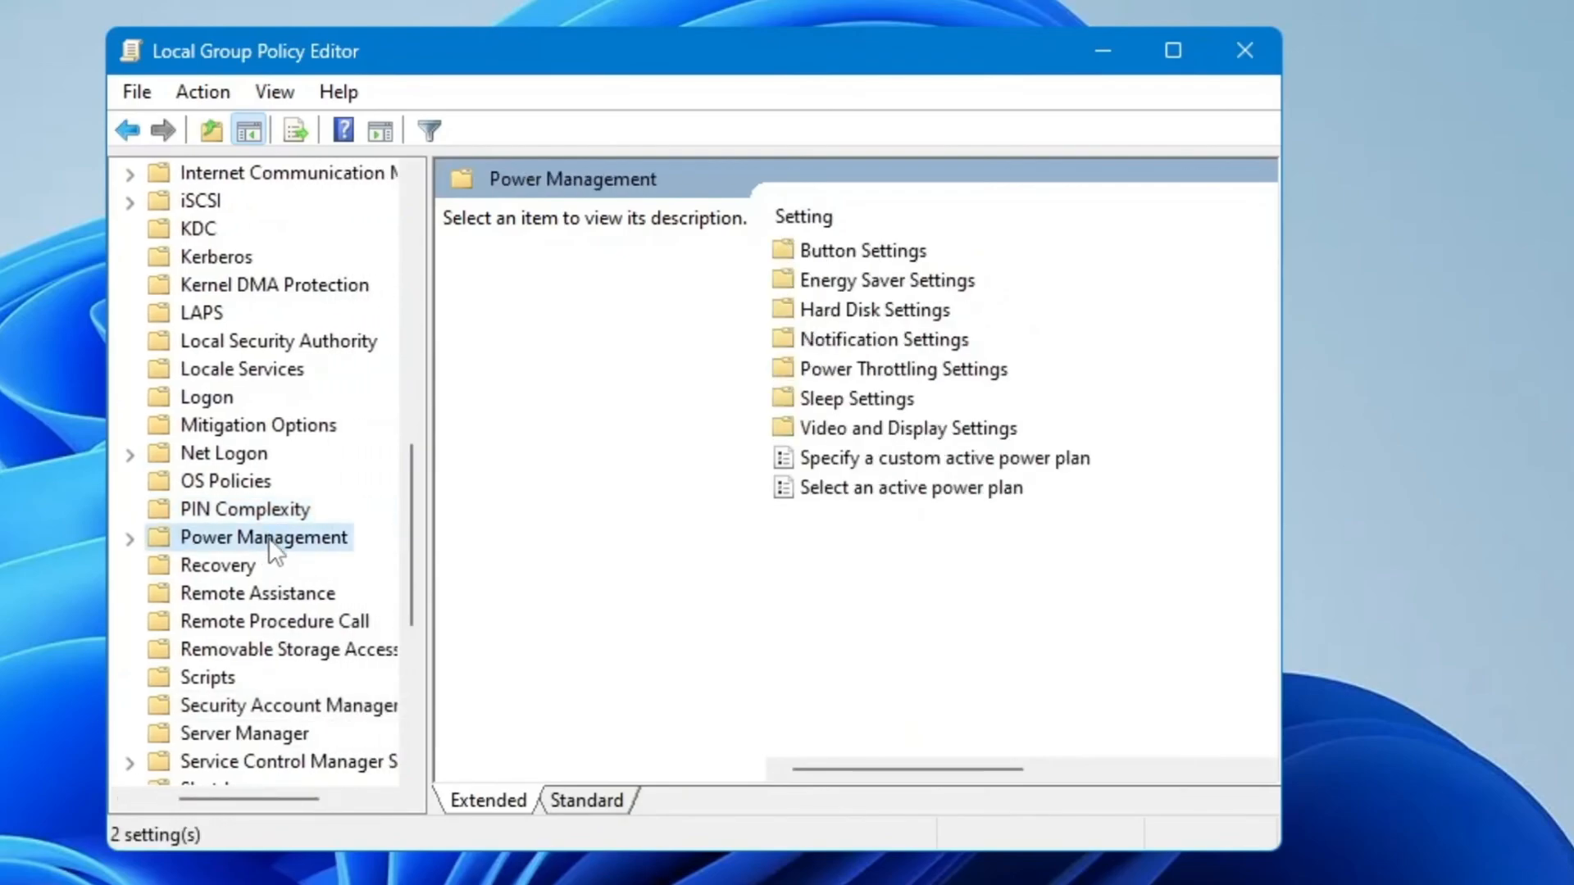
mouse_move(858, 383)
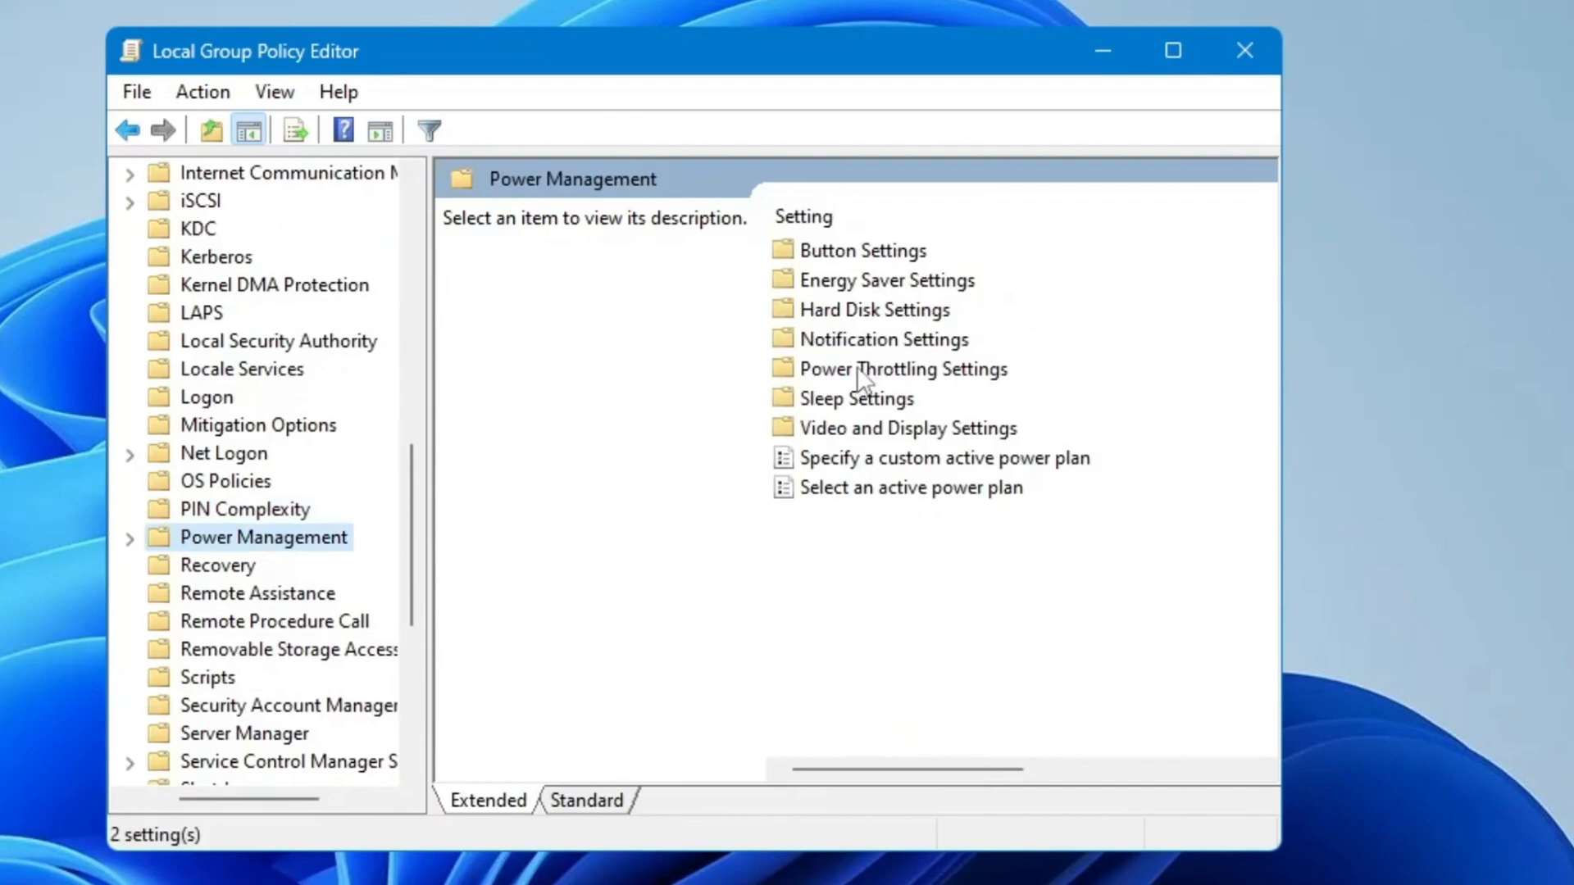
click(902, 369)
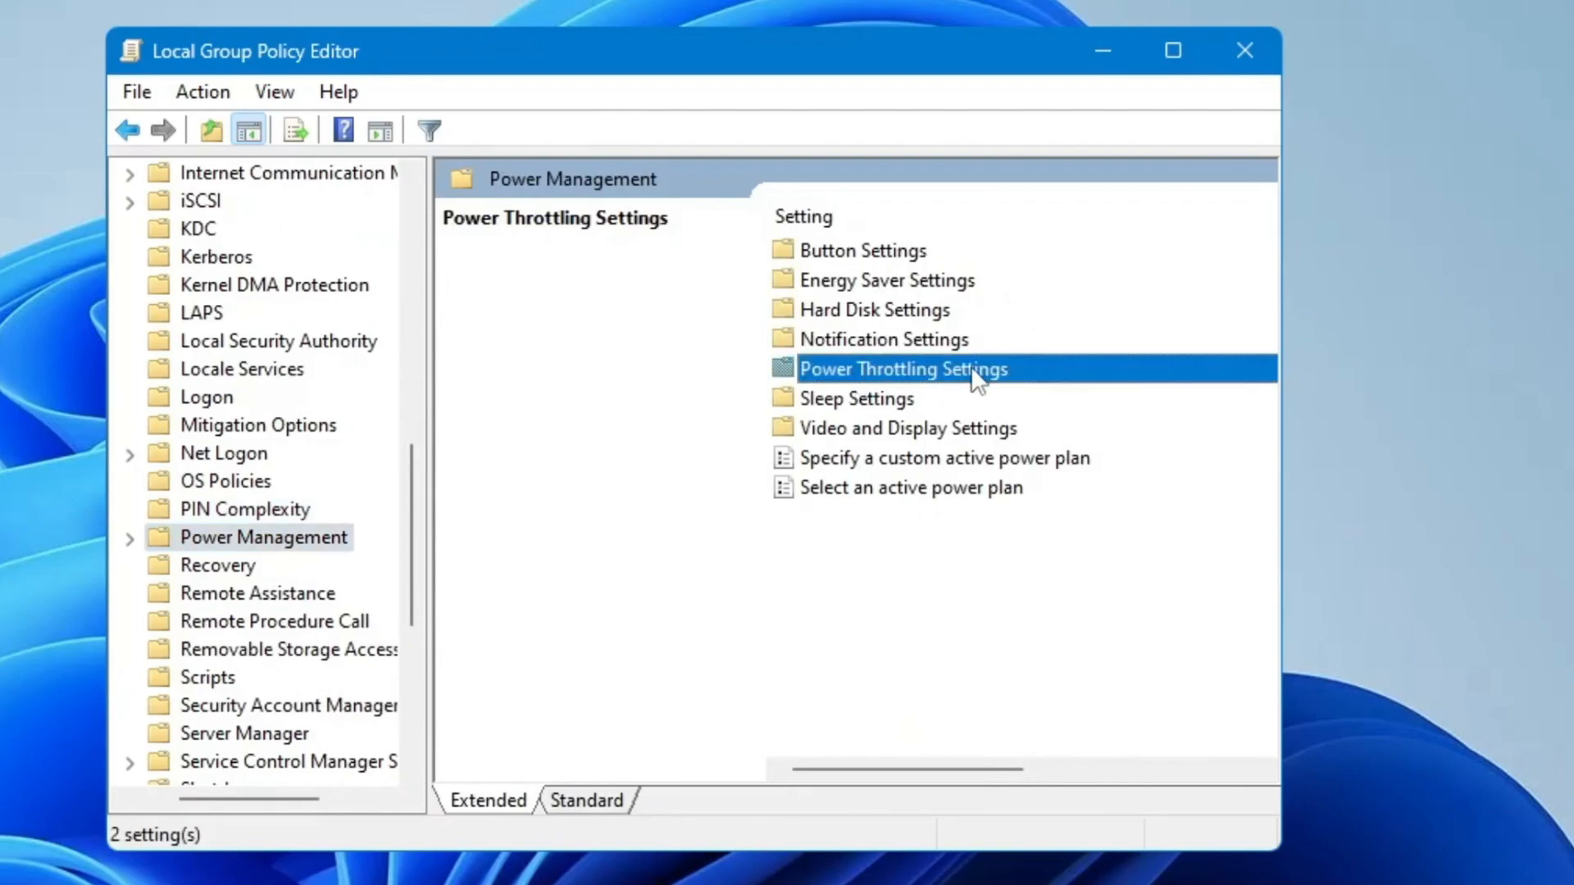
double_click(900, 369)
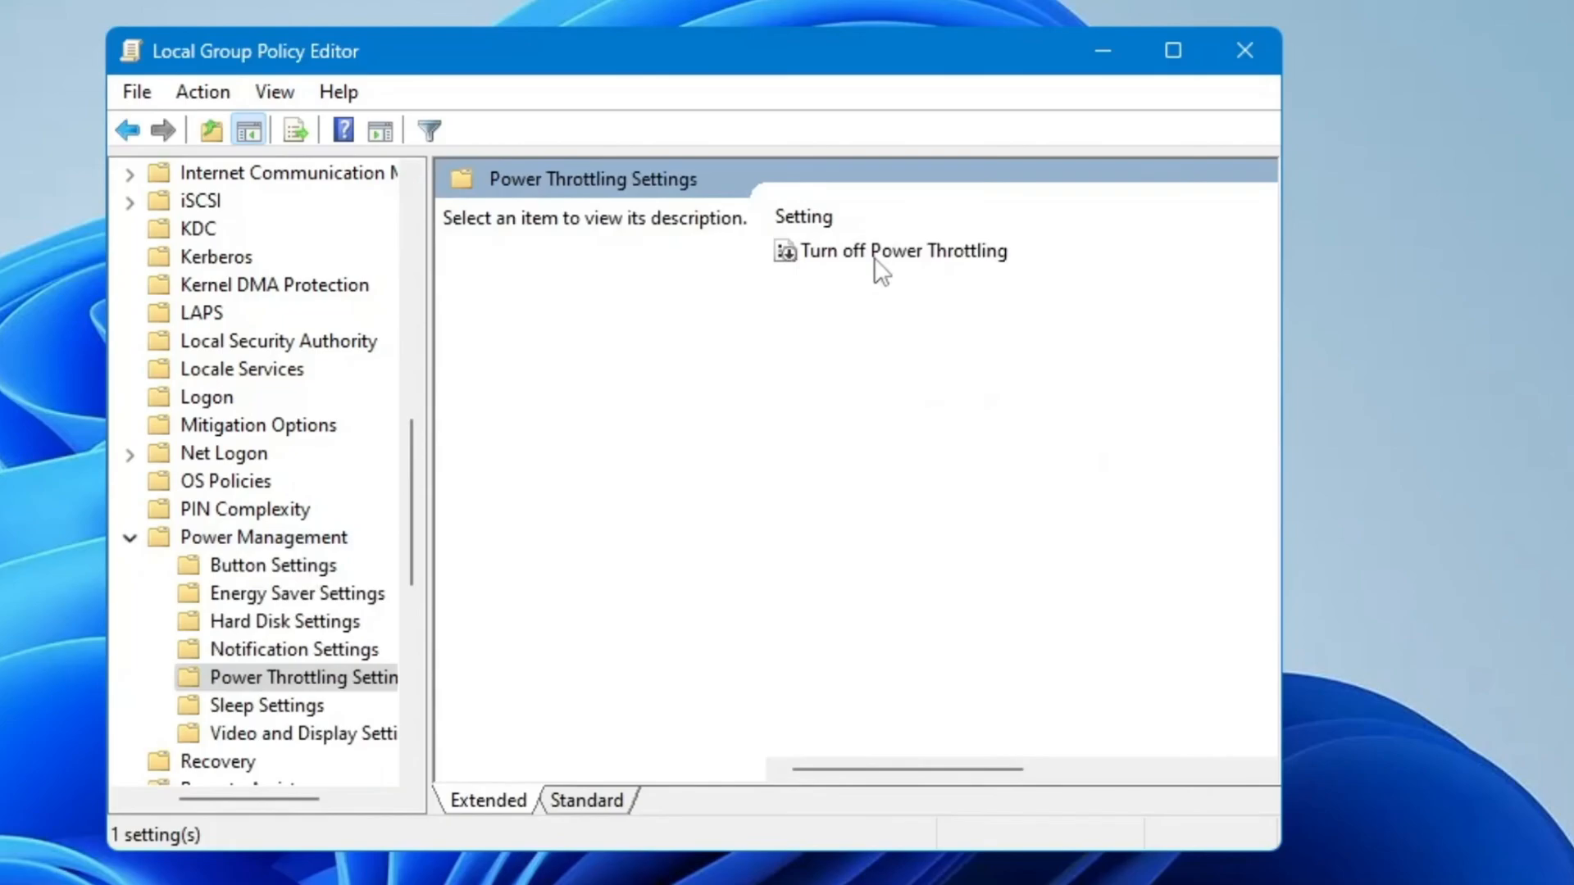
click(900, 251)
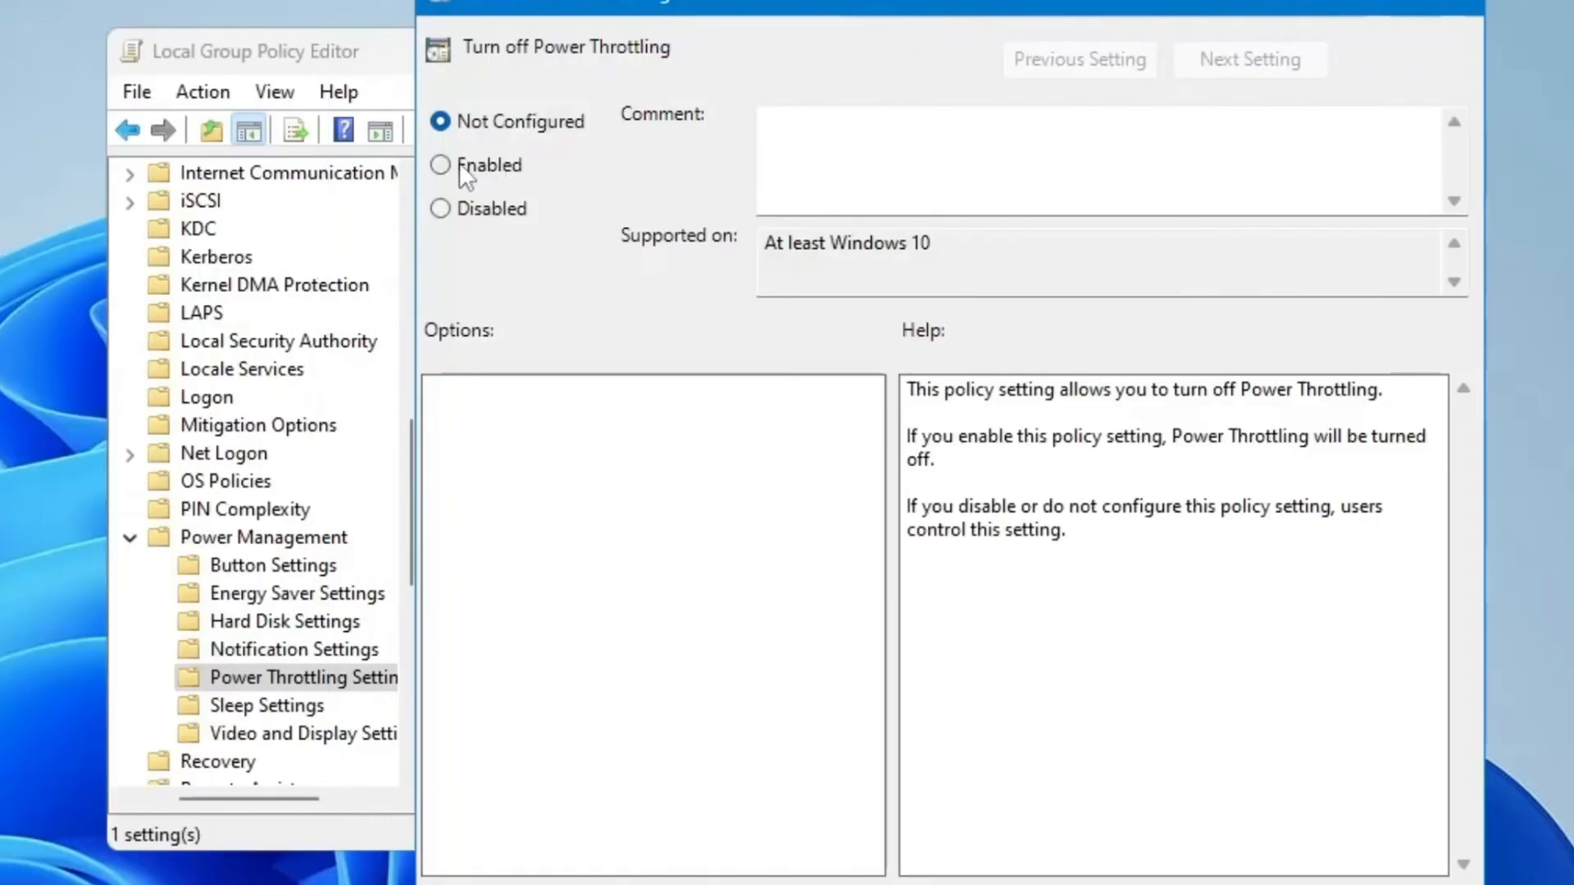
click(438, 165)
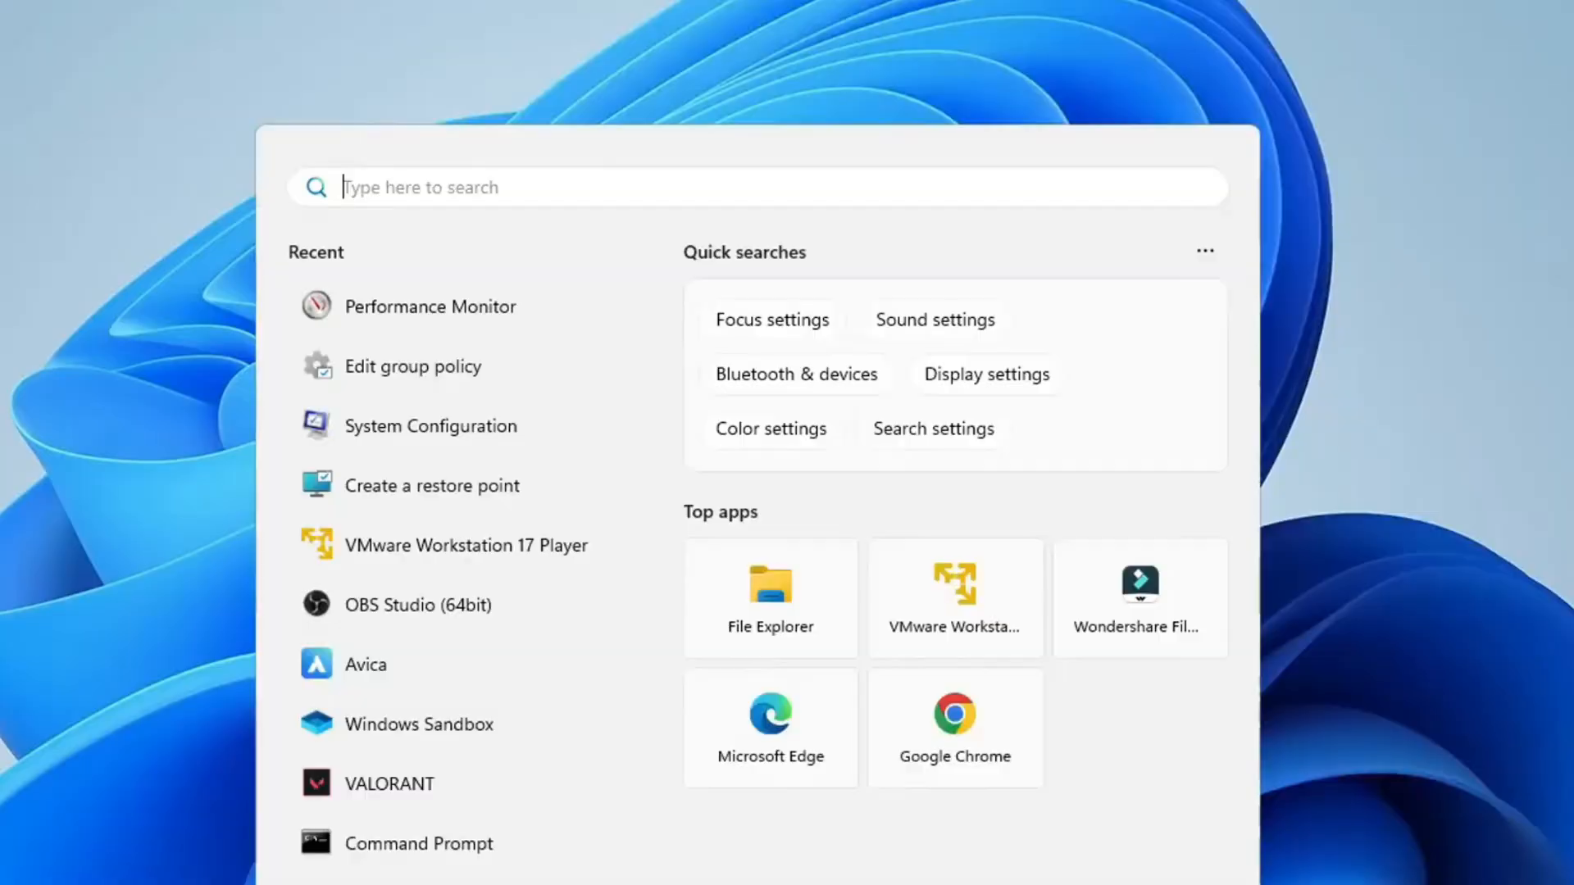
Open Power Options via powerc, activate High performance, and open its advanced plan settings
text(powerc)
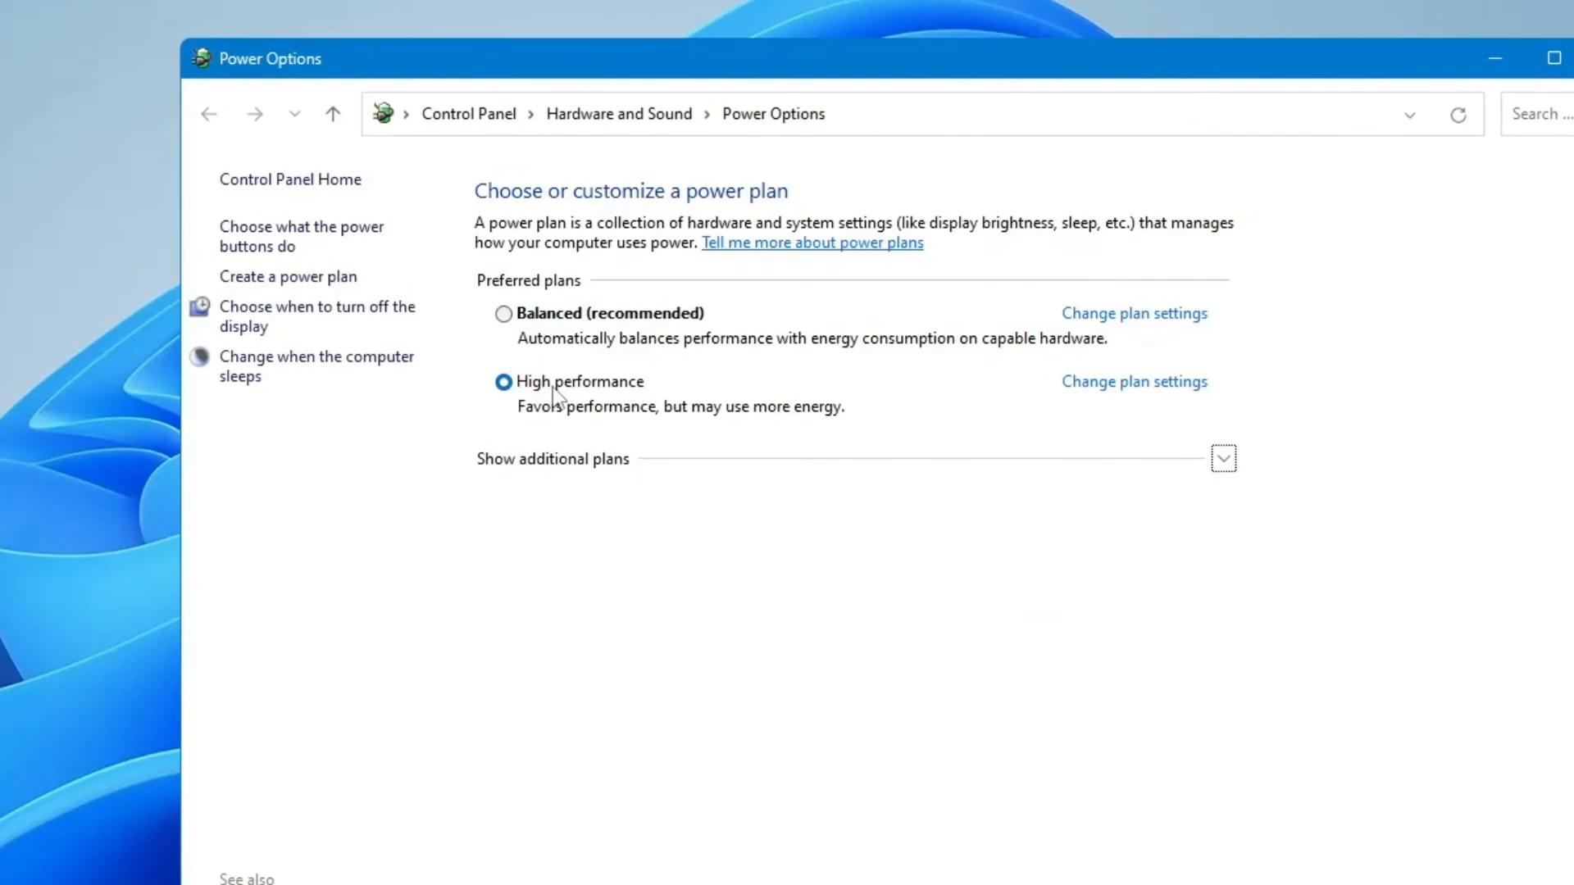
mouse_move(577, 343)
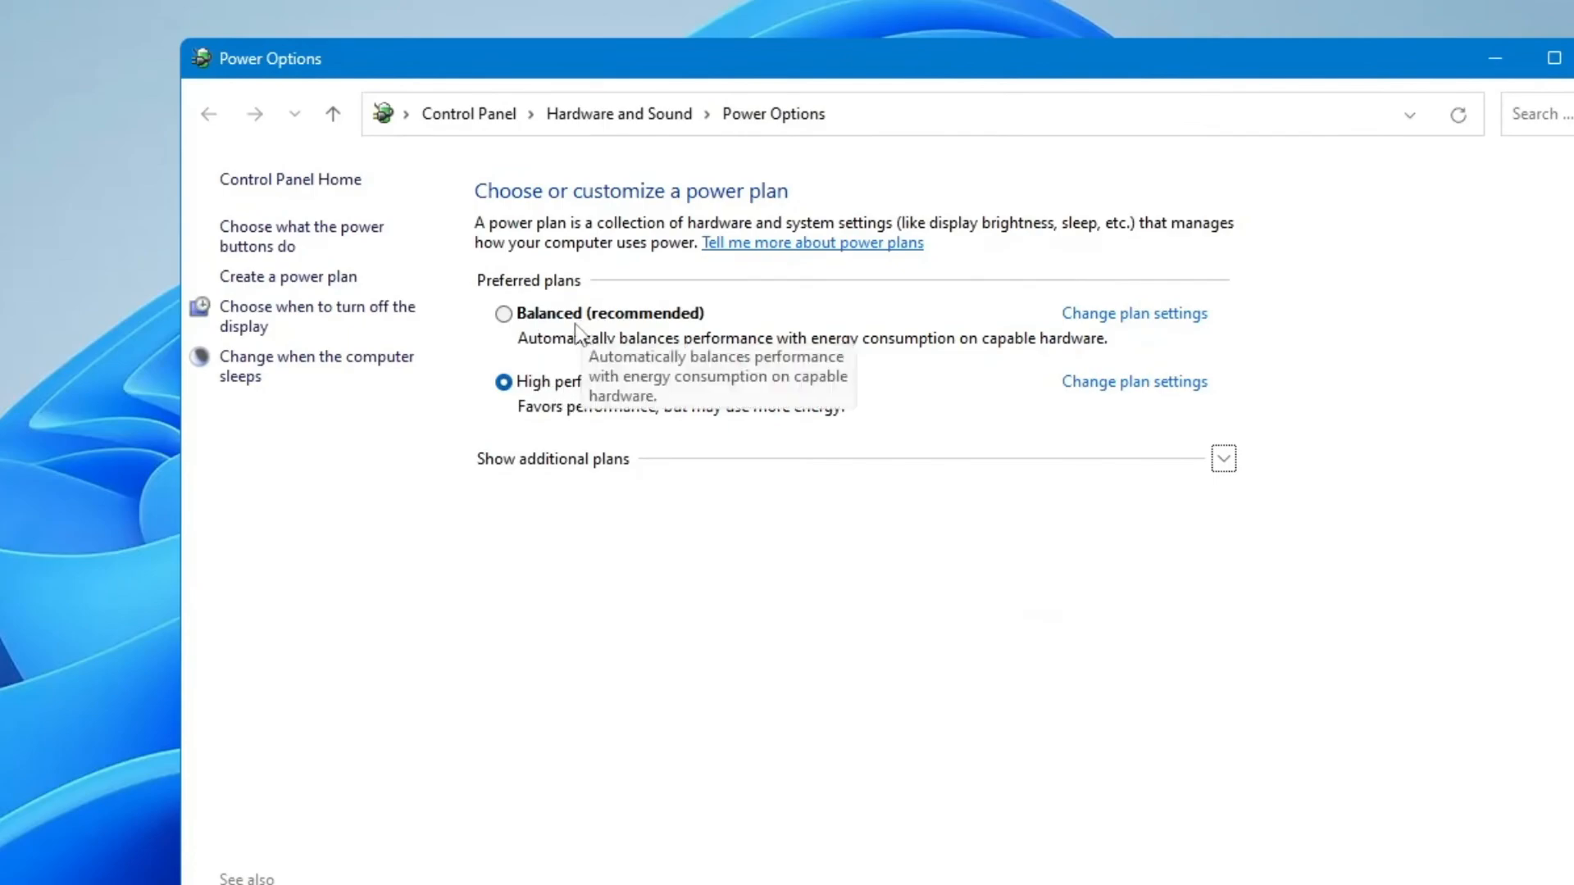
mouse_move(571, 391)
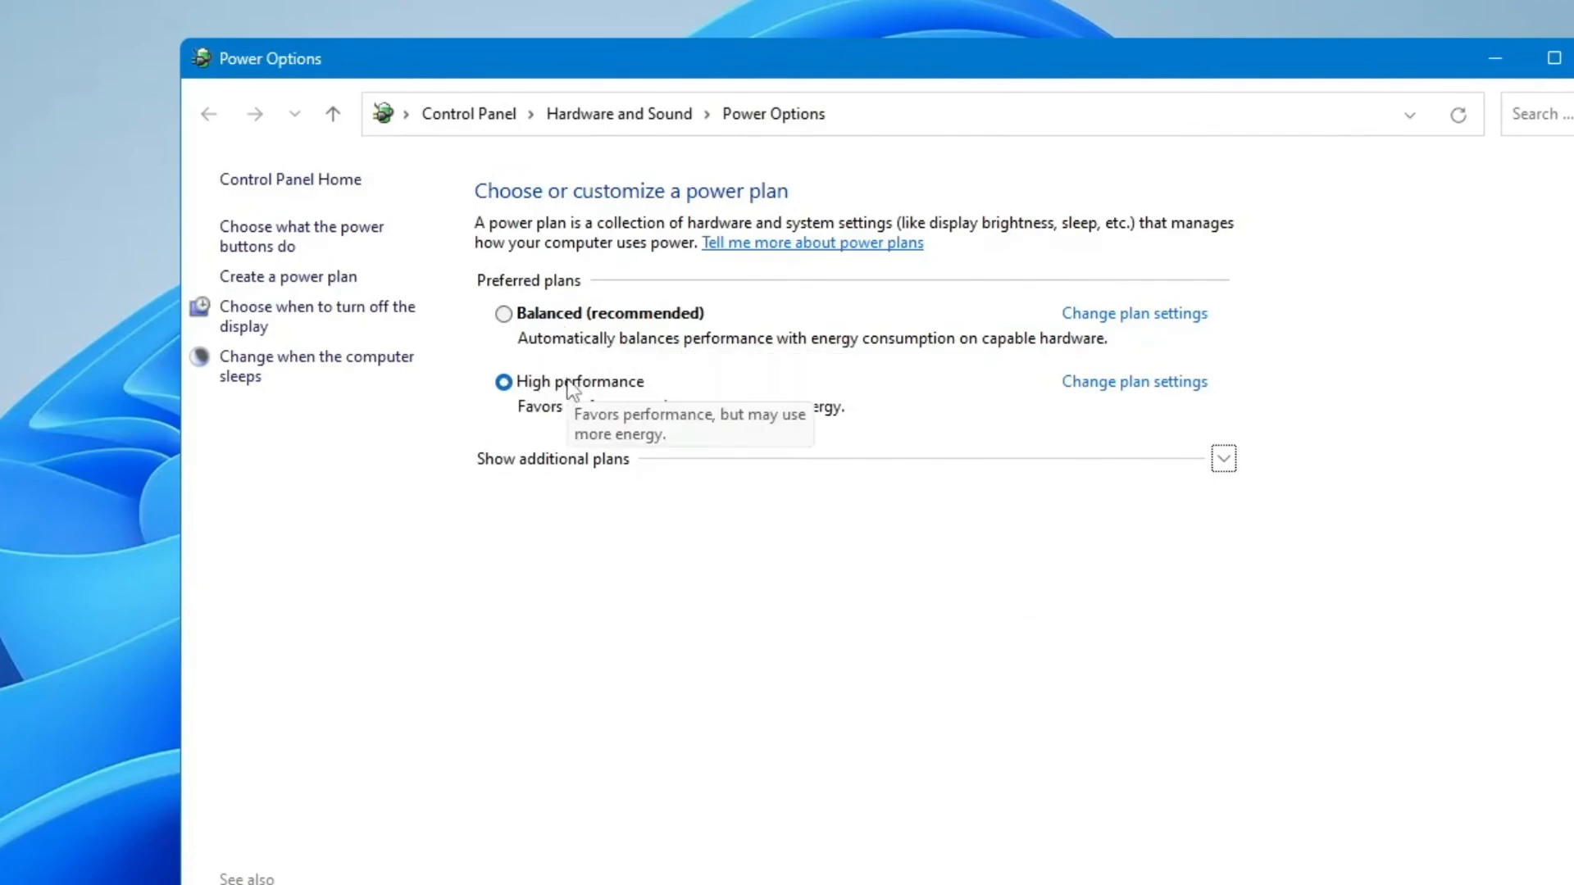
click(552, 459)
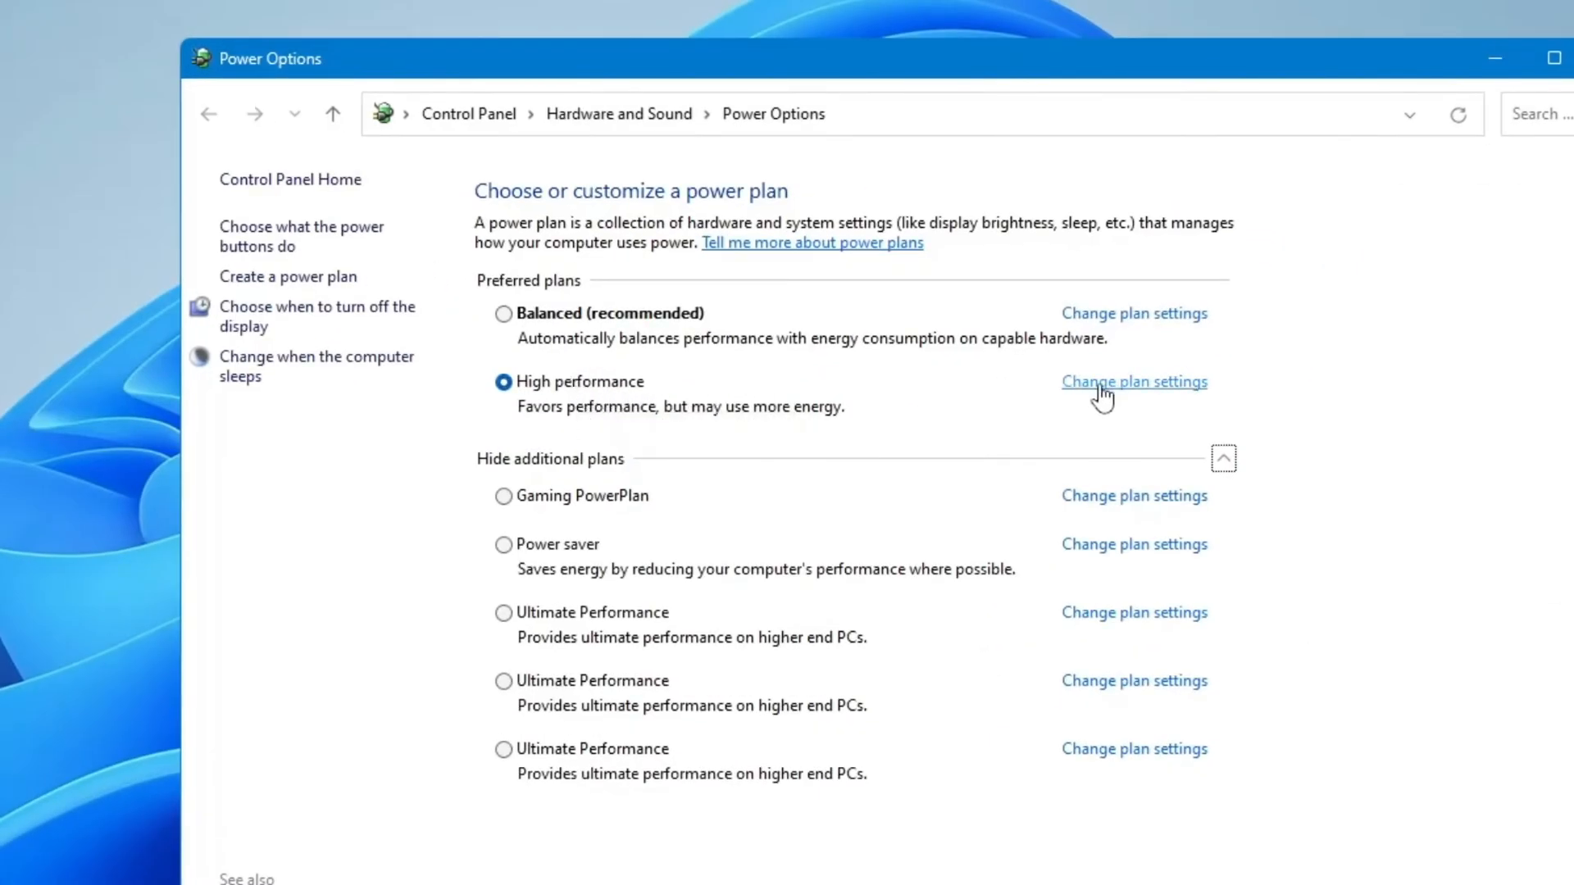
click(1224, 458)
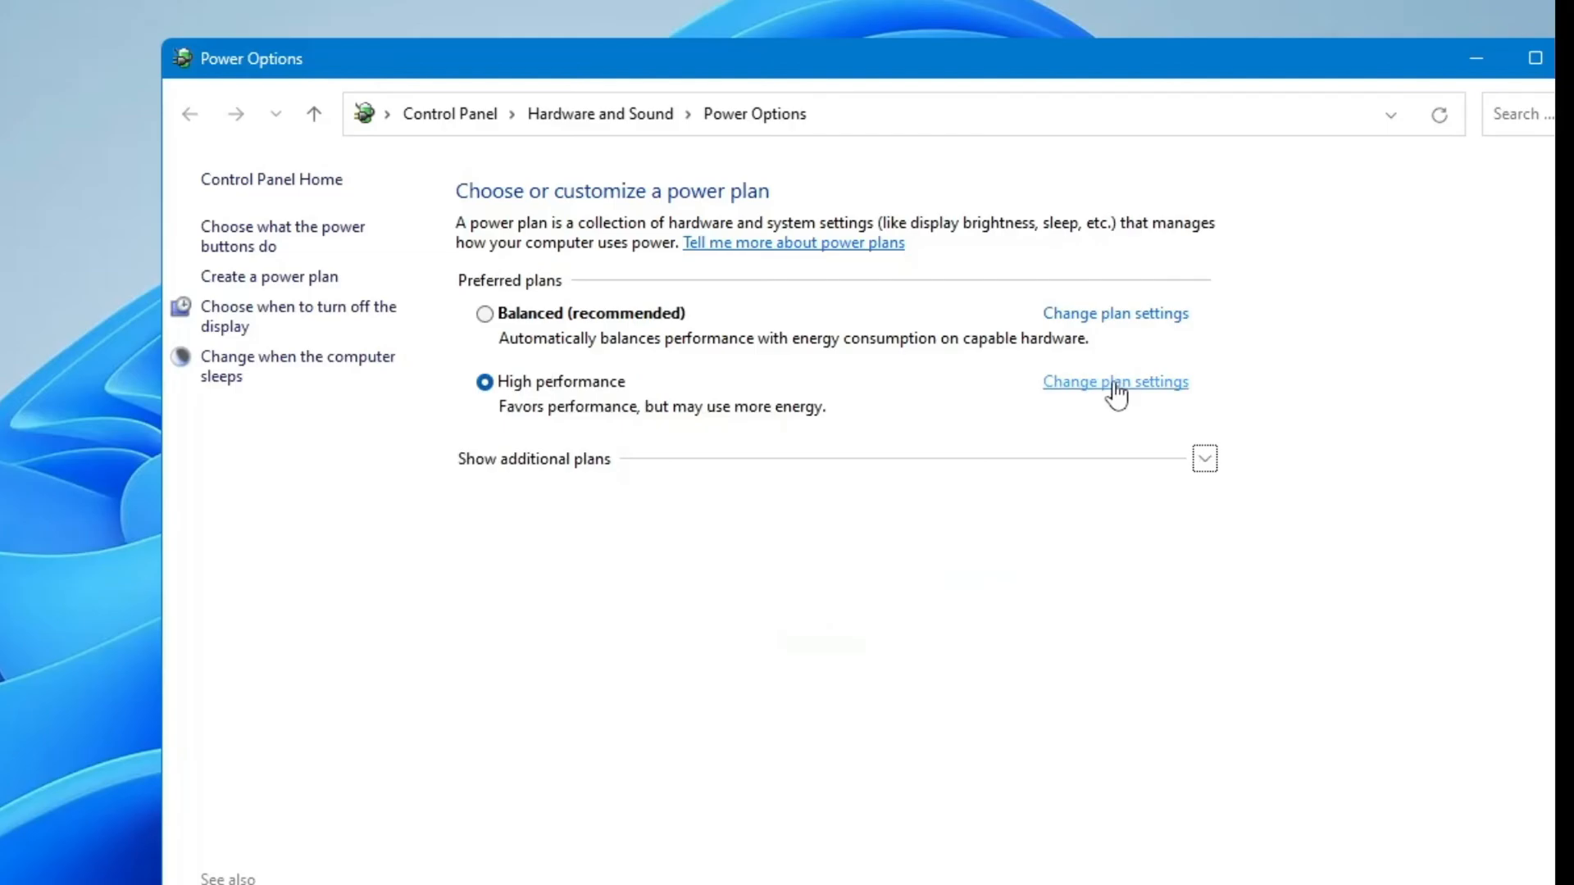
click(1115, 382)
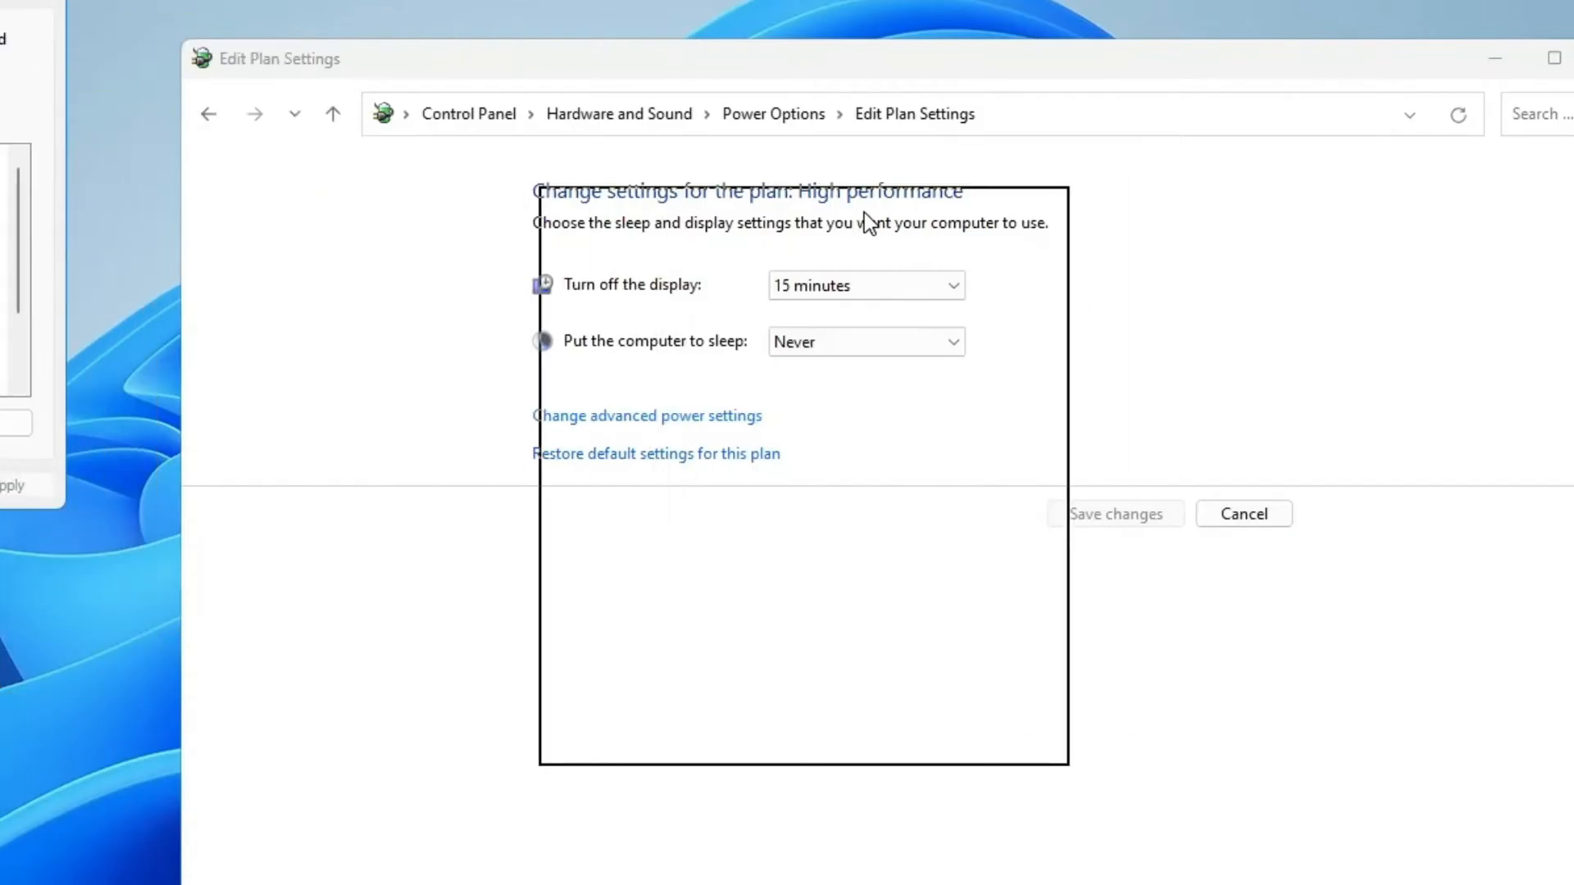
click(645, 415)
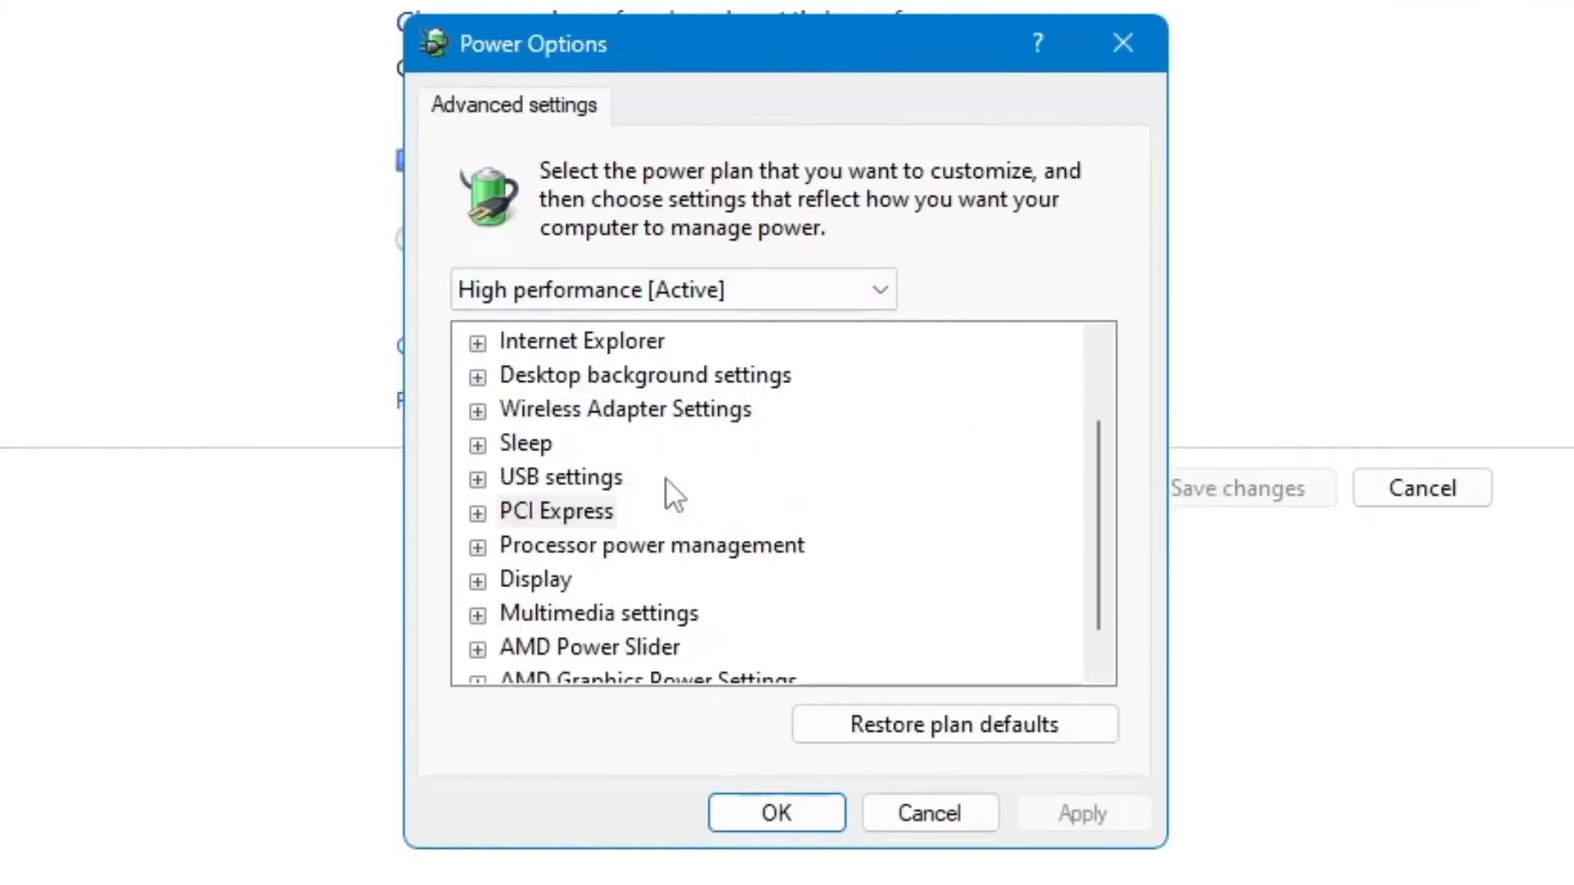
Set PCI Express Link State Power Management to Off and reveal the maximum processor state
click(555, 511)
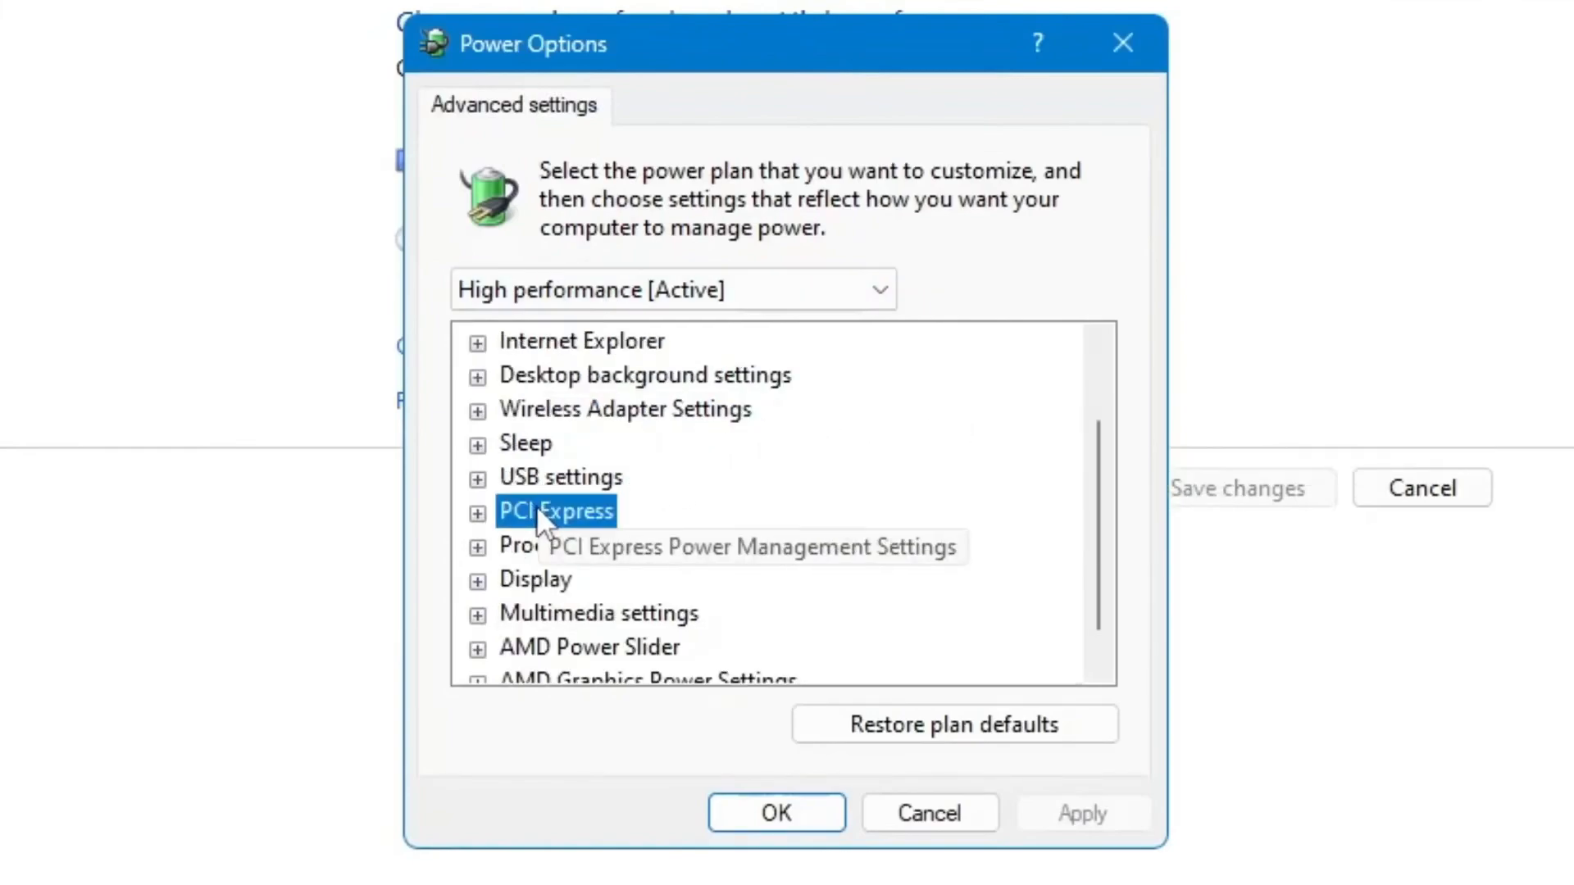
click(476, 512)
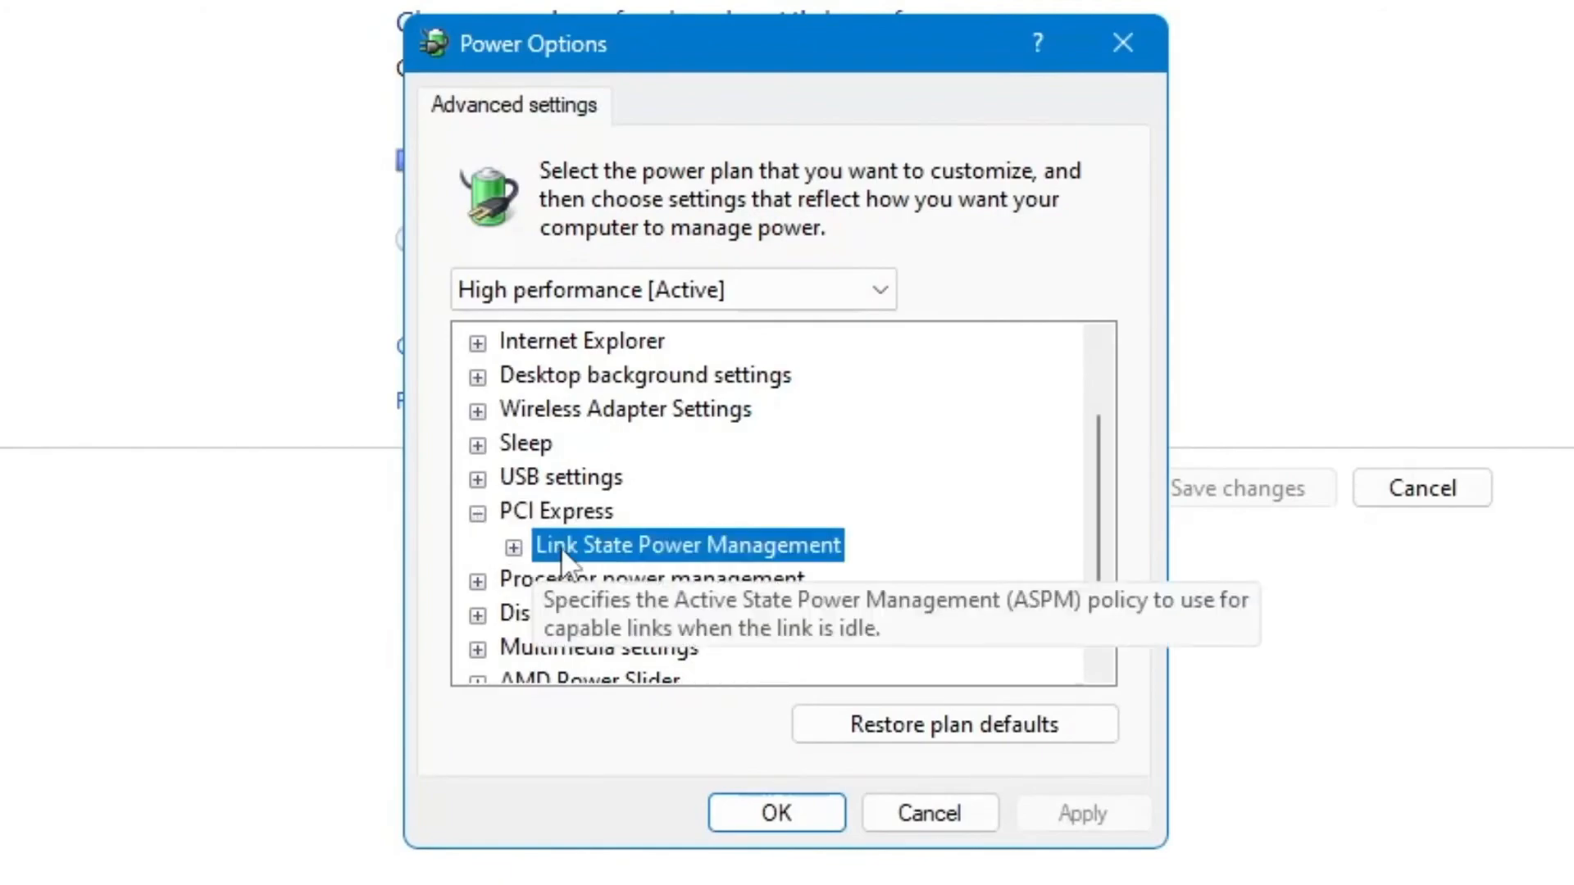
click(515, 546)
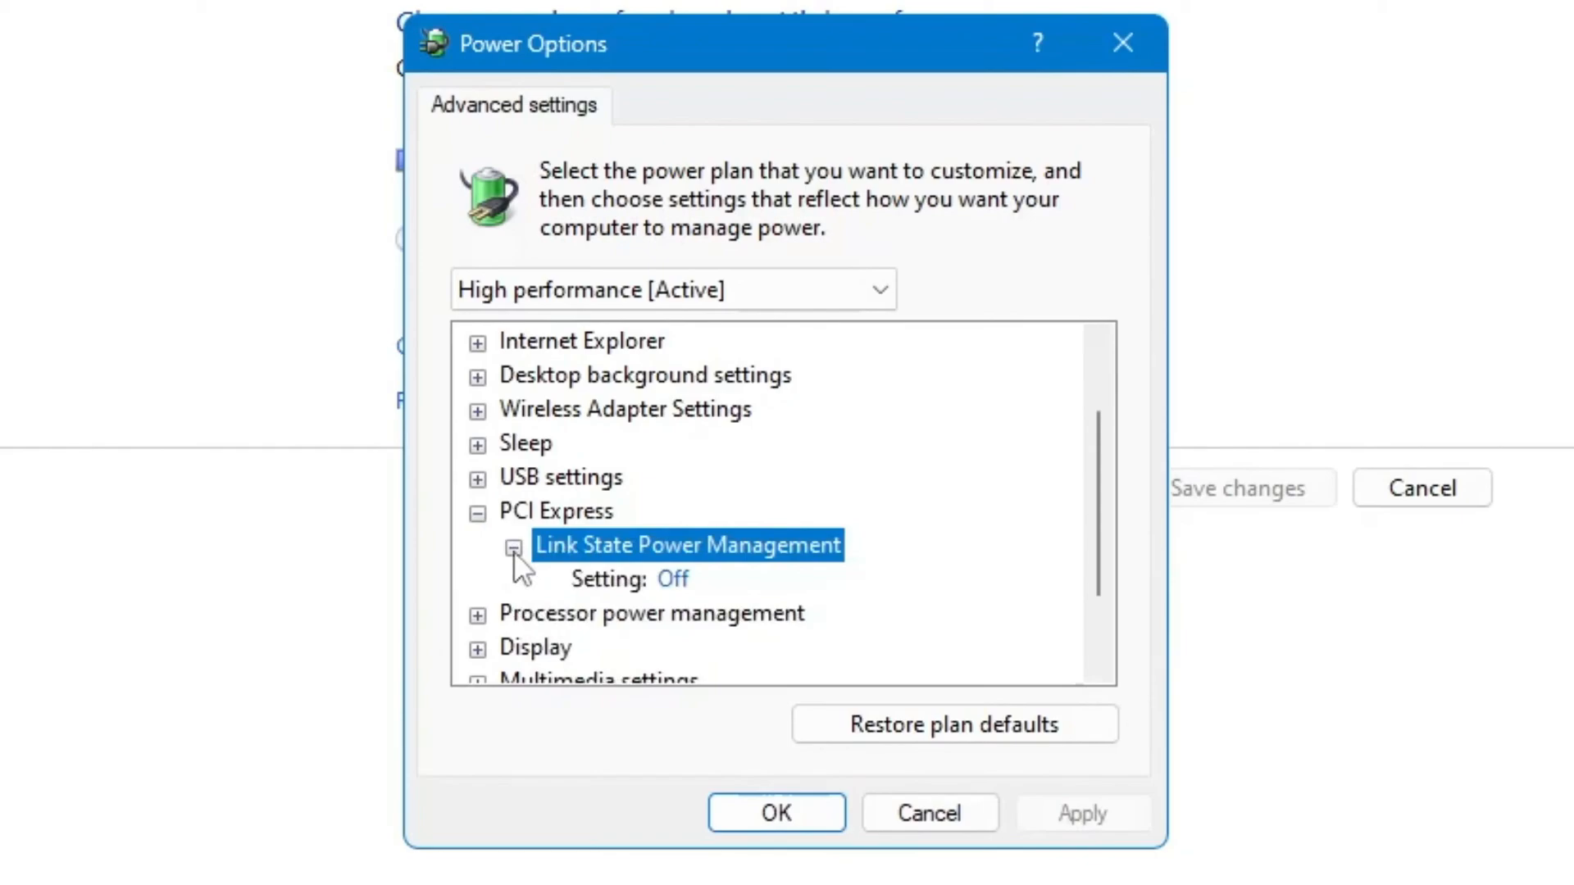
mouse_move(666, 587)
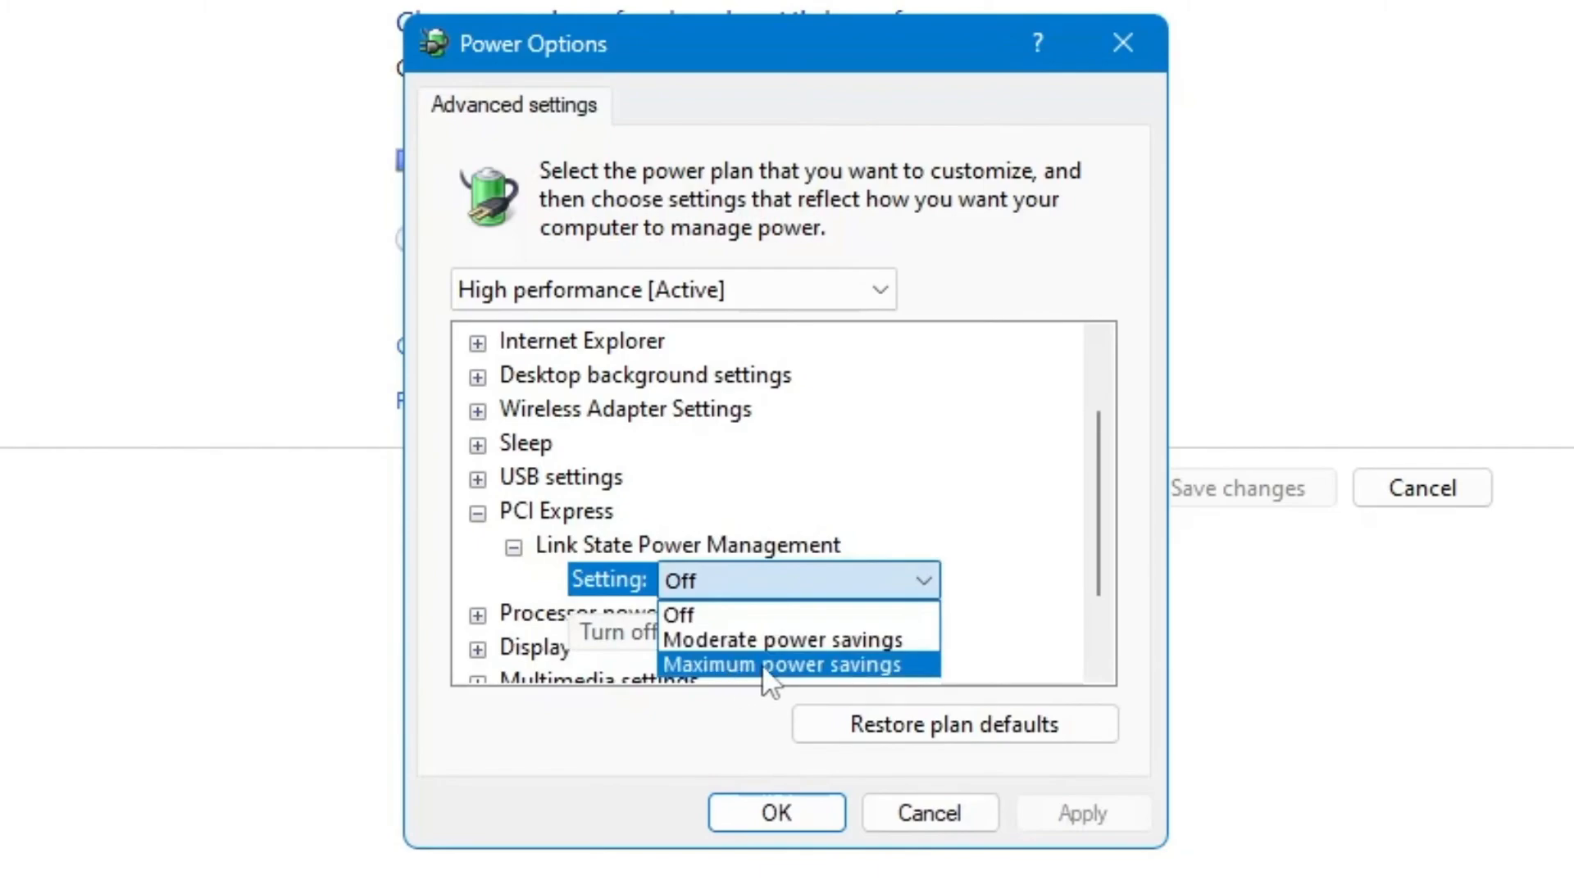
mouse_move(792, 679)
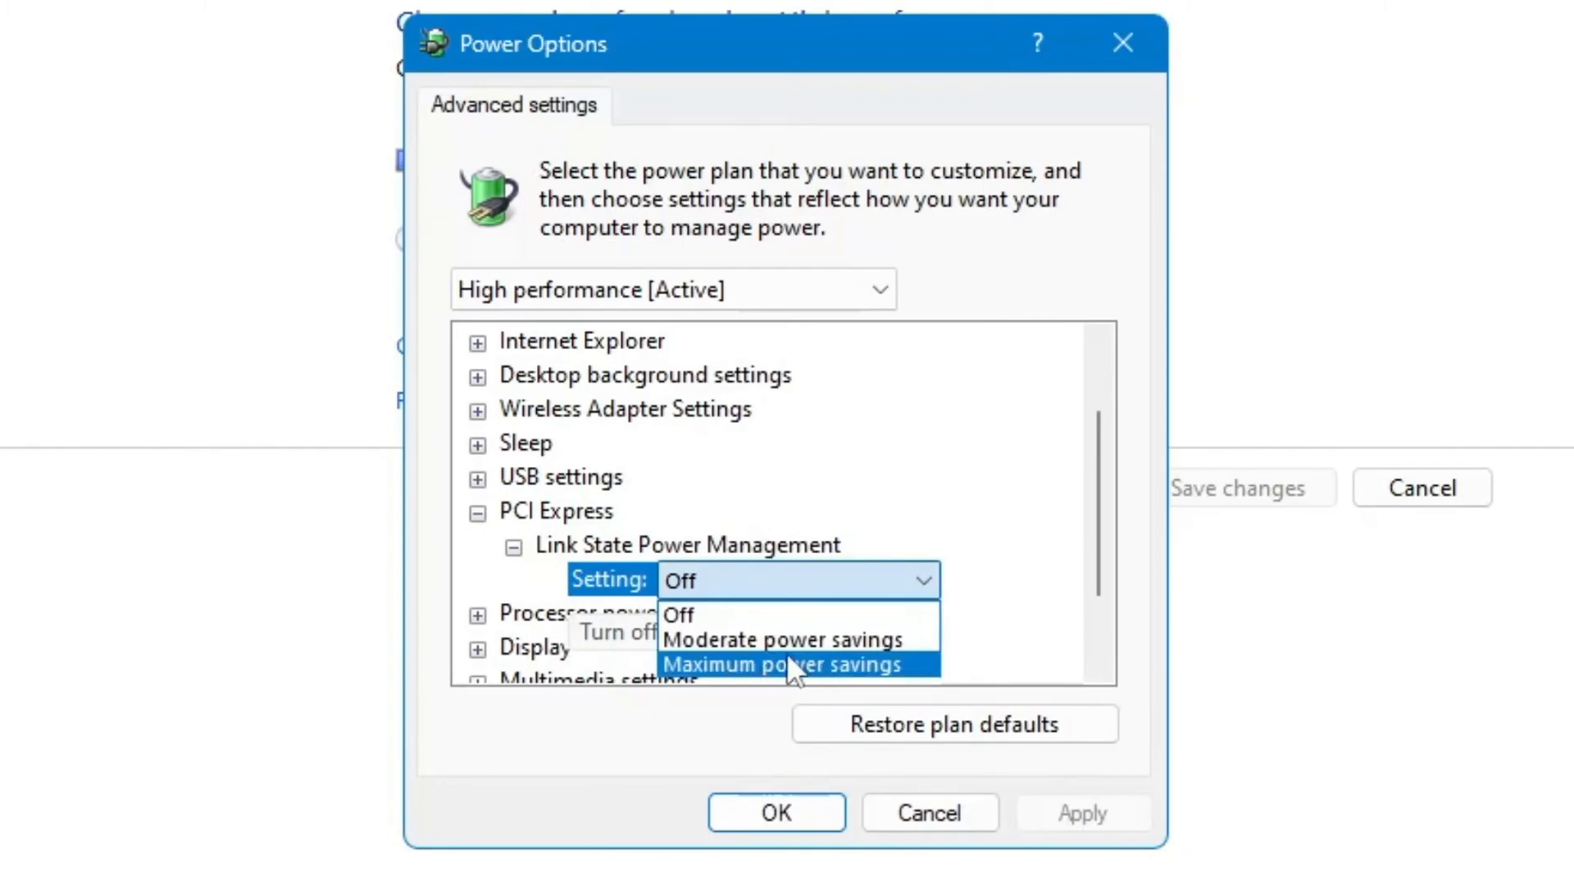
mouse_move(724, 622)
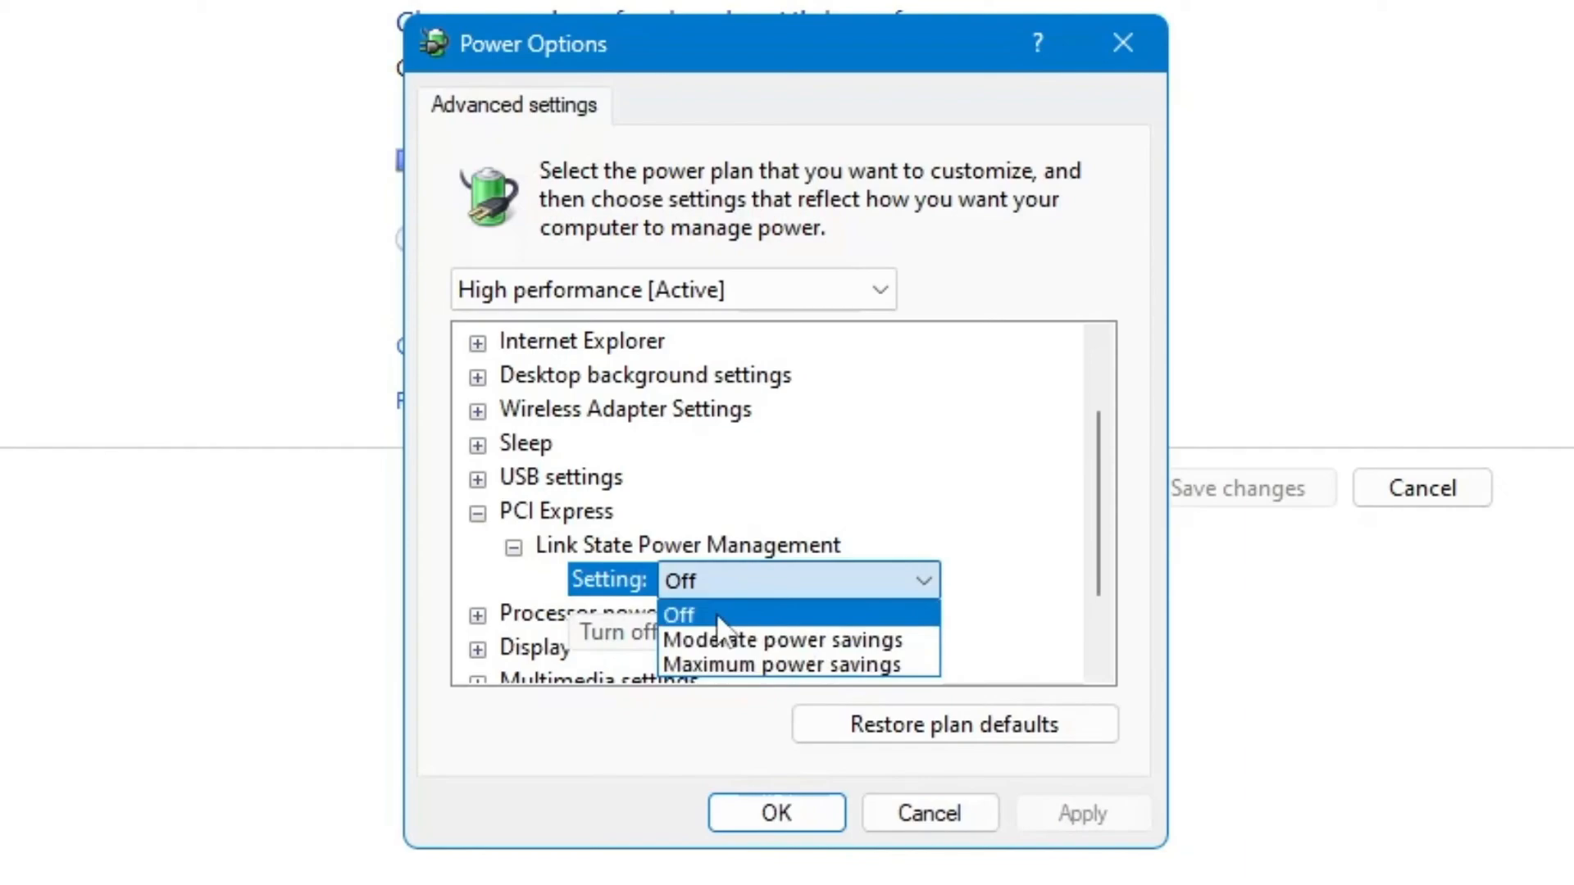
click(679, 616)
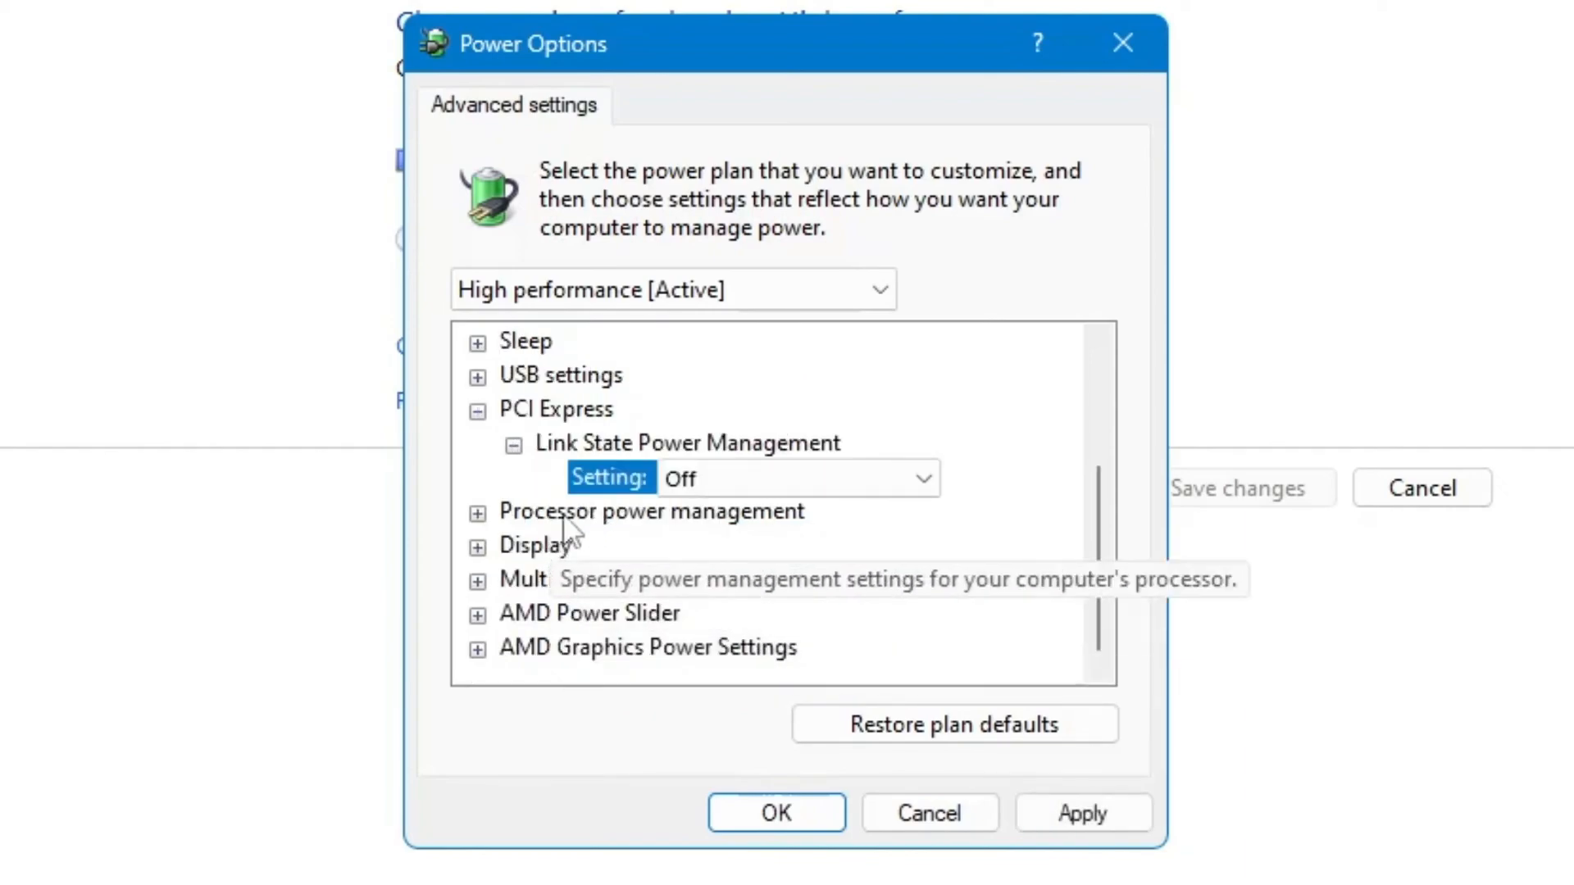
click(478, 510)
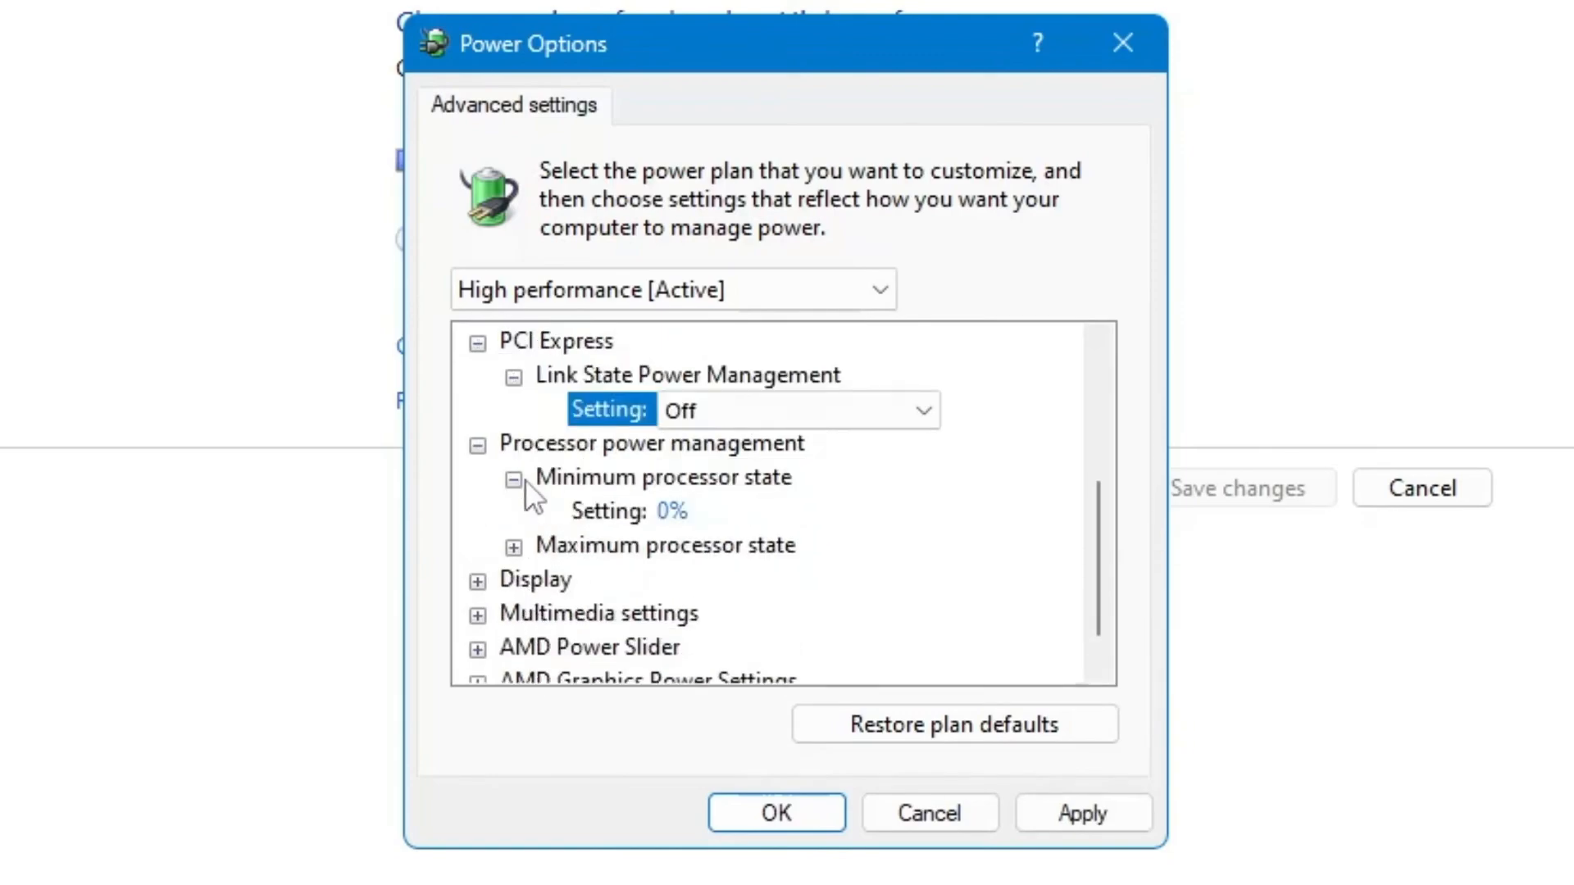
mouse_move(684, 521)
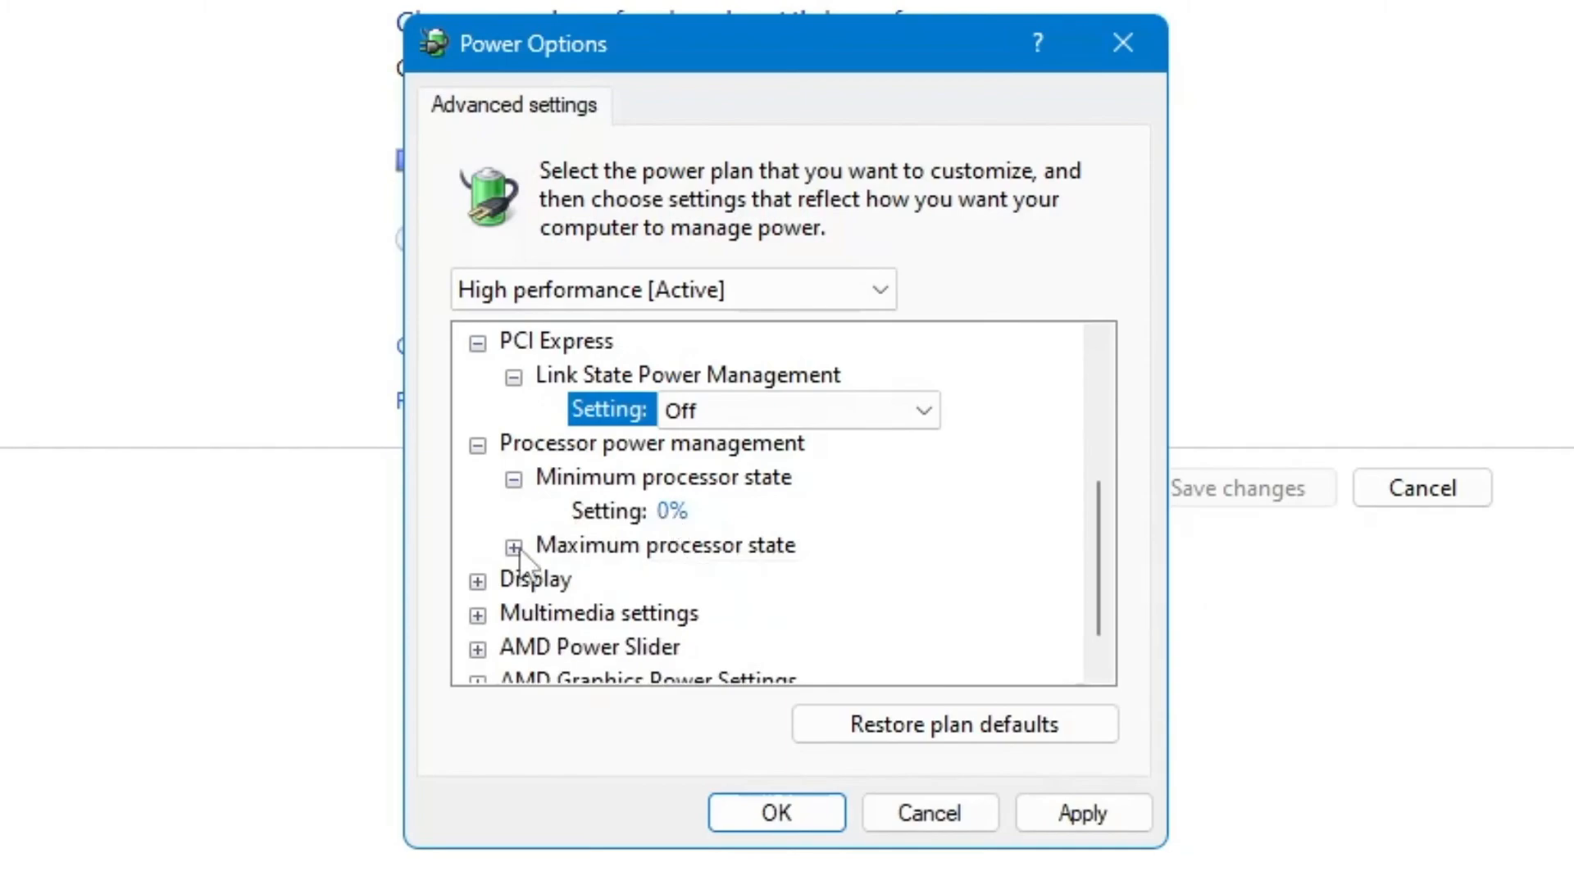
click(513, 546)
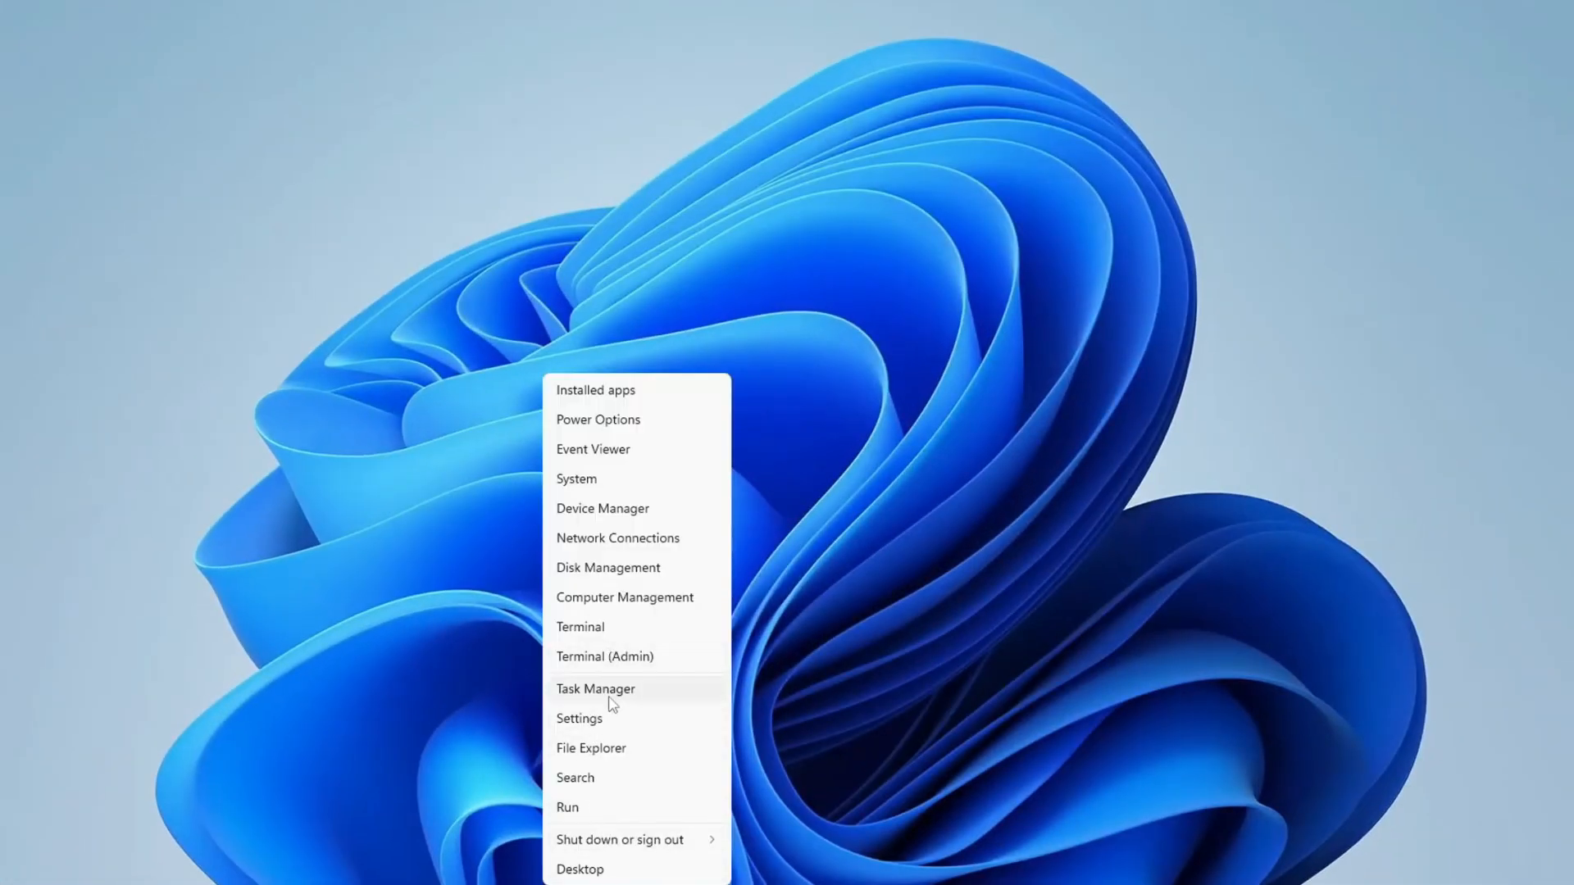
Open Task Manager's Startup apps page and scroll through the mostly disabled entries
click(596, 689)
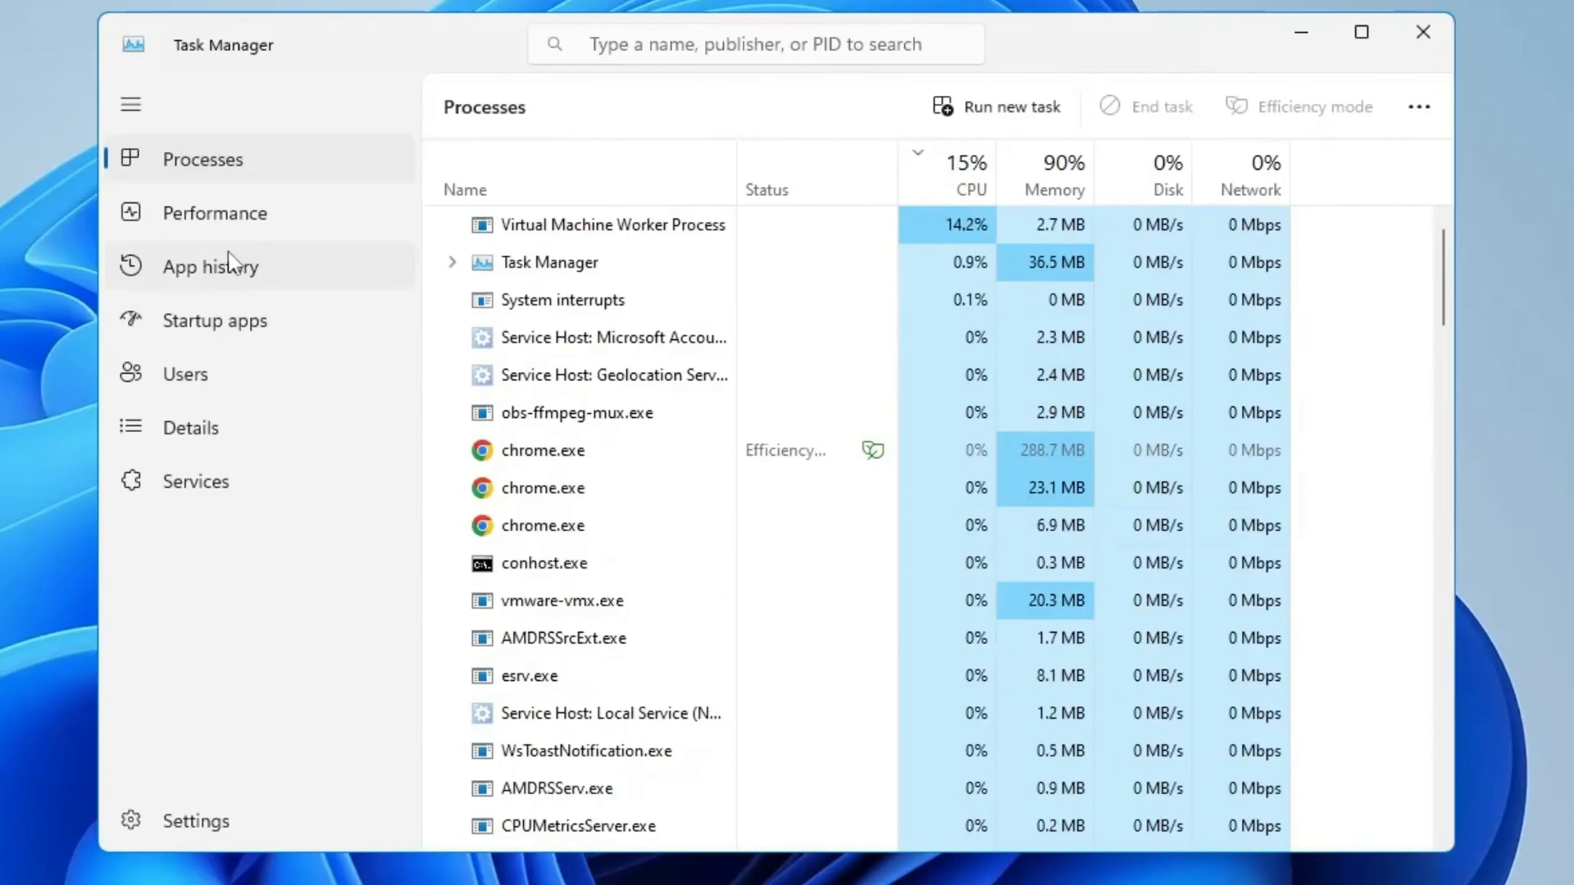
click(215, 321)
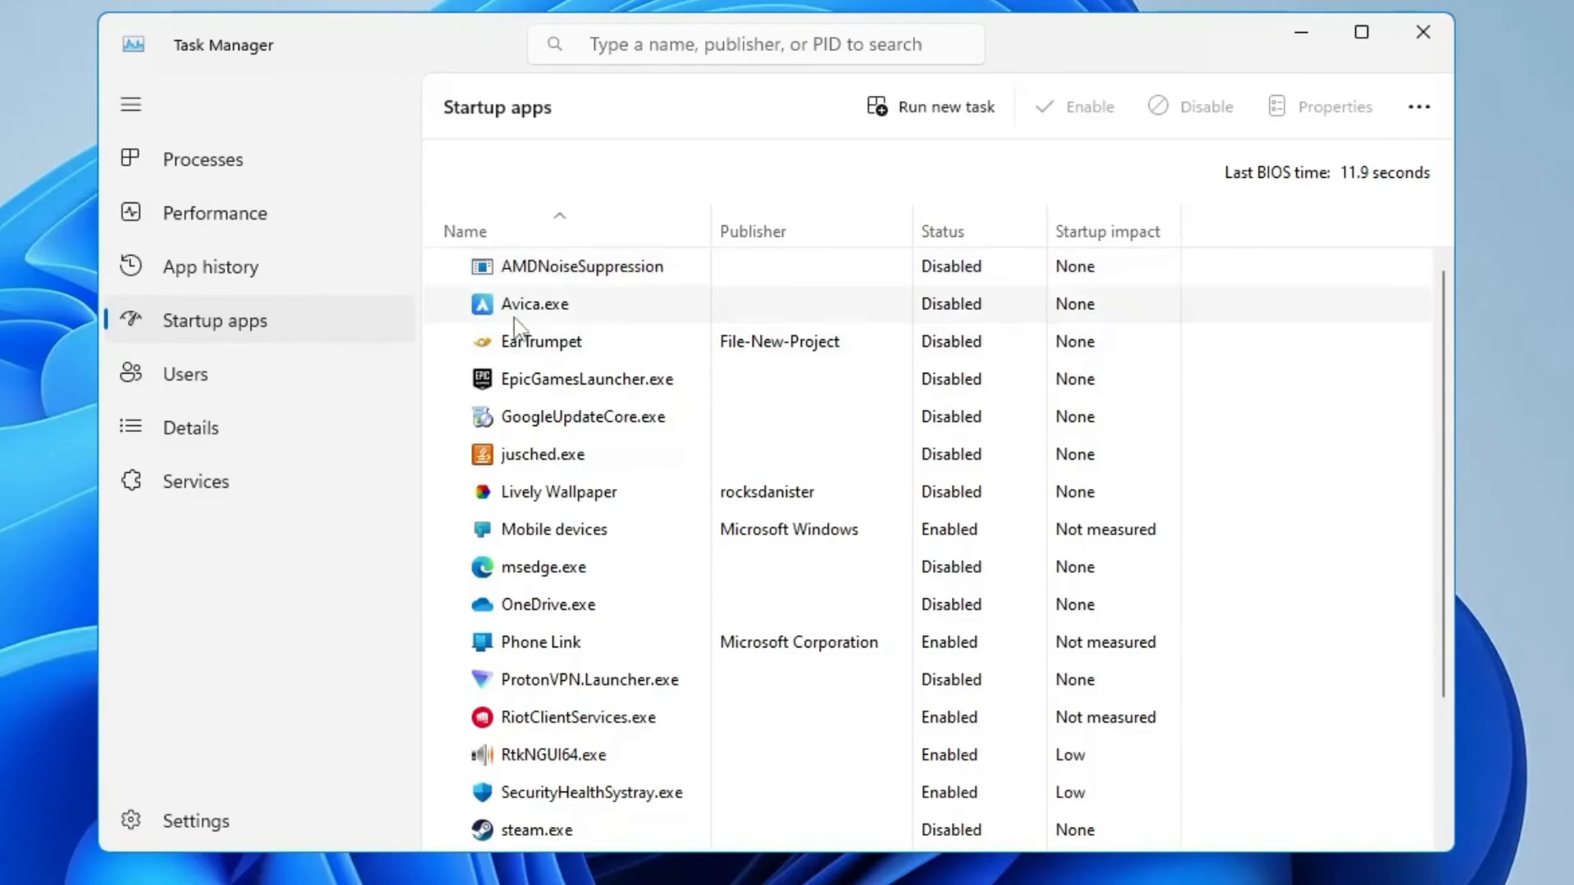
click(587, 380)
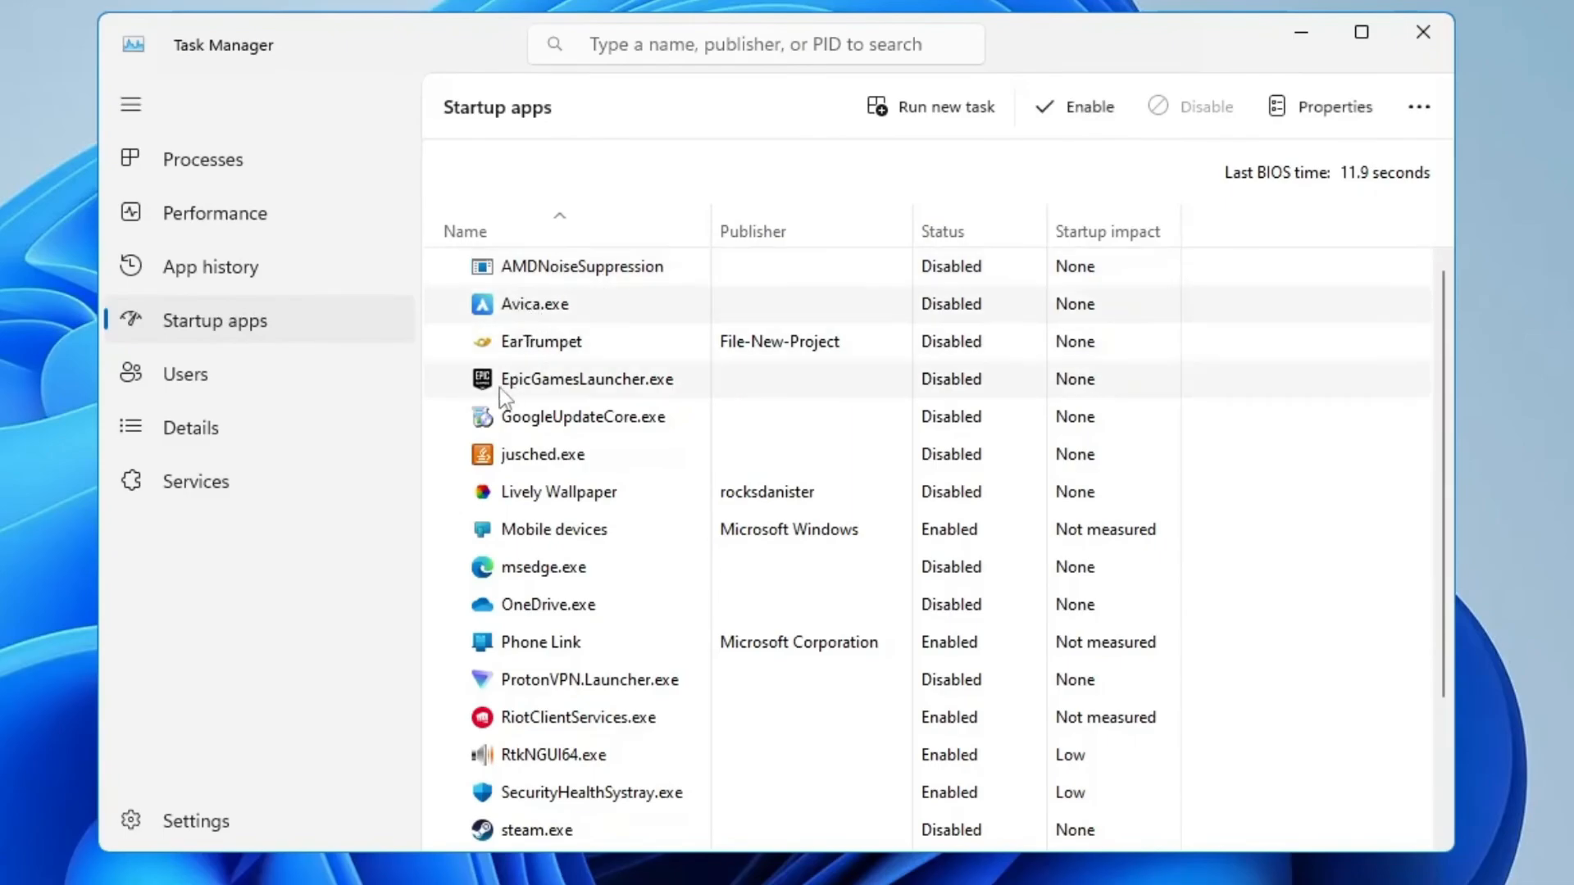
scroll(down, 3)
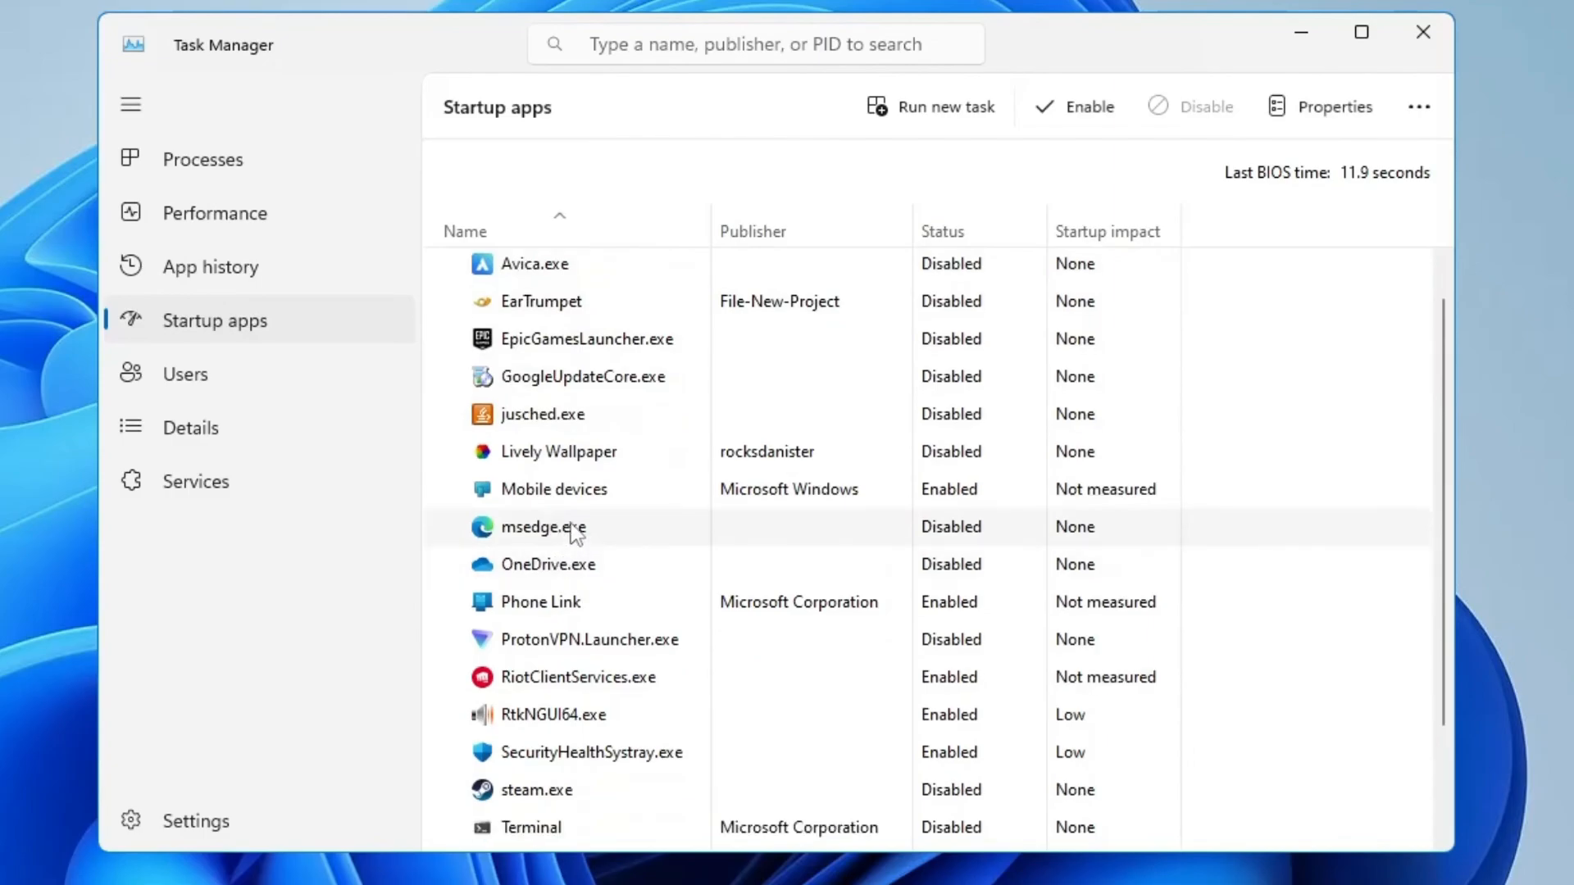
scroll(down, 3)
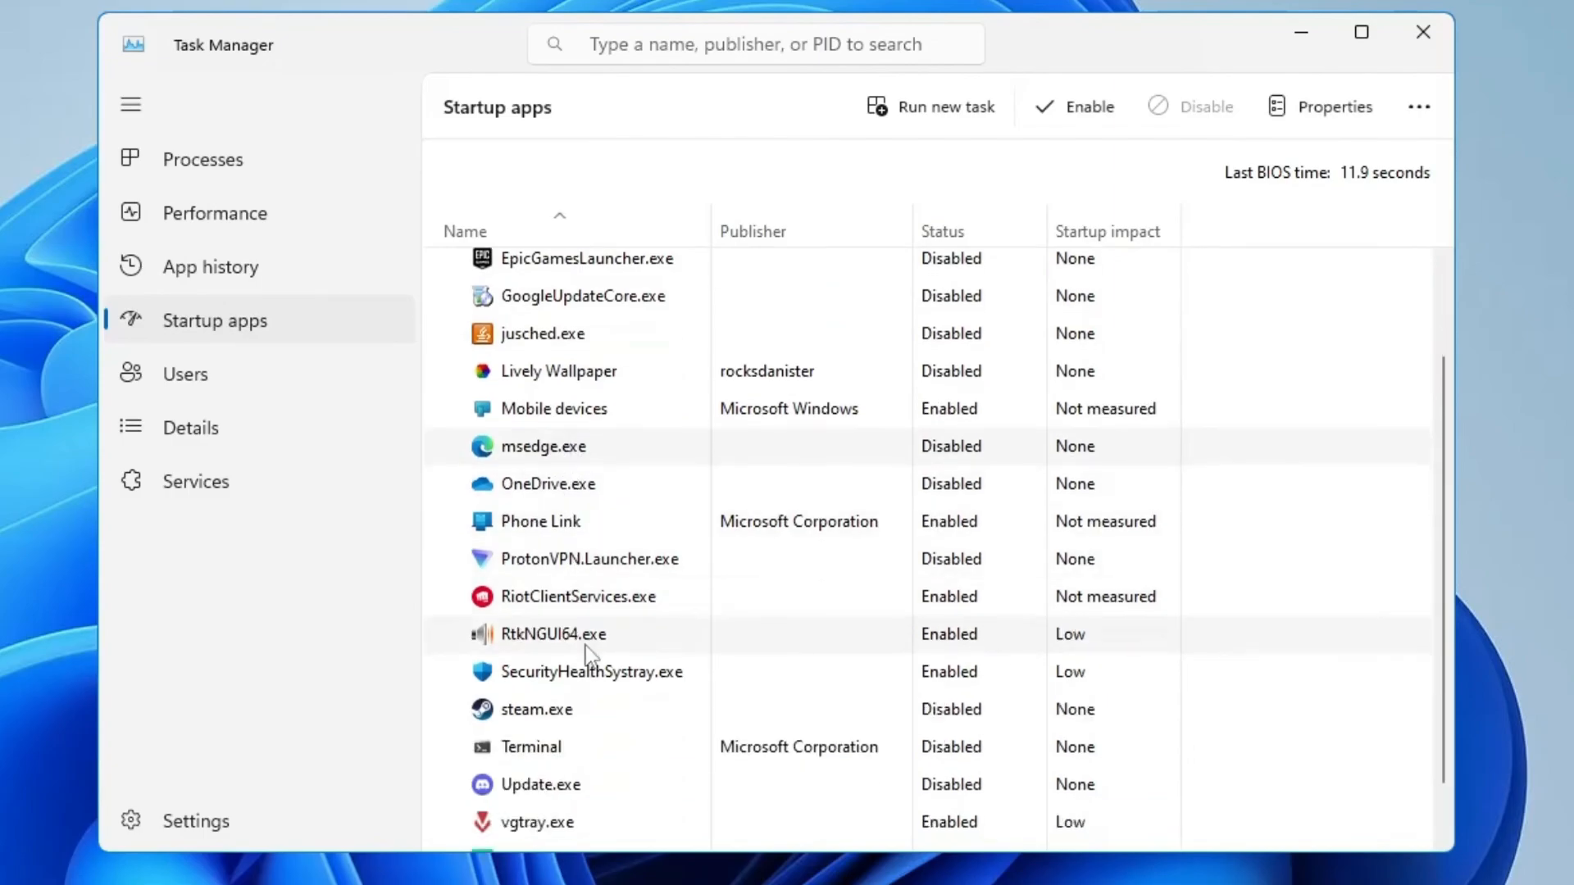
scroll(down, 3)
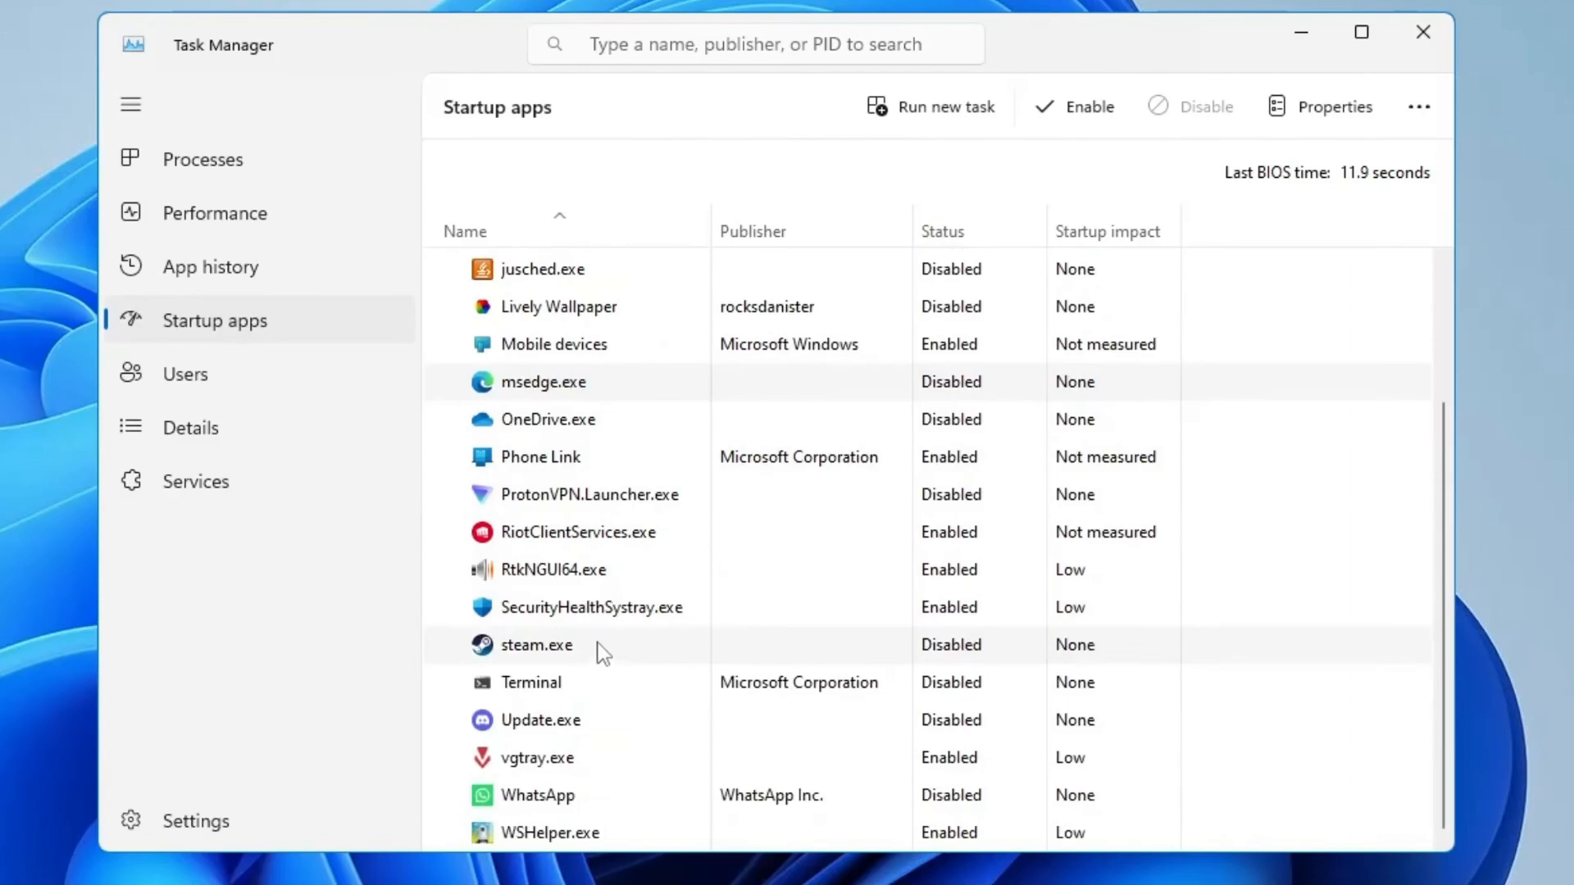
mouse_move(638, 617)
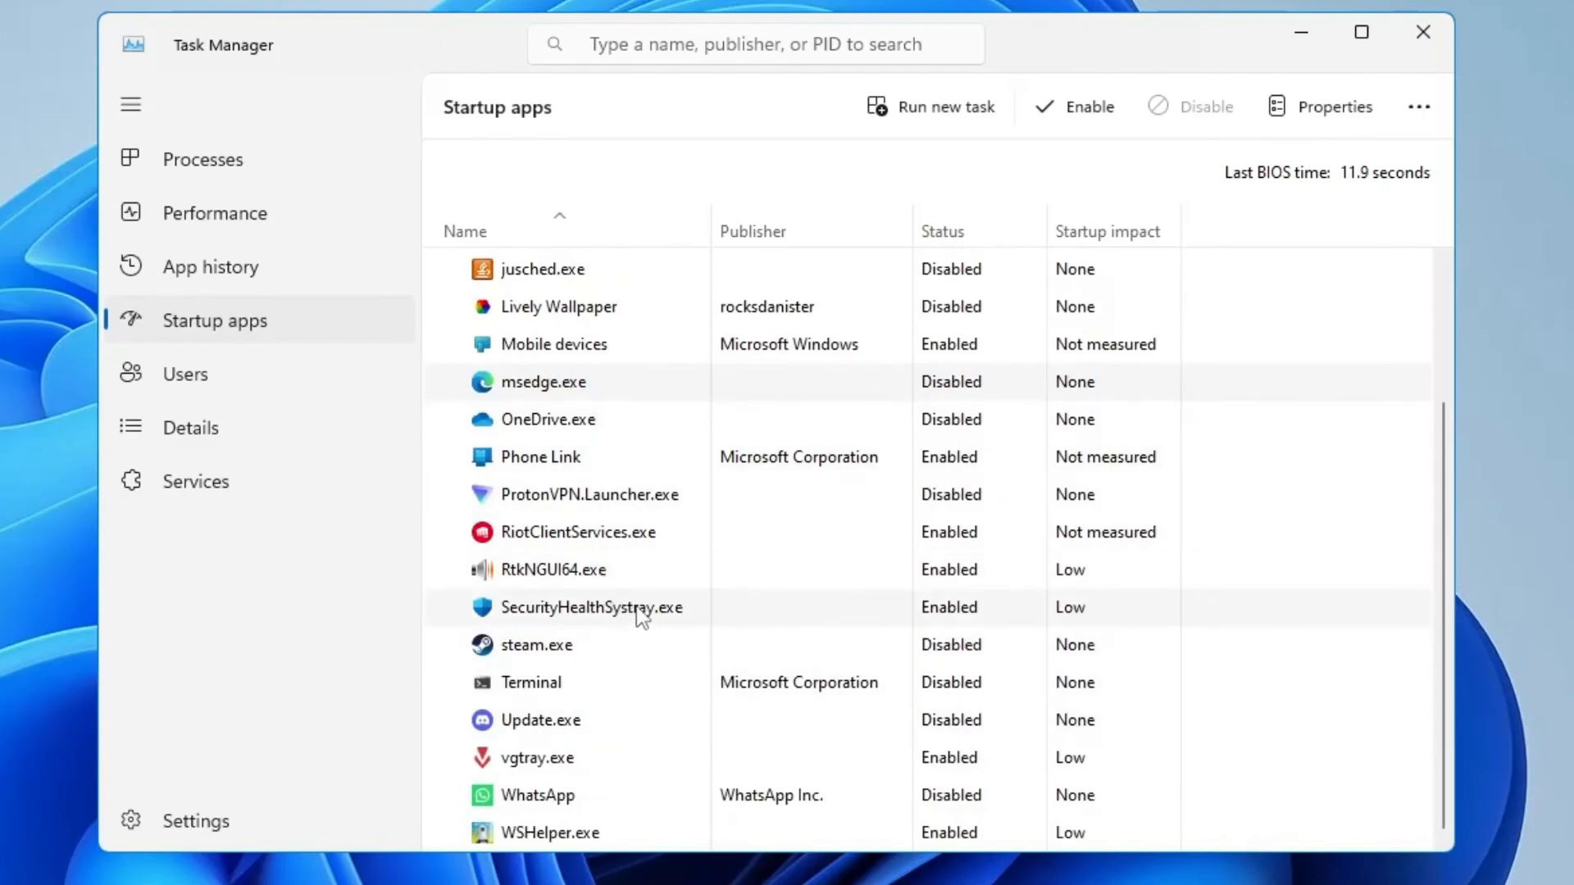
mouse_move(723, 658)
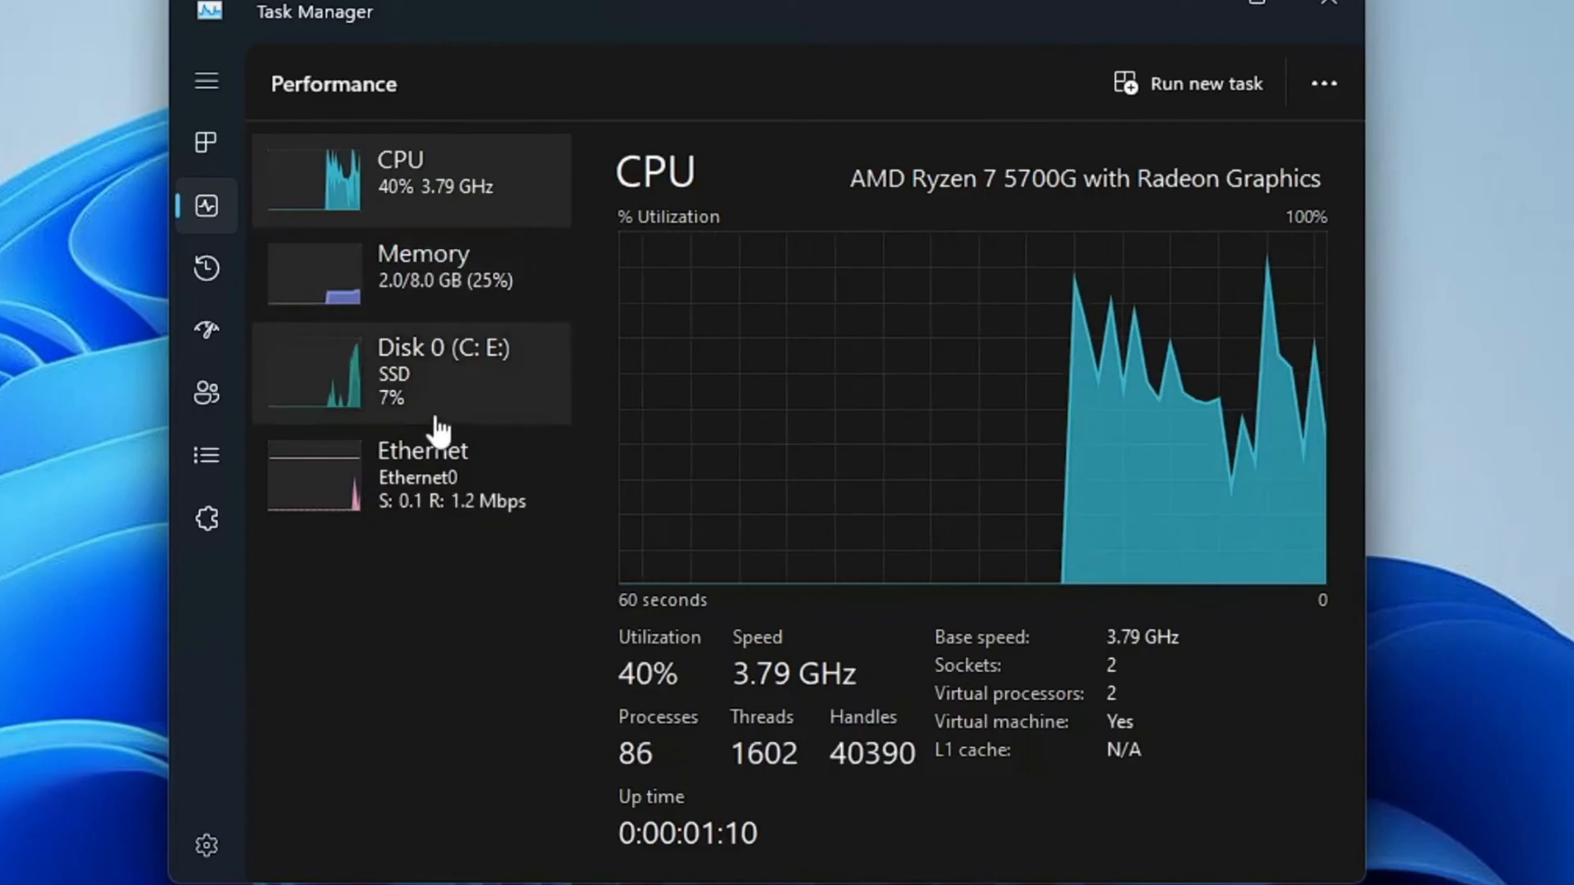
mouse_move(675, 382)
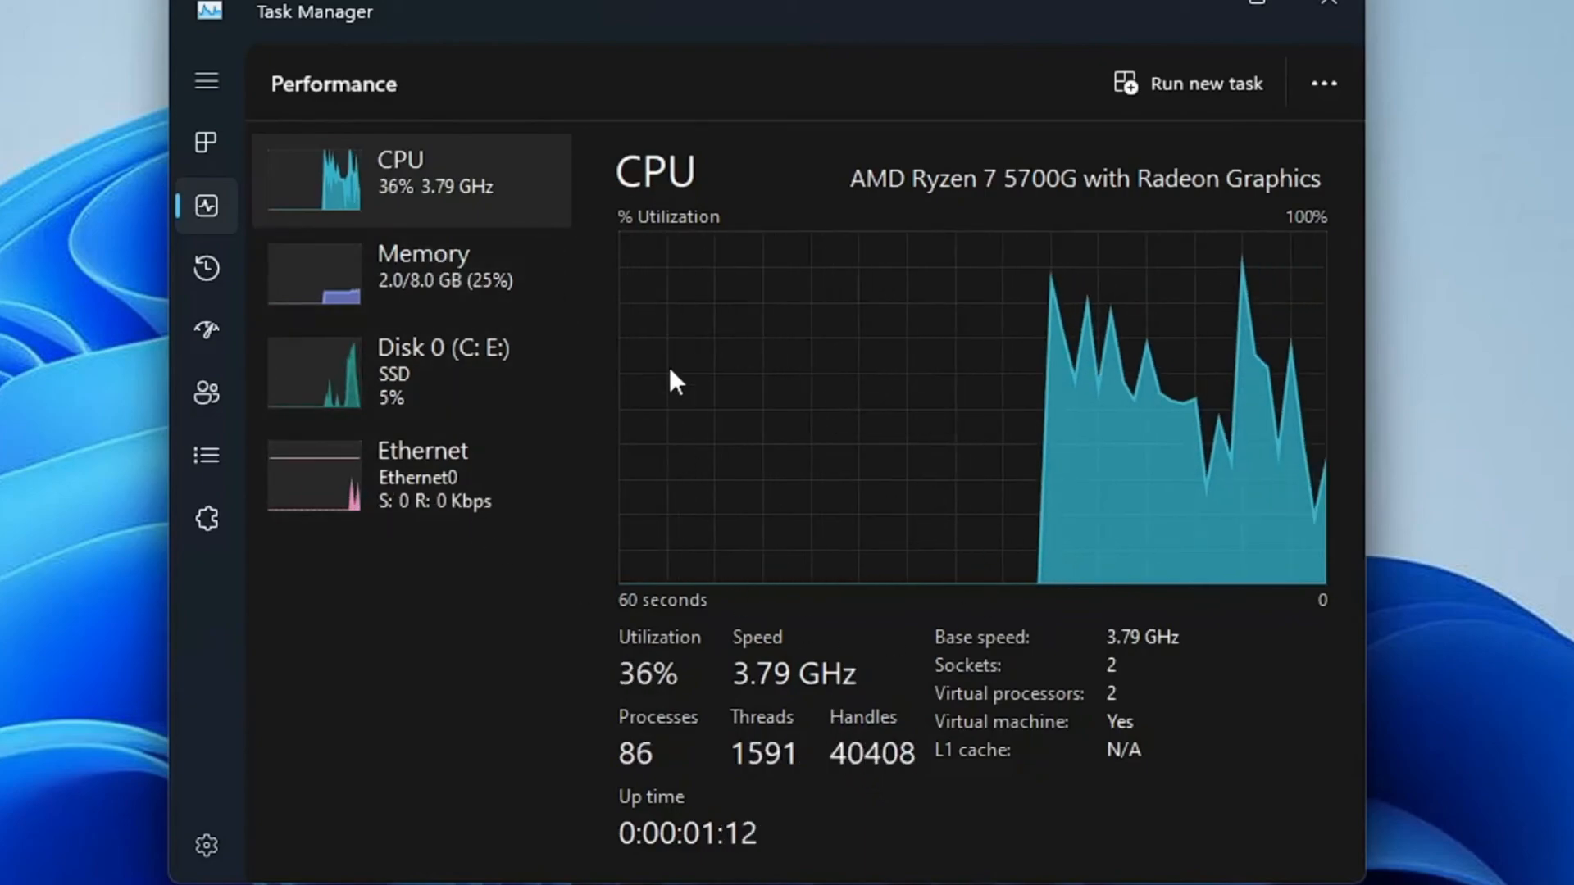
mouse_move(1327, 27)
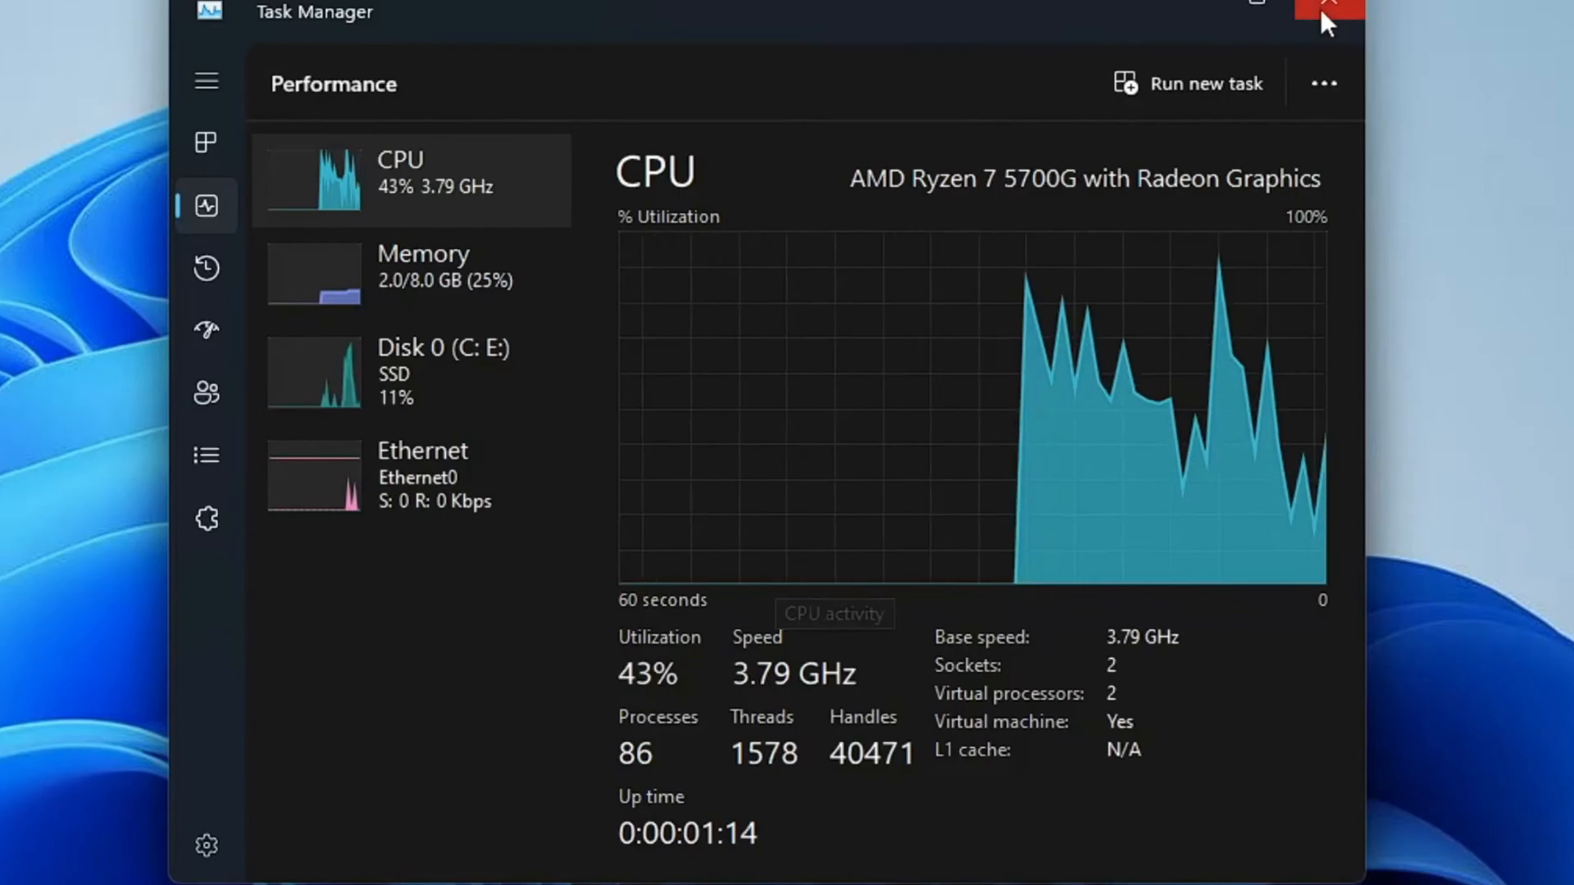
Close the Task Manager window to return to the desktop
click(1328, 7)
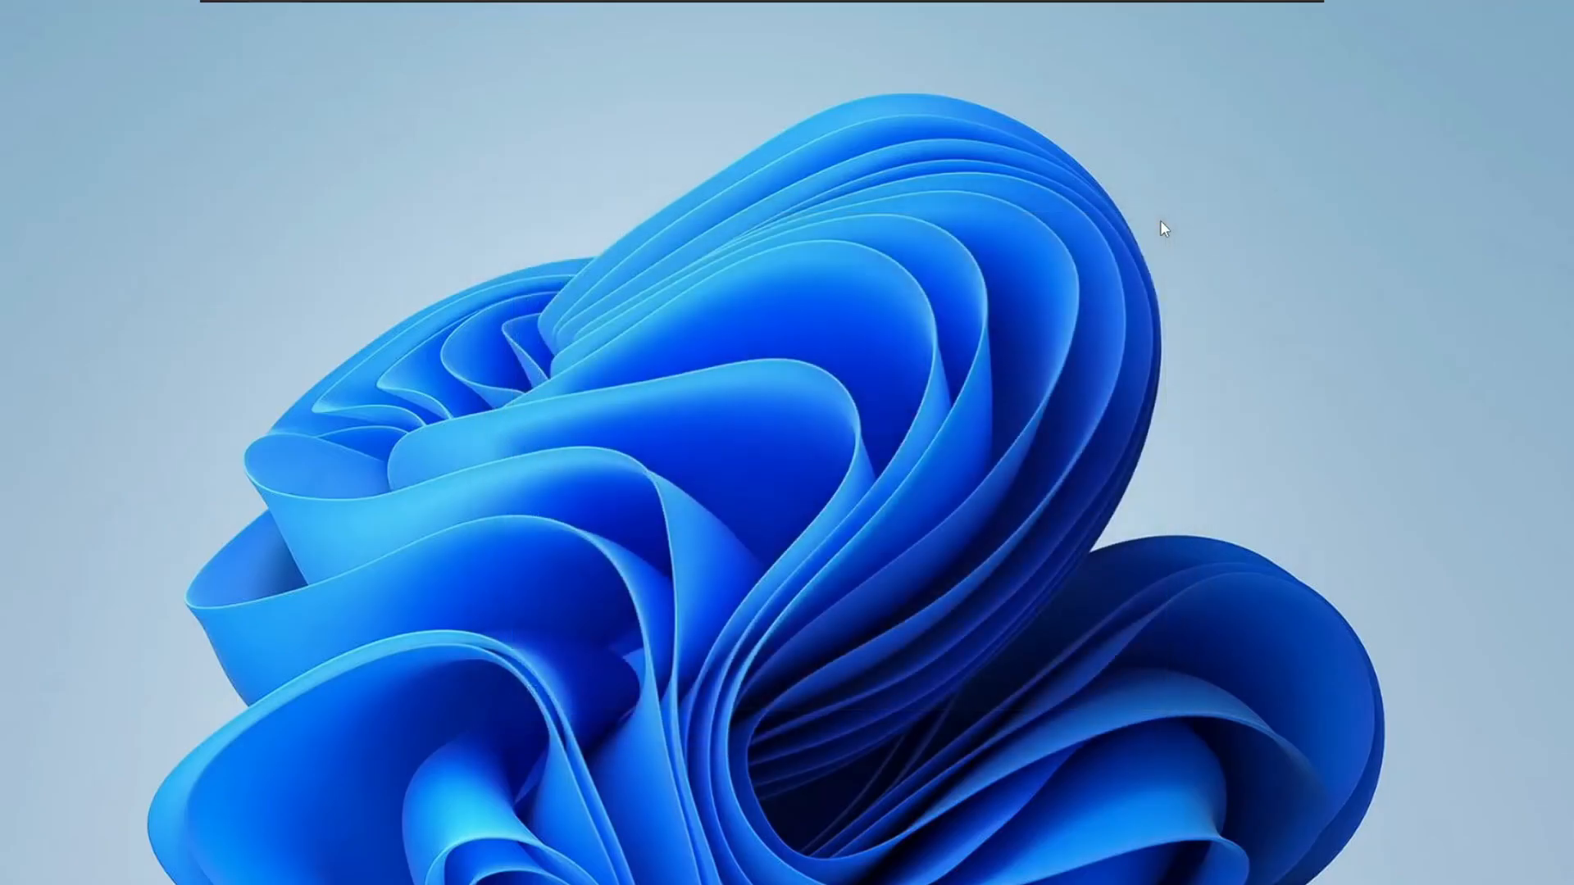